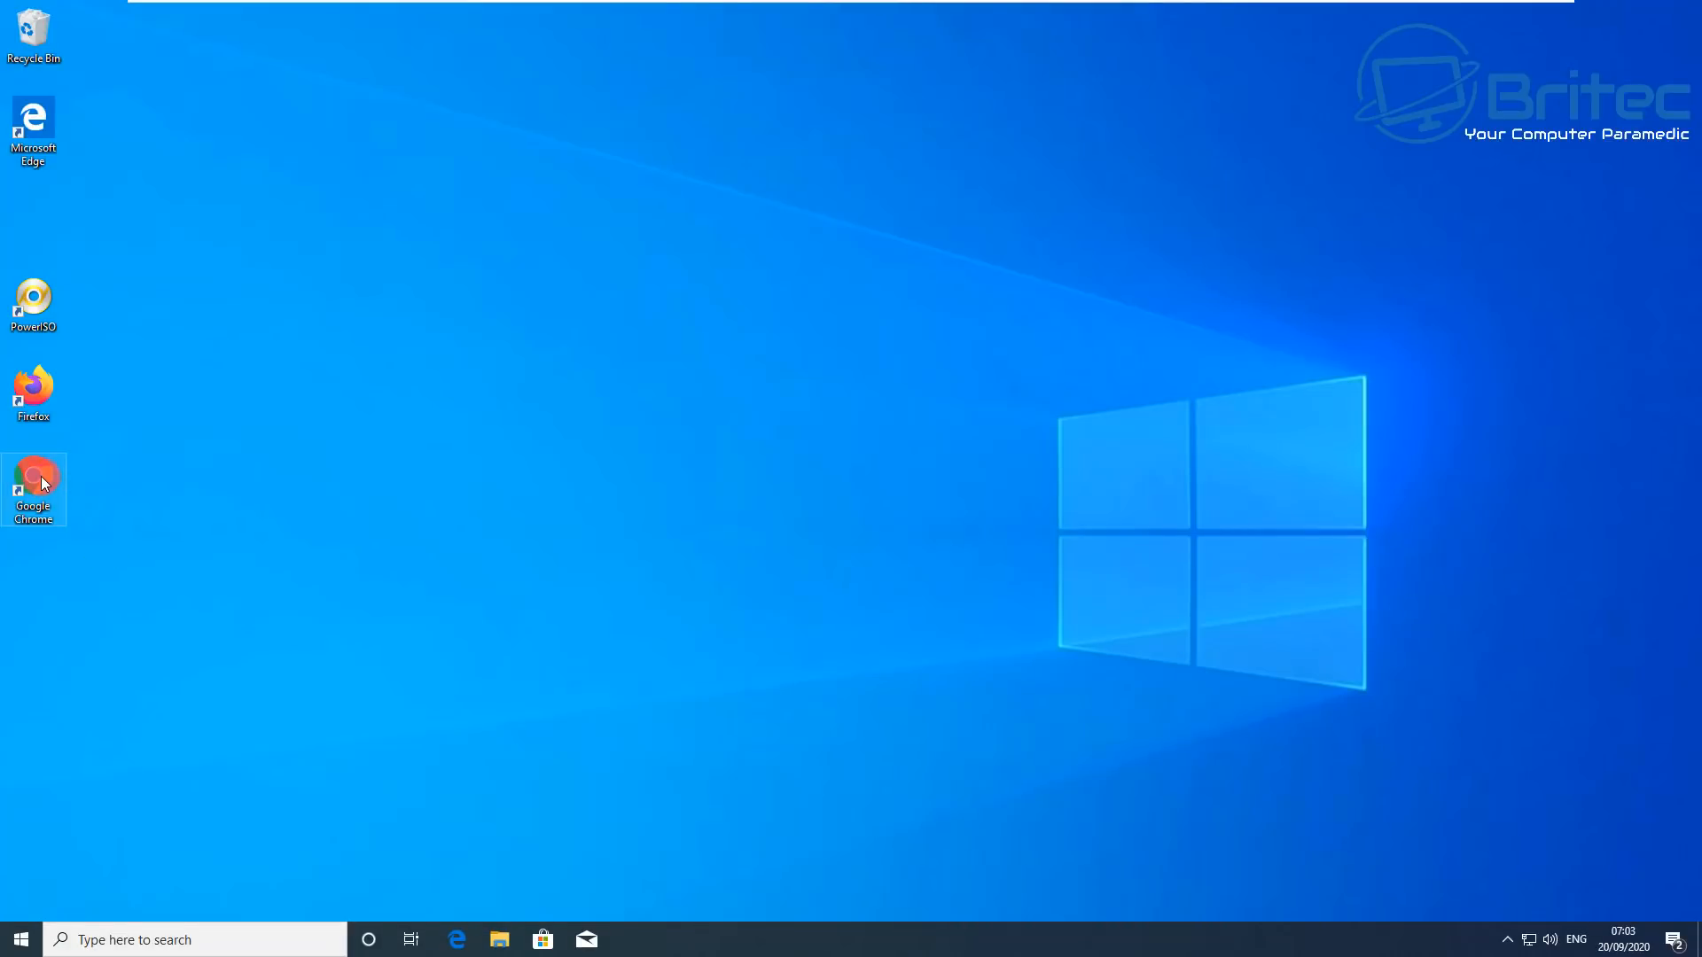
# Step: Launch Chrome from the desktop and go to Settings > Privacy and security
pyautogui.doubleClick(32, 482)
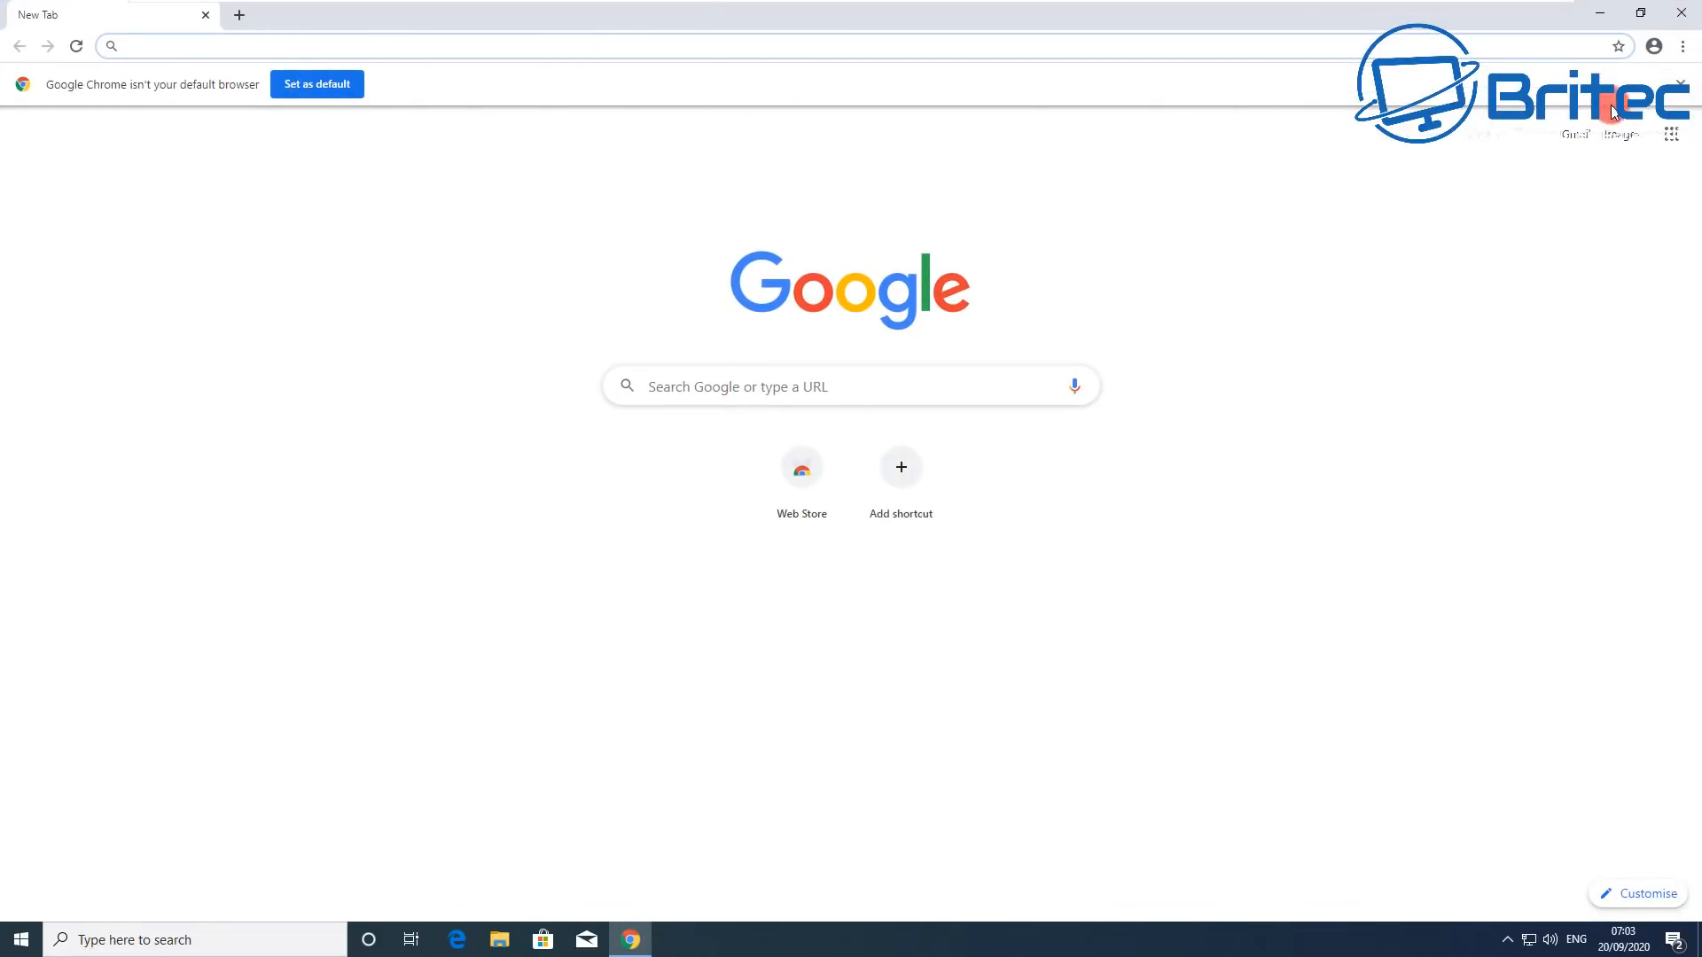
pyautogui.click(1684, 47)
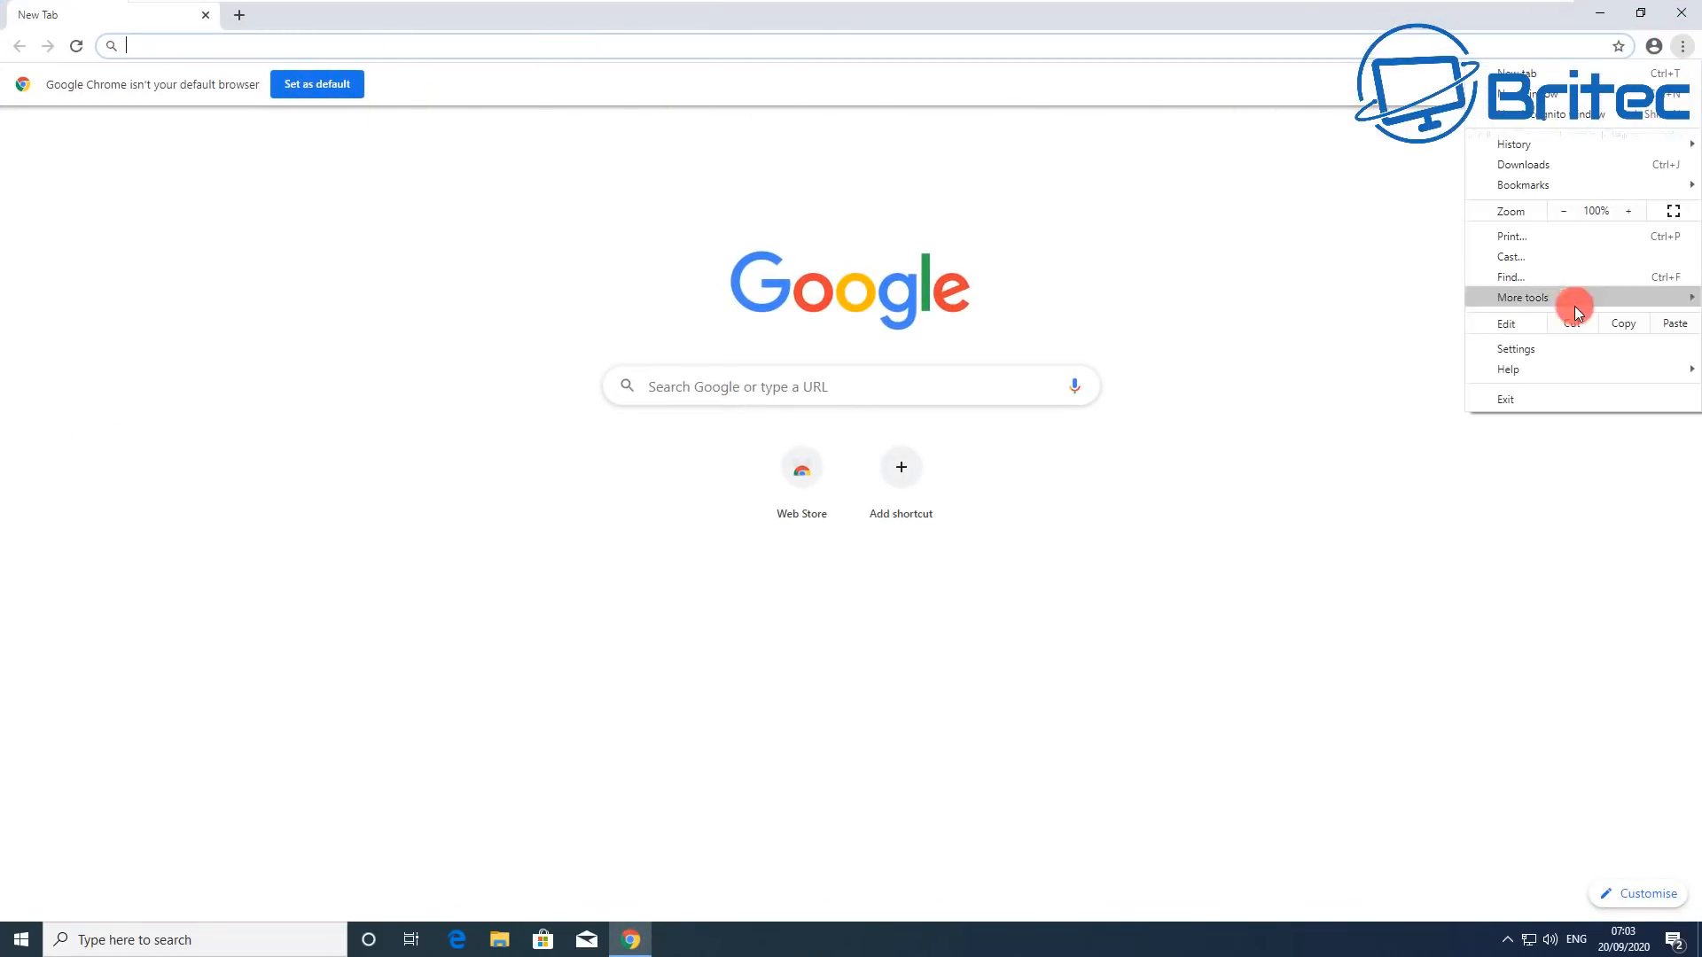
pyautogui.moveTo(1568, 355)
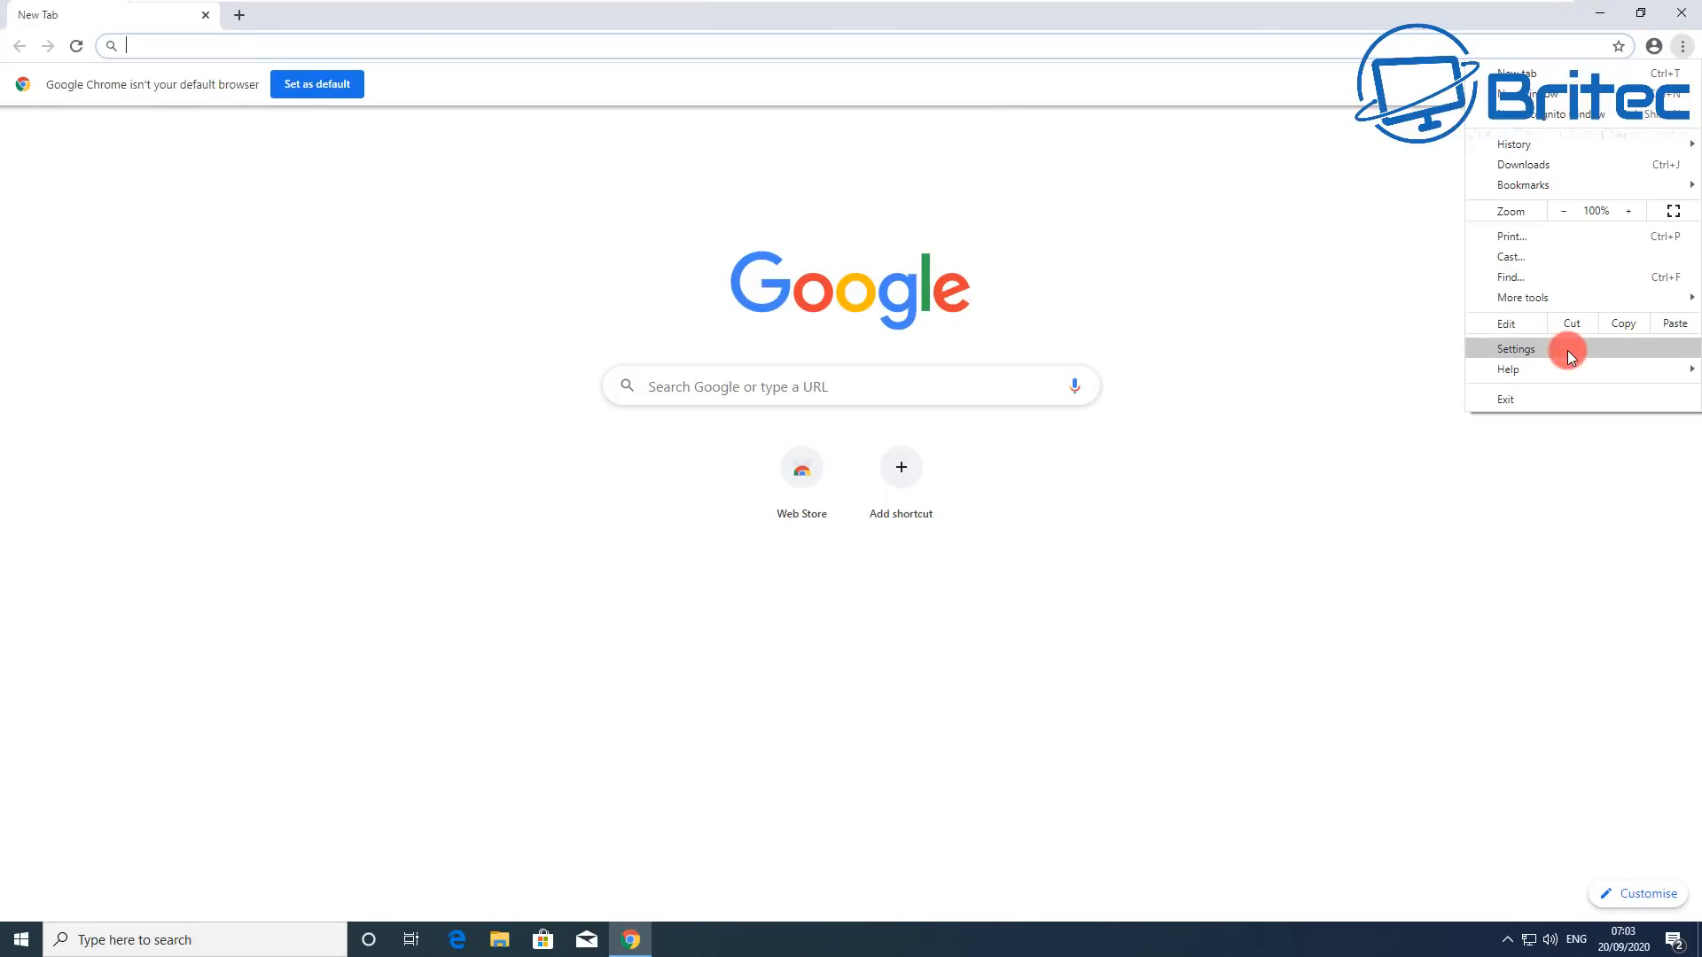
pyautogui.click(1515, 349)
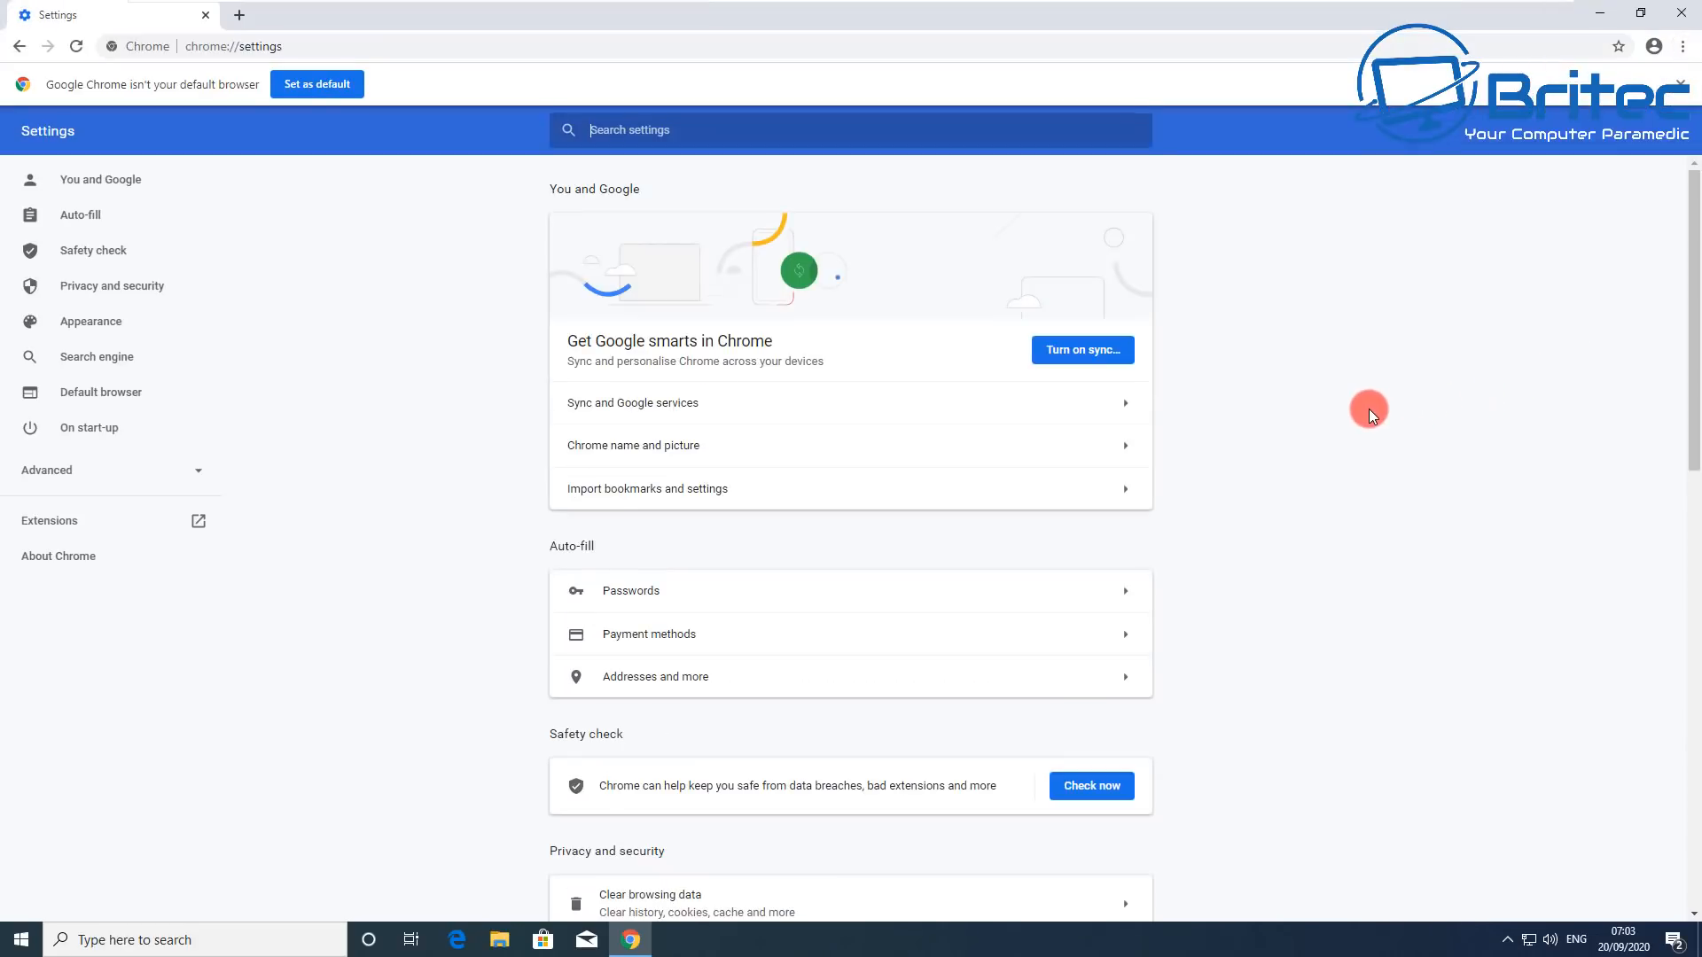
pyautogui.moveTo(341, 328)
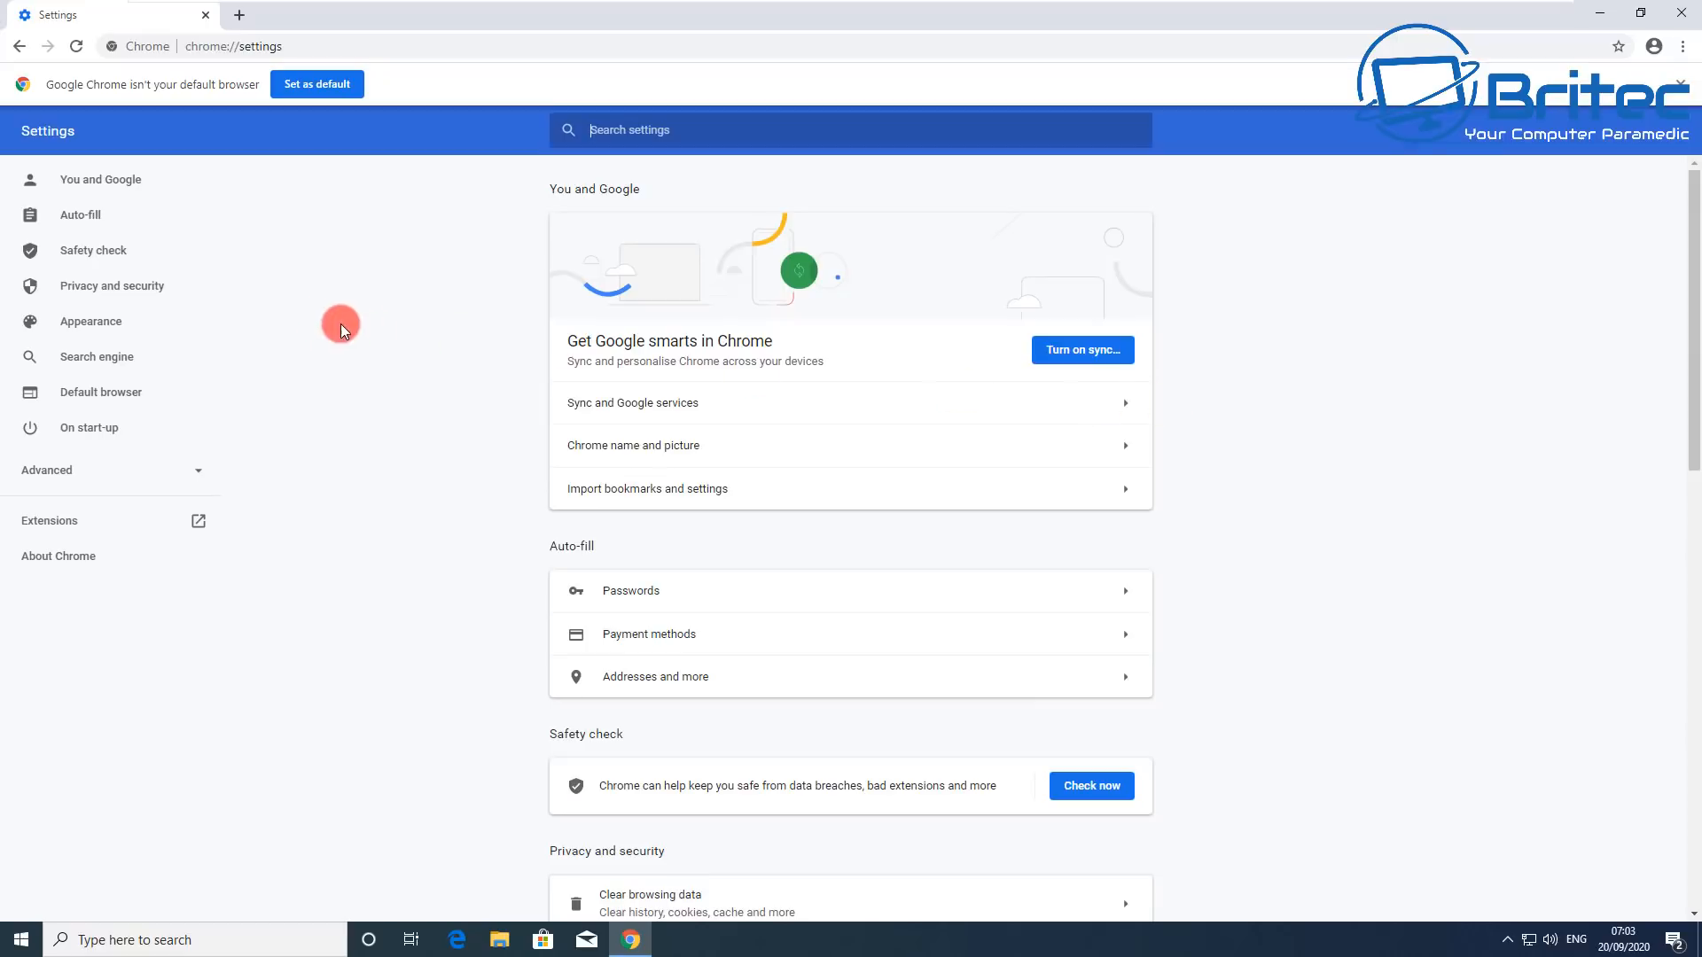
pyautogui.click(110, 286)
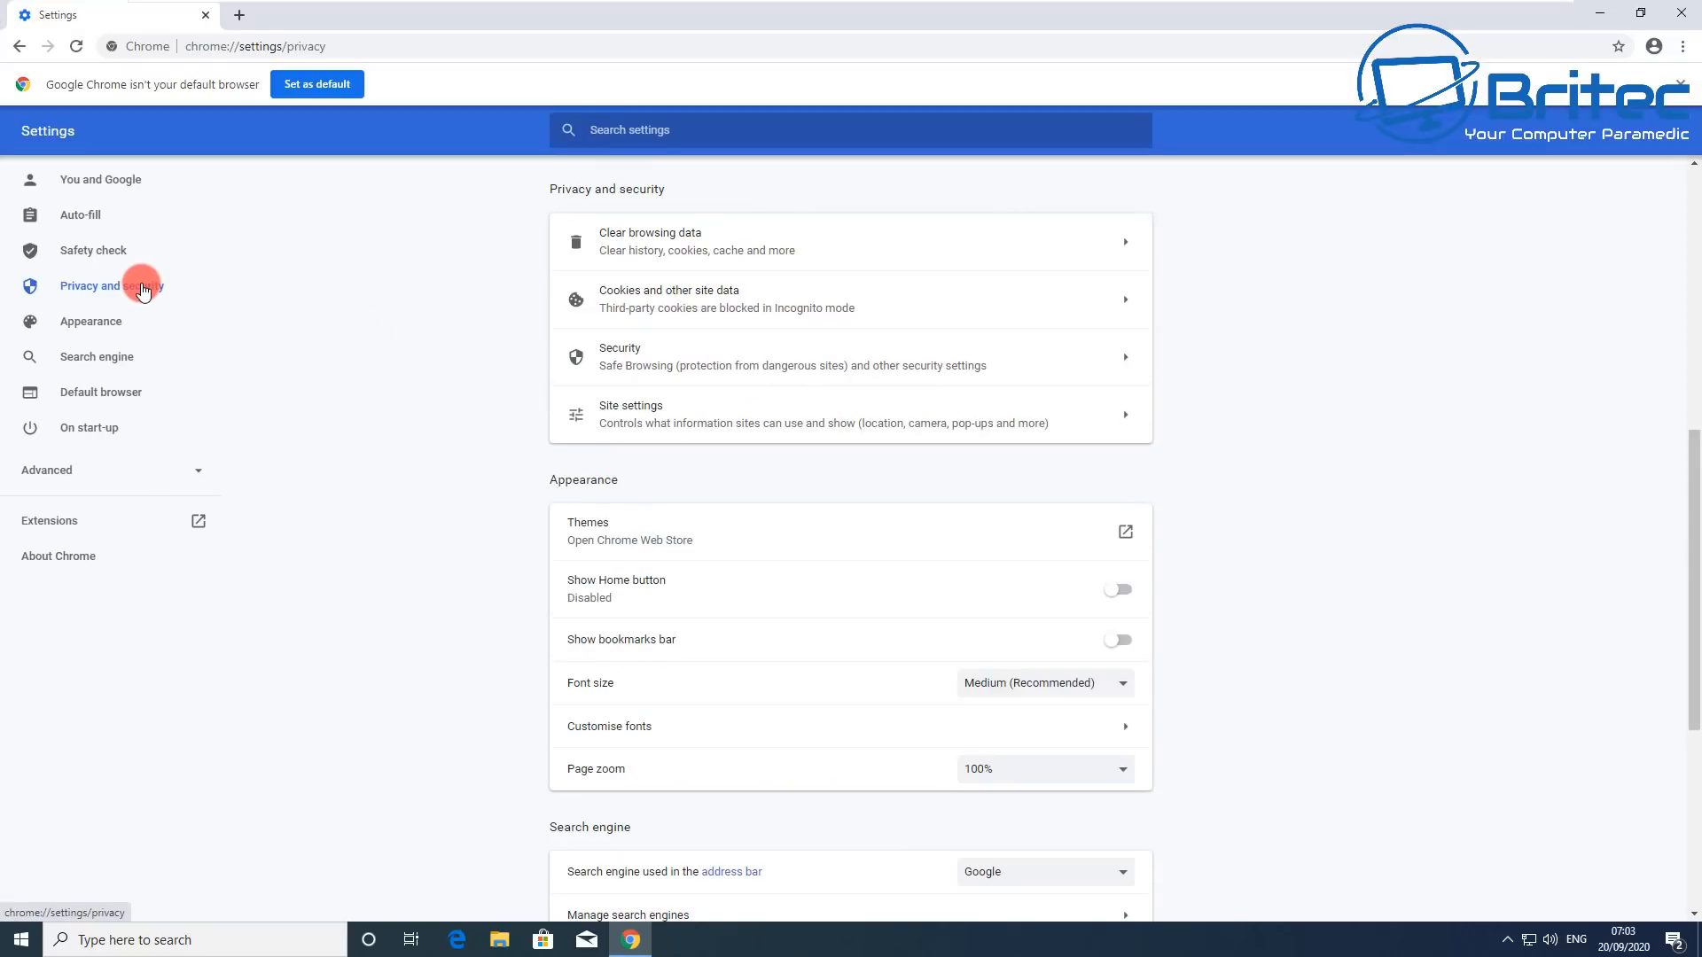
pyautogui.moveTo(1007, 248)
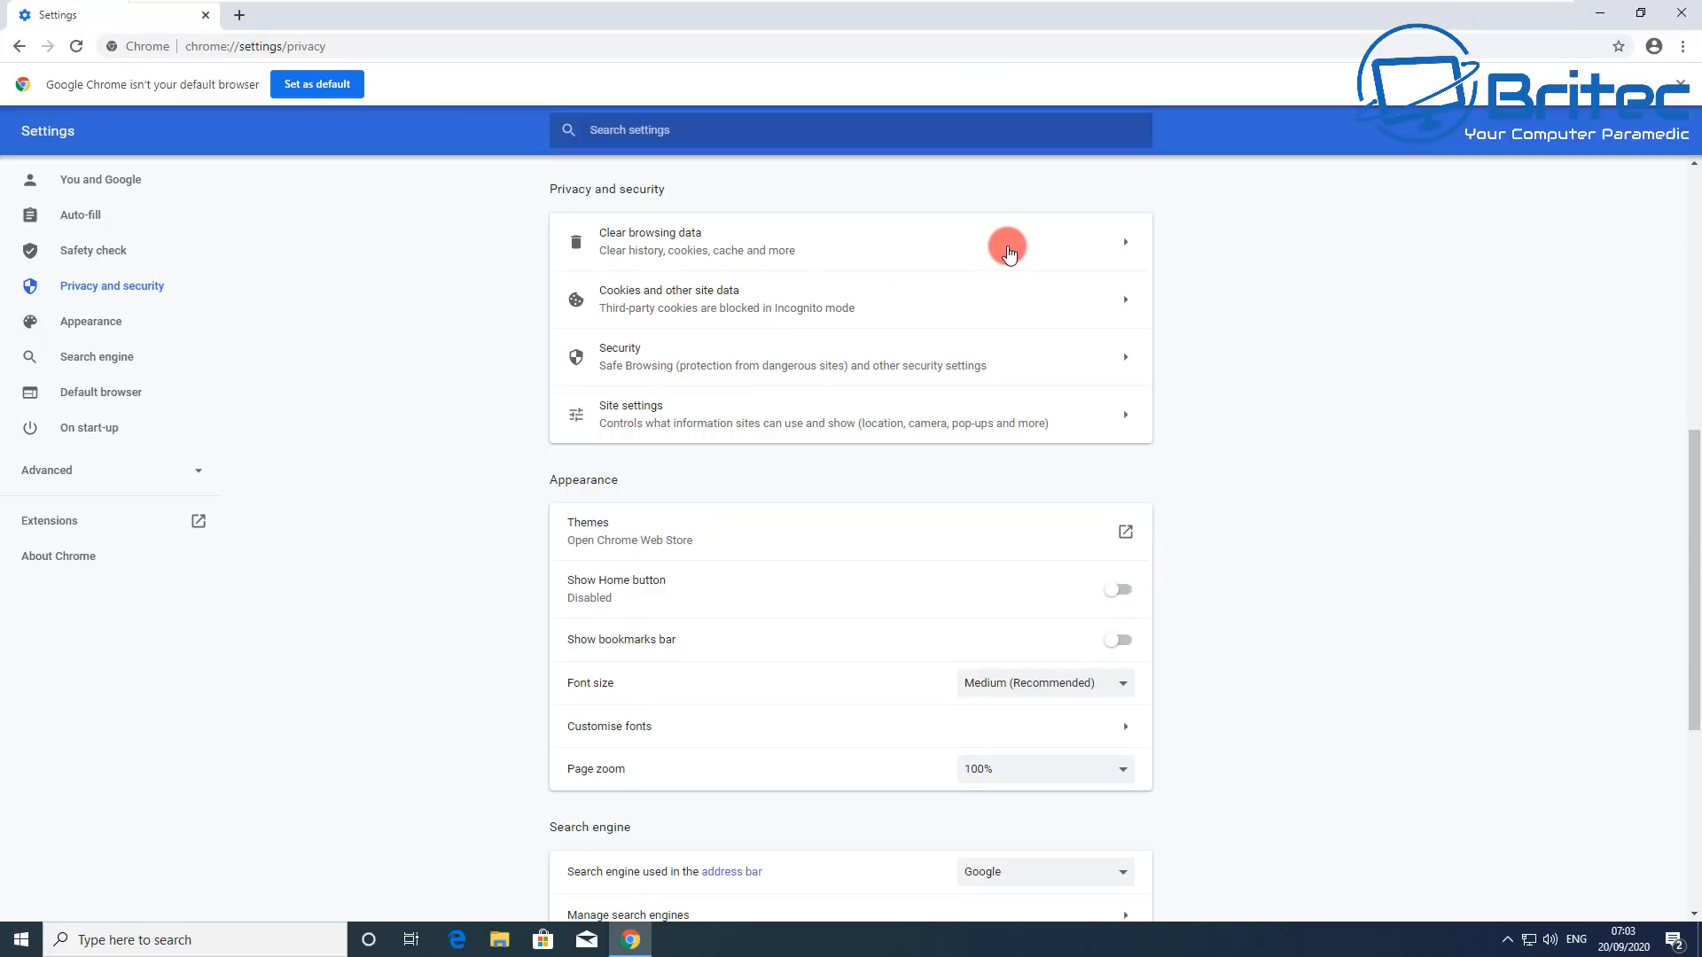
# Step: Clear Chrome's history, cookies and cache with the time range set to All time
pyautogui.click(849, 241)
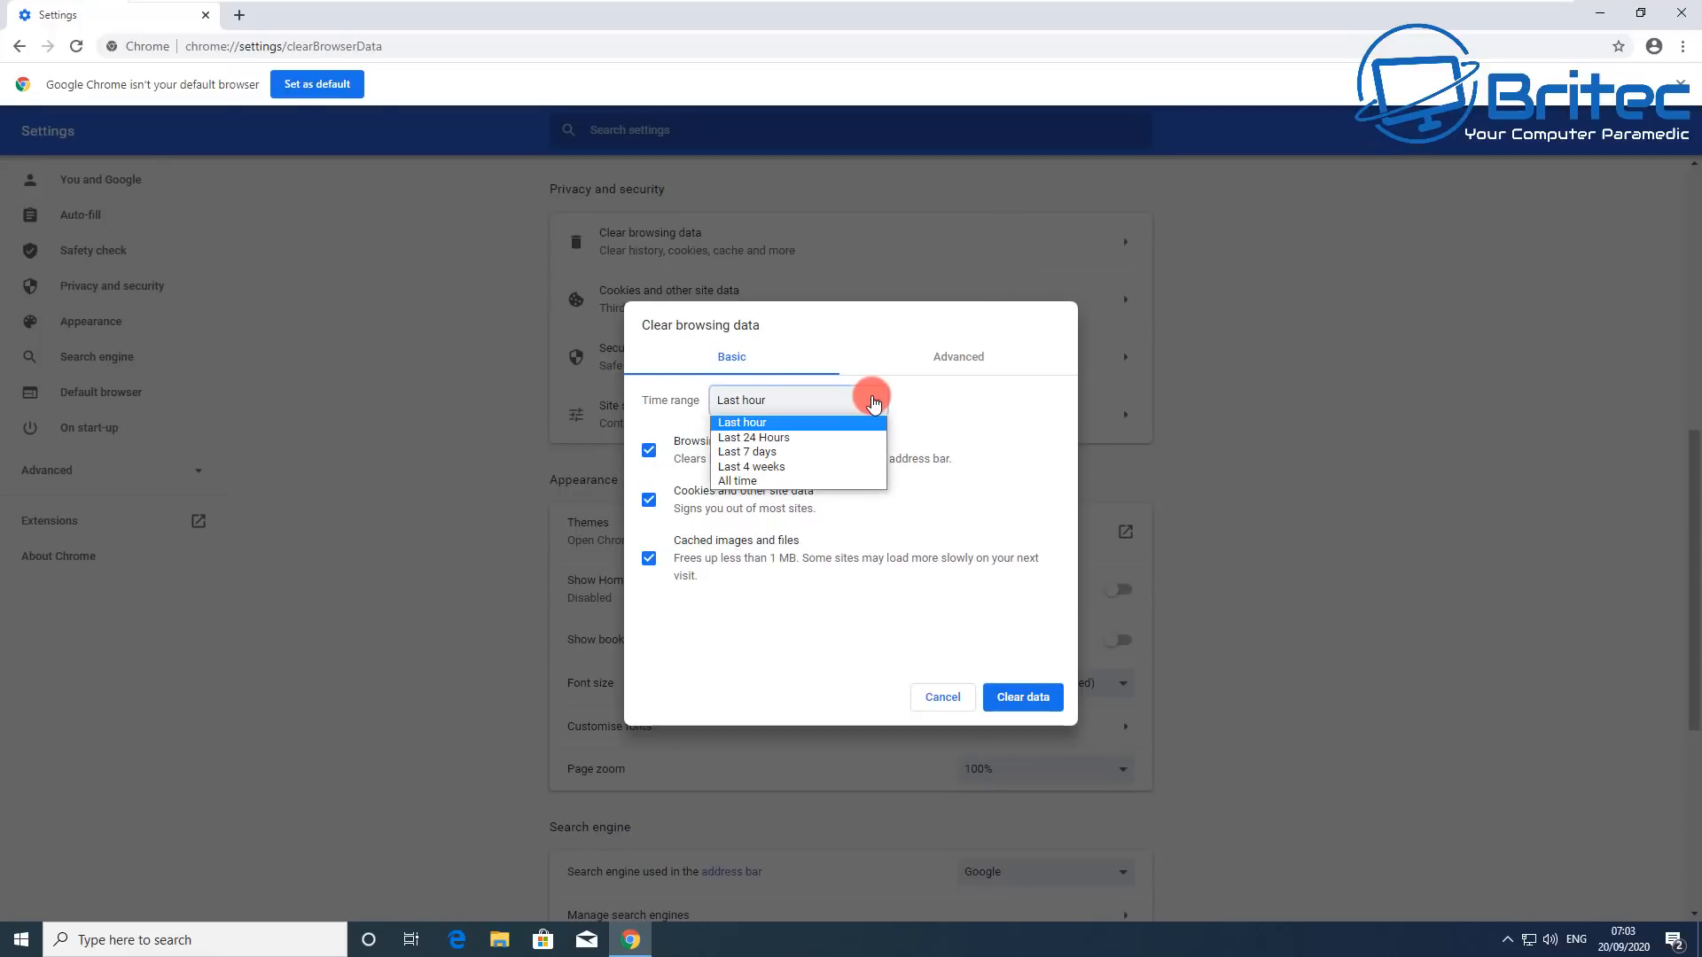
pyautogui.click(736, 481)
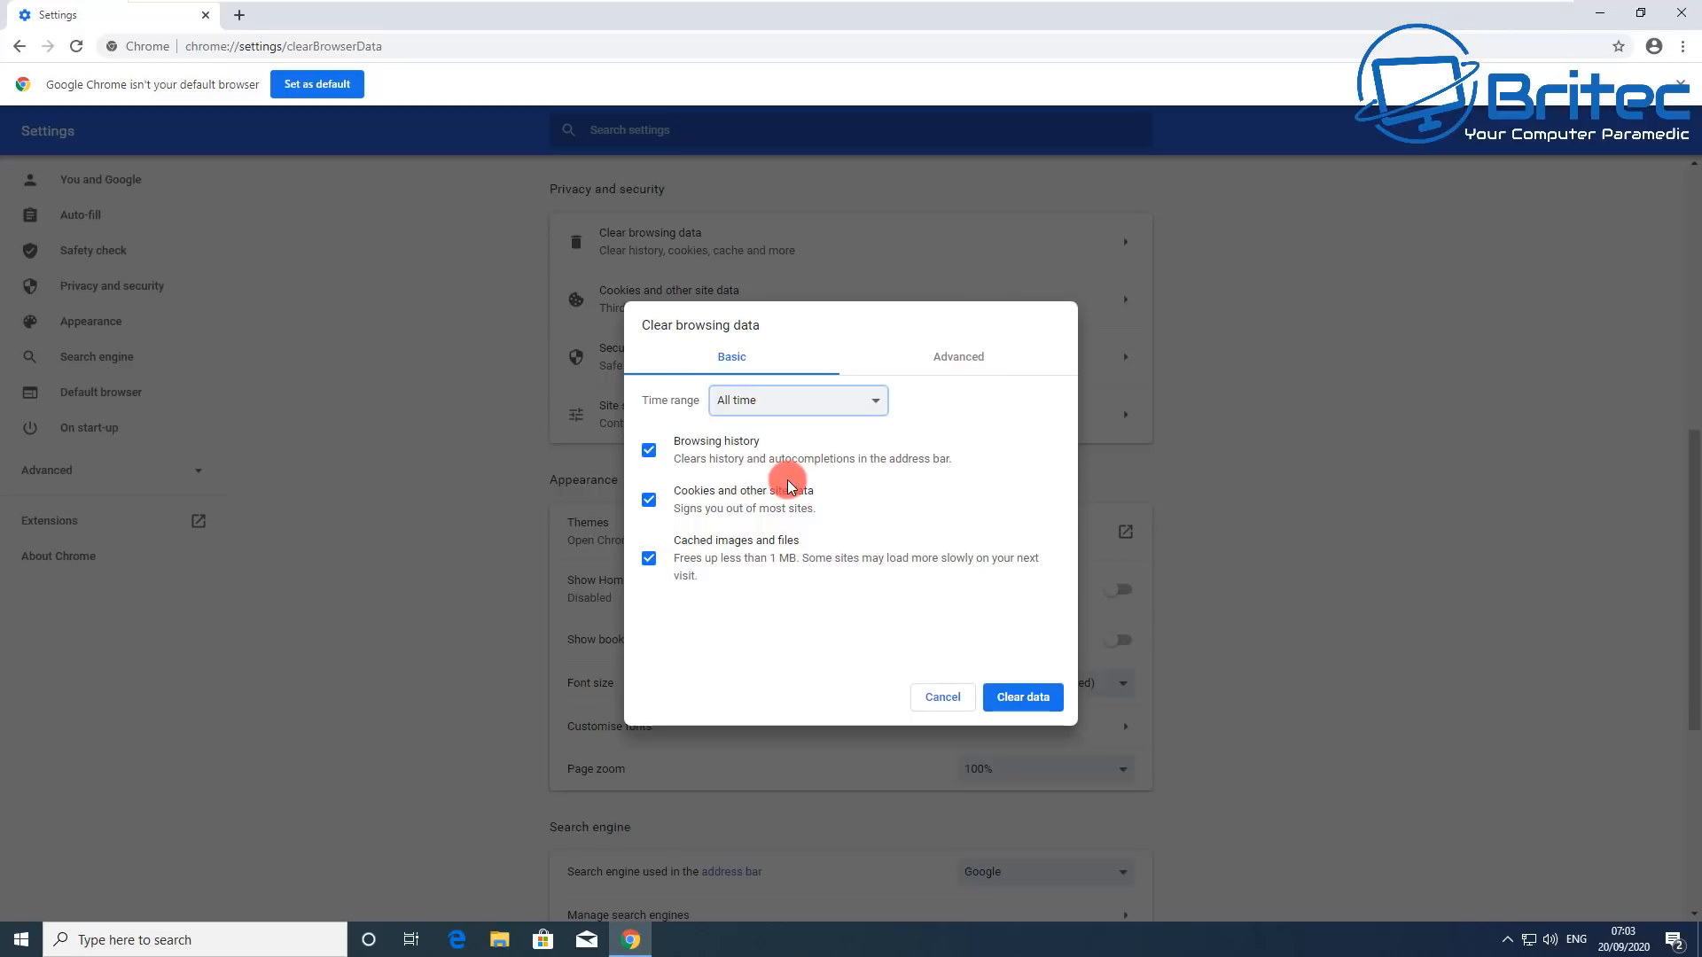
pyautogui.moveTo(1021, 697)
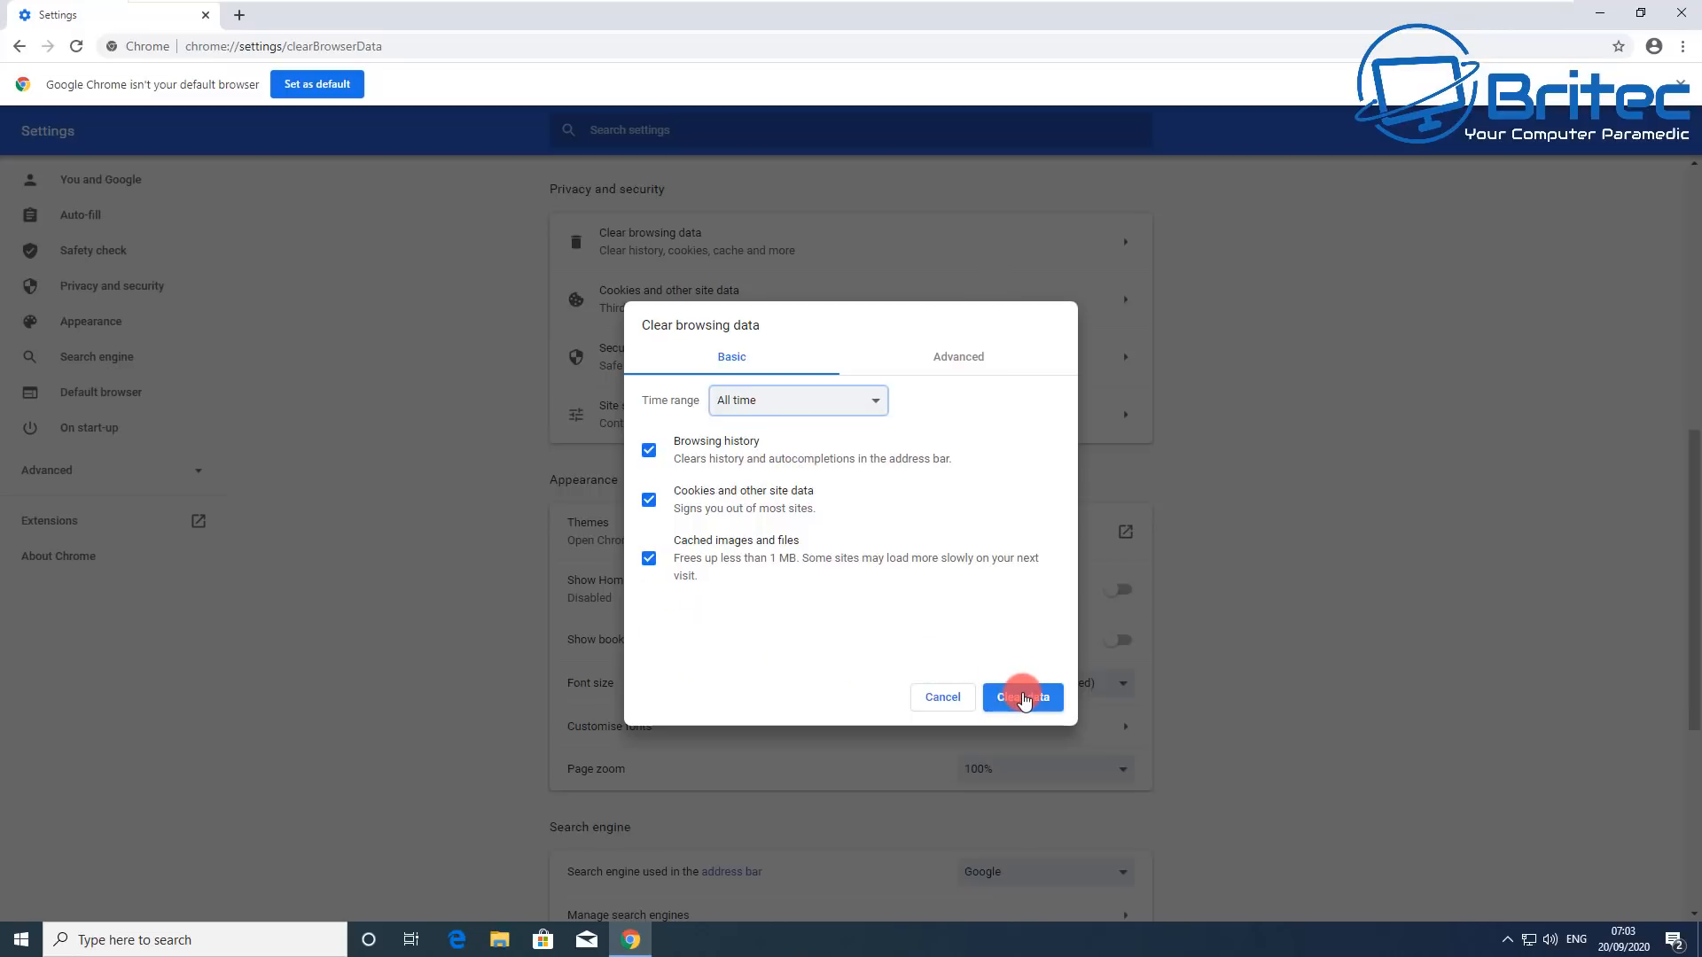
pyautogui.click(1021, 697)
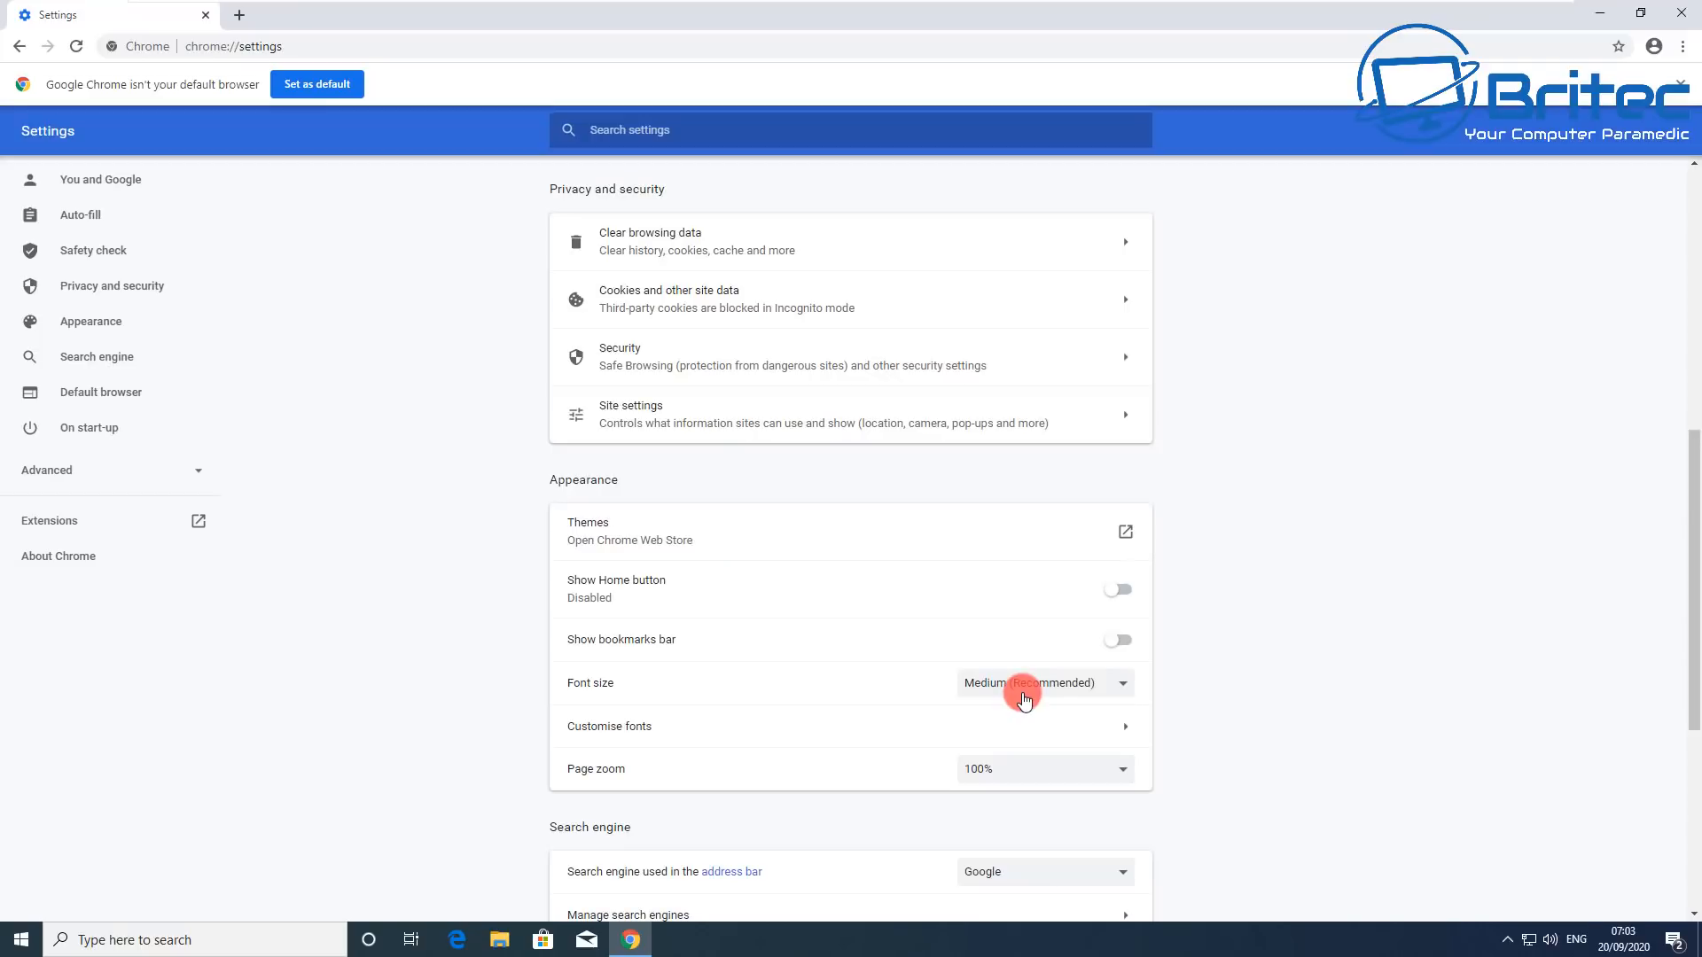
pyautogui.moveTo(1634, 161)
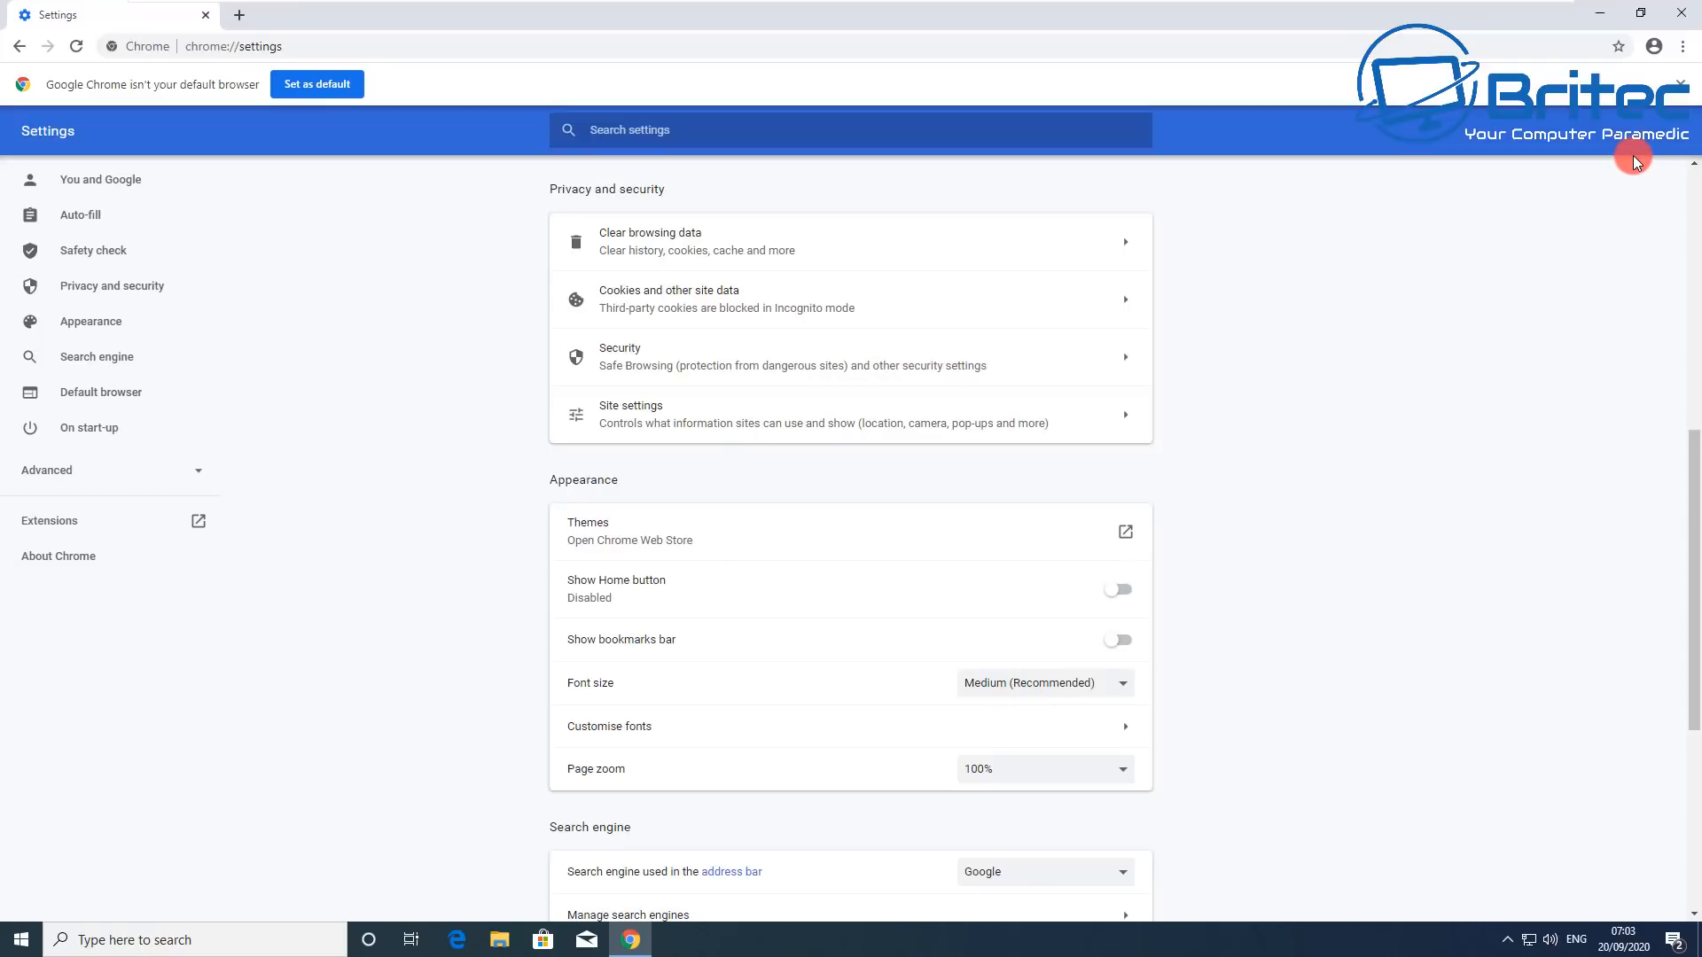
pyautogui.moveTo(1680, 21)
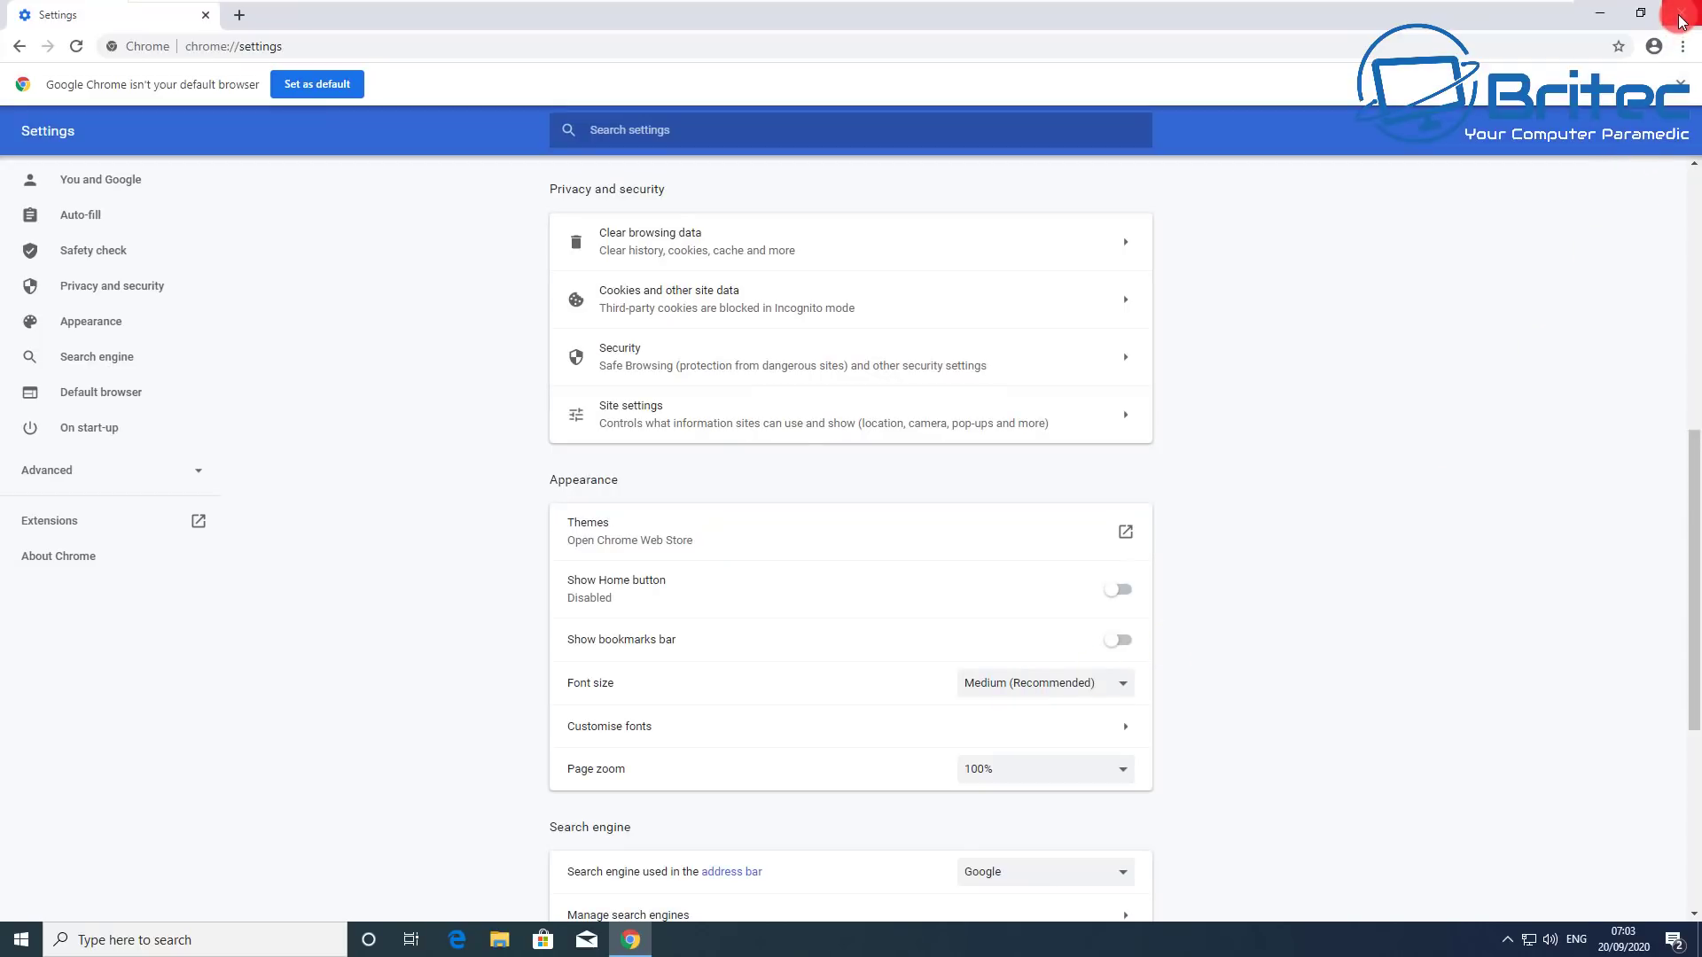
# Step: Close Chrome and go to Firefox Options > Privacy & Security
pyautogui.click(1679, 13)
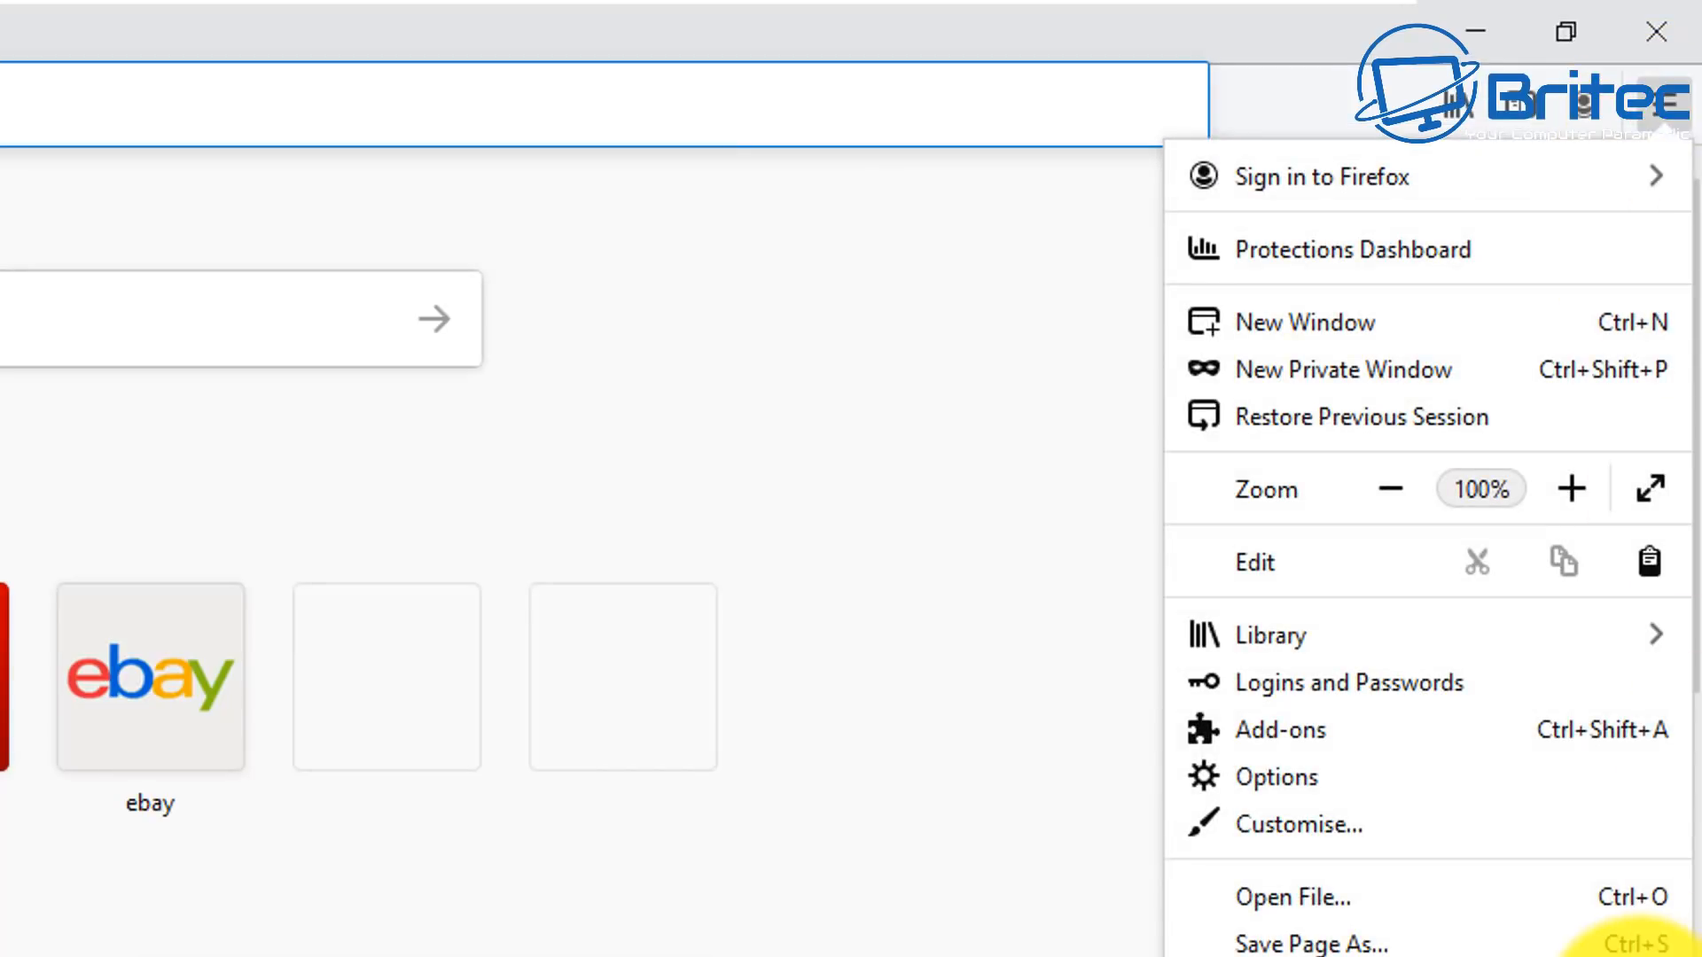
pyautogui.moveTo(1606, 476)
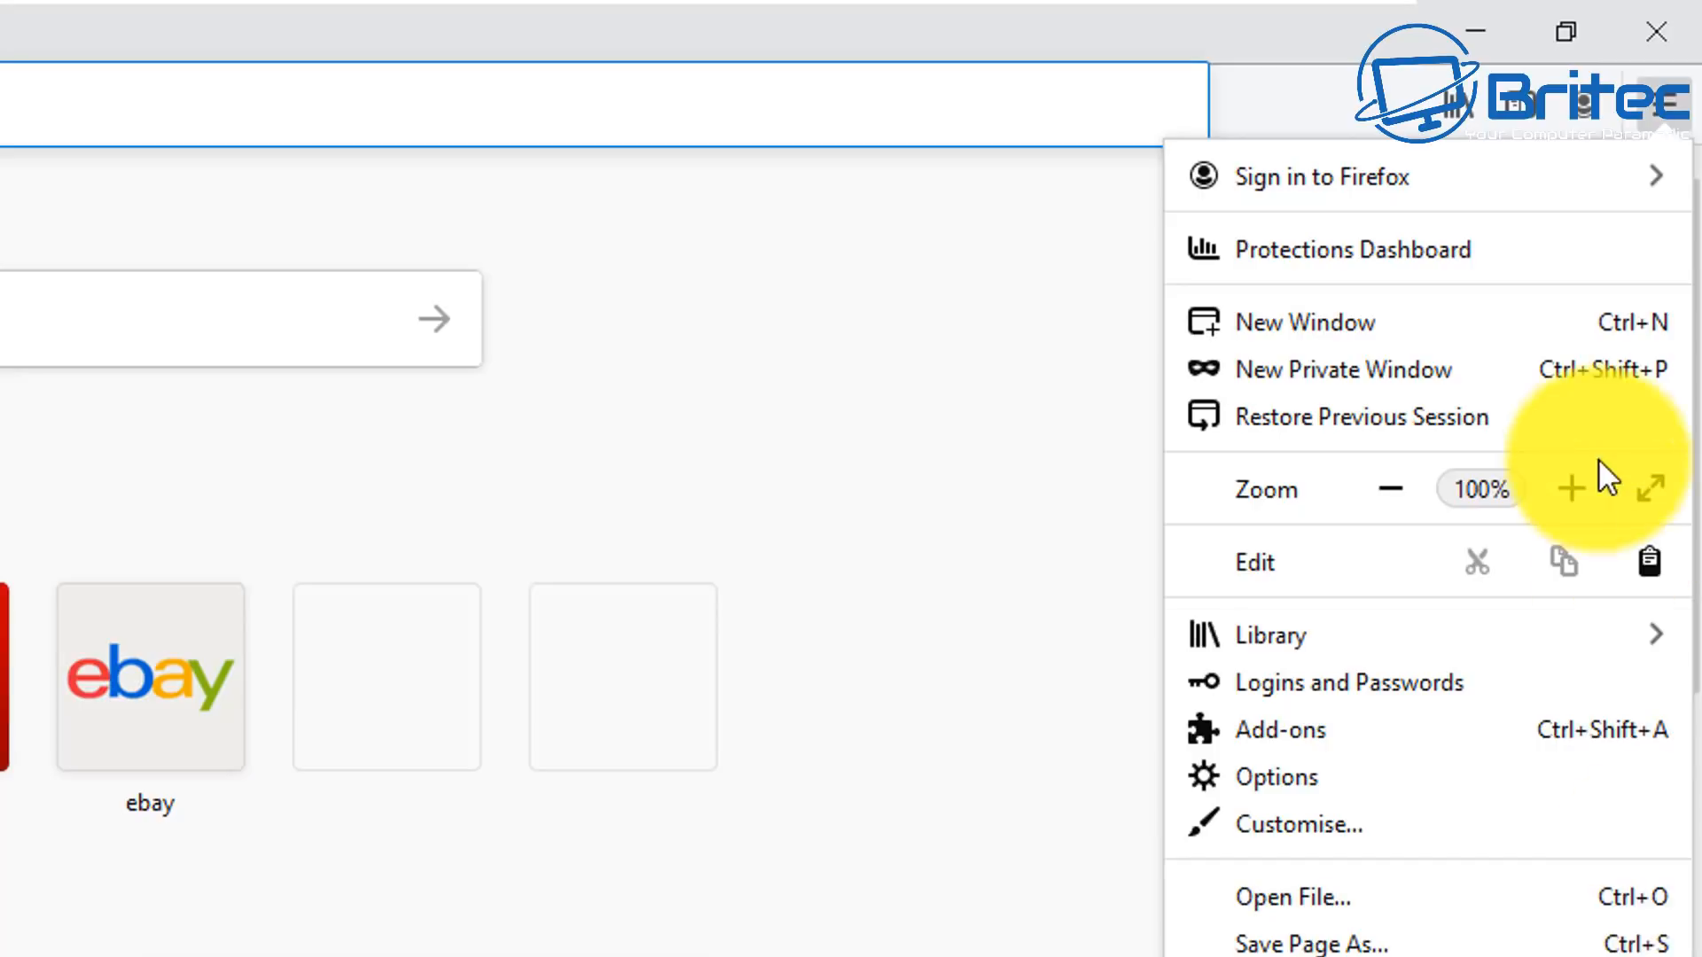
pyautogui.click(1279, 777)
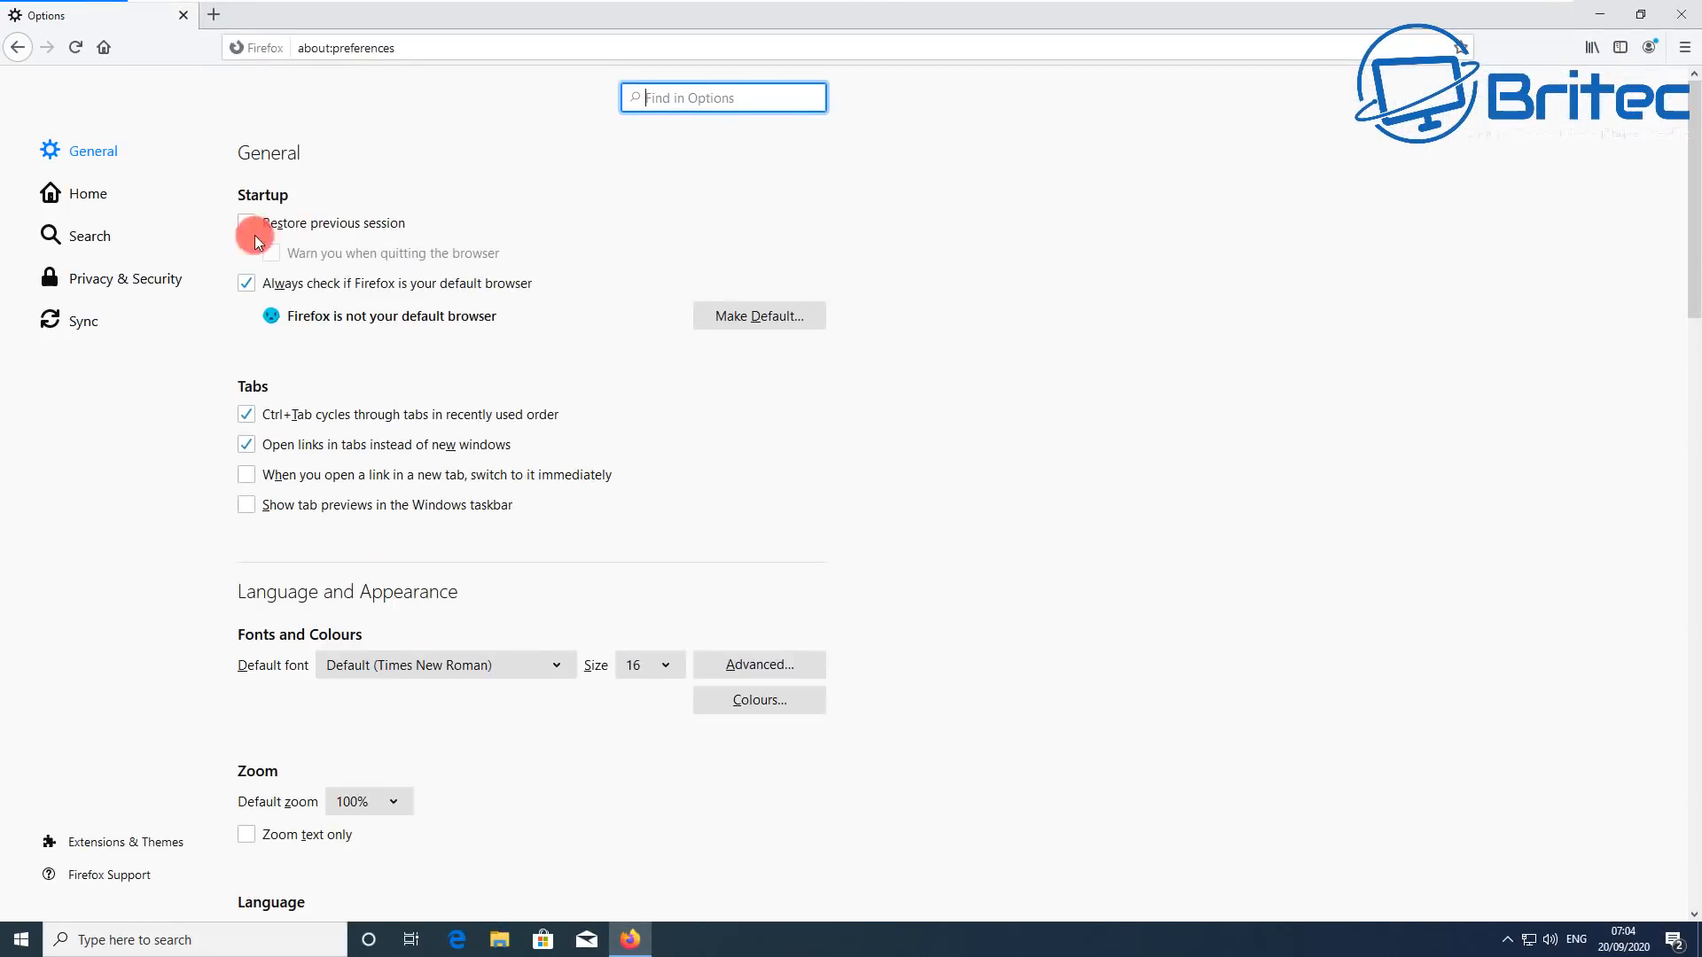
pyautogui.click(124, 279)
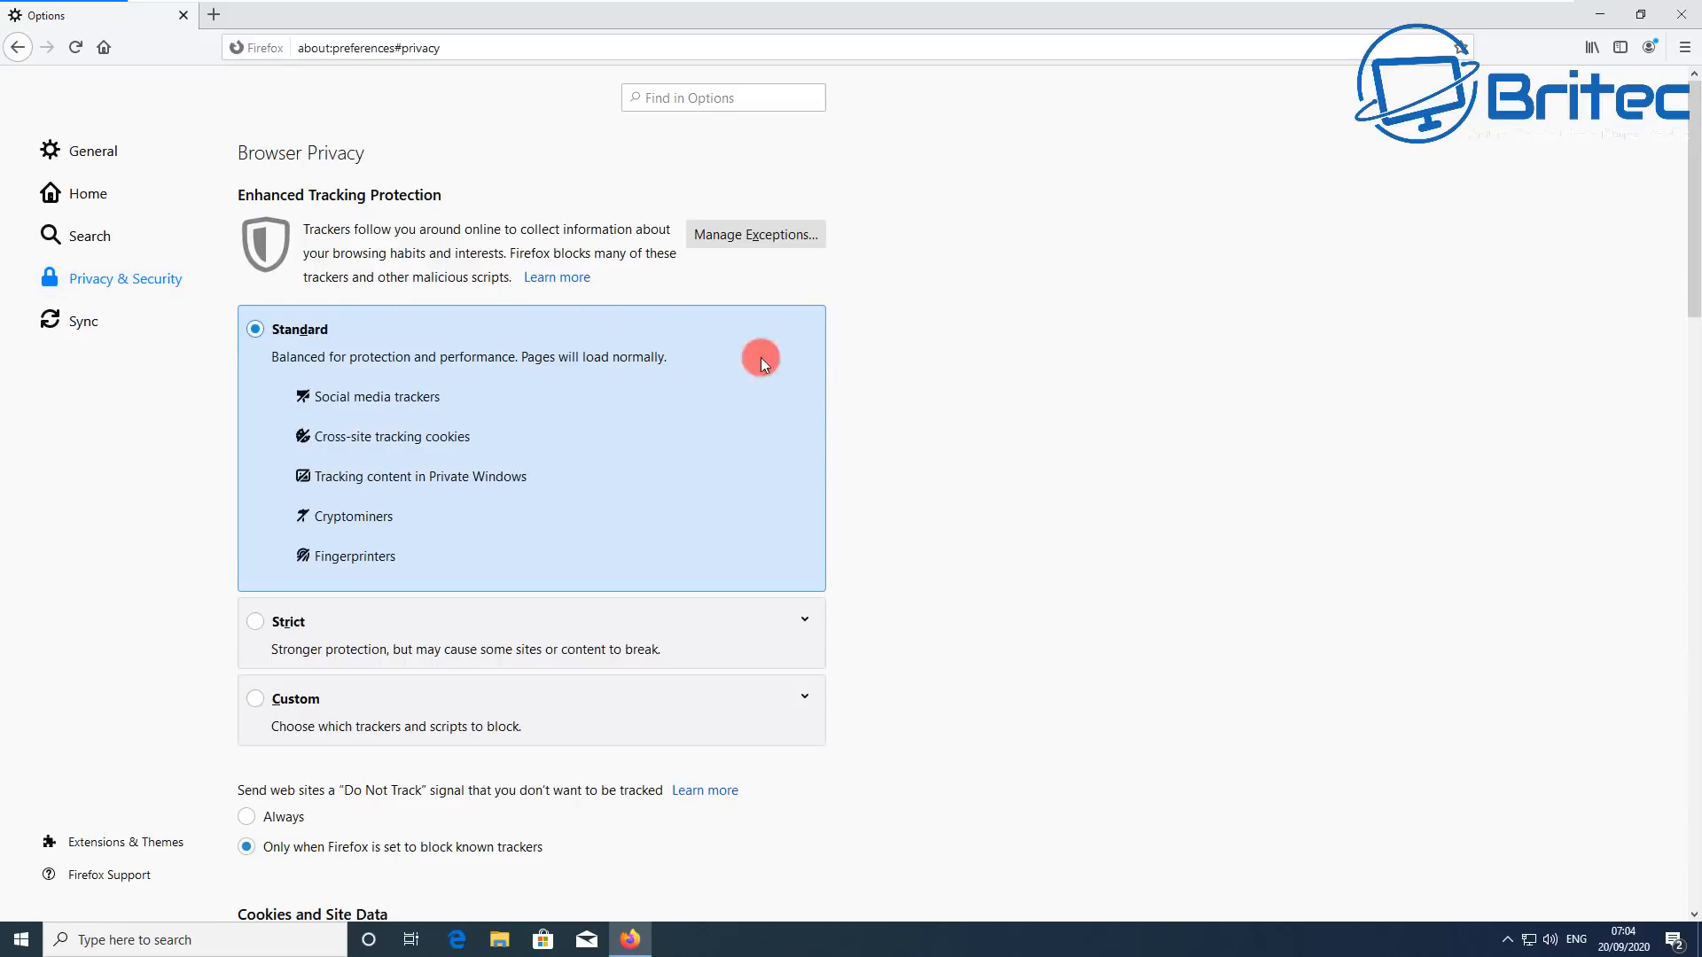
pyautogui.moveTo(1086, 478)
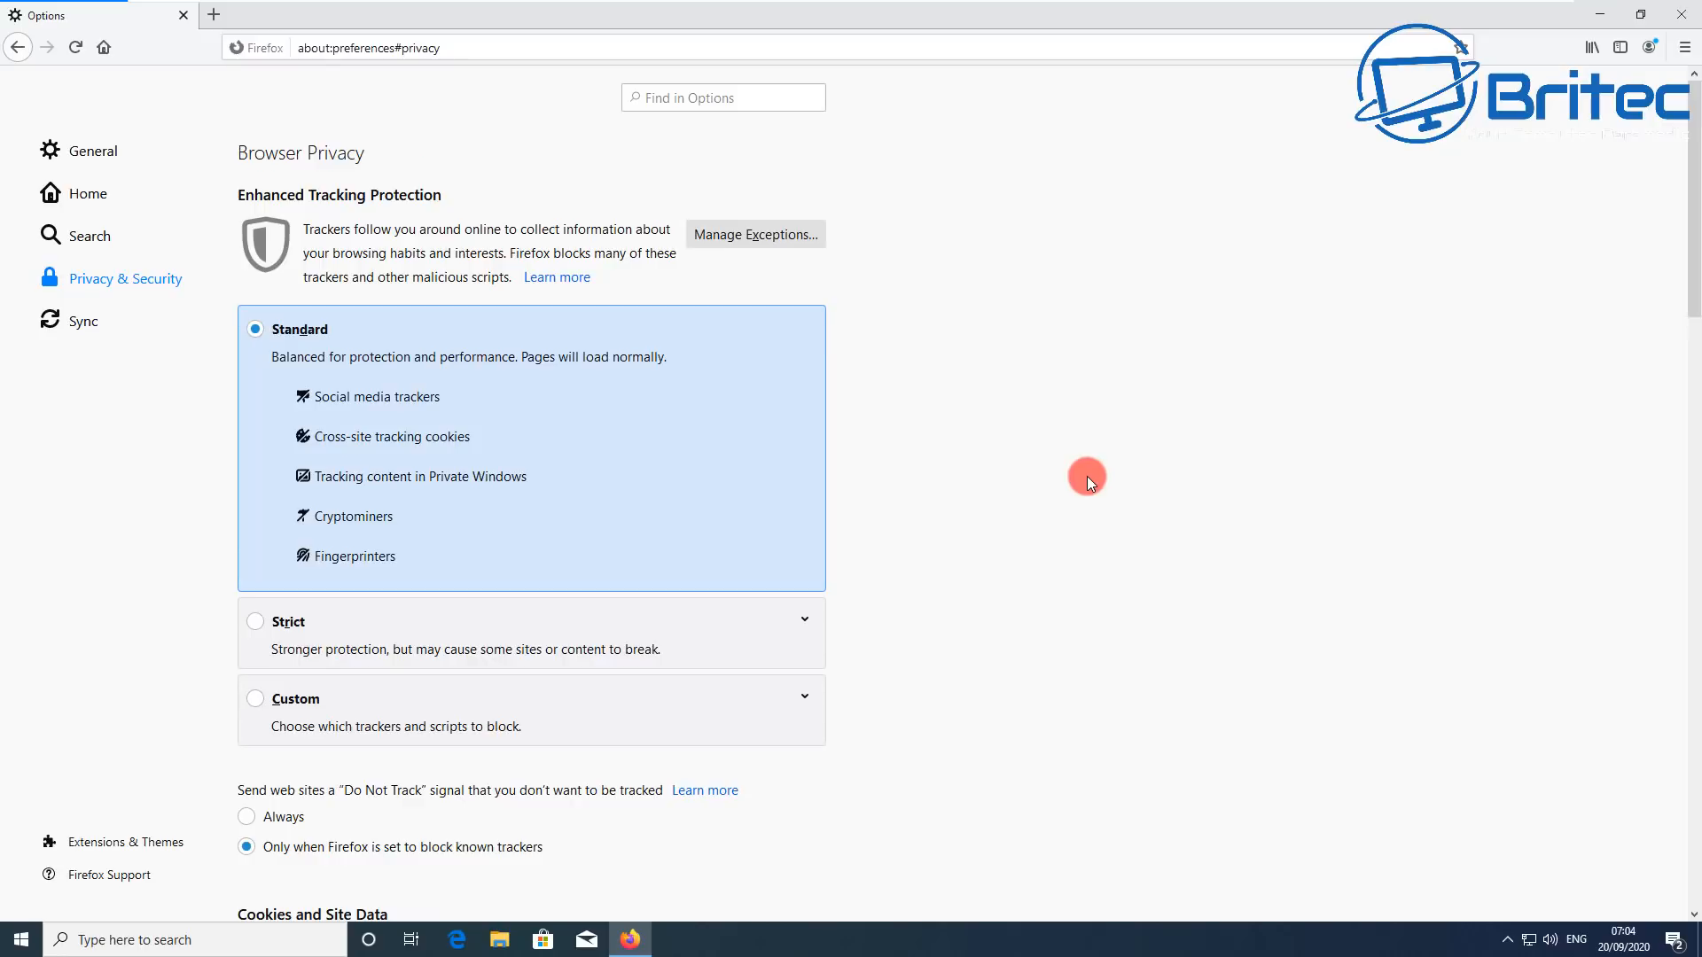
pyautogui.scroll(-3)
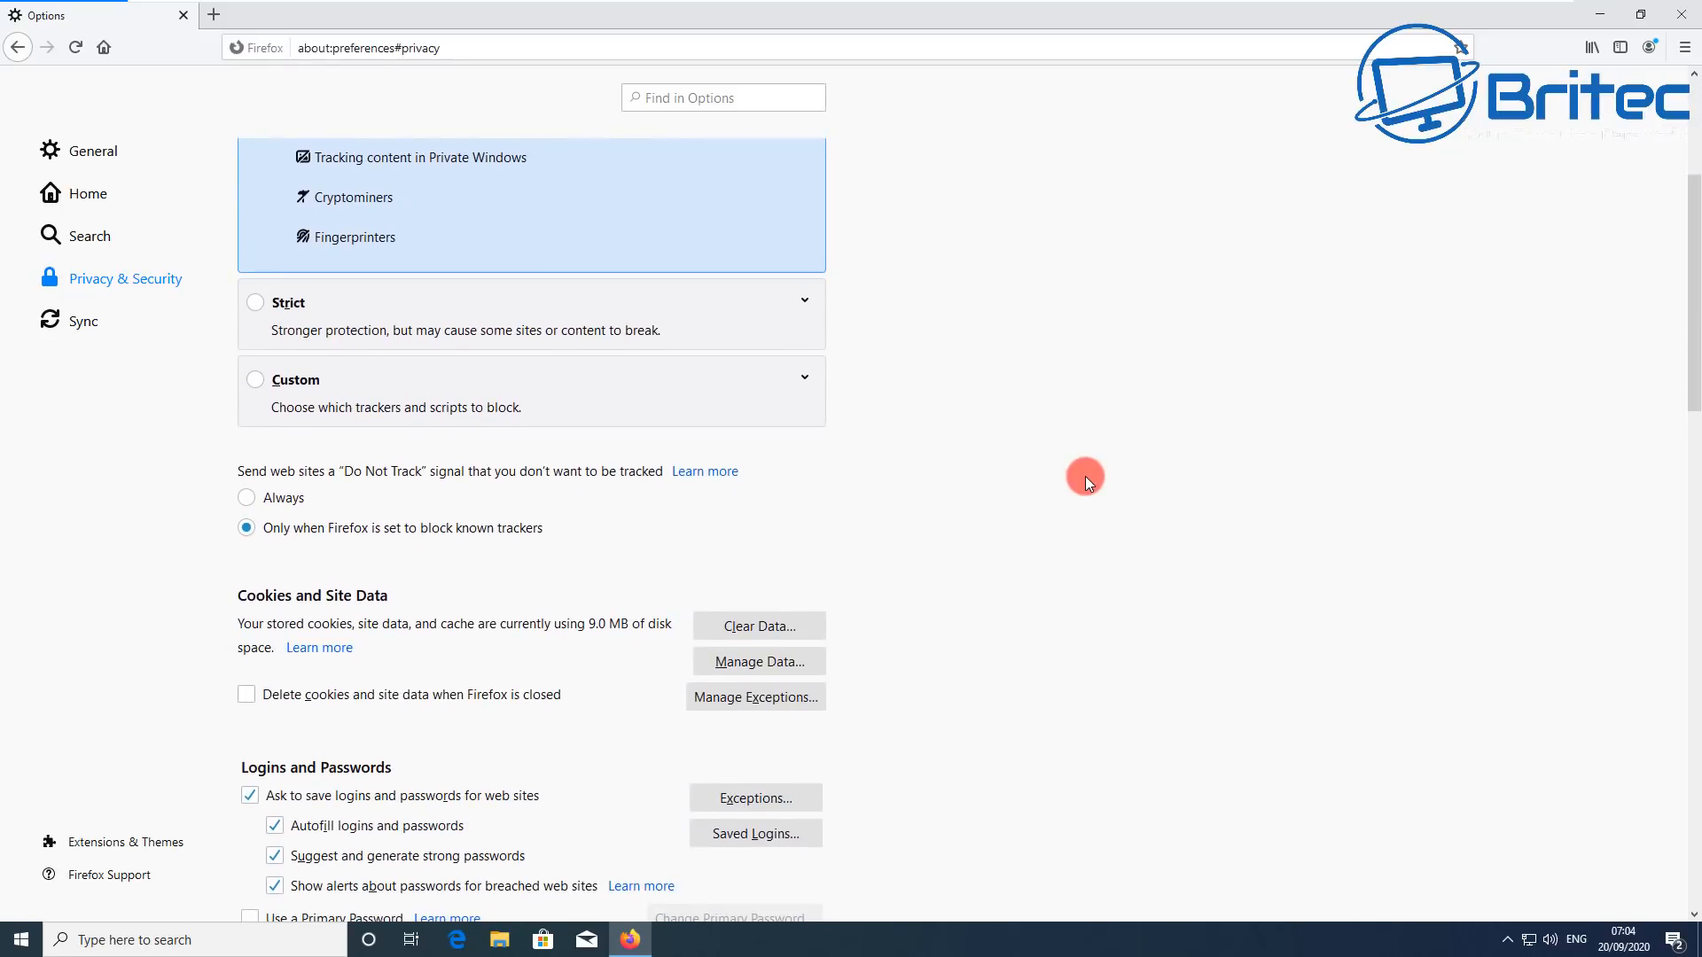
# Step: Clear Firefox's cookies, site data and cached web content, confirming the prompt
pyautogui.click(757, 626)
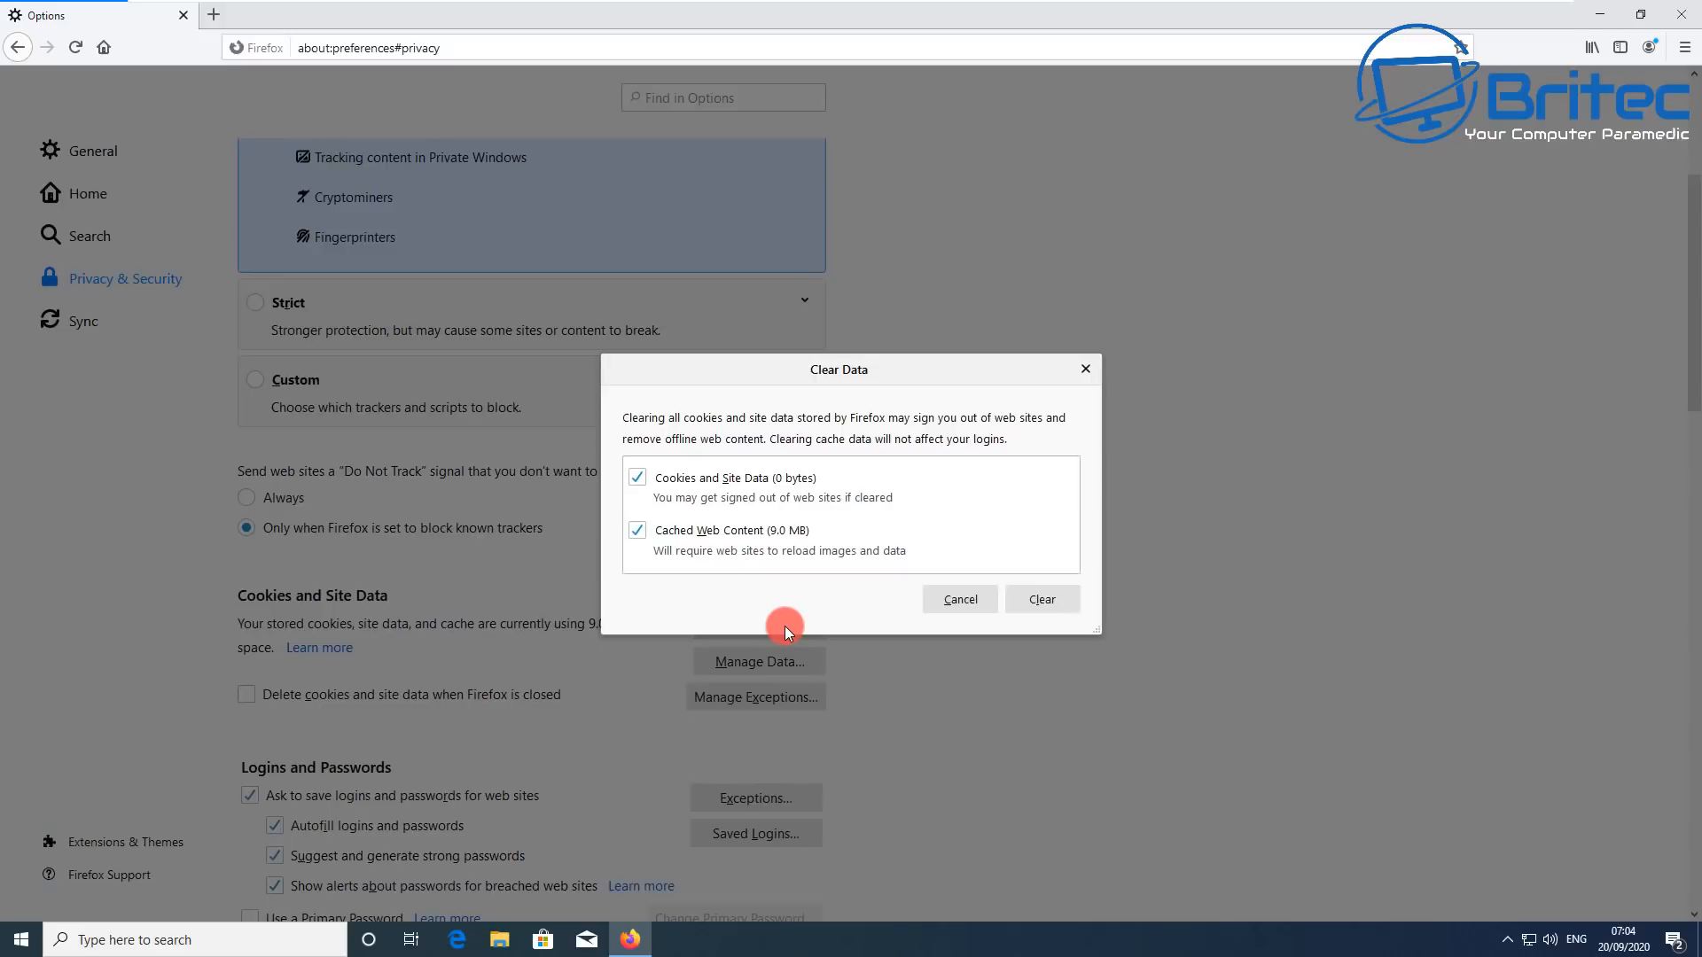
pyautogui.moveTo(791, 539)
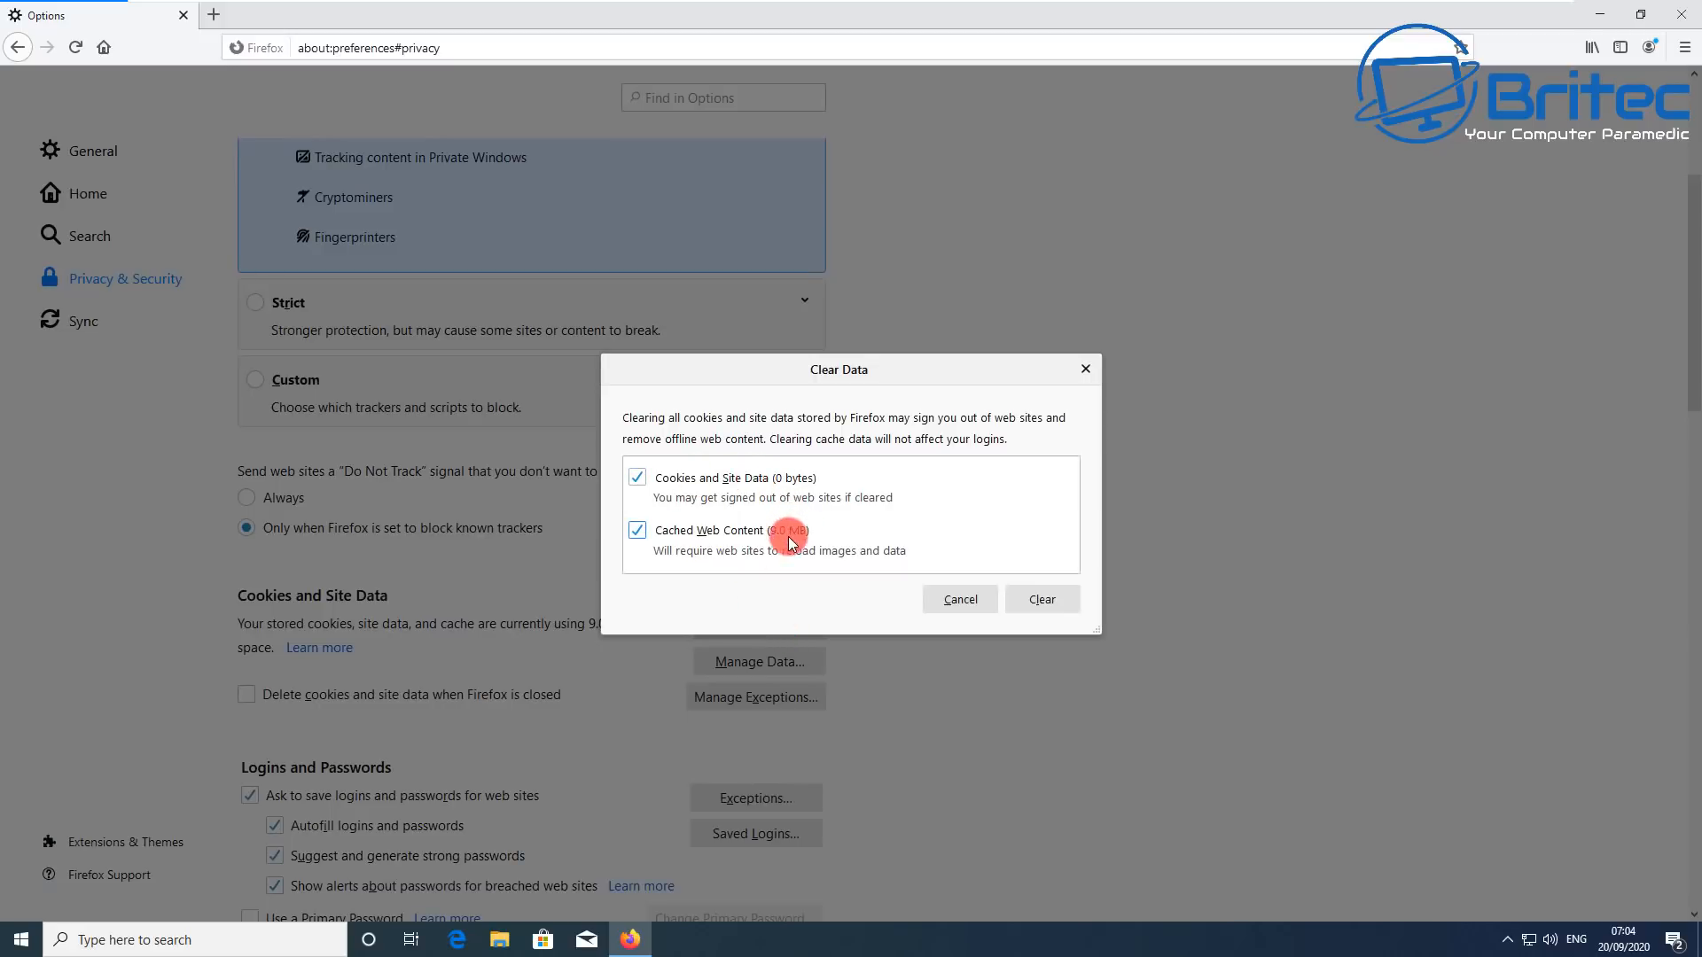
pyautogui.click(1041, 599)
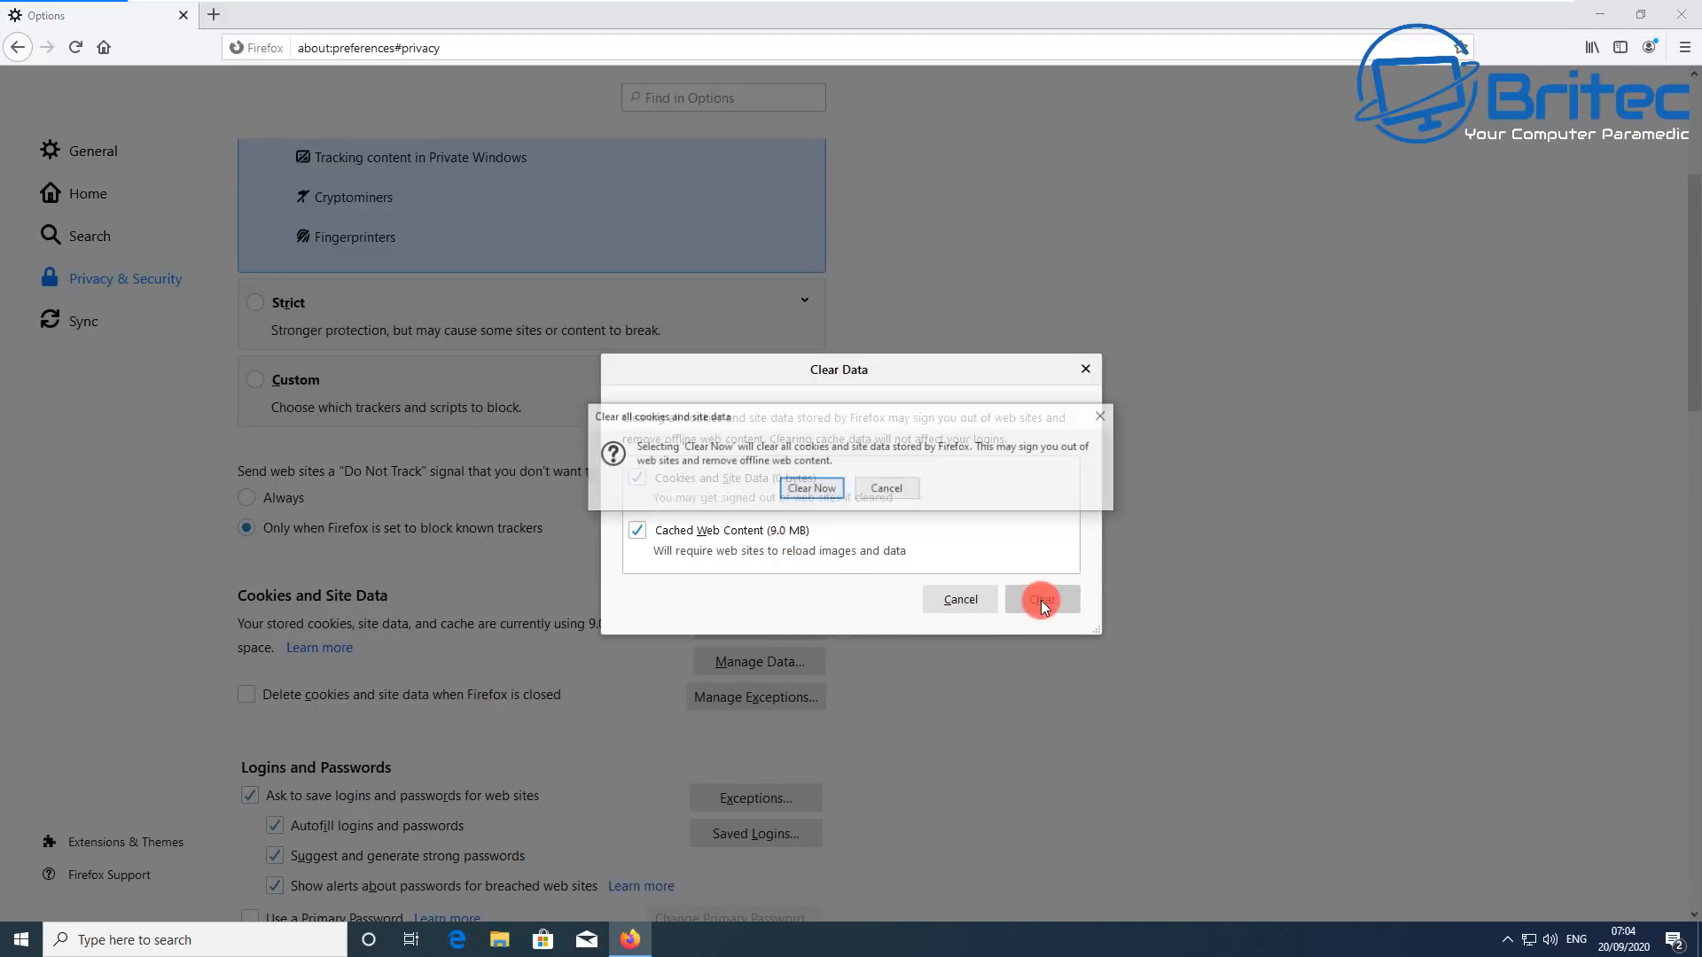
pyautogui.click(1042, 599)
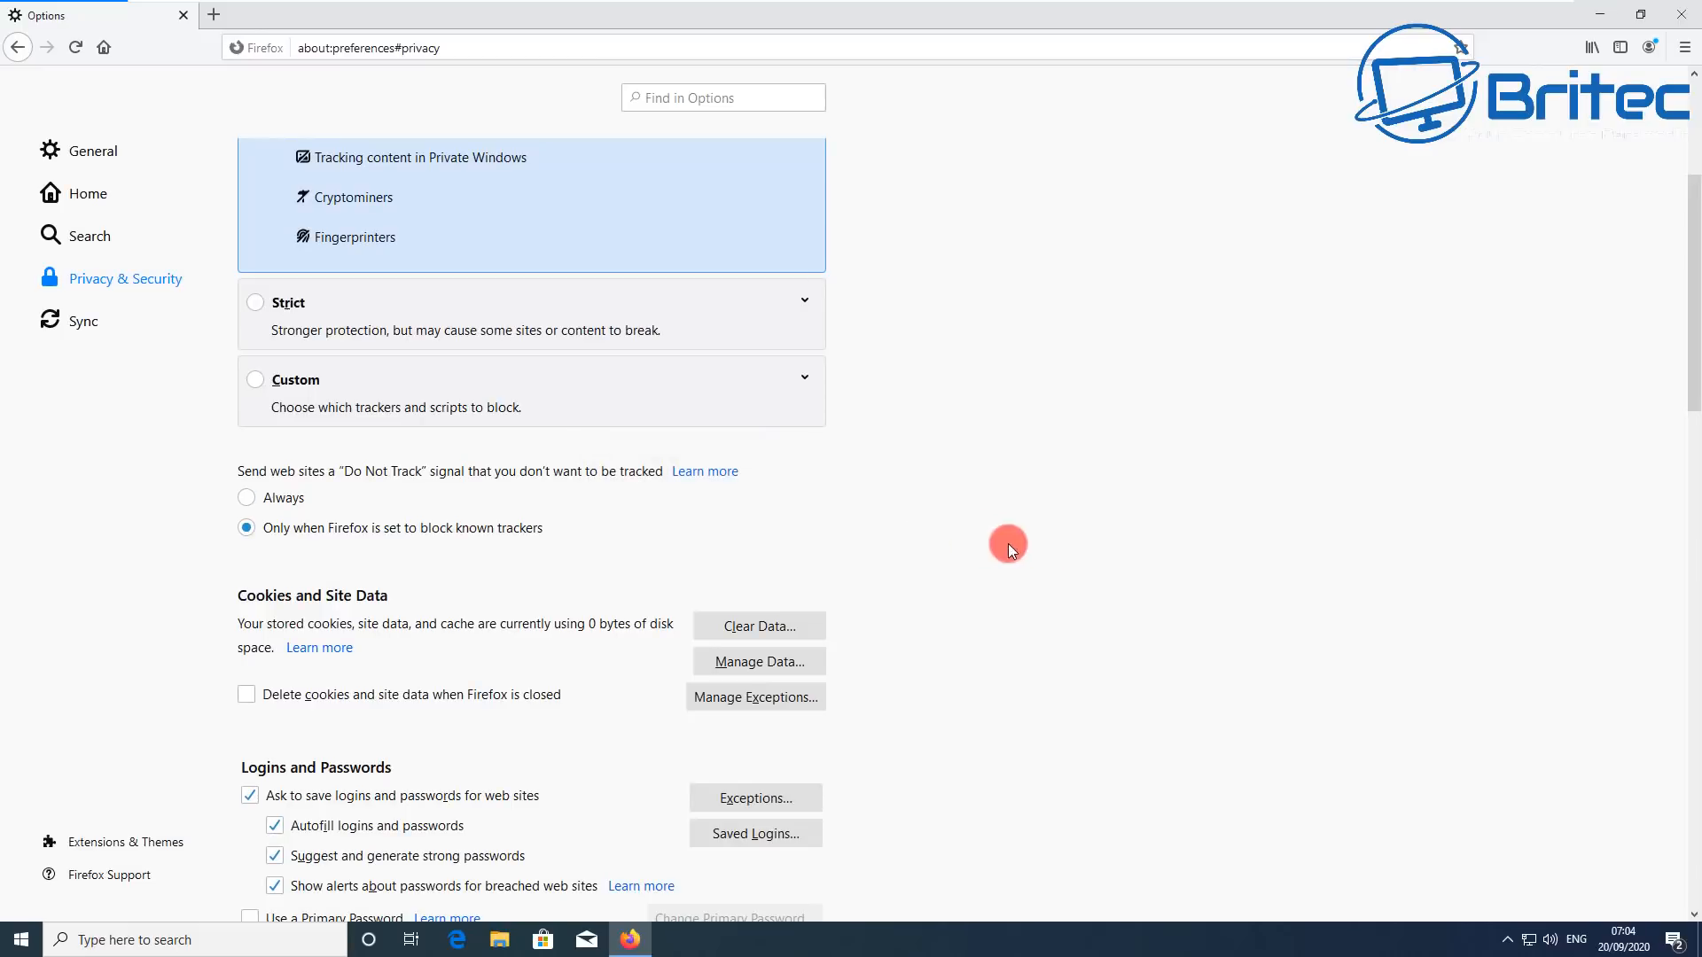
# Step: Clear Firefox's history with the time range set to Everything and all boxes ticked
pyautogui.scroll(-3)
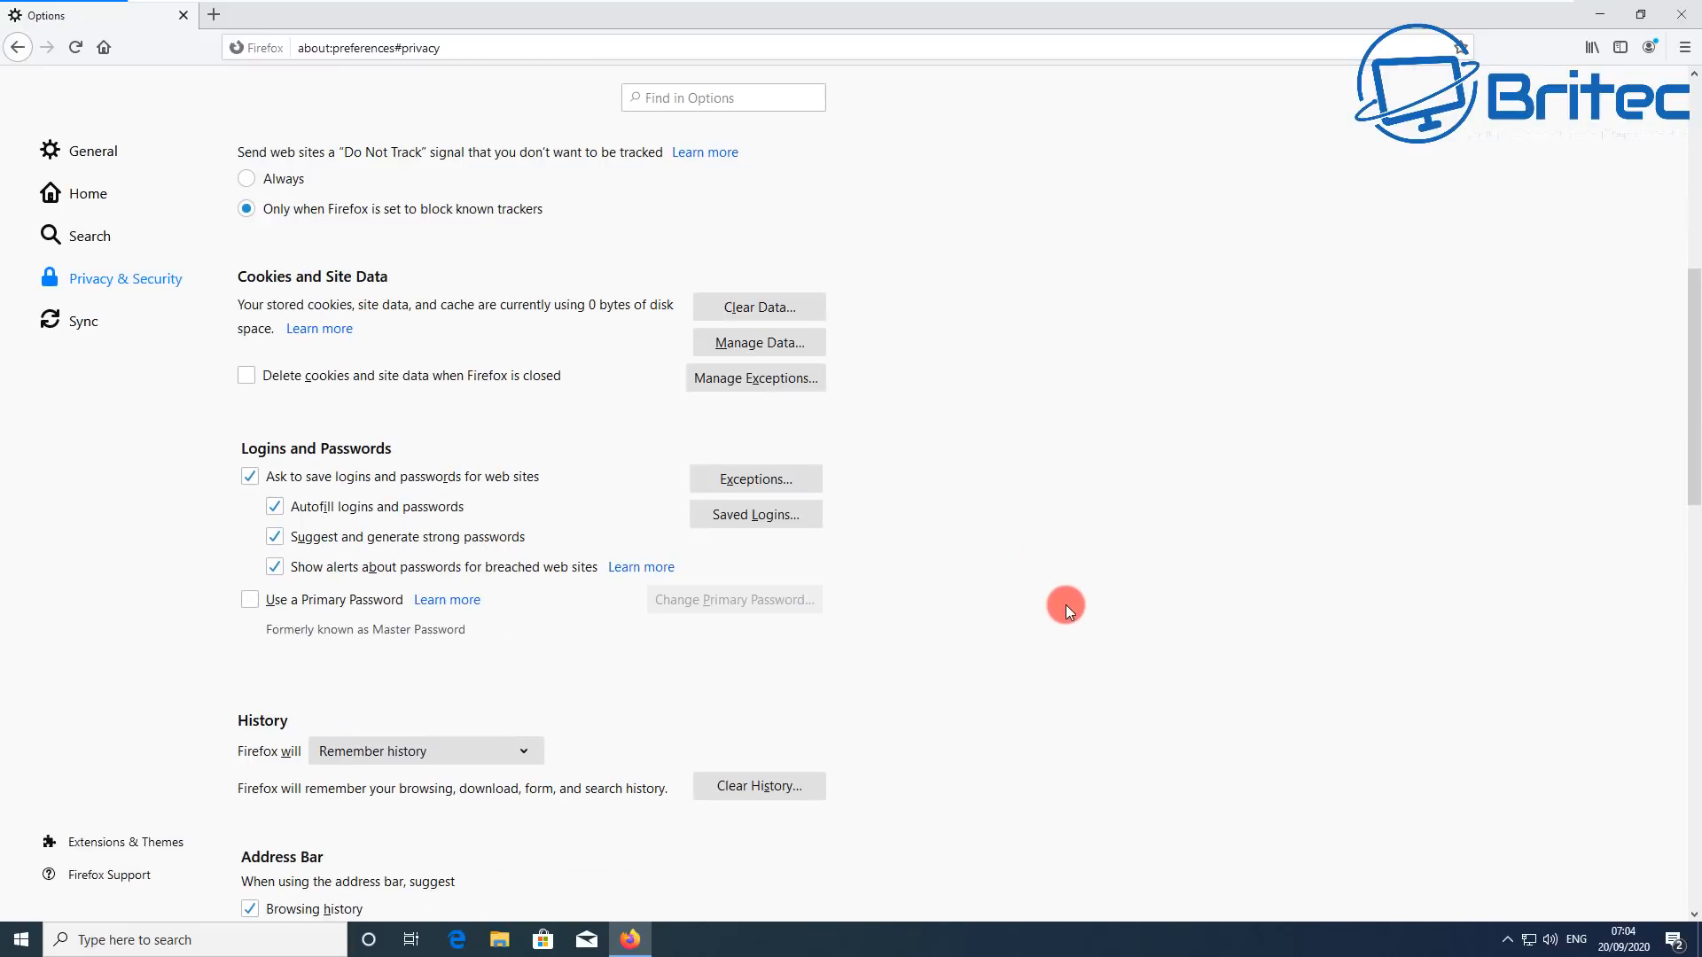
pyautogui.moveTo(759, 785)
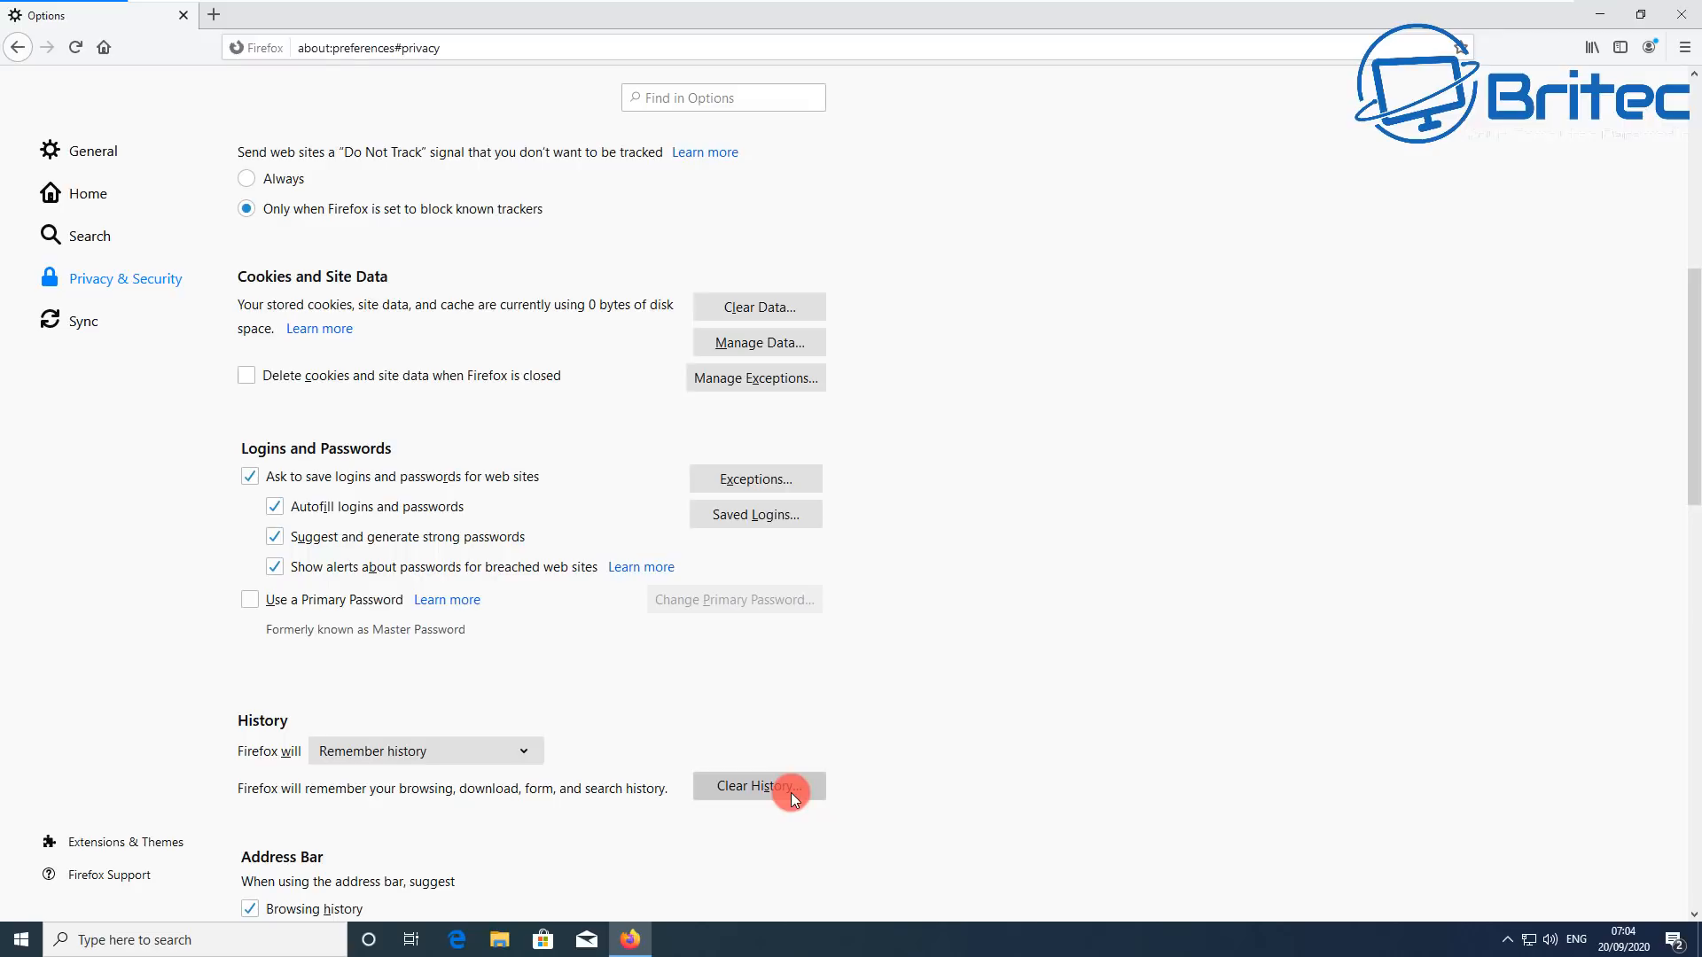
pyautogui.click(758, 785)
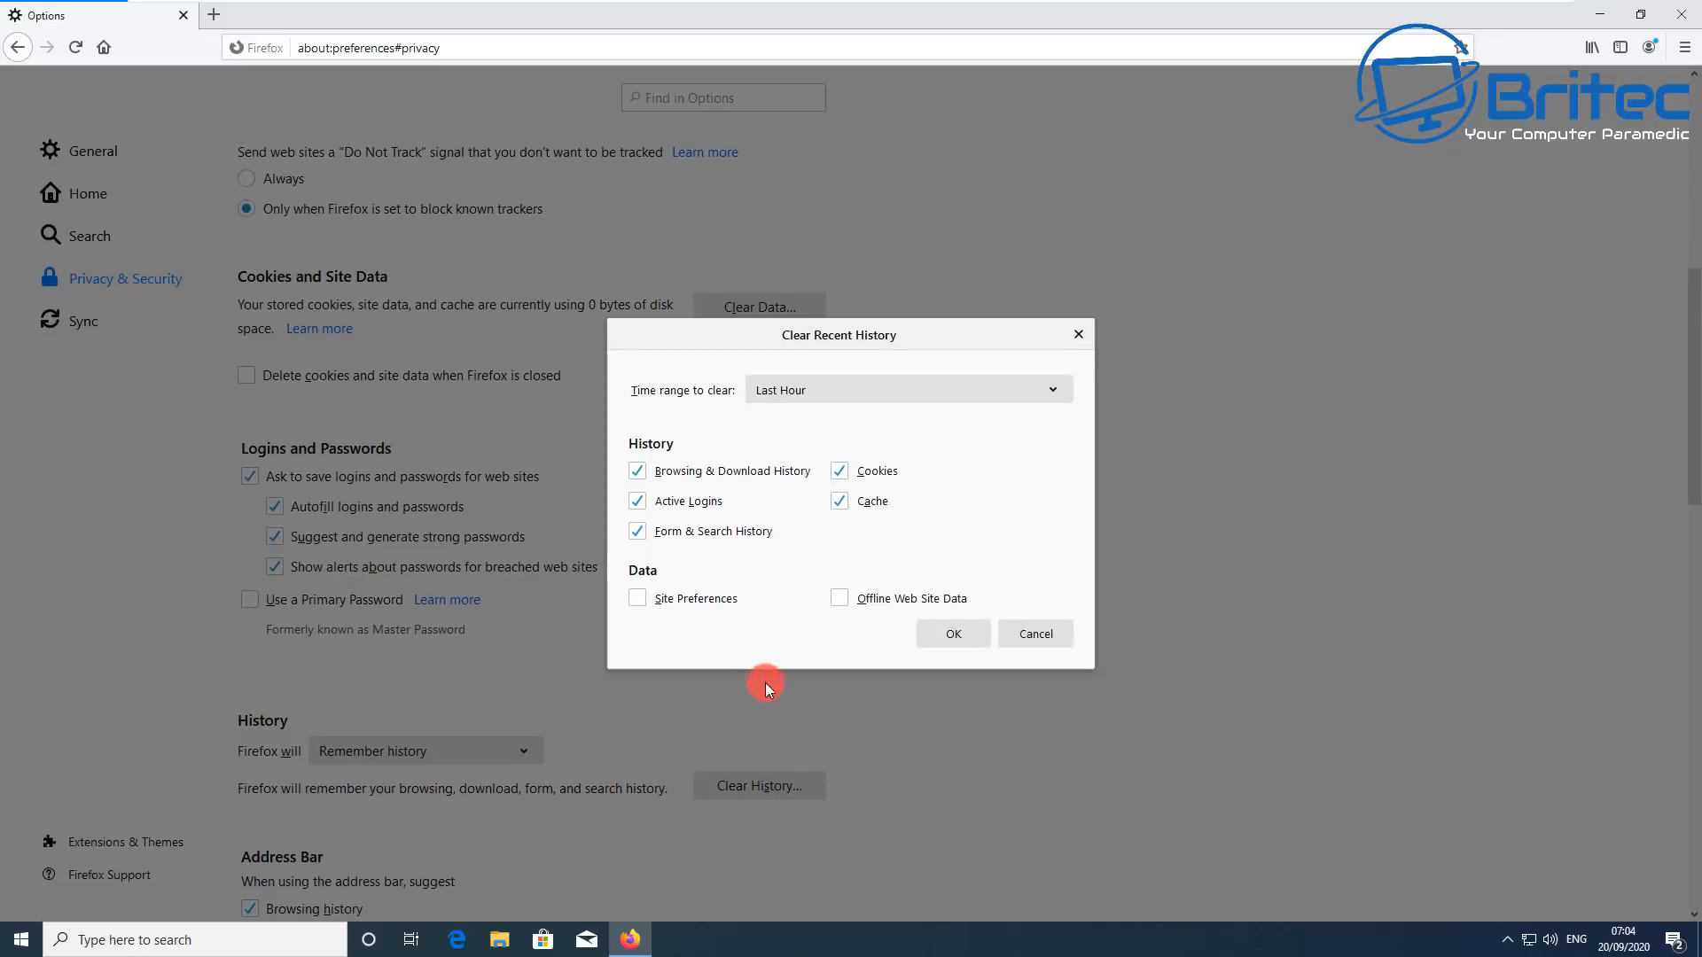
pyautogui.click(838, 598)
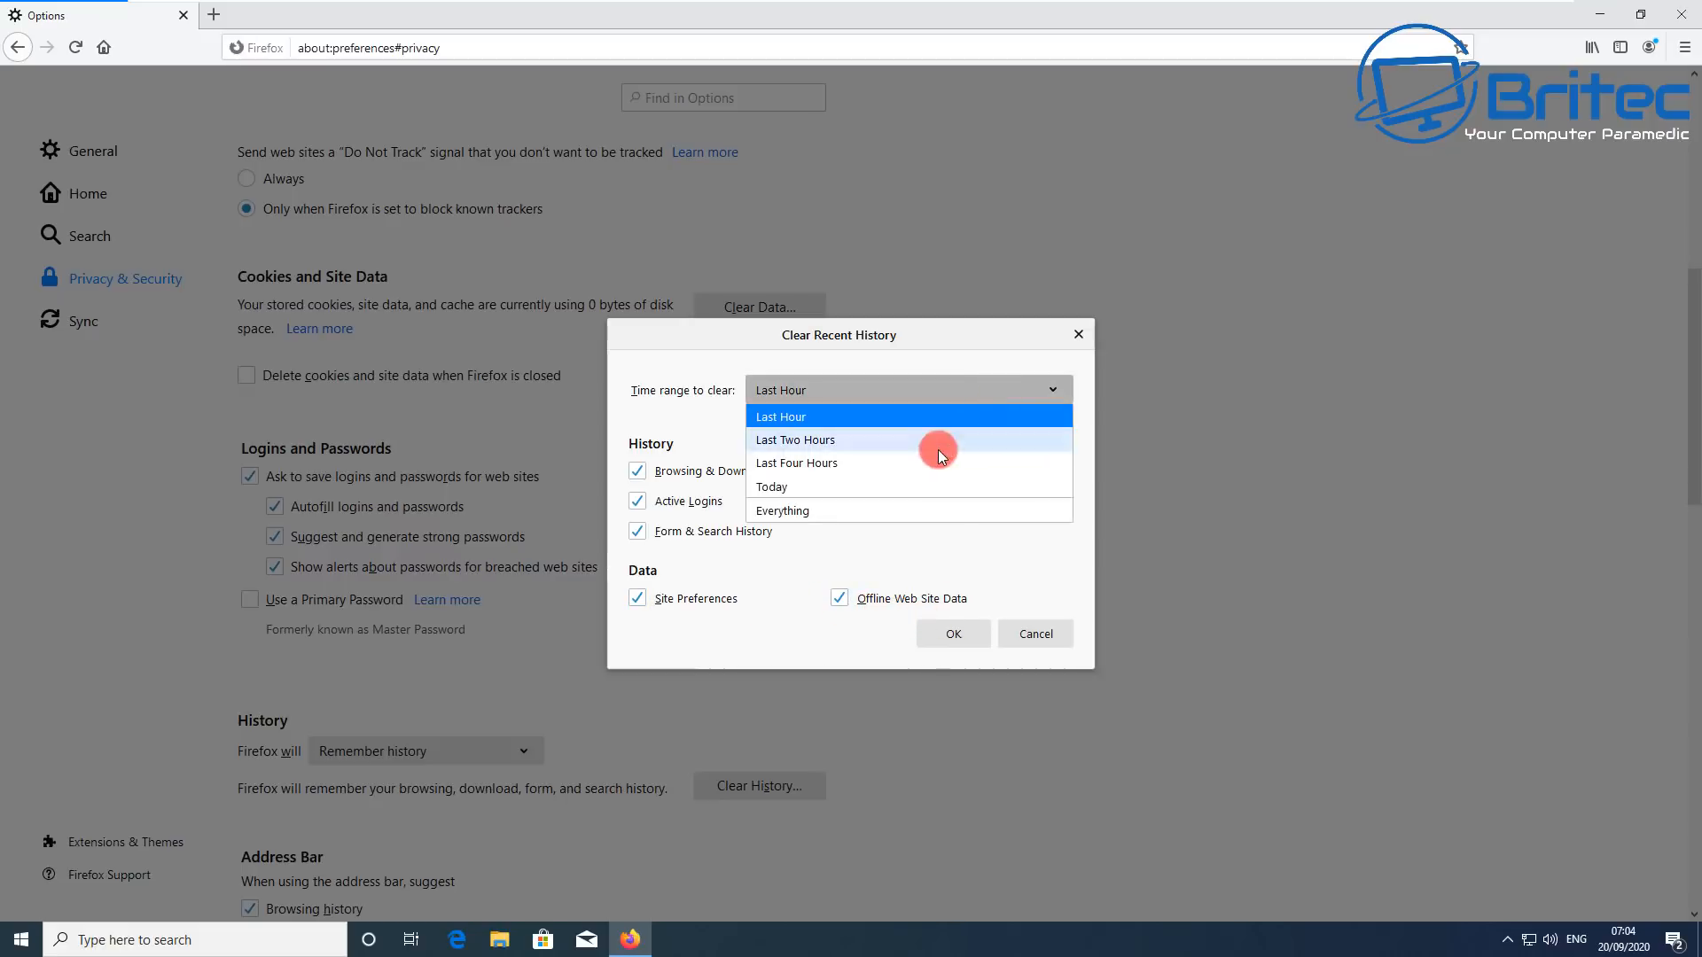
pyautogui.click(782, 510)
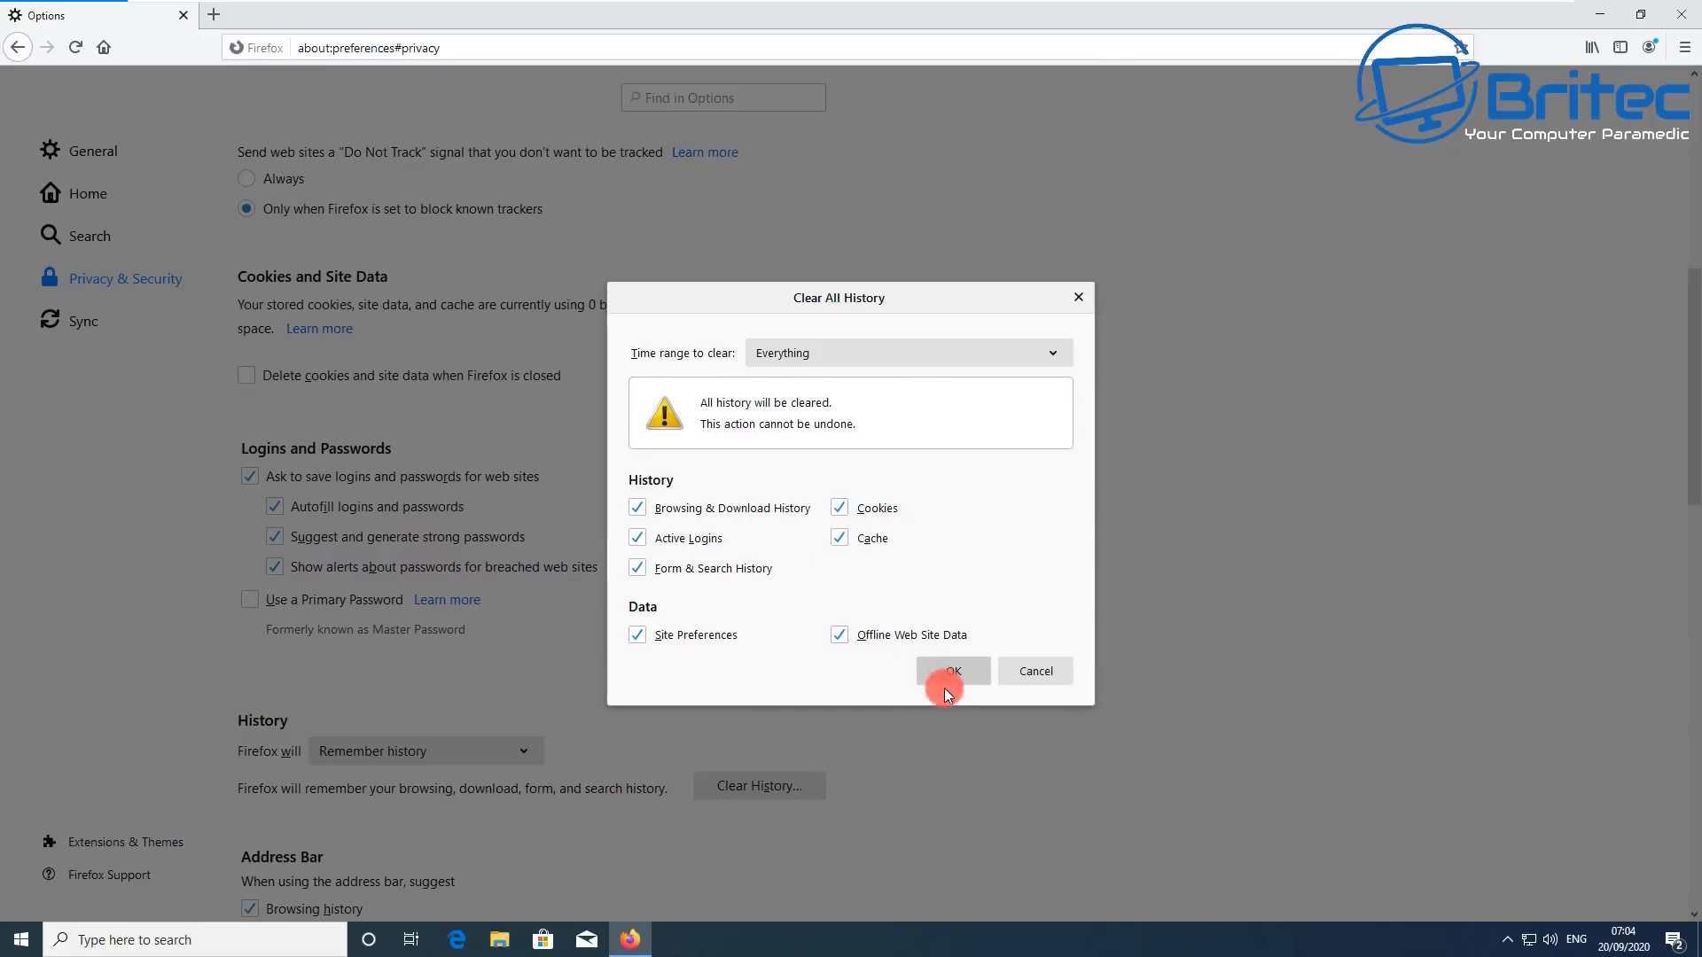
pyautogui.click(952, 670)
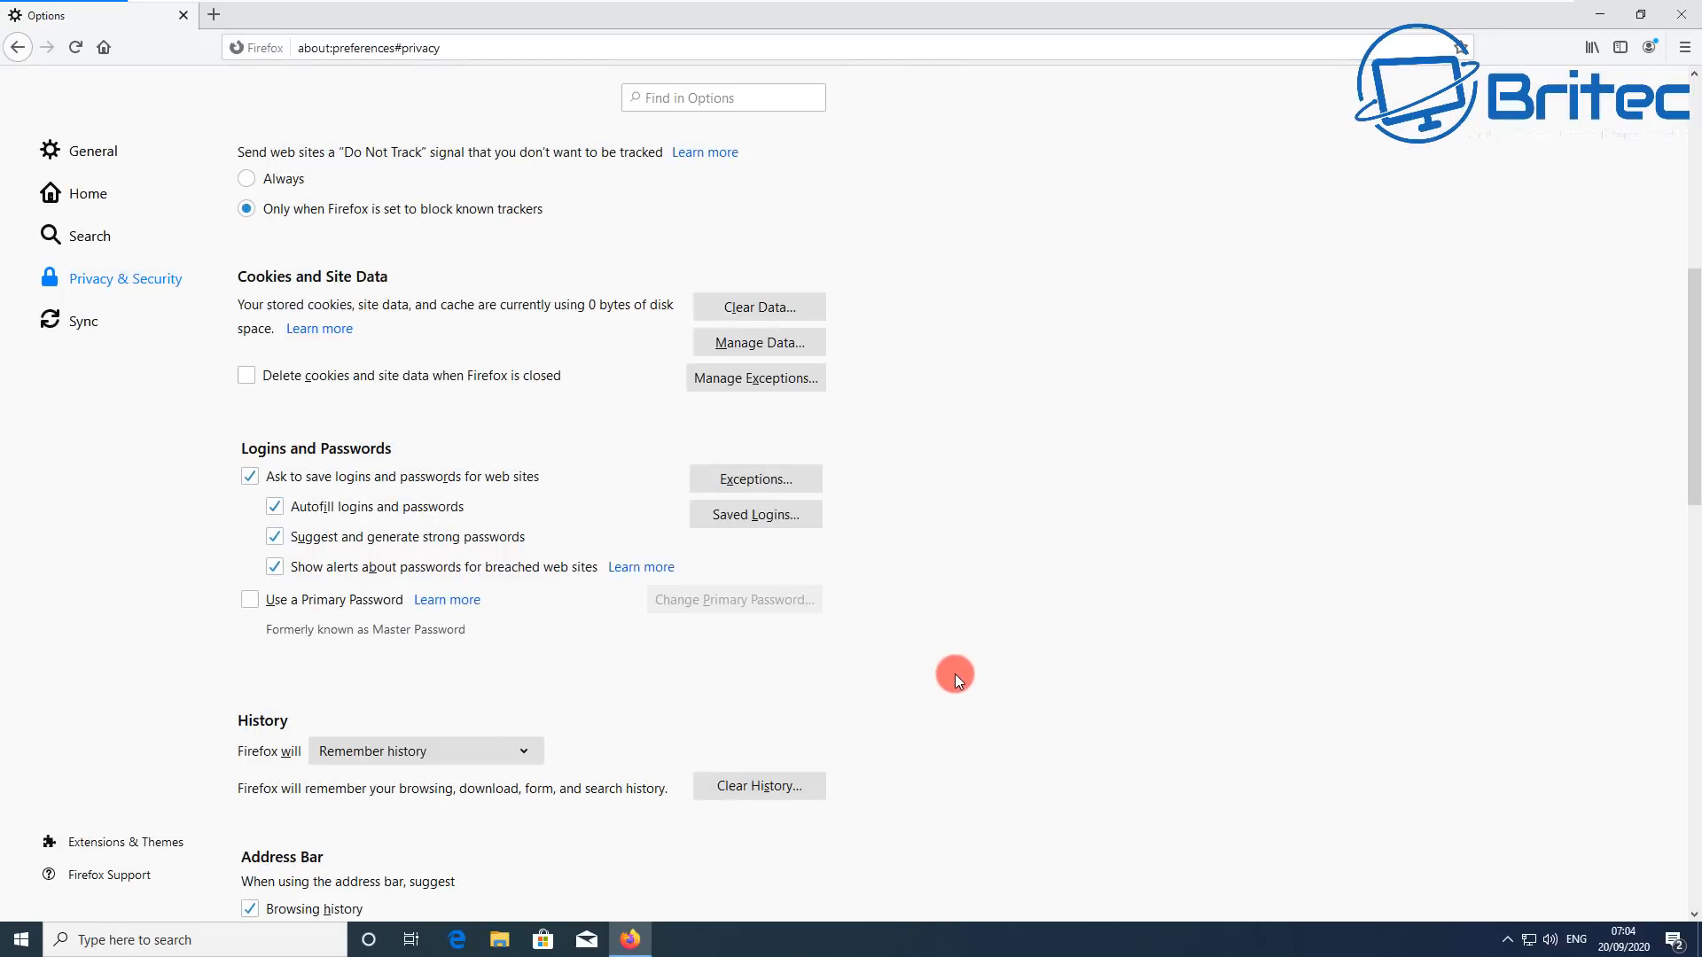
pyautogui.moveTo(1529, 85)
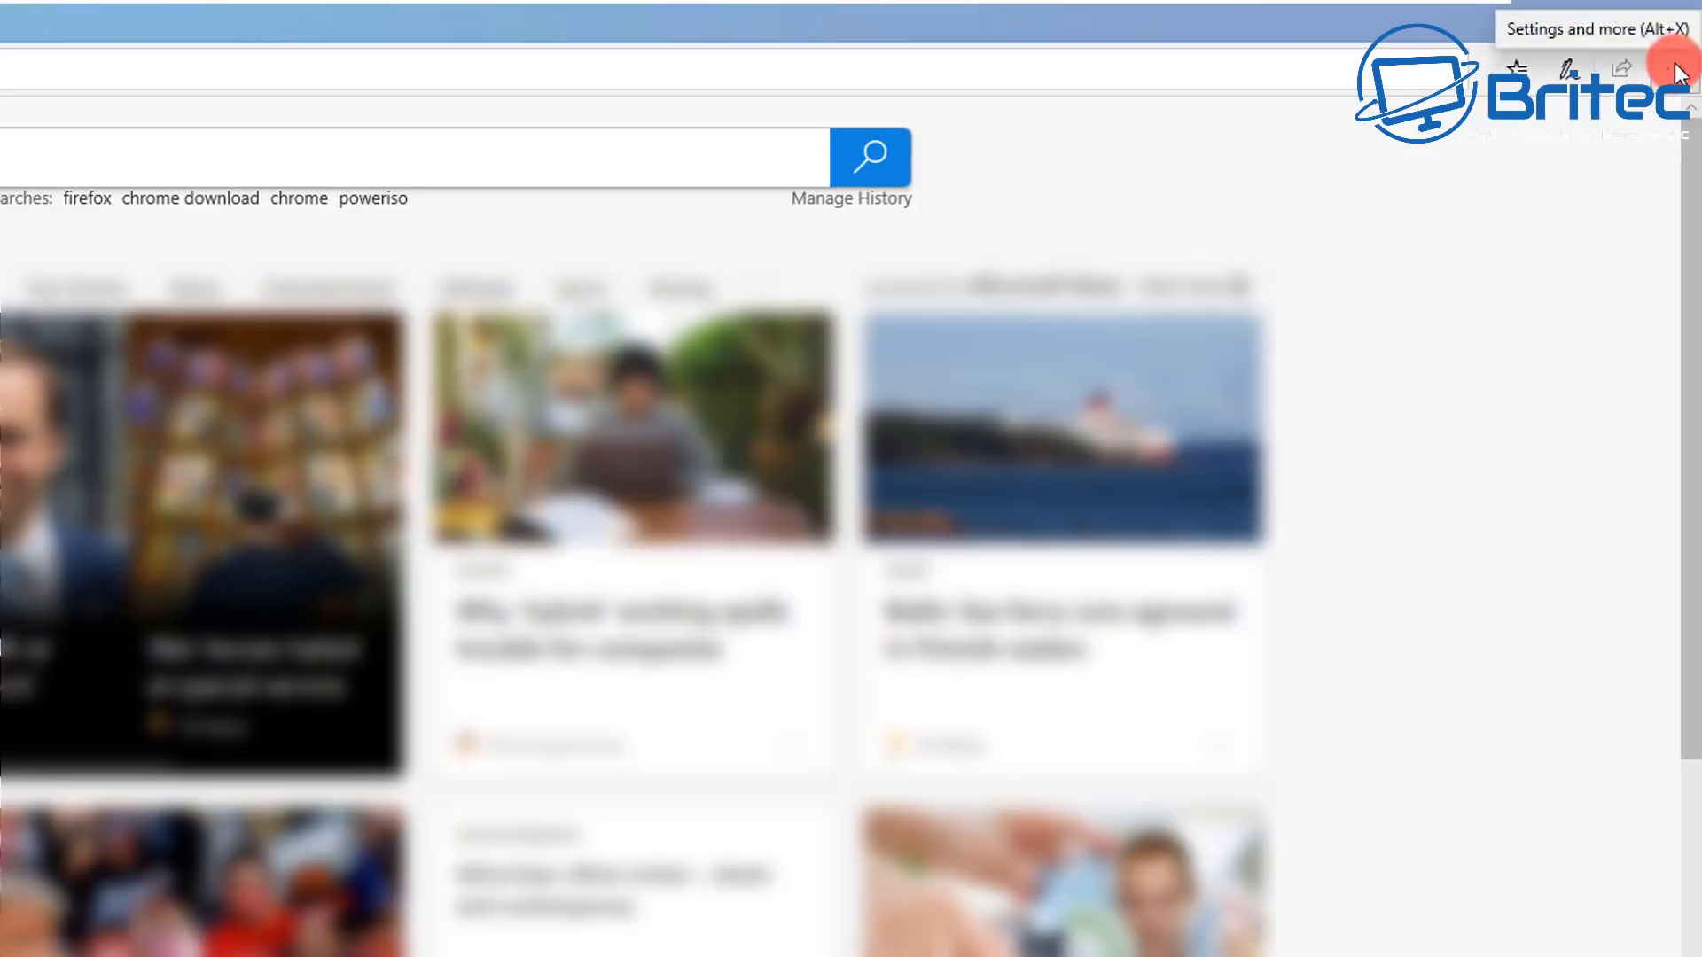
# Step: Clear all Edge browsing data categories, including saved passwords, via Choose what to clear
pyautogui.click(1675, 69)
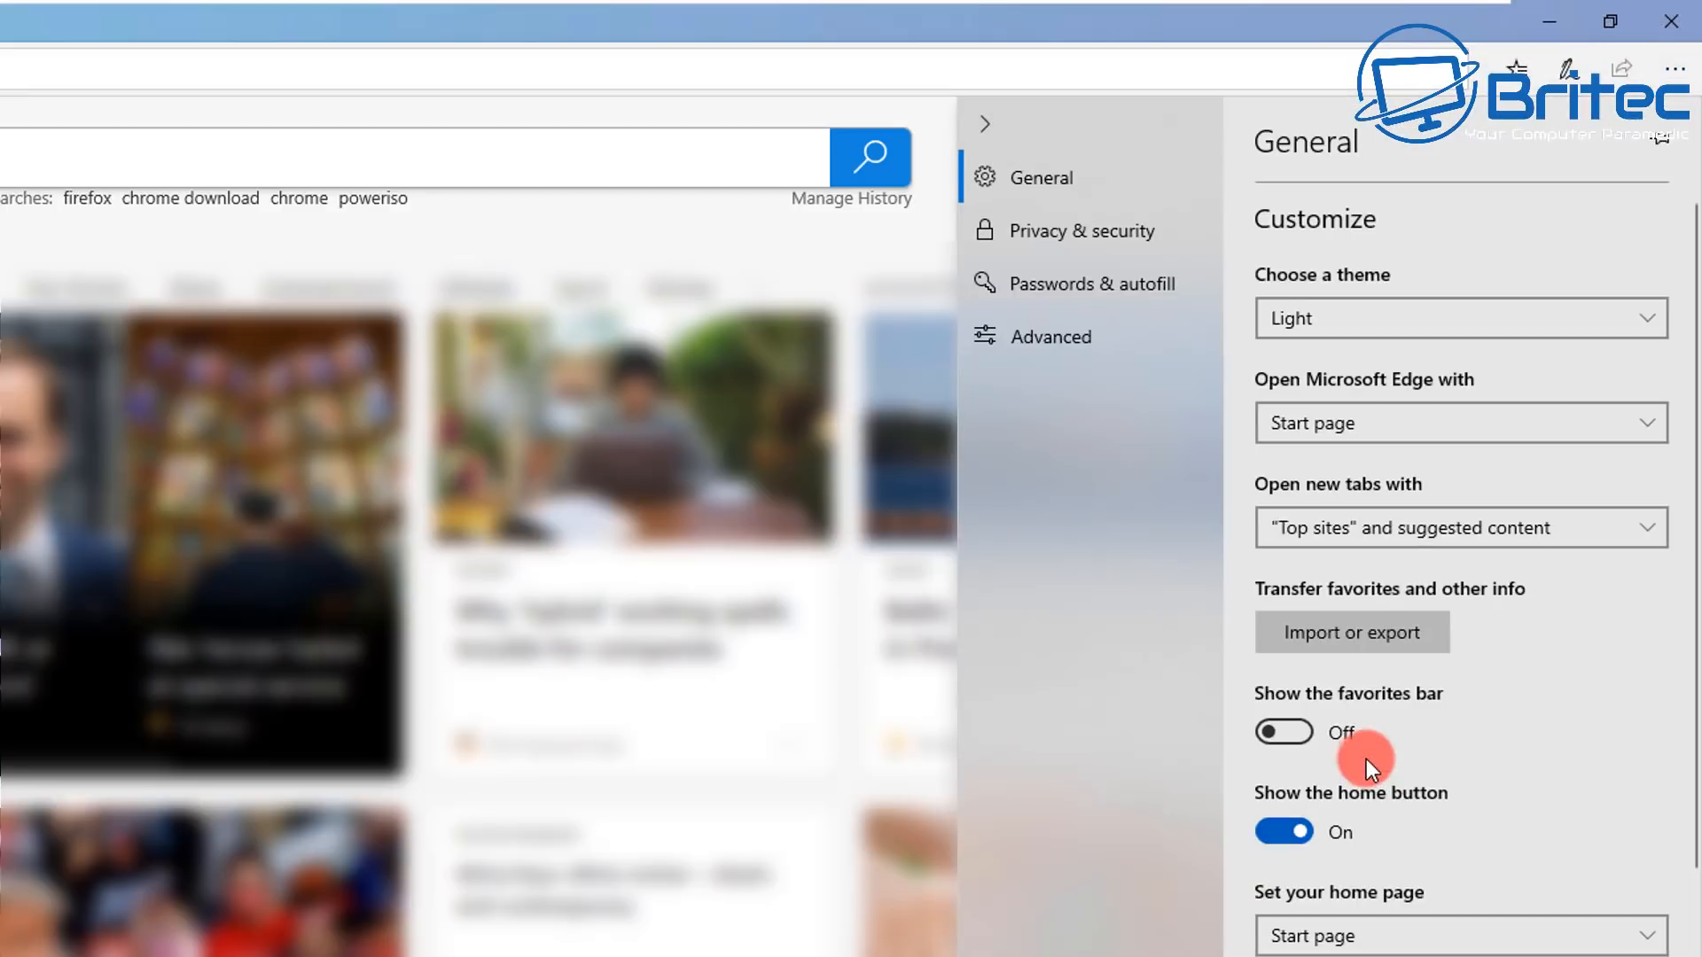
pyautogui.moveTo(1084, 231)
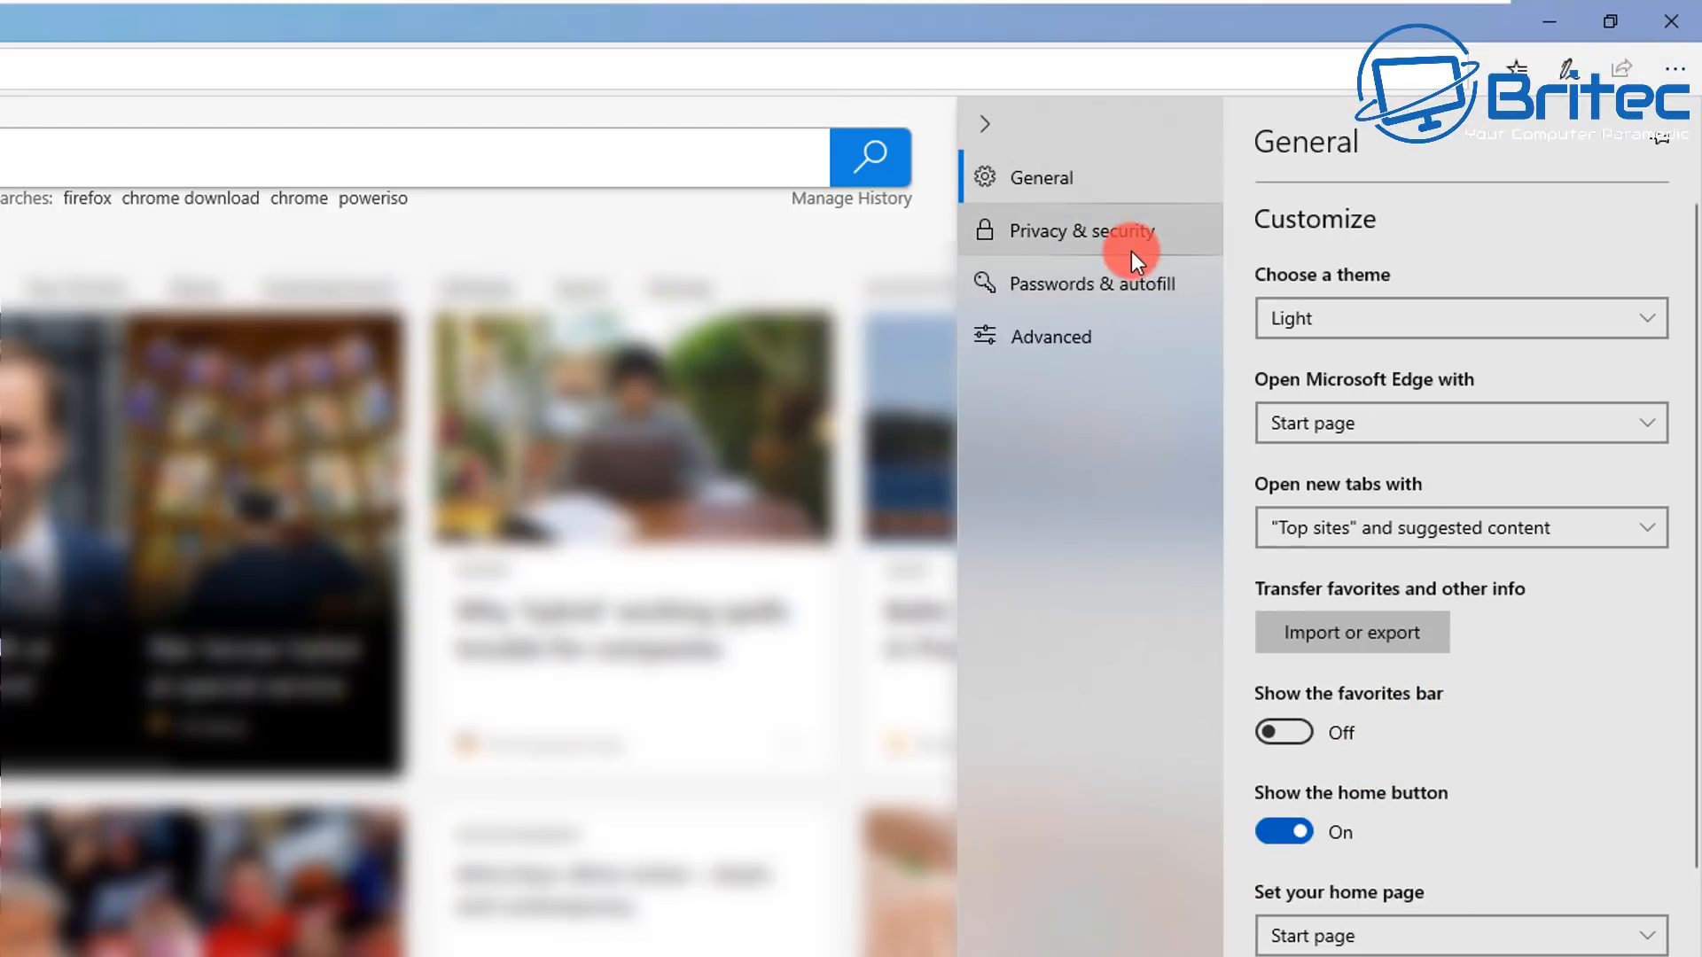
pyautogui.moveTo(1113, 231)
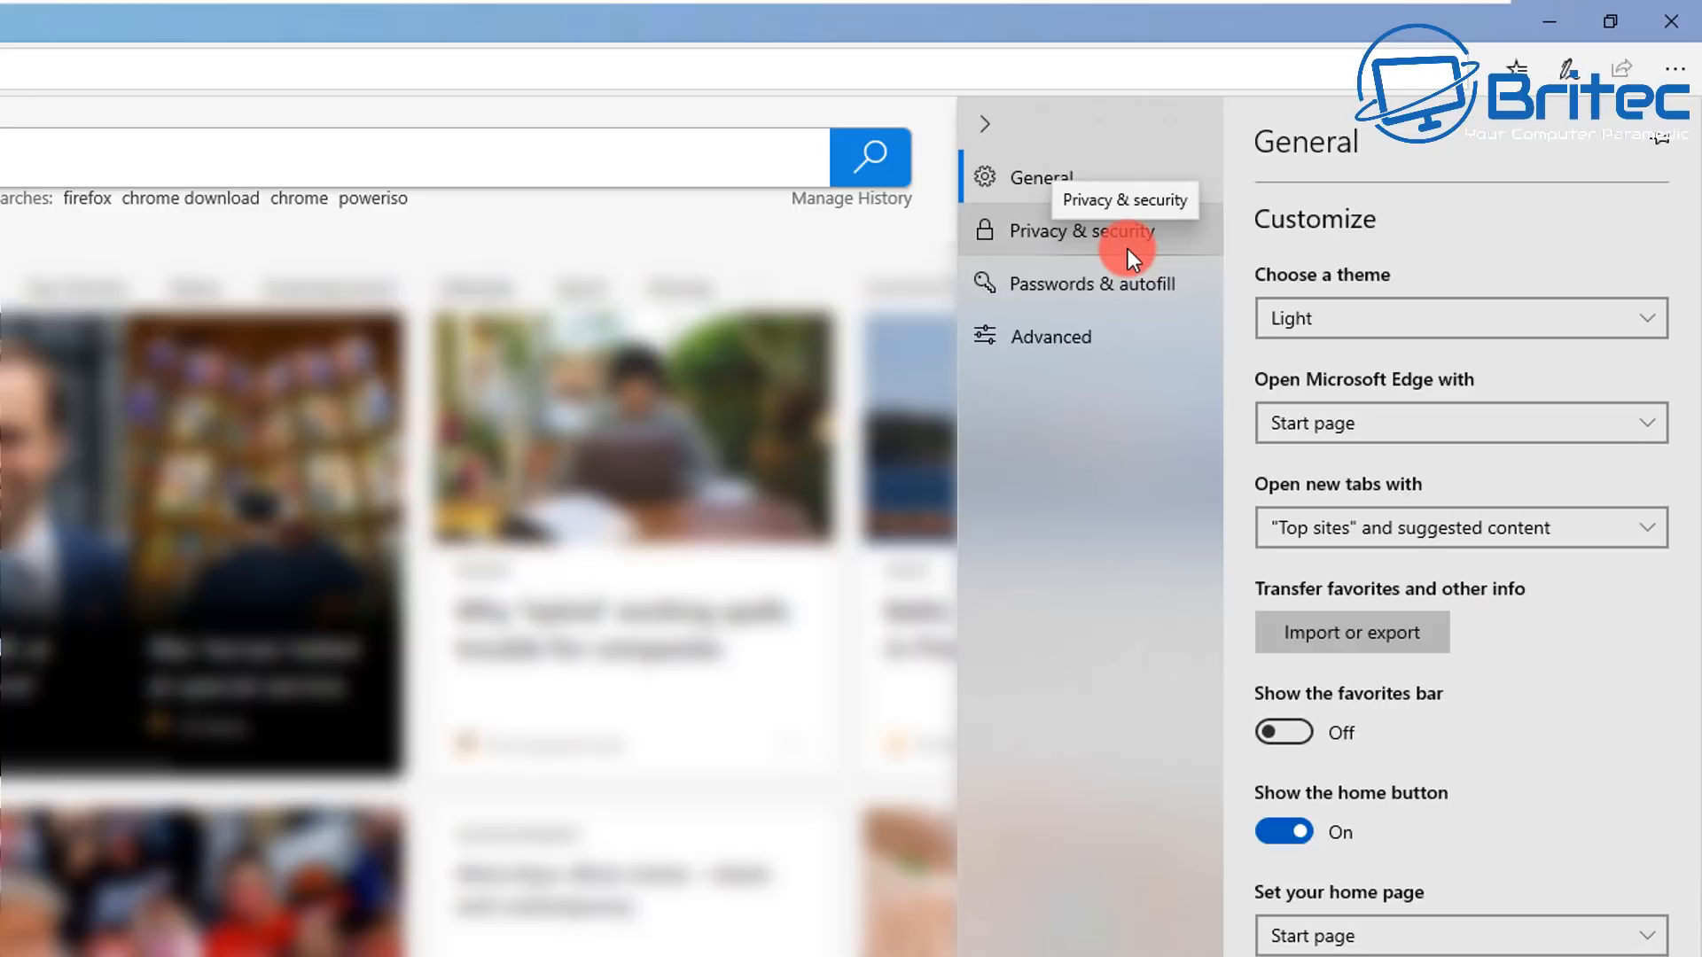
pyautogui.click(1079, 230)
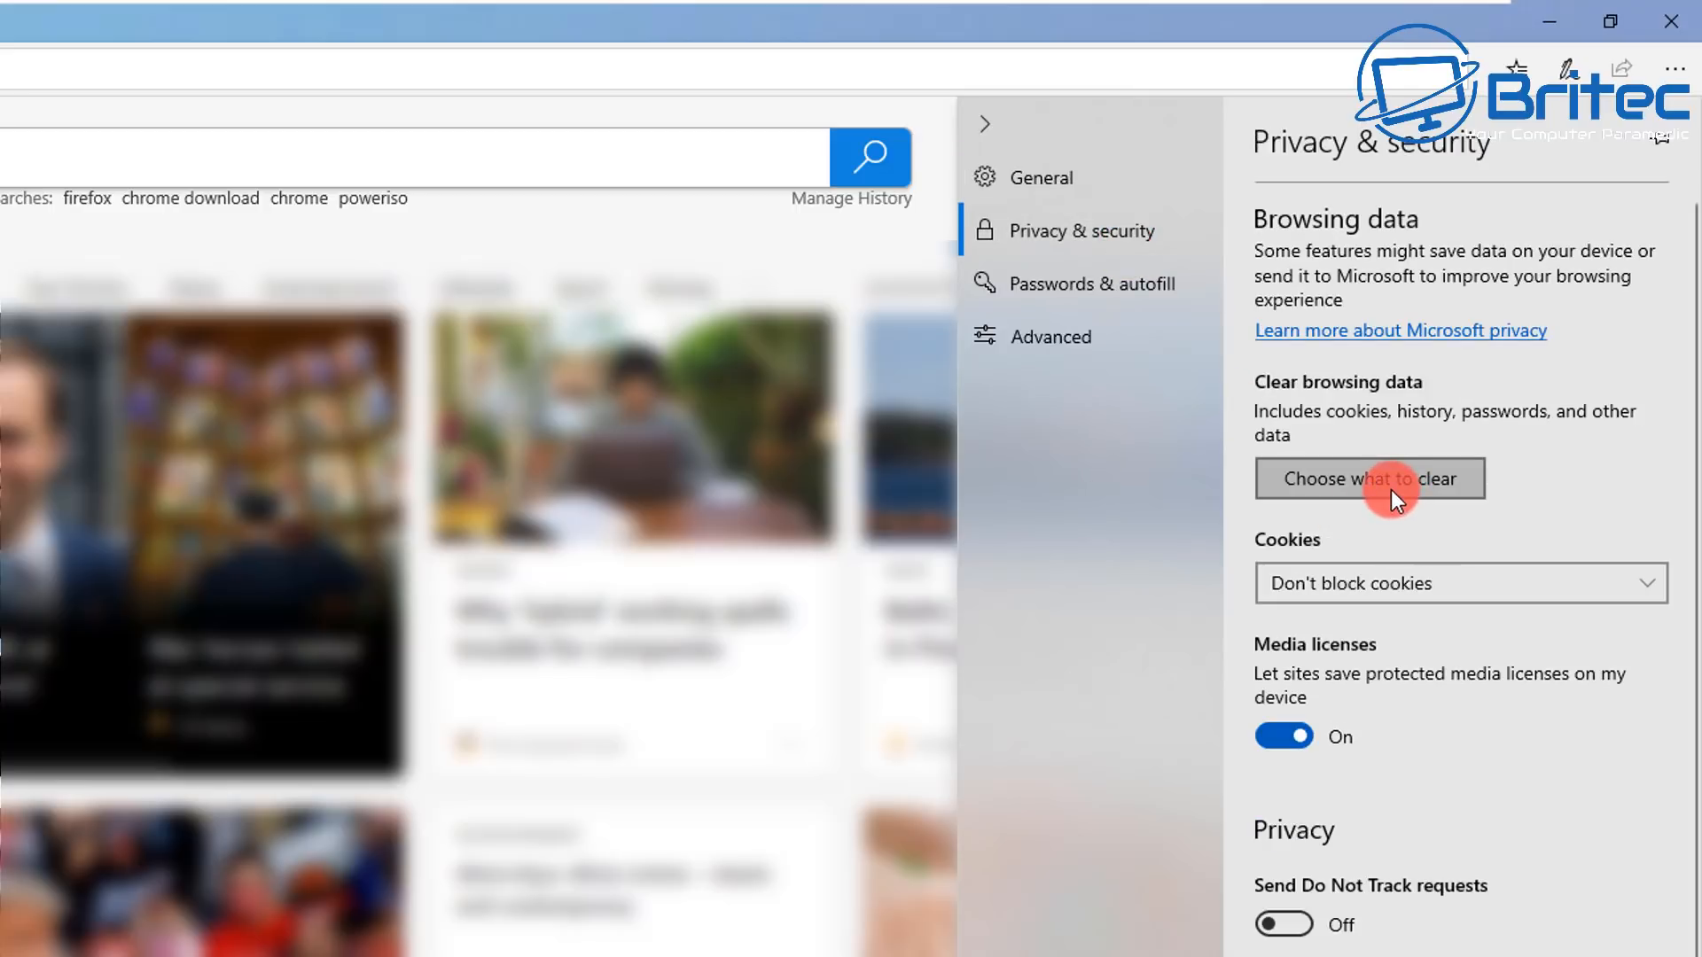
pyautogui.click(1371, 478)
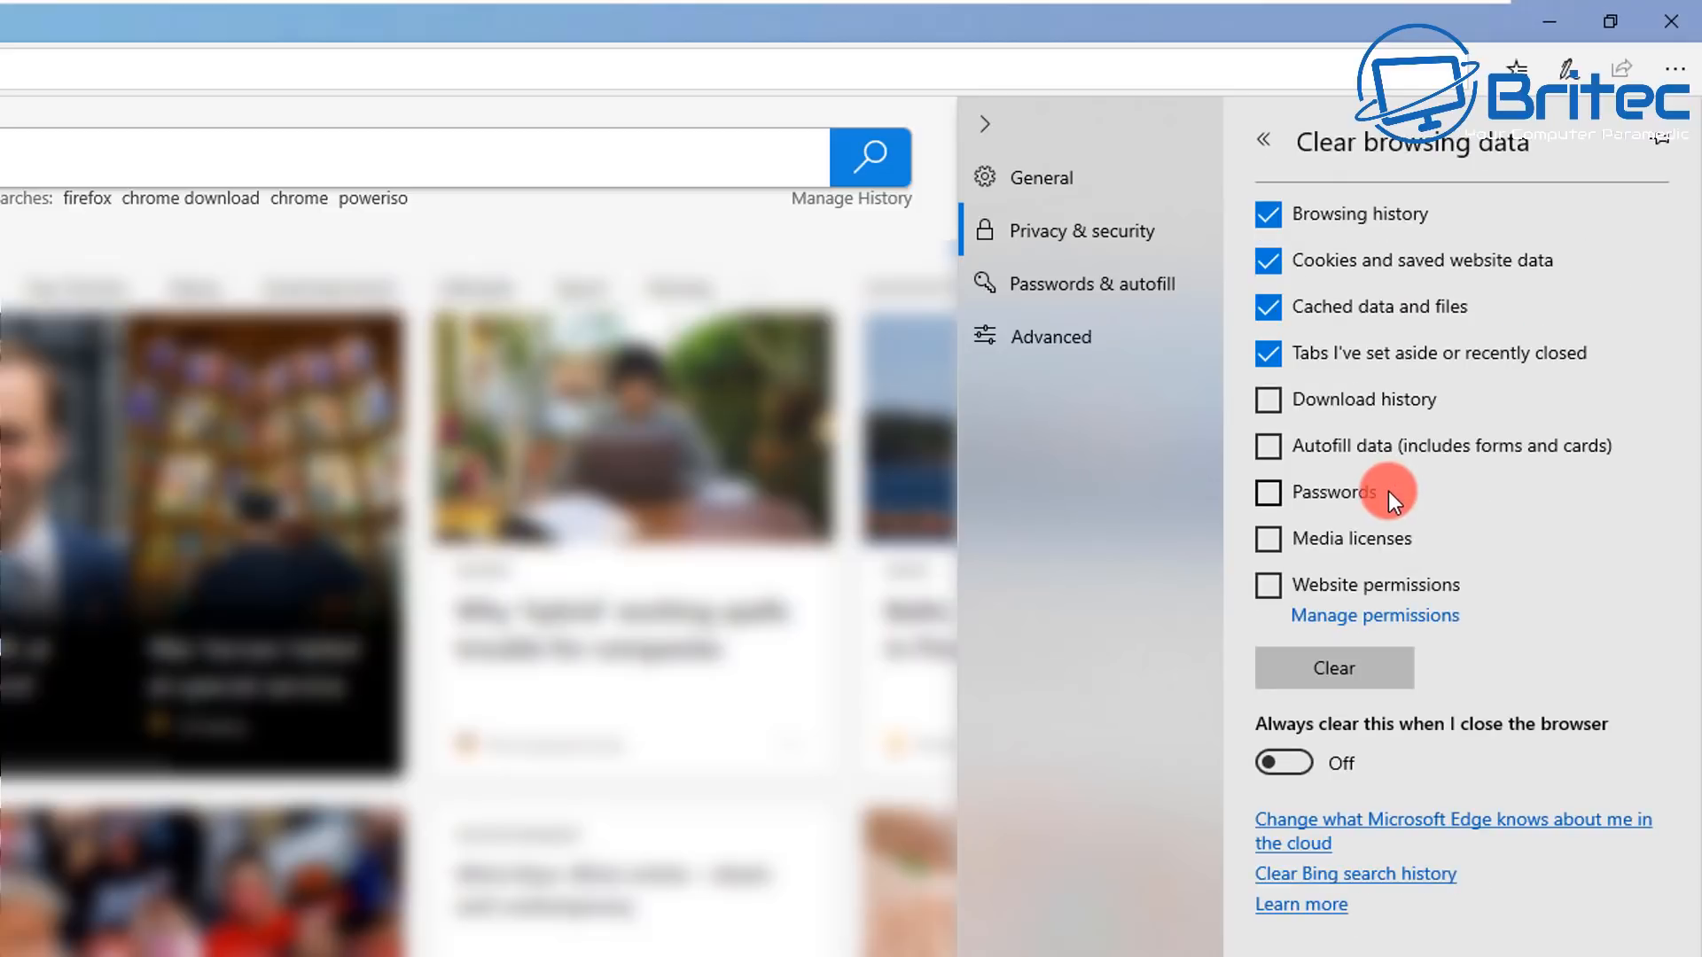
pyautogui.moveTo(1386, 575)
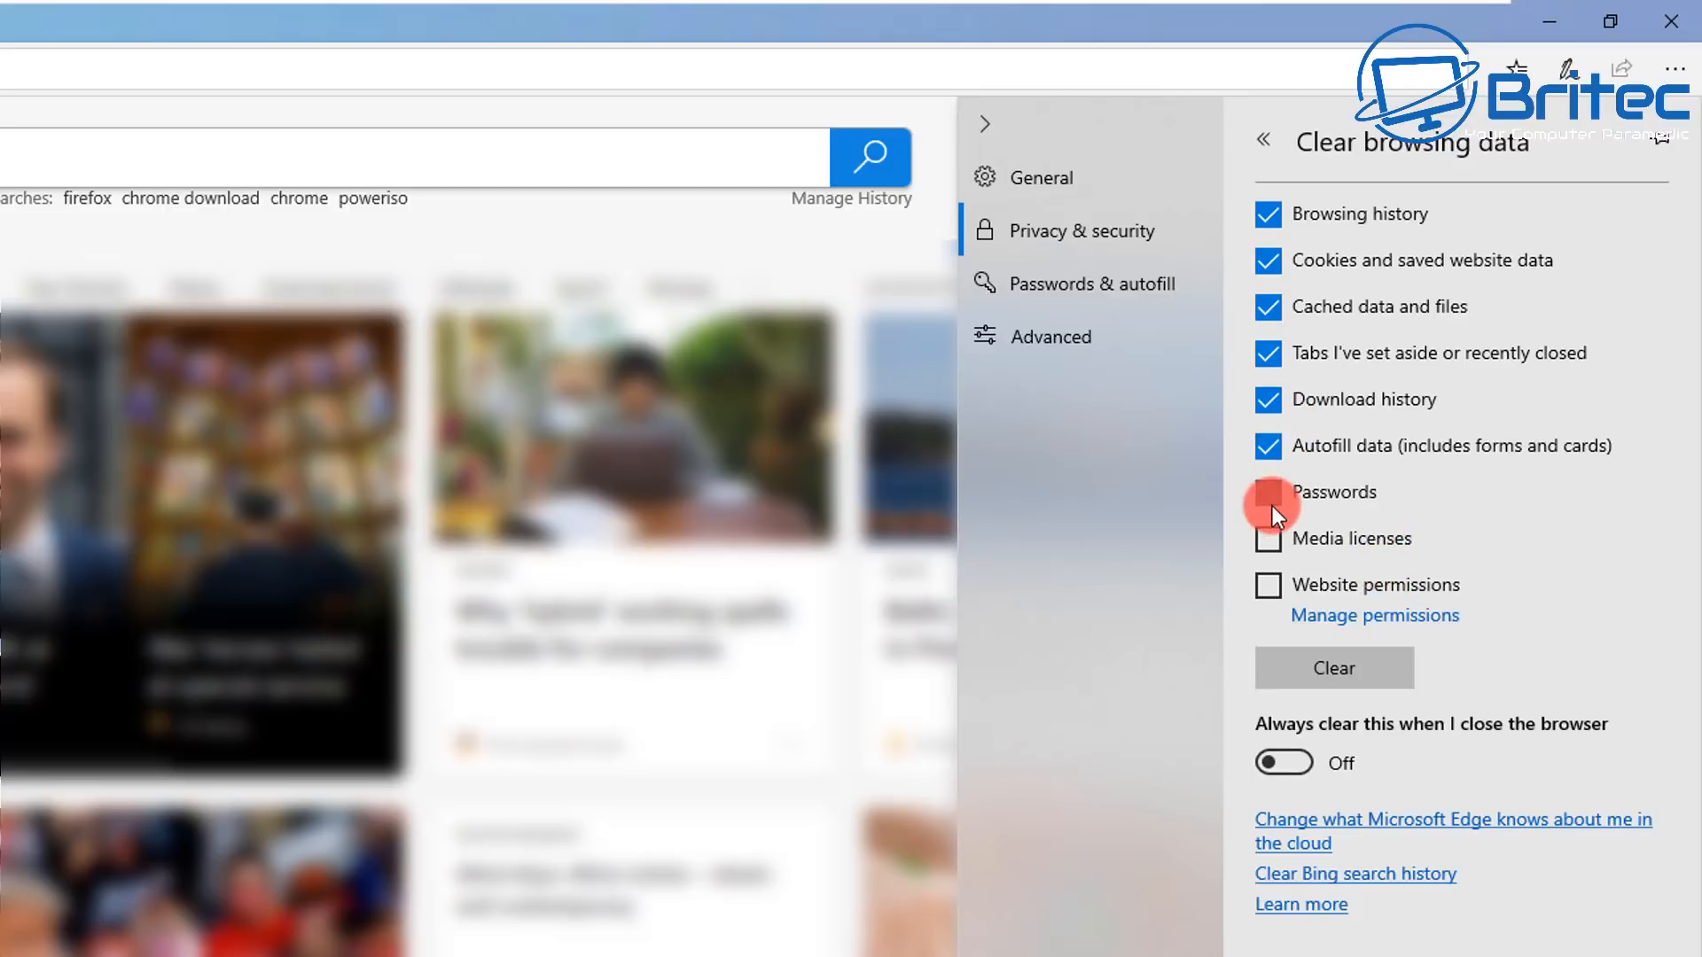
pyautogui.click(1267, 491)
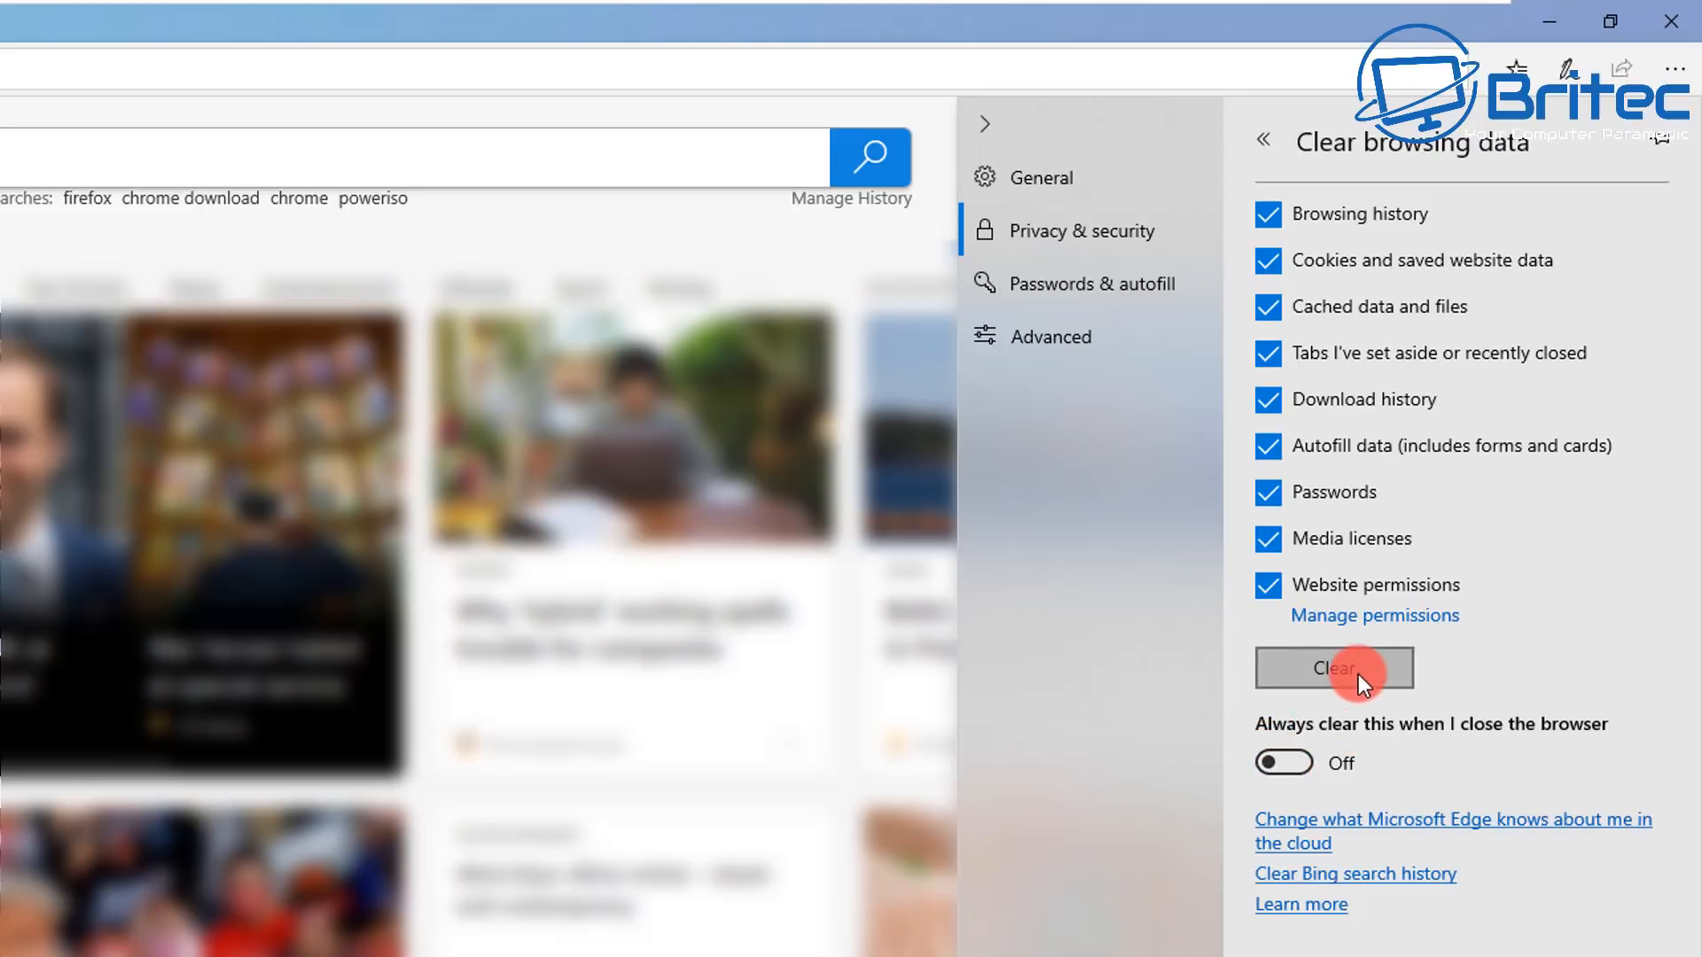
pyautogui.click(1333, 666)
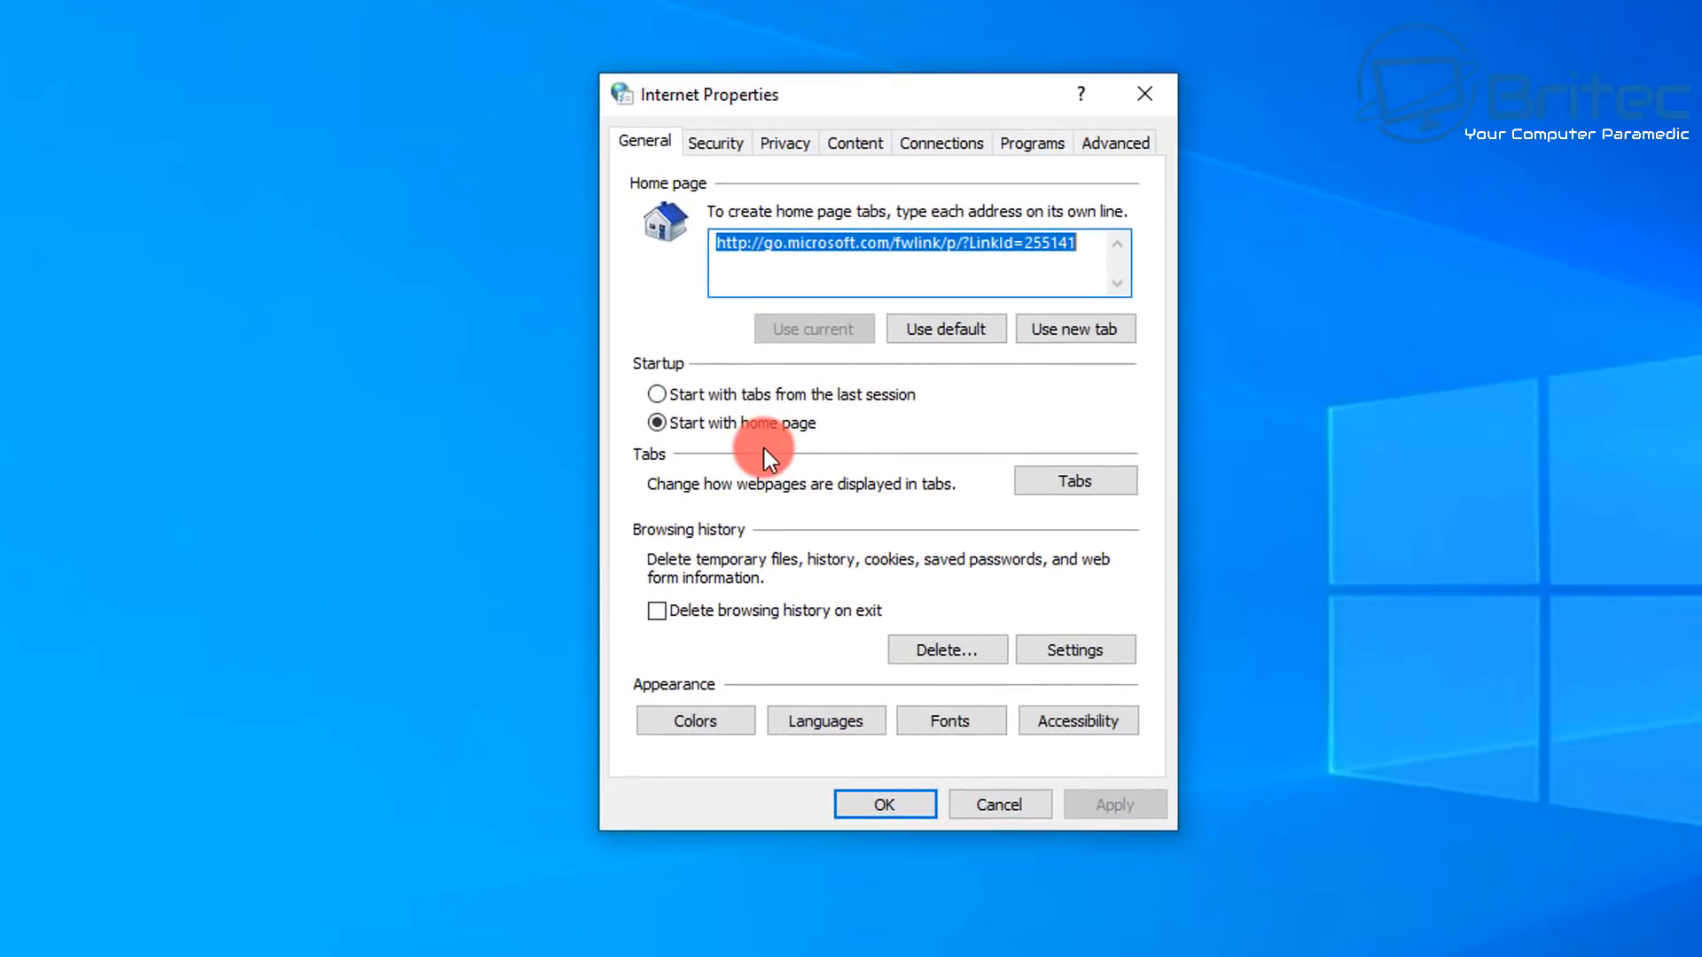
pyautogui.moveTo(901, 248)
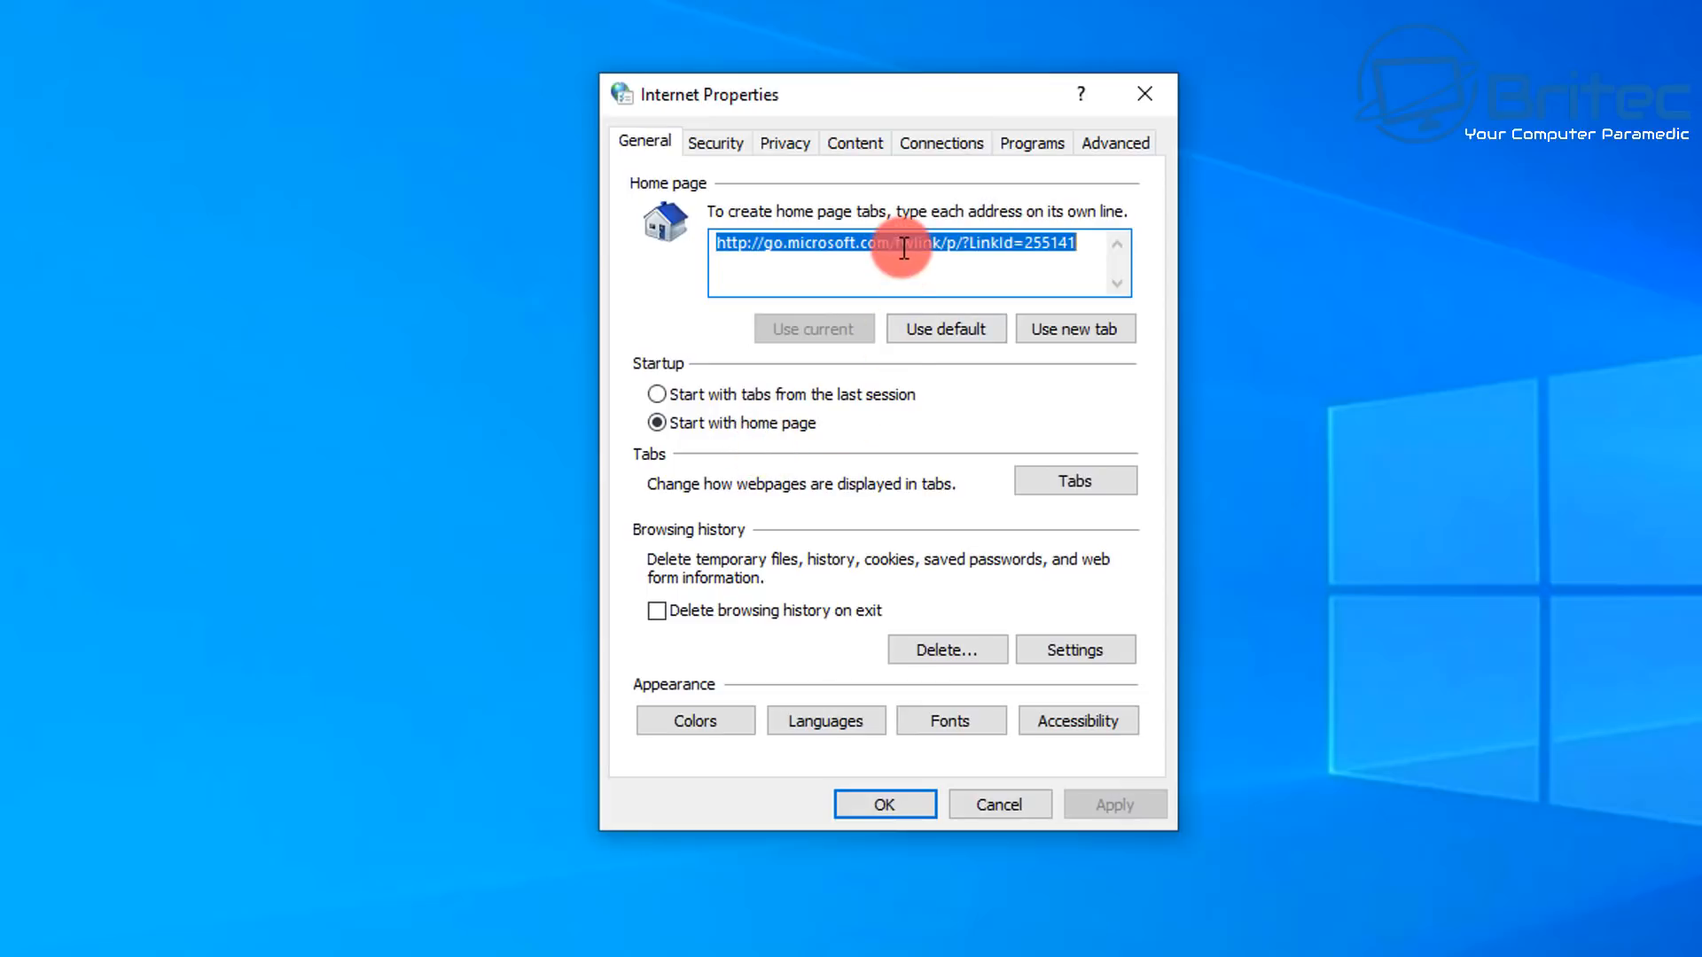
# Step: Clear the SSL state on the Content tab of Internet Properties, then return to Security
pyautogui.click(855, 142)
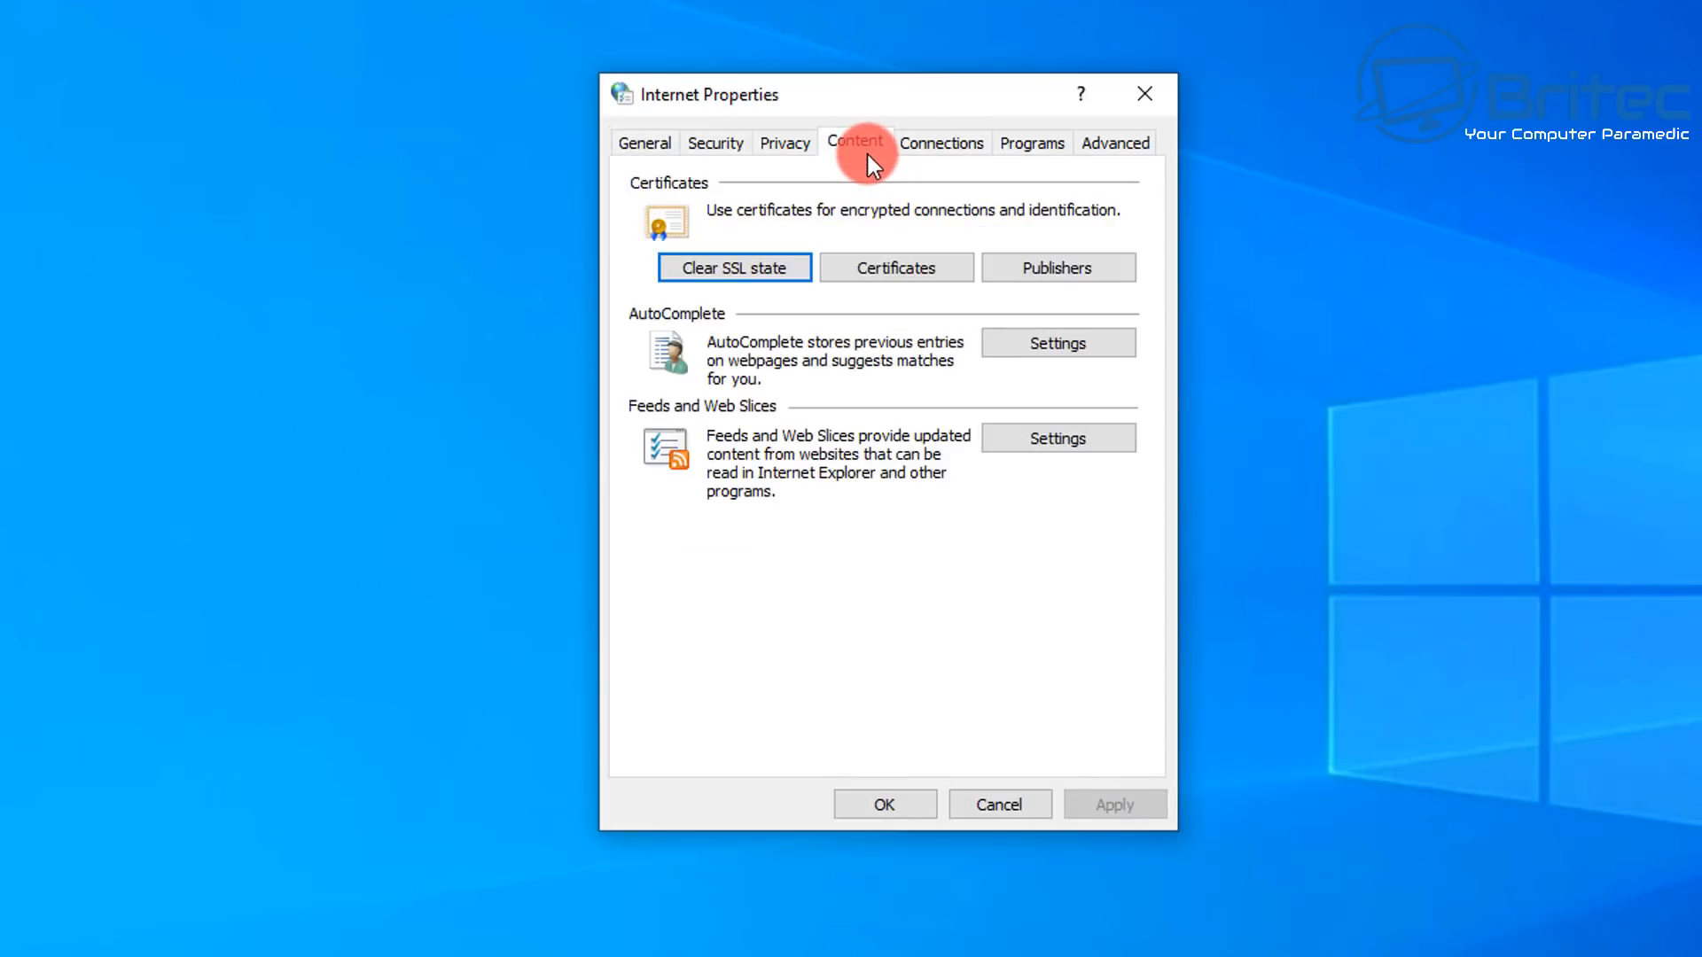
pyautogui.moveTo(734, 268)
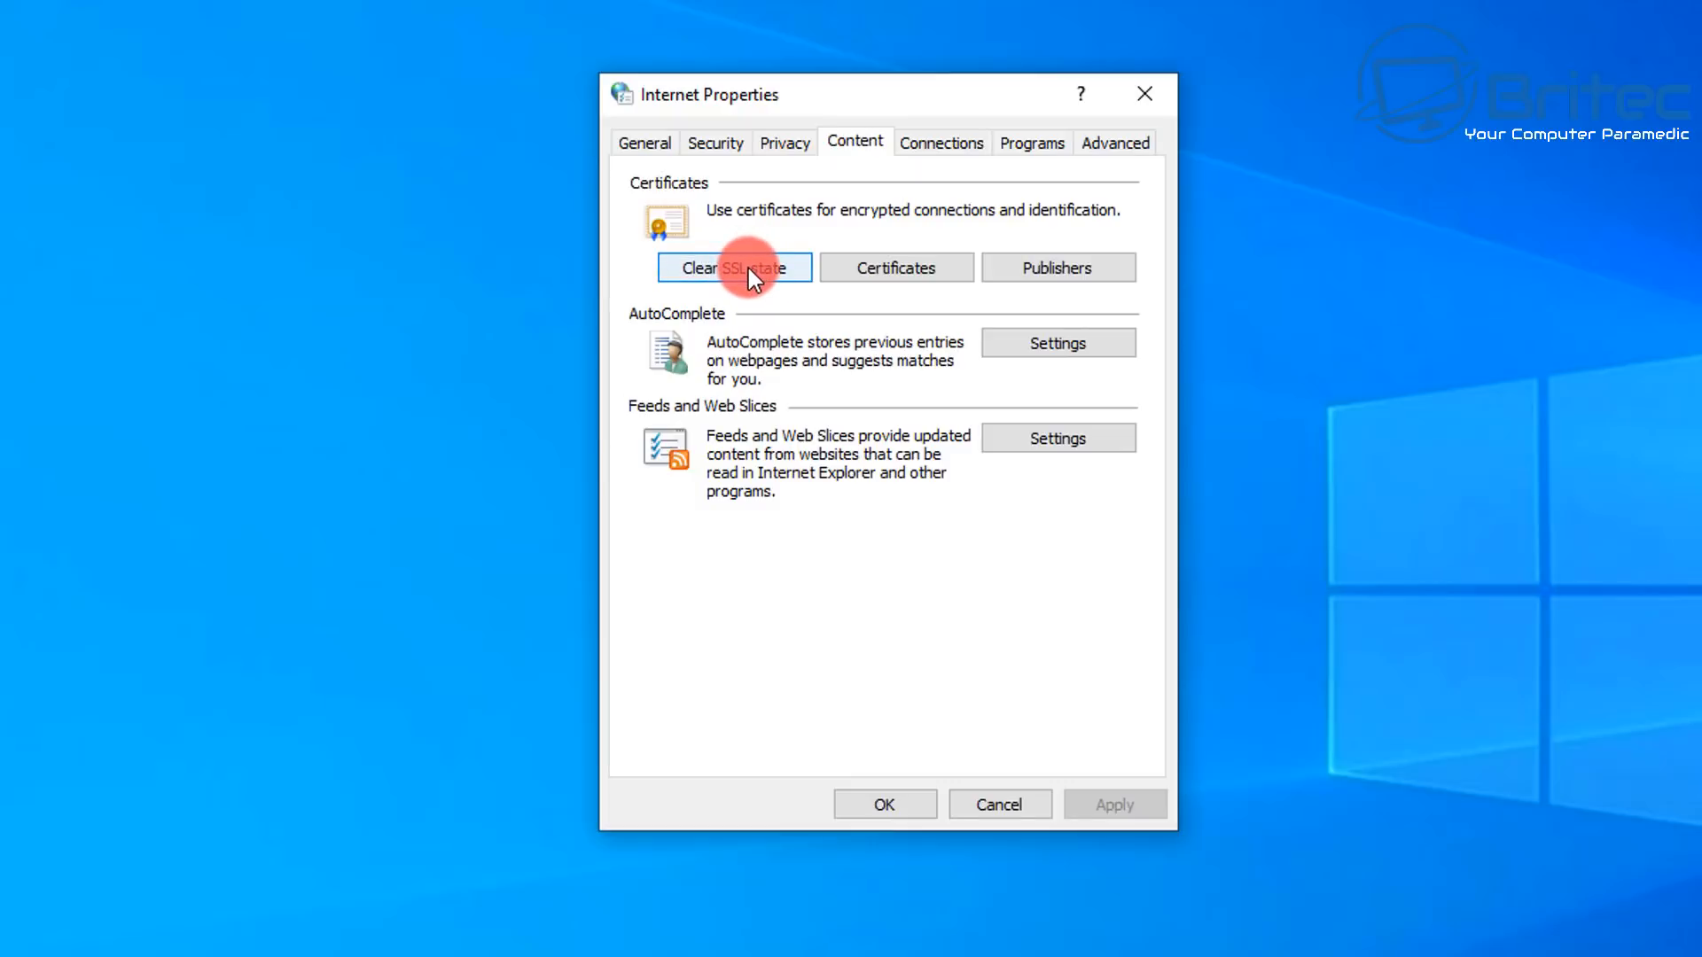
pyautogui.click(732, 267)
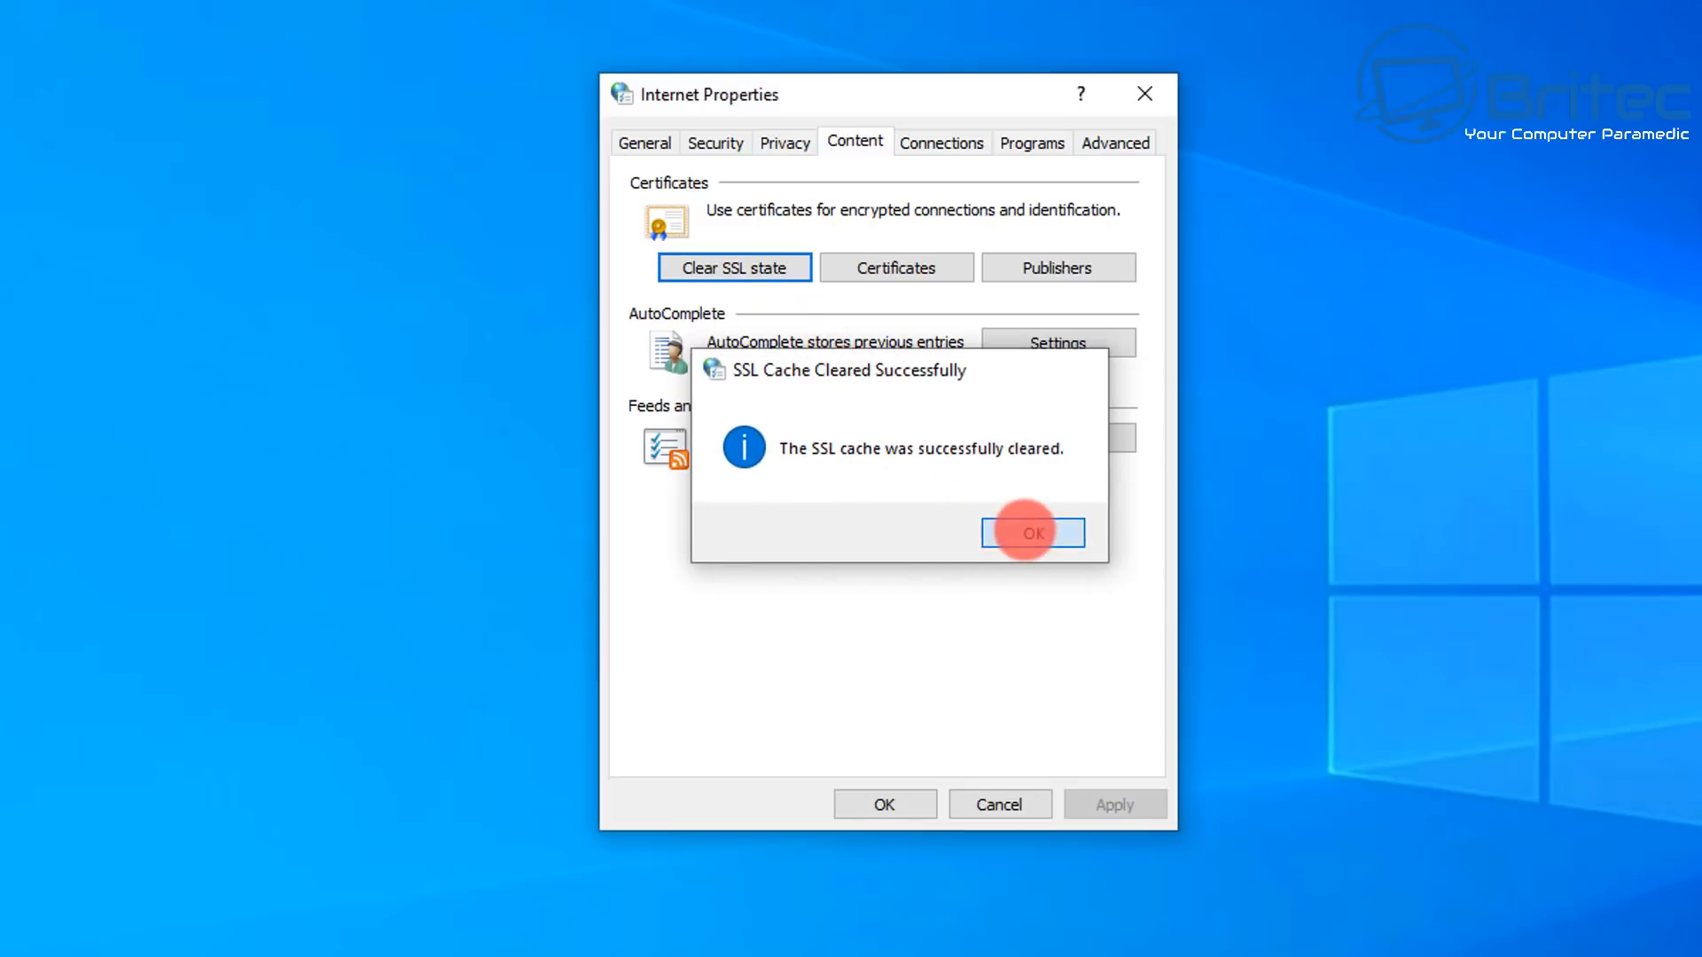
pyautogui.click(1030, 534)
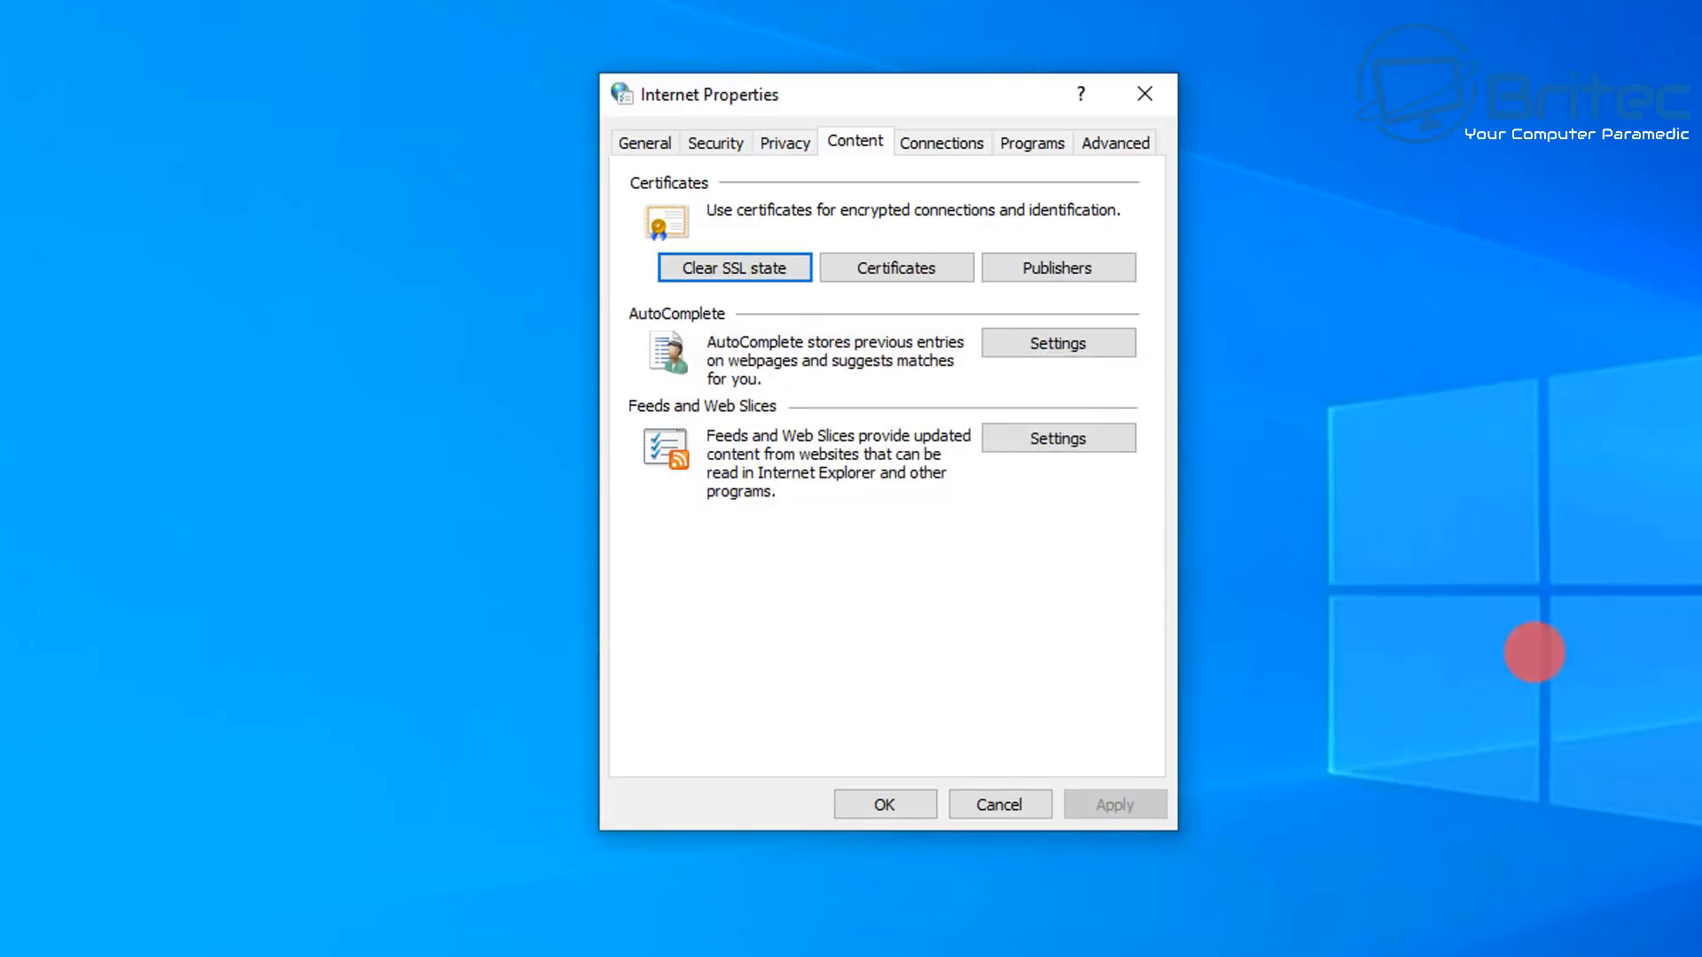
pyautogui.click(709, 142)
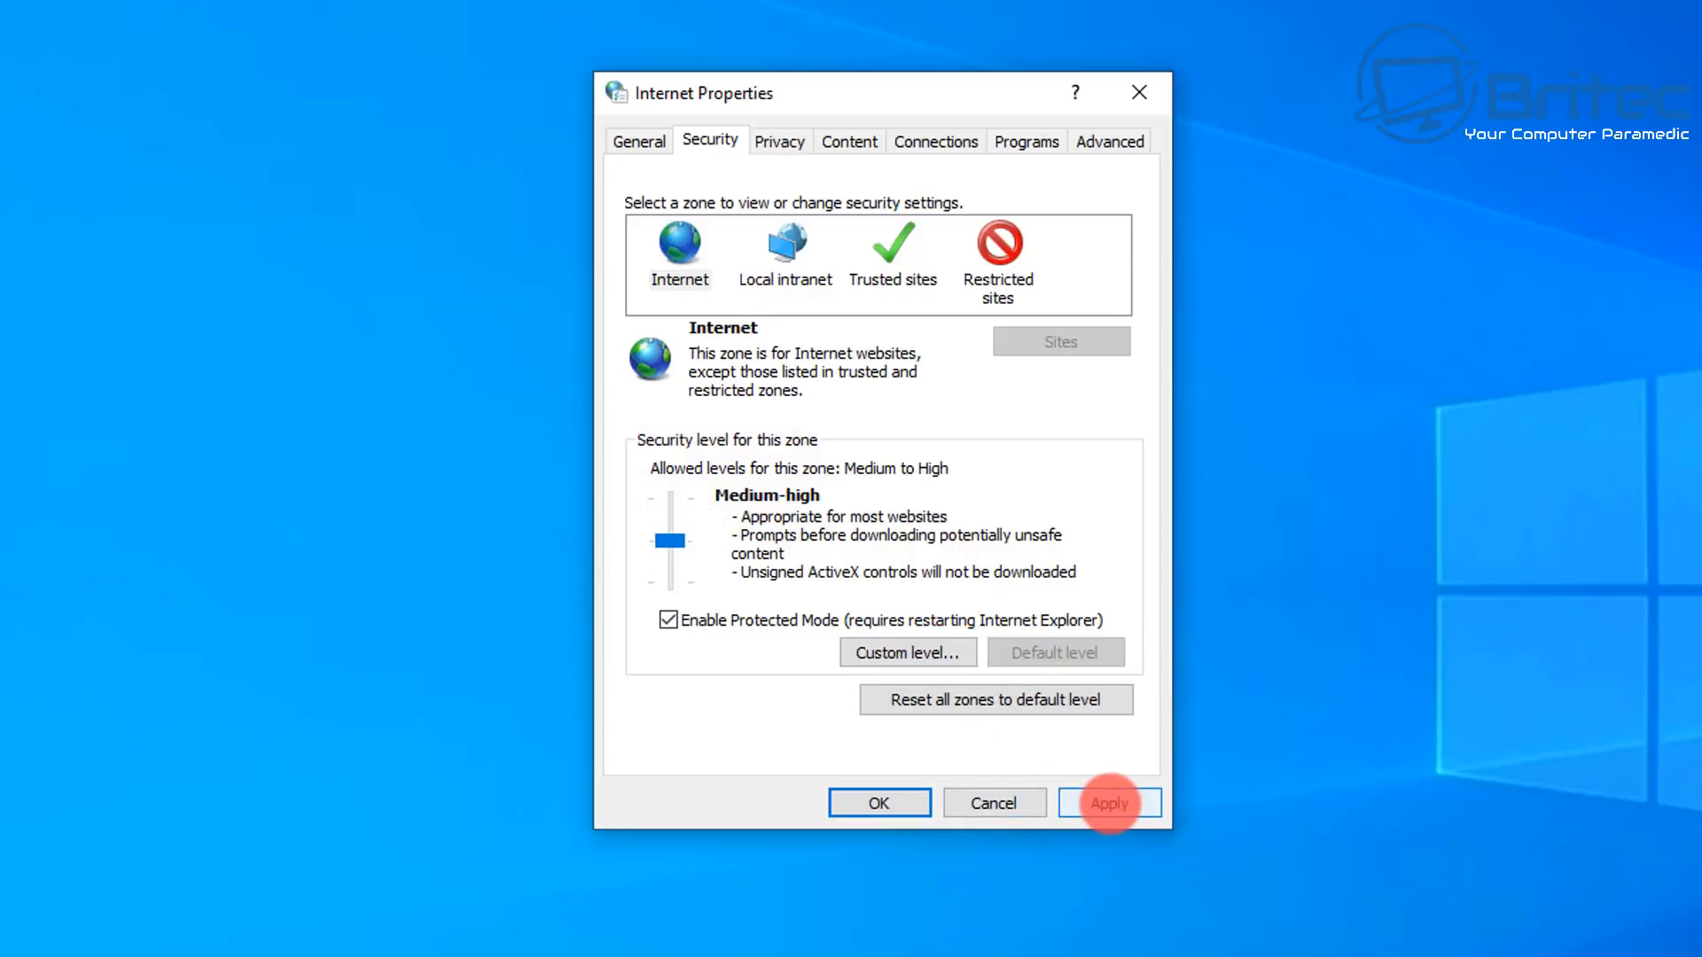
# Step: Apply the Internet zone security settings in Internet Properties
pyautogui.click(1108, 801)
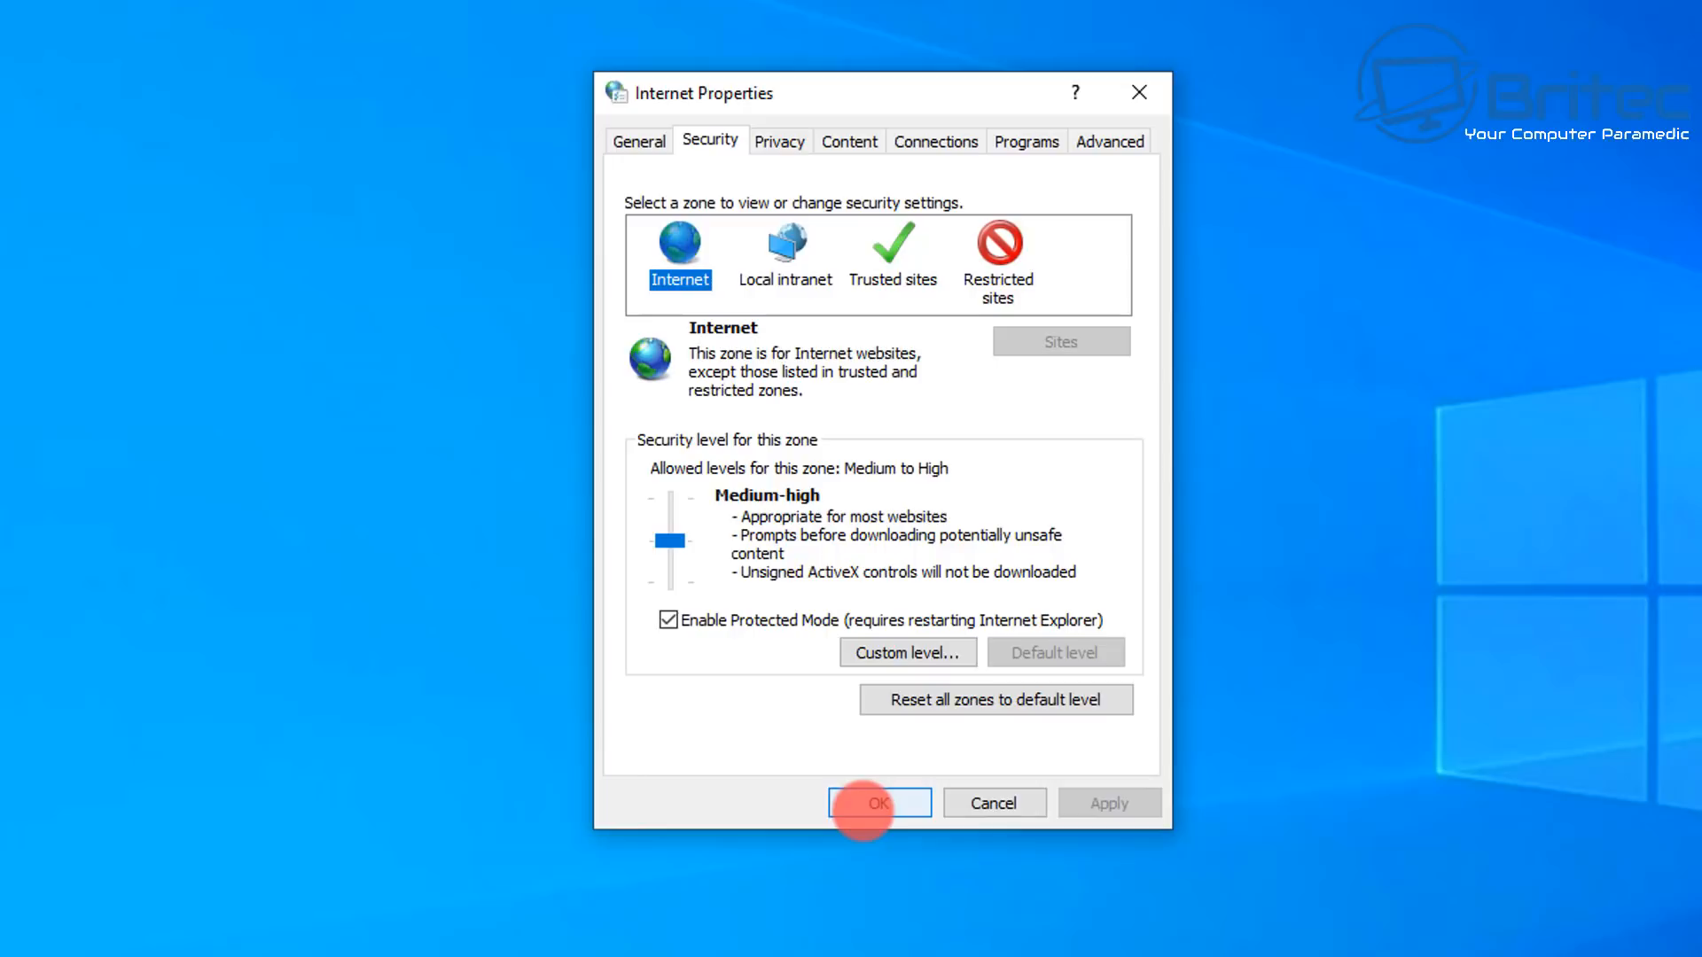
pyautogui.moveTo(878, 410)
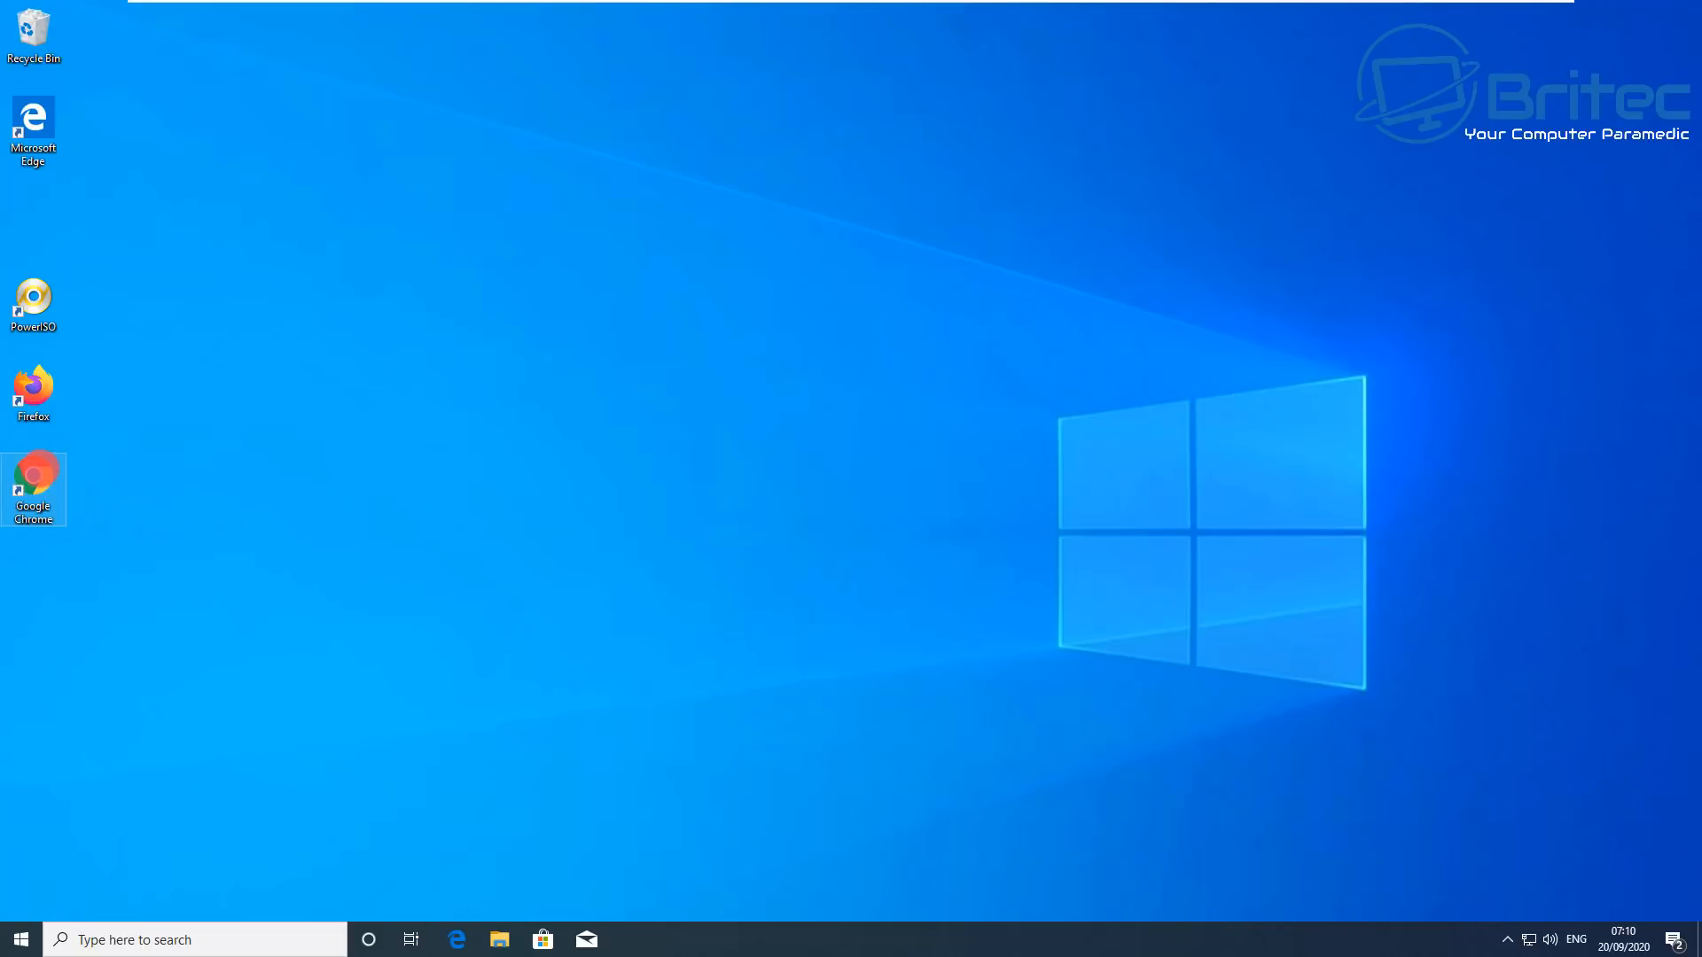
pyautogui.doubleClick(32, 480)
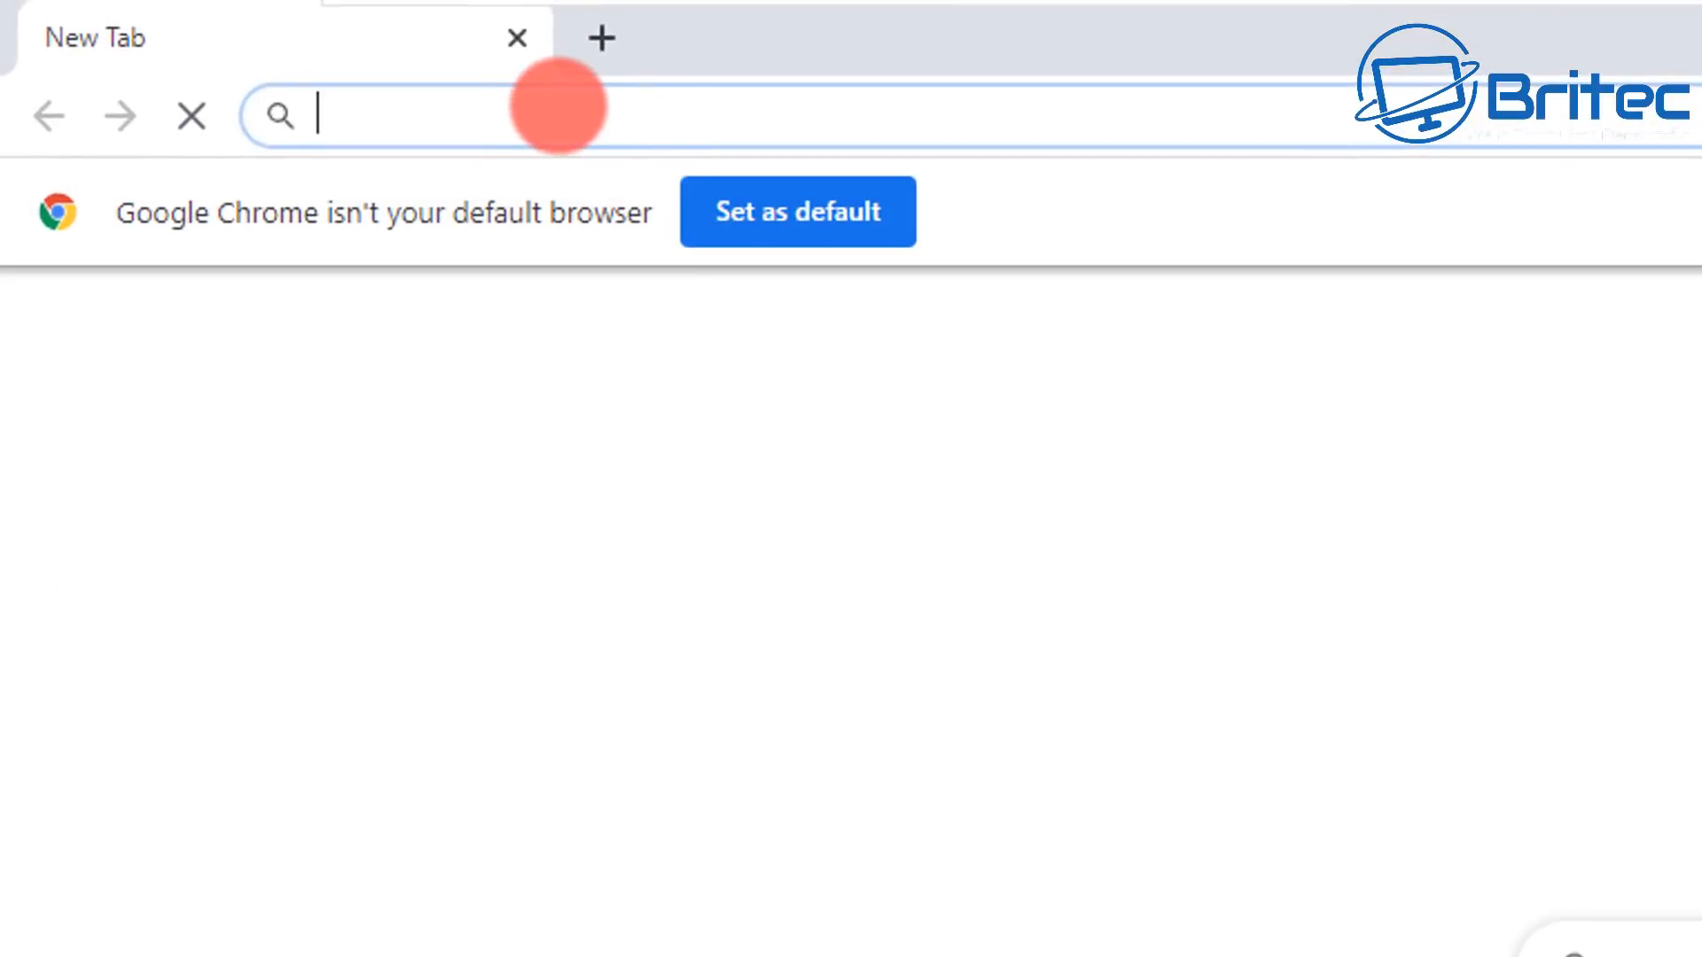
pyautogui.write('chrome://flags/#enable-quic')
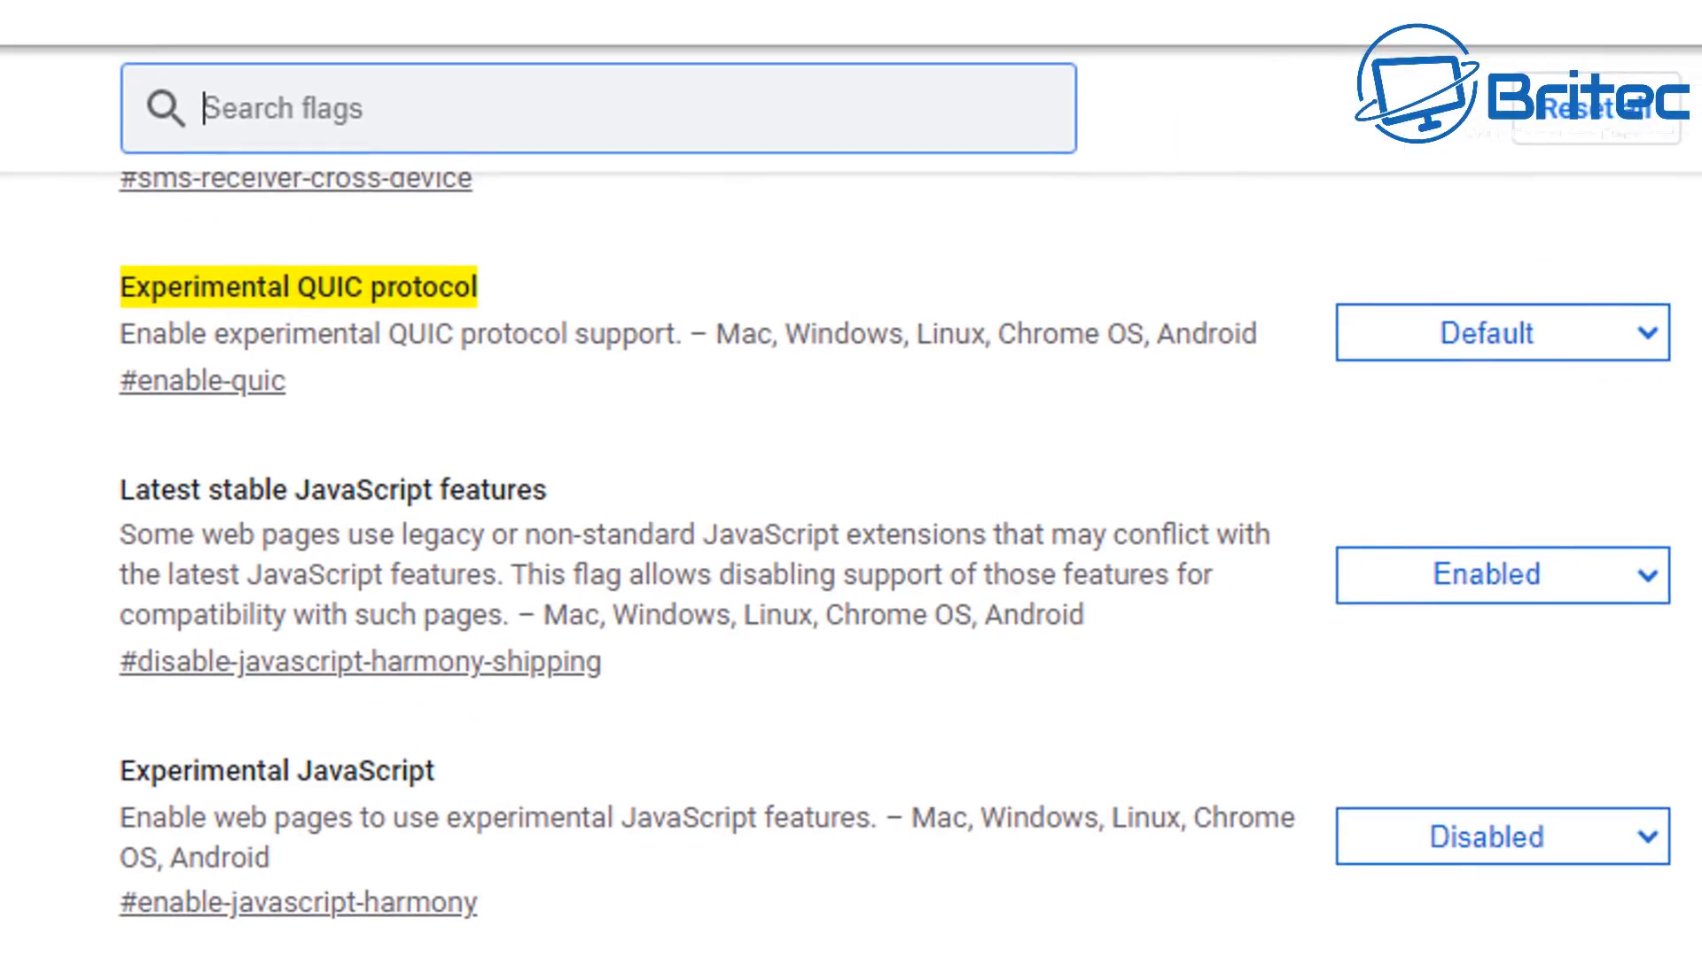
pyautogui.click(1501, 331)
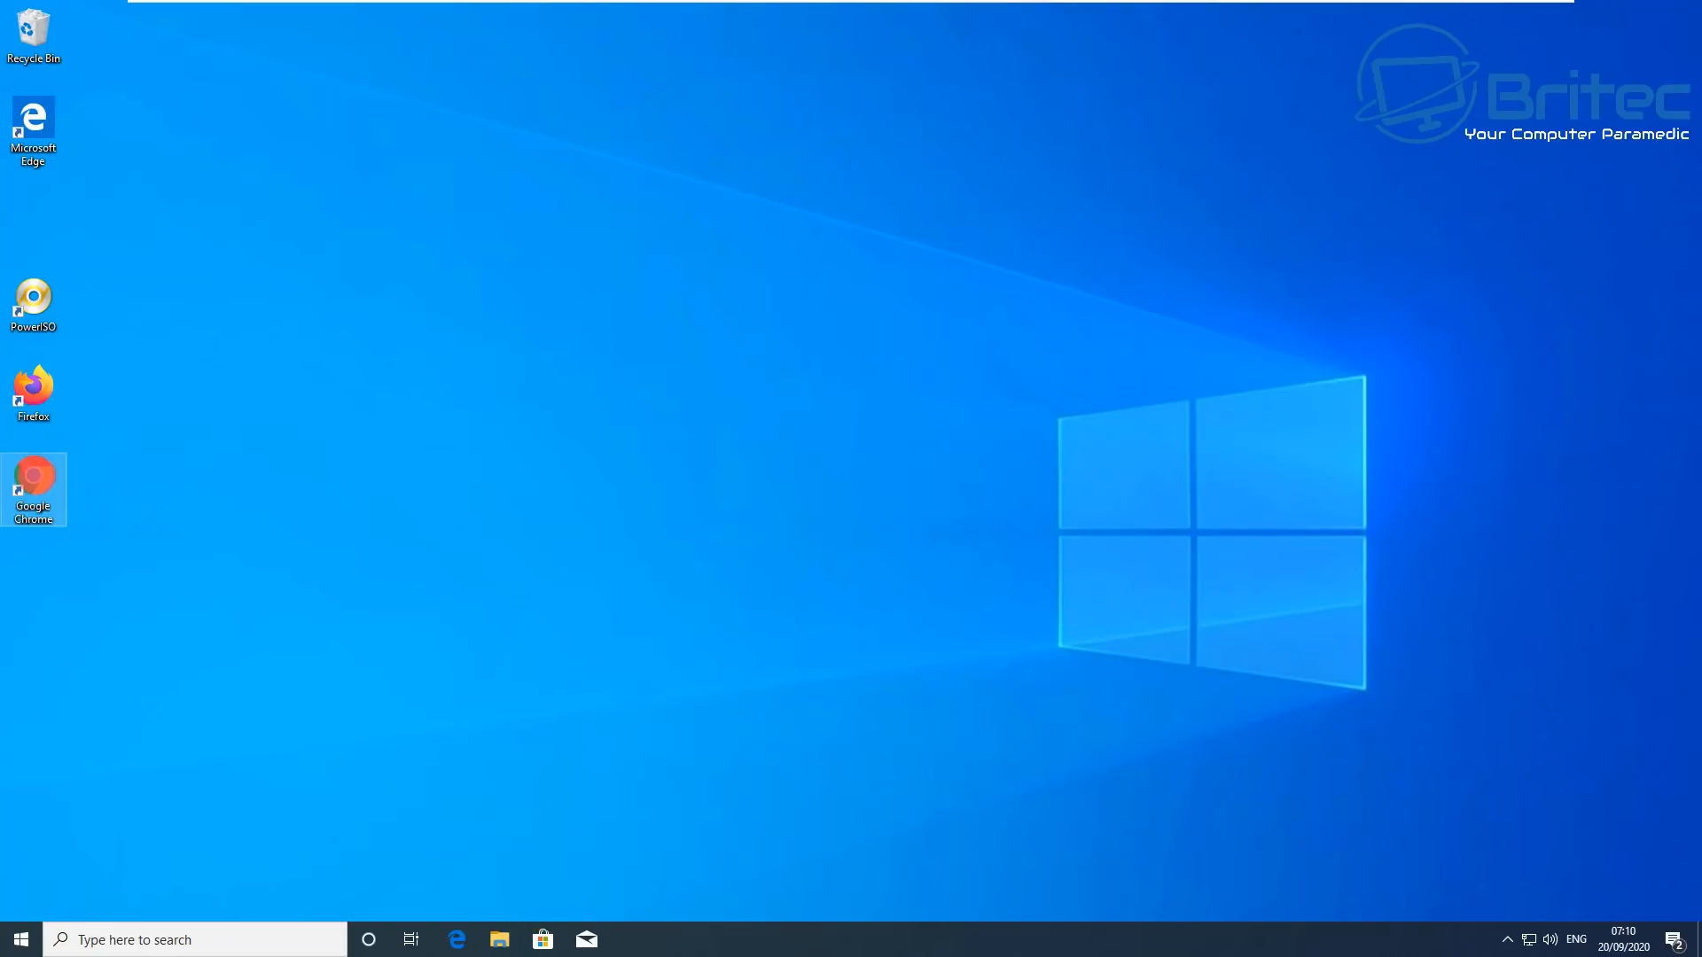
pyautogui.doubleClick(32, 480)
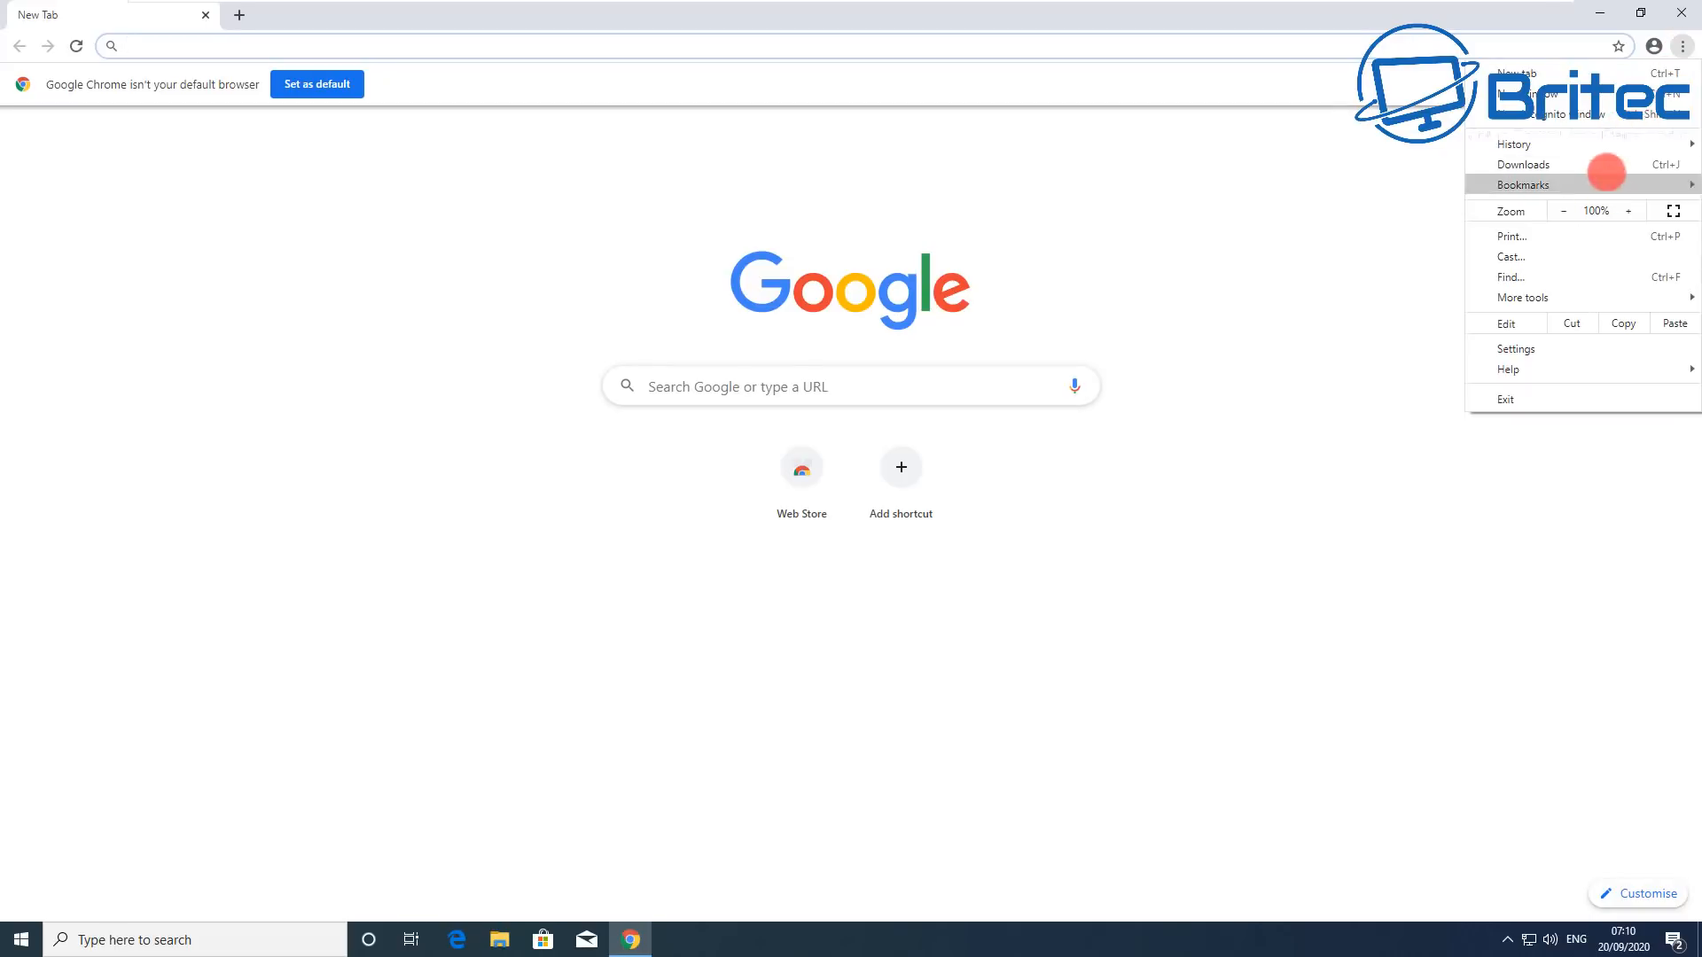
pyautogui.moveTo(1516, 349)
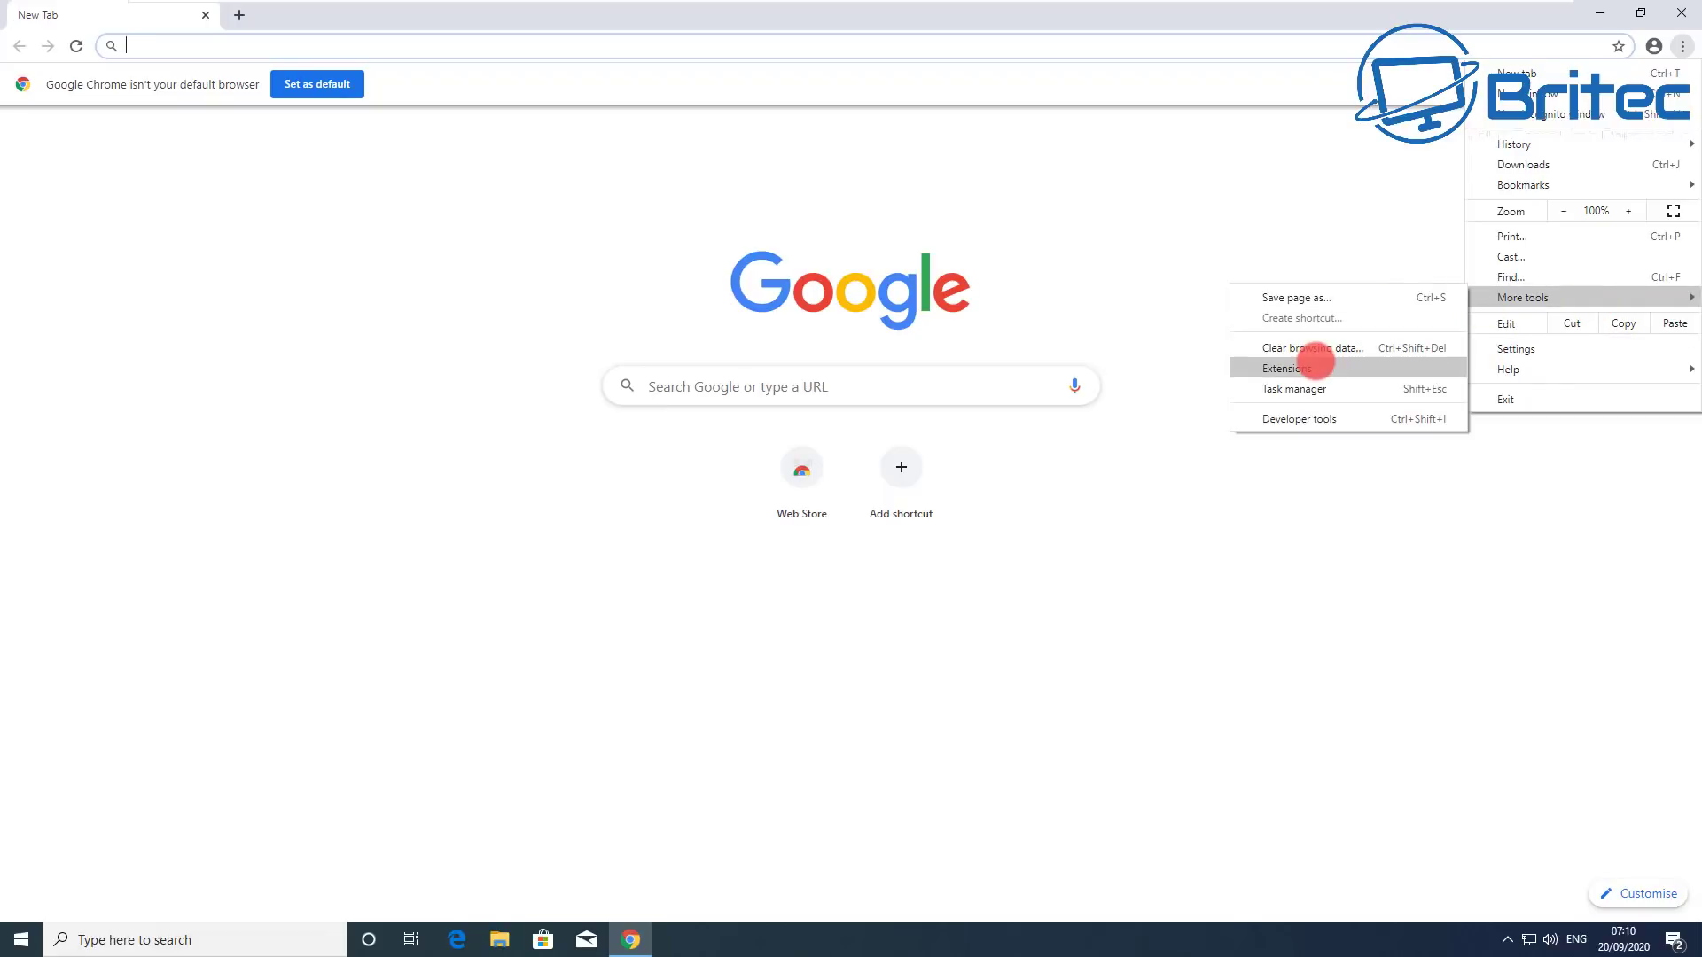
pyautogui.click(1285, 369)
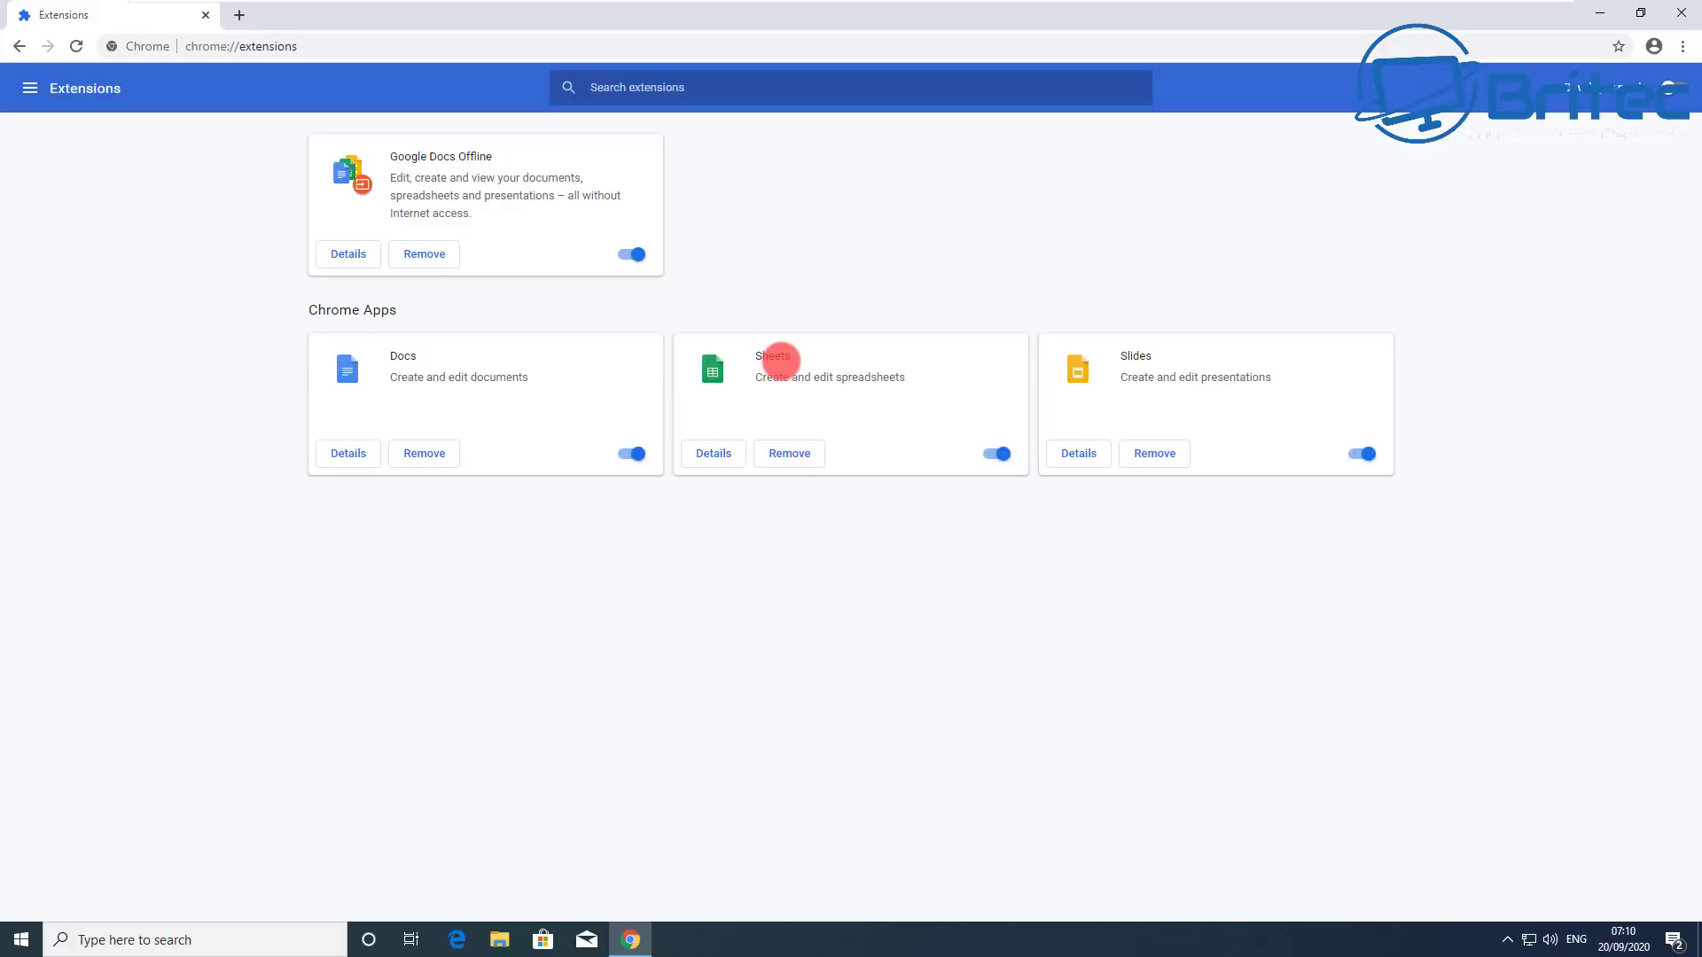
pyautogui.moveTo(289, 542)
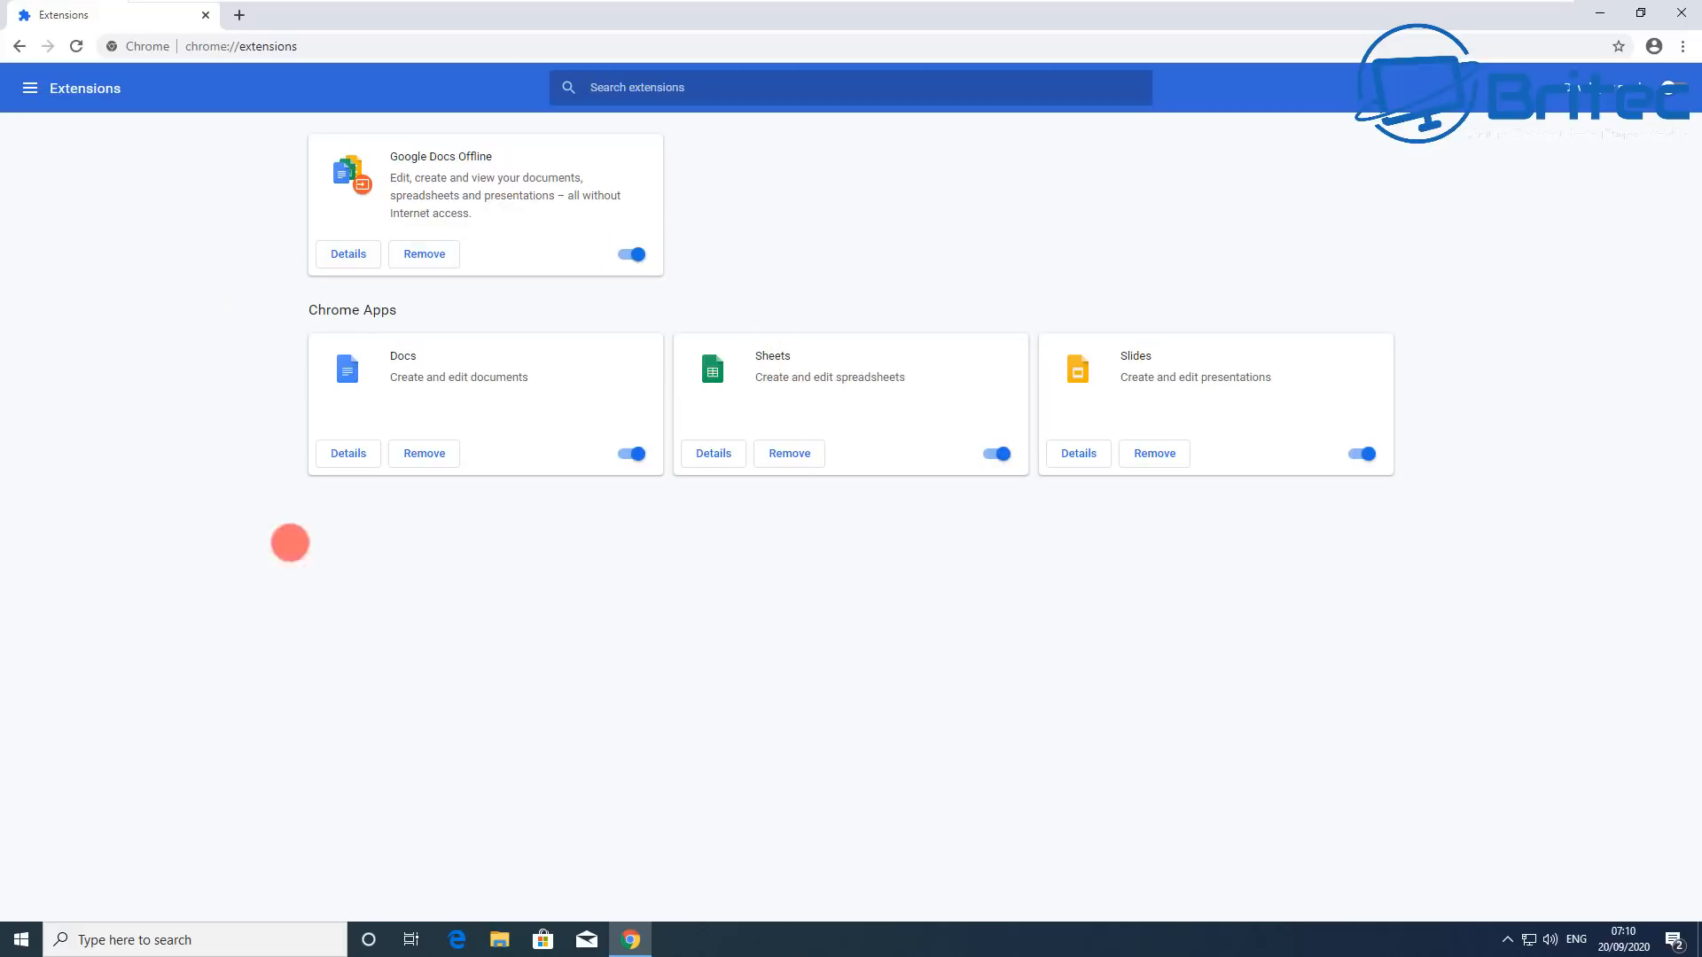
pyautogui.moveTo(434, 360)
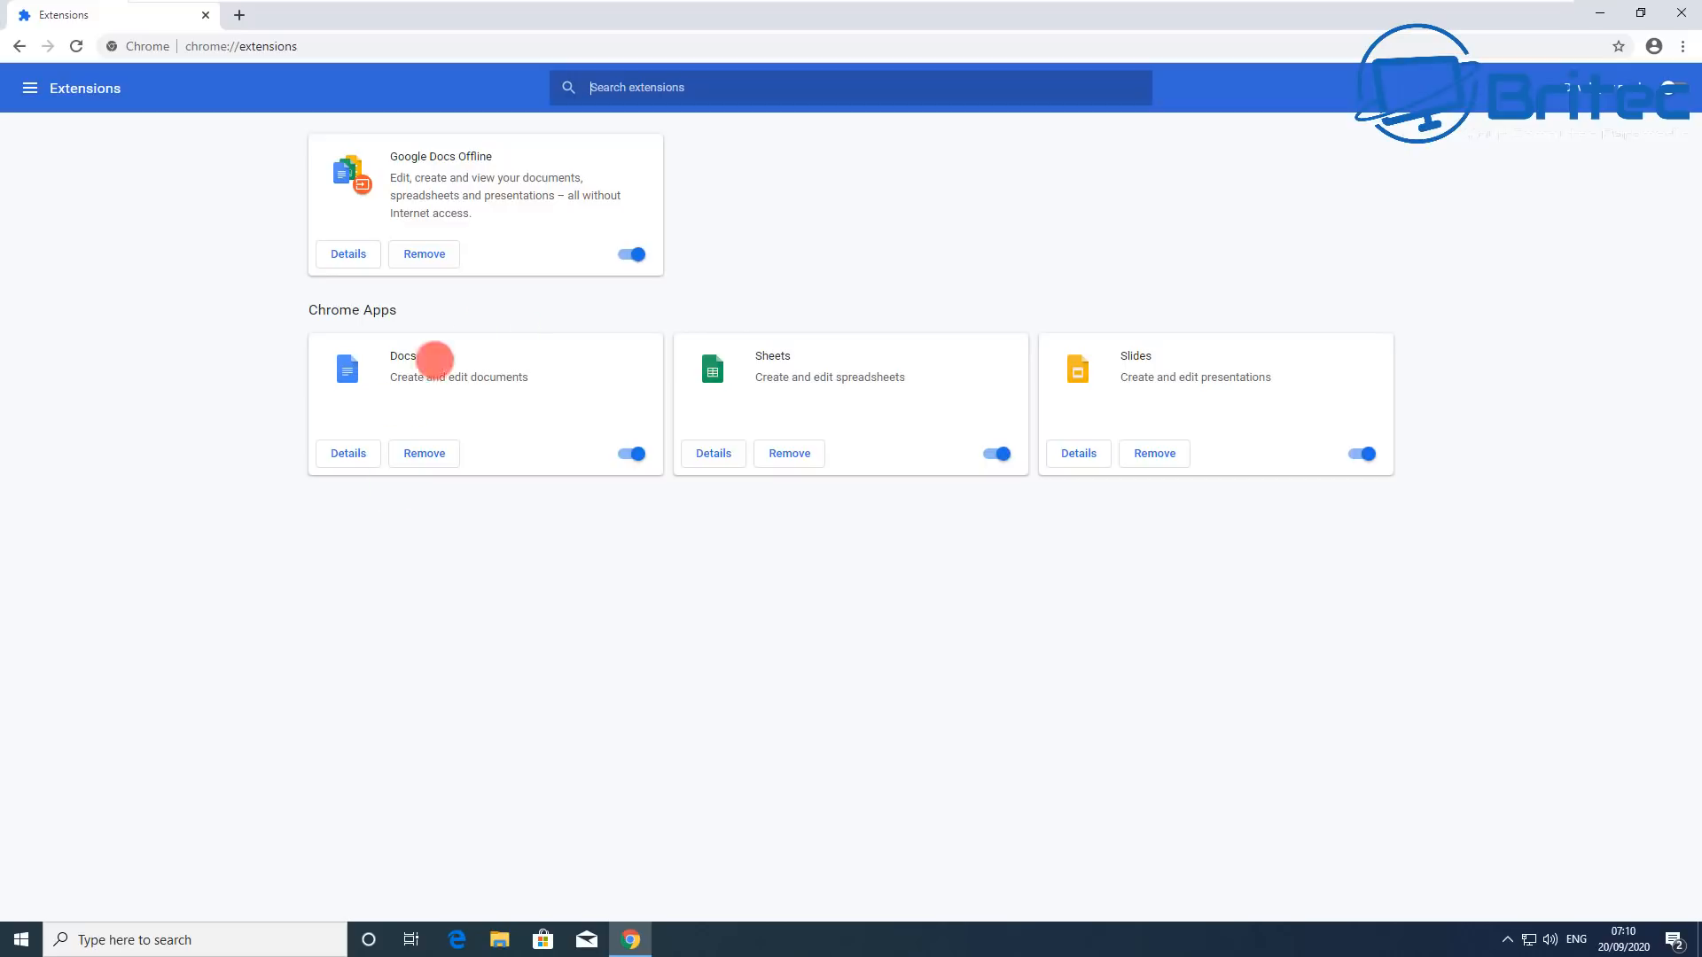
pyautogui.click(1686, 12)
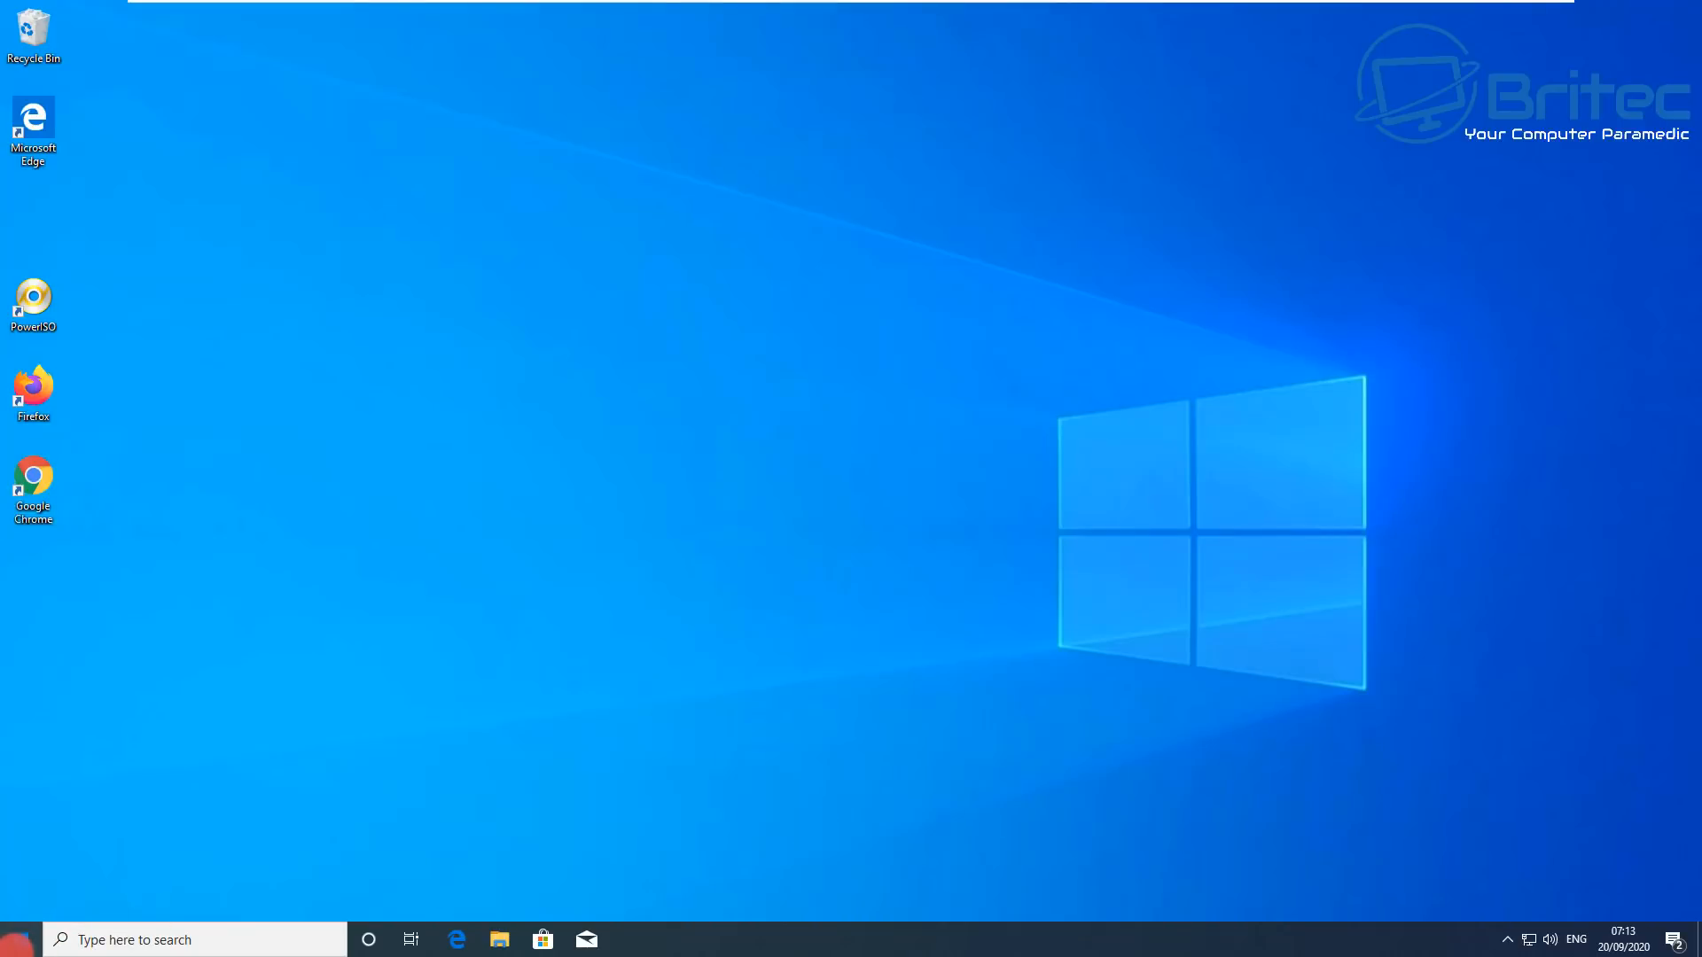
# Step: Go to Date & time settings and toggle the automatic time switches off and on
pyautogui.click(629, 939)
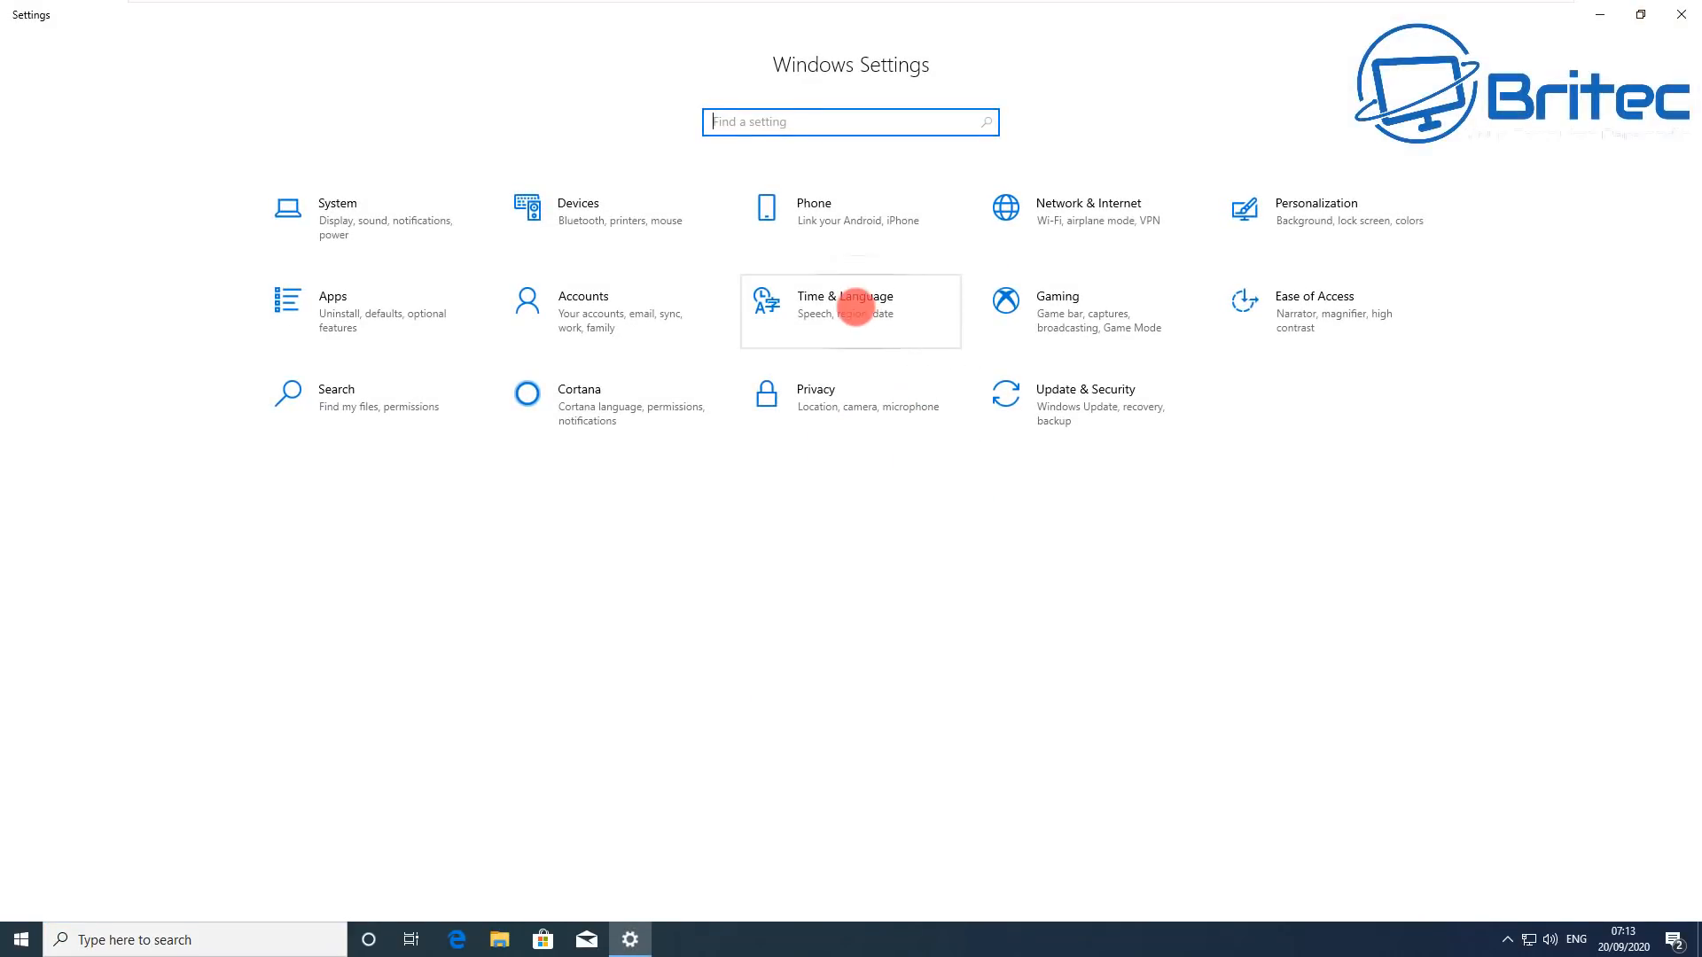
pyautogui.click(844, 310)
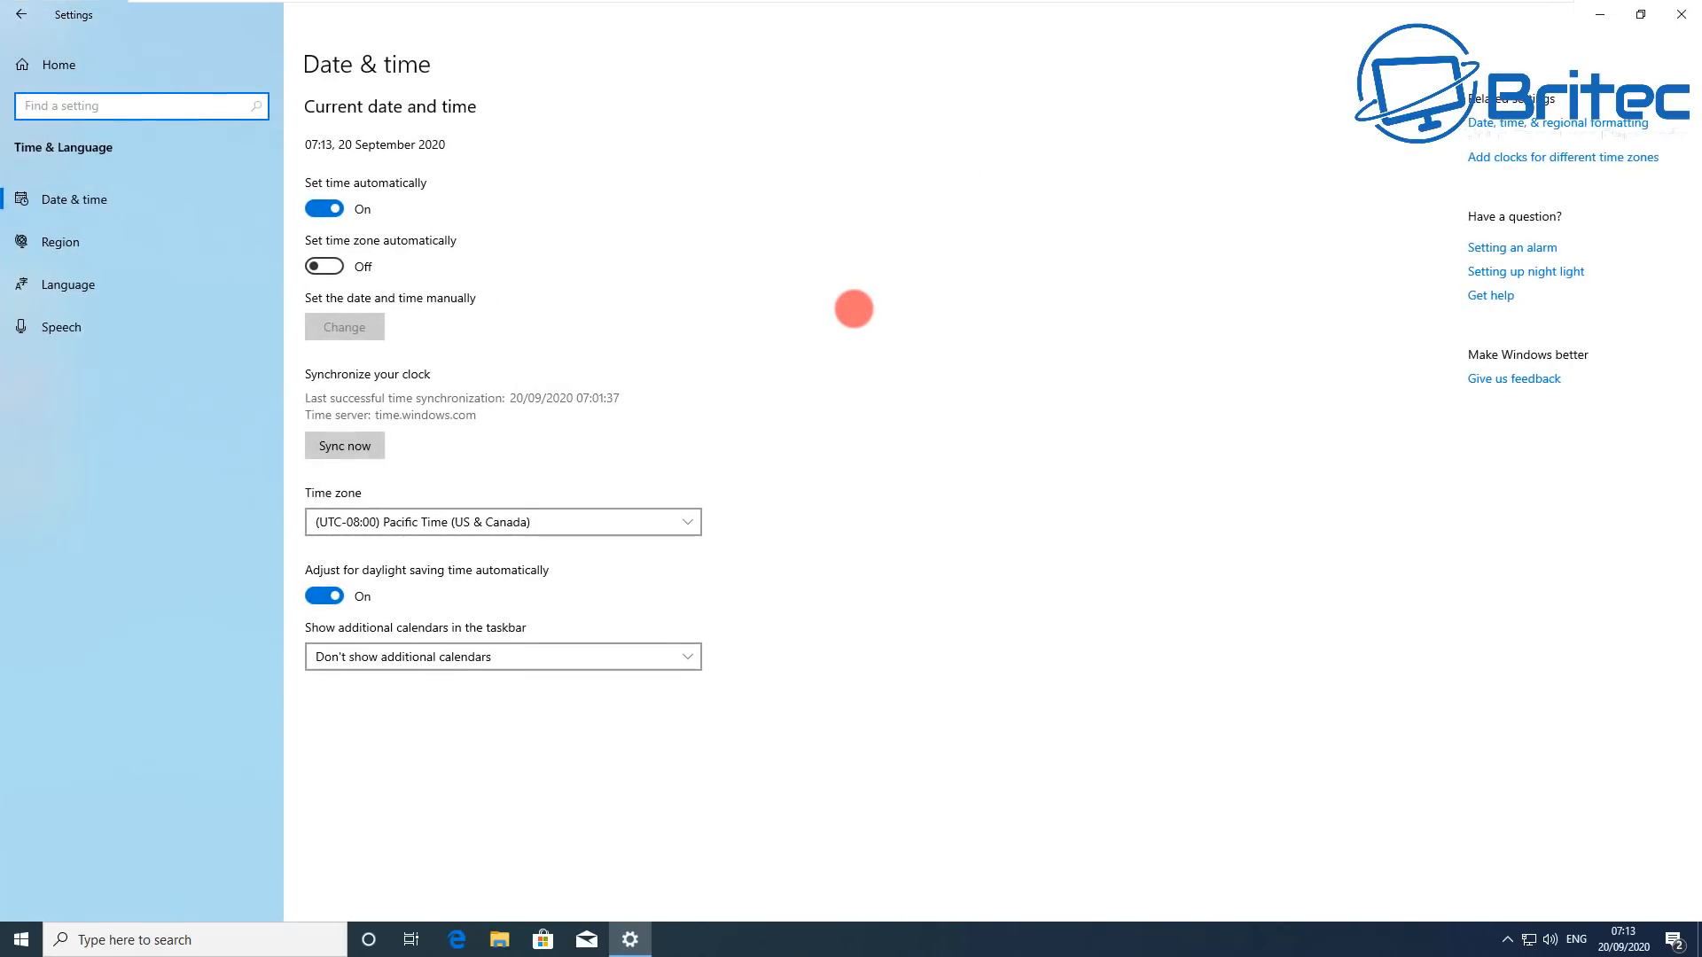
pyautogui.click(323, 209)
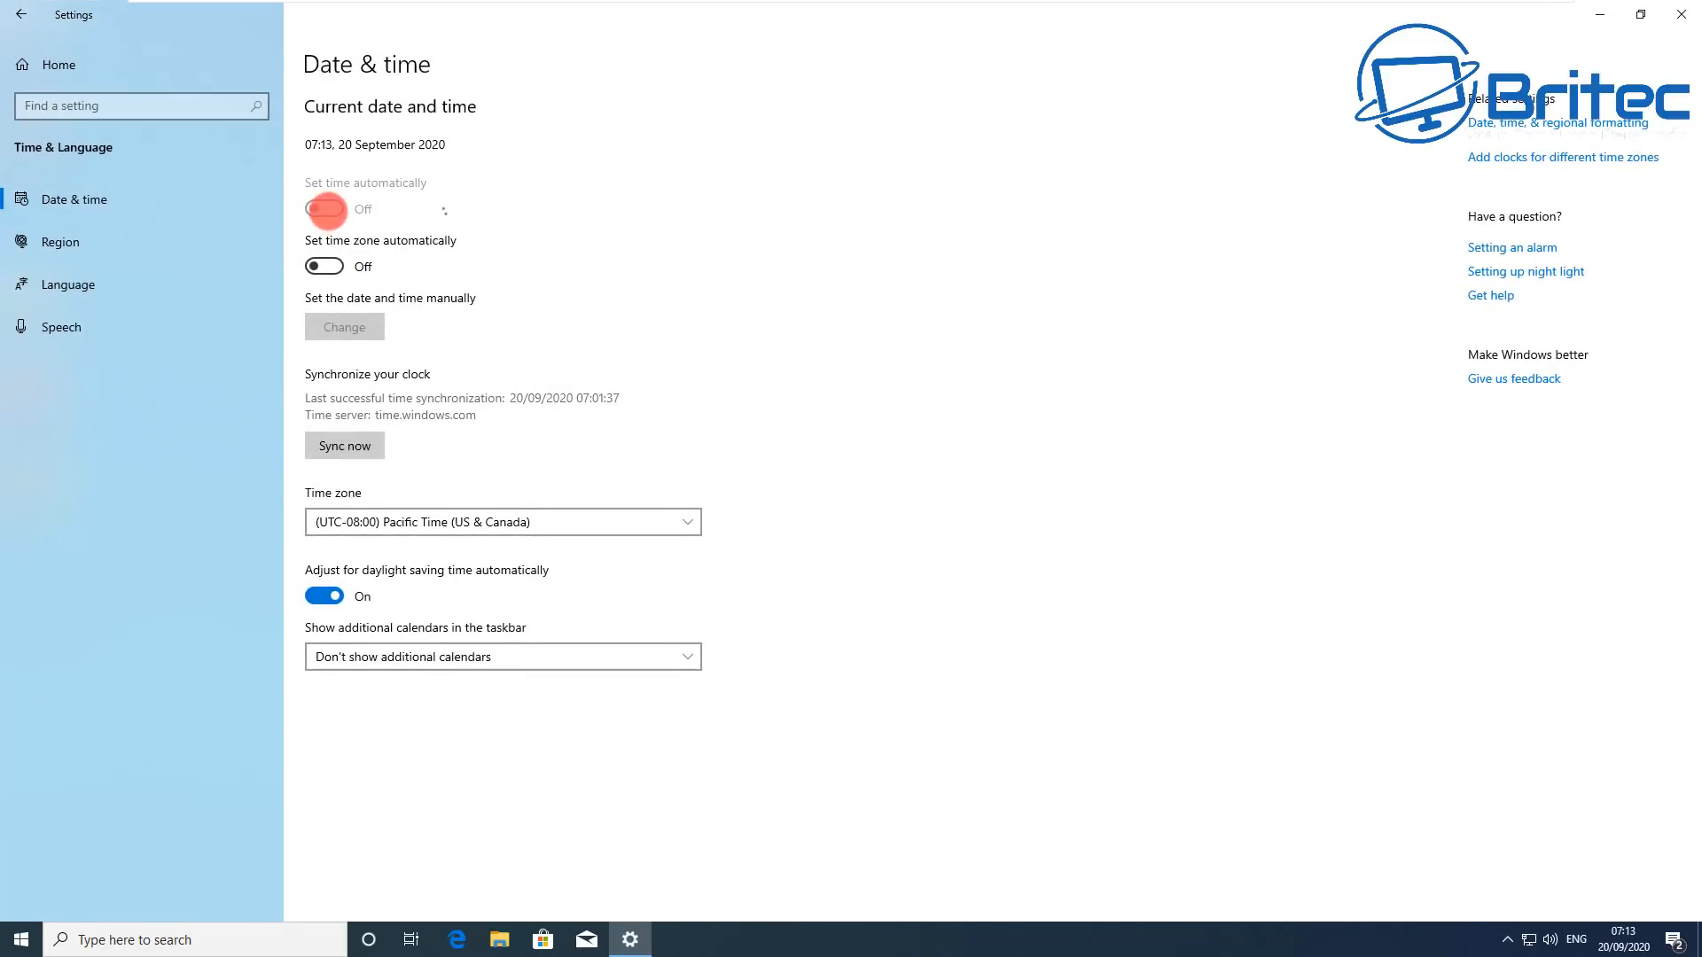
pyautogui.click(323, 209)
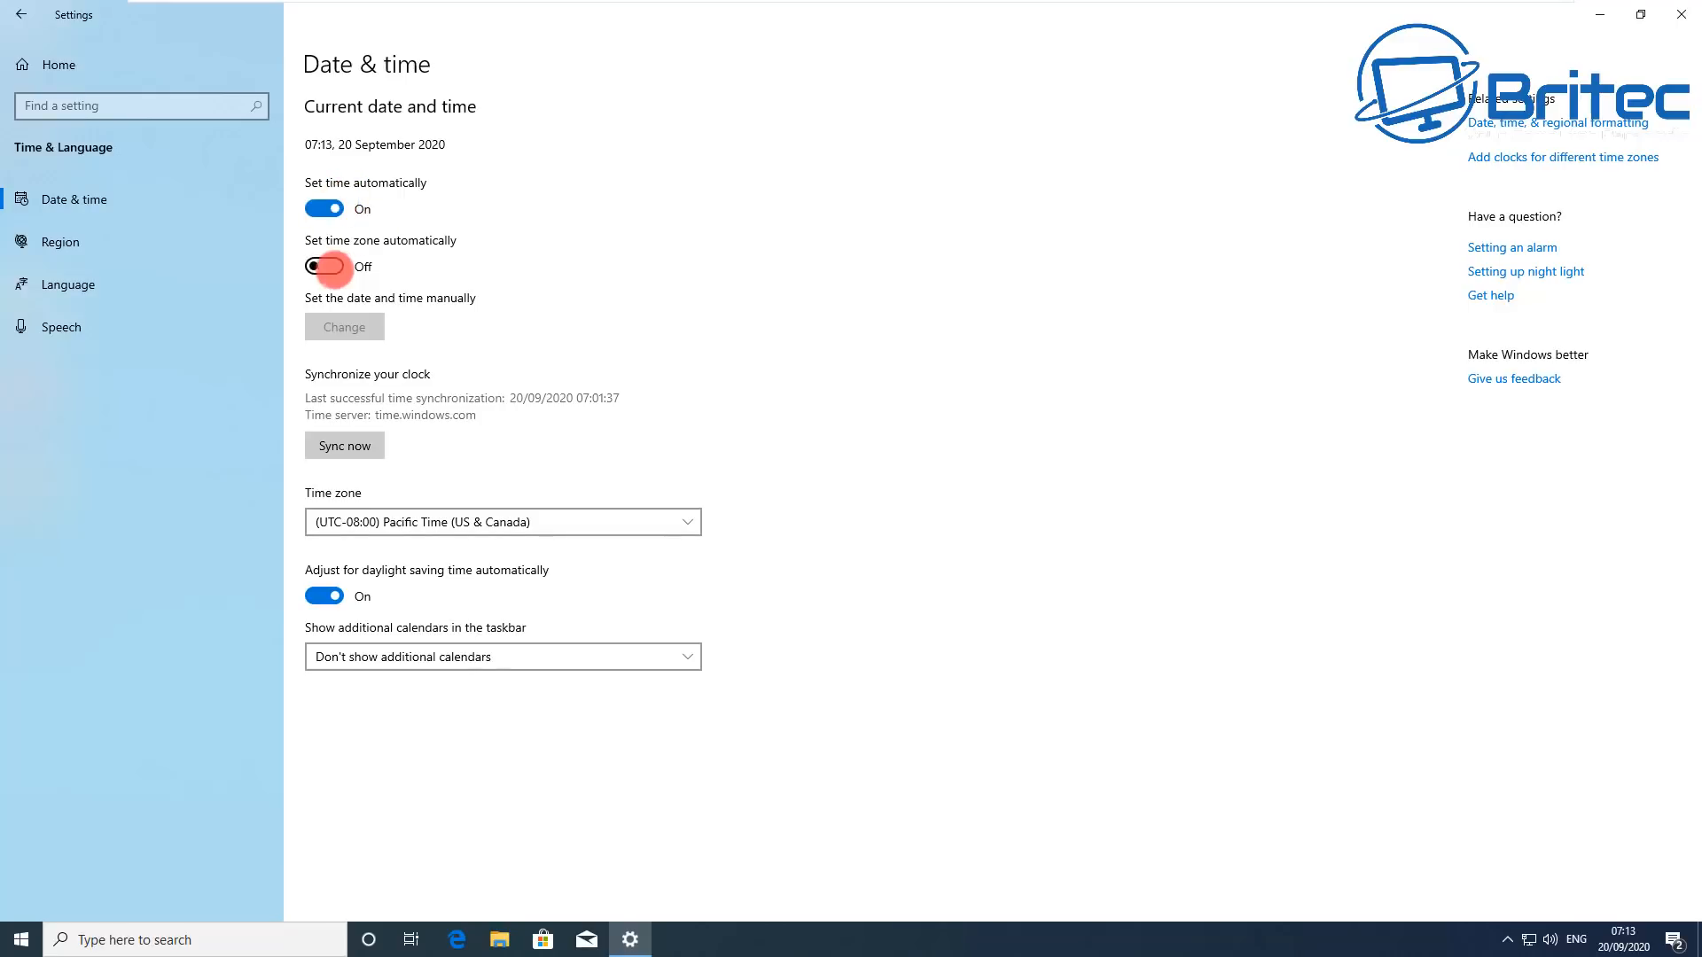
pyautogui.click(323, 266)
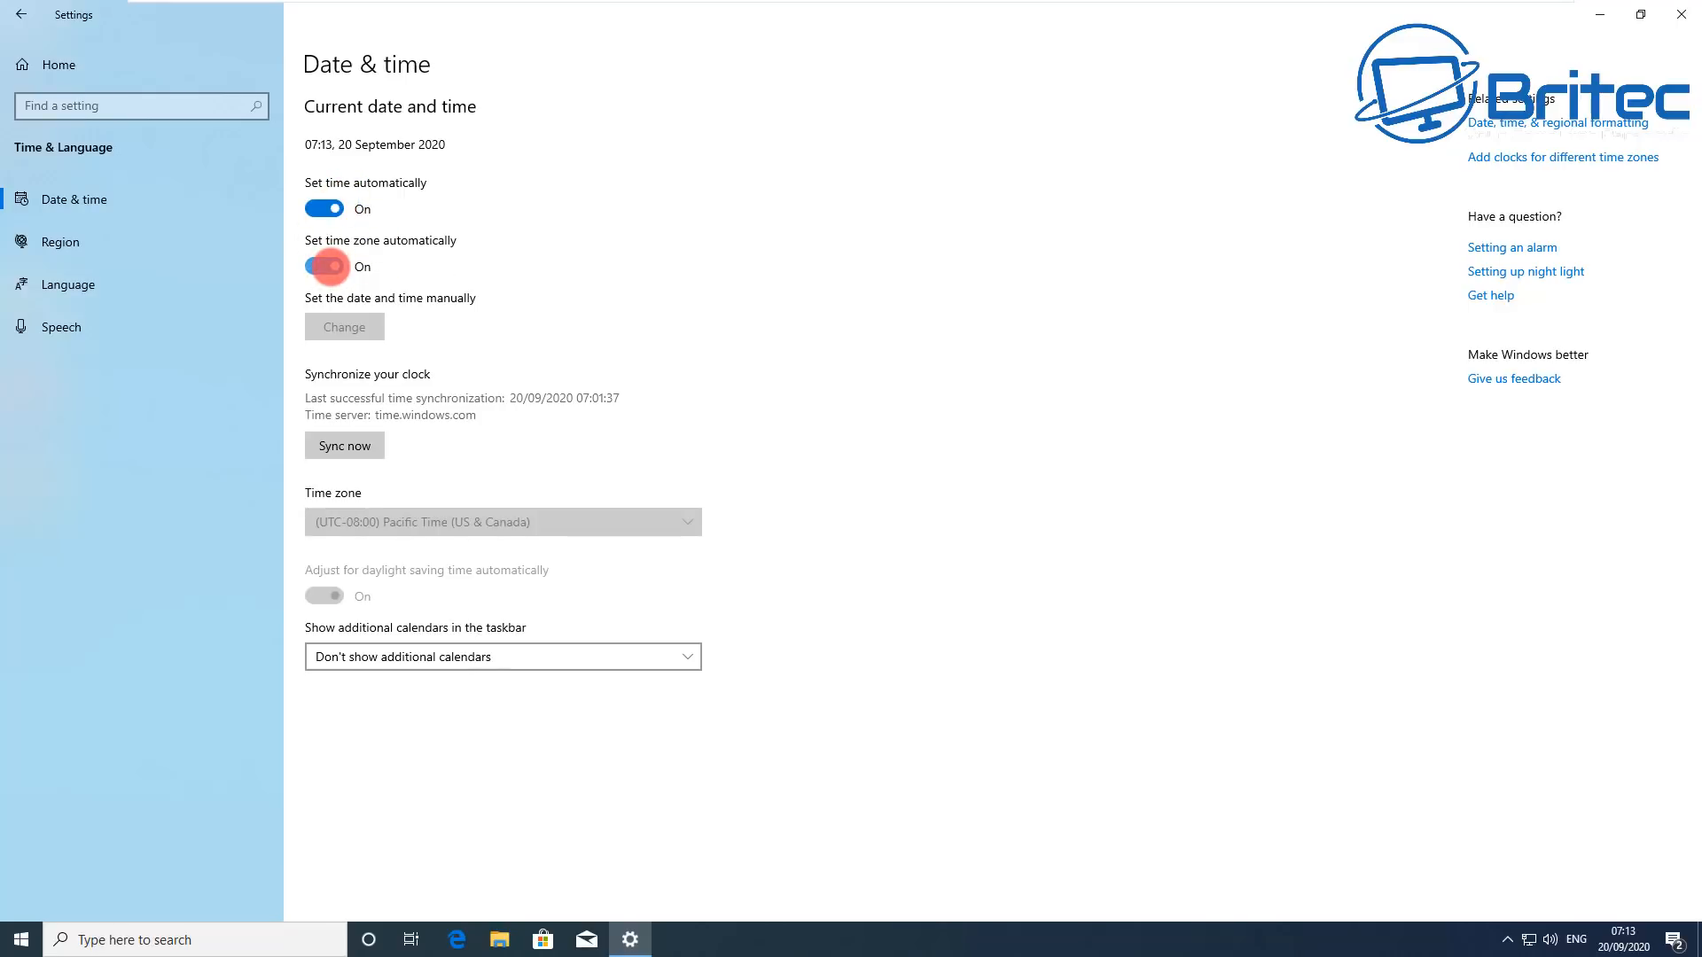
pyautogui.click(323, 266)
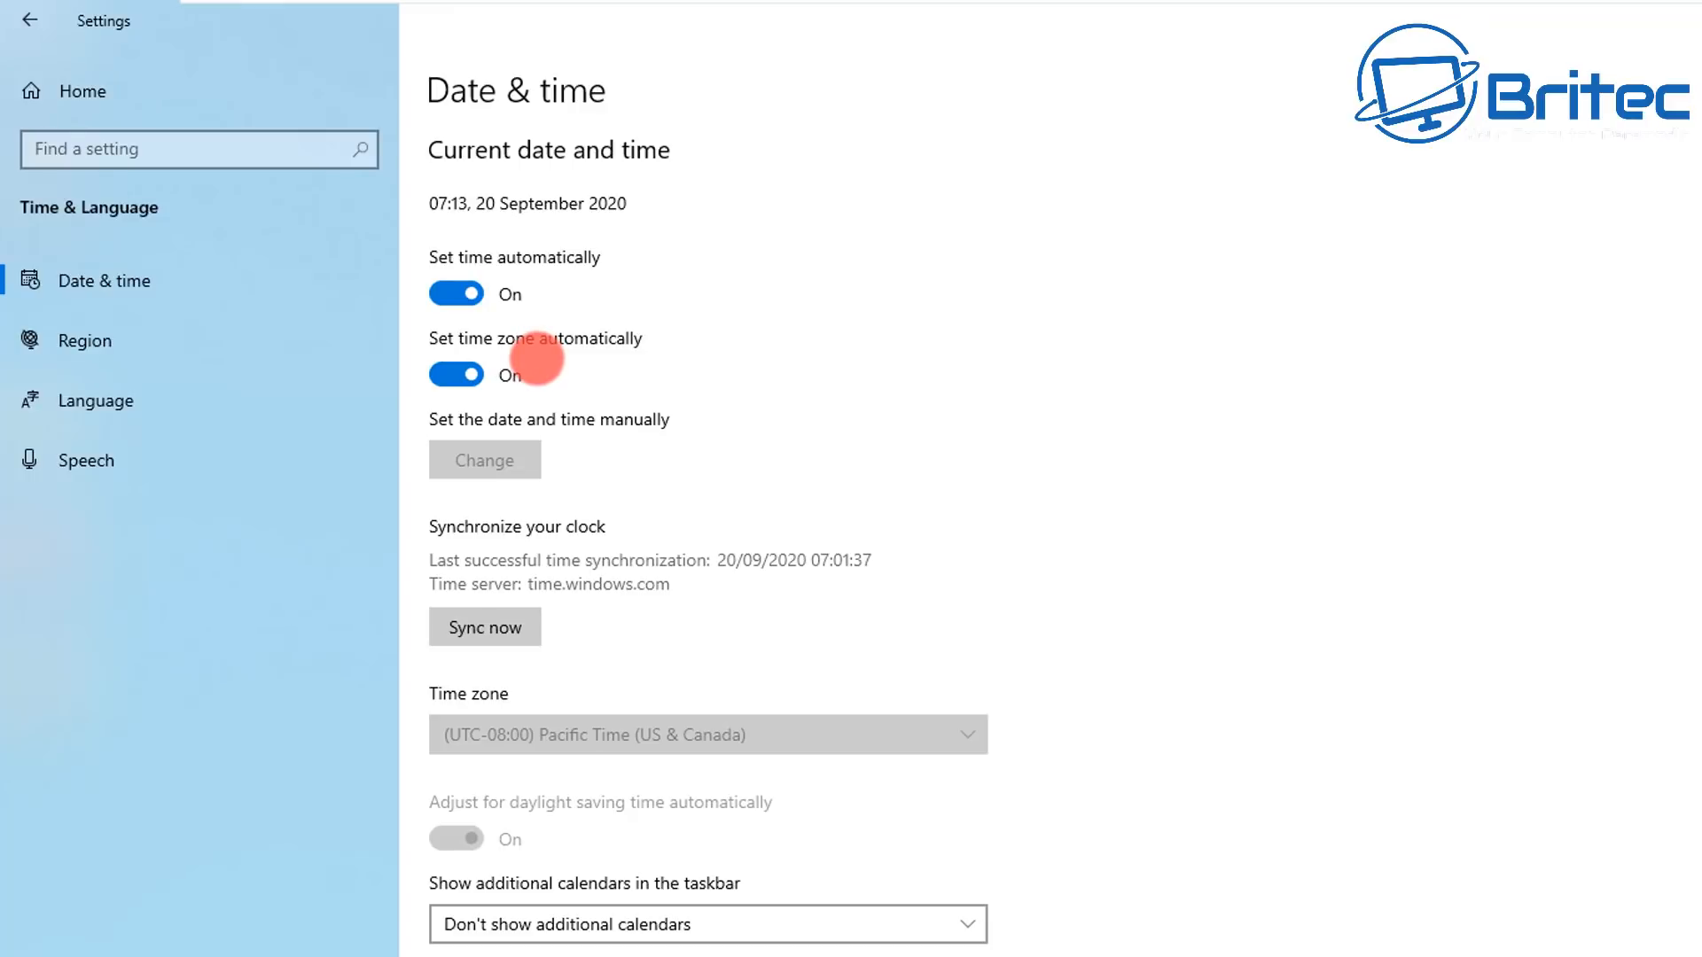
# Step: Turn off automatic time zone, choose (UTC+00:00) Dublin, Edinburgh, Lisbon, London and sync the clock
pyautogui.click(456, 374)
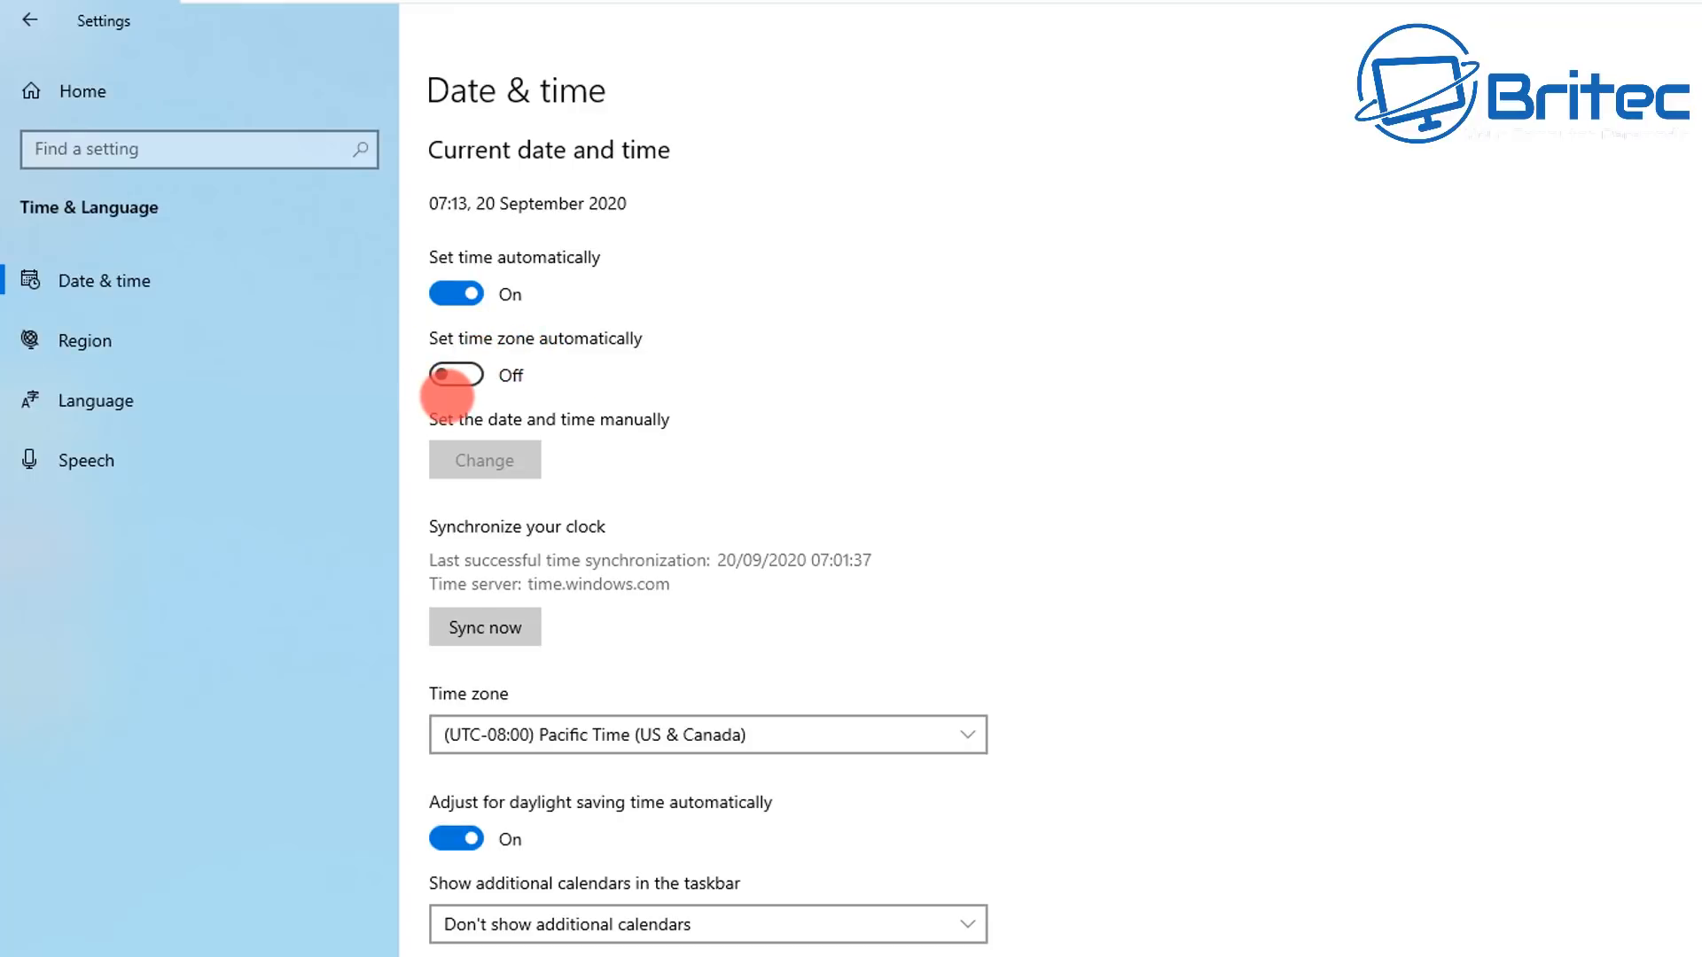
pyautogui.click(707, 734)
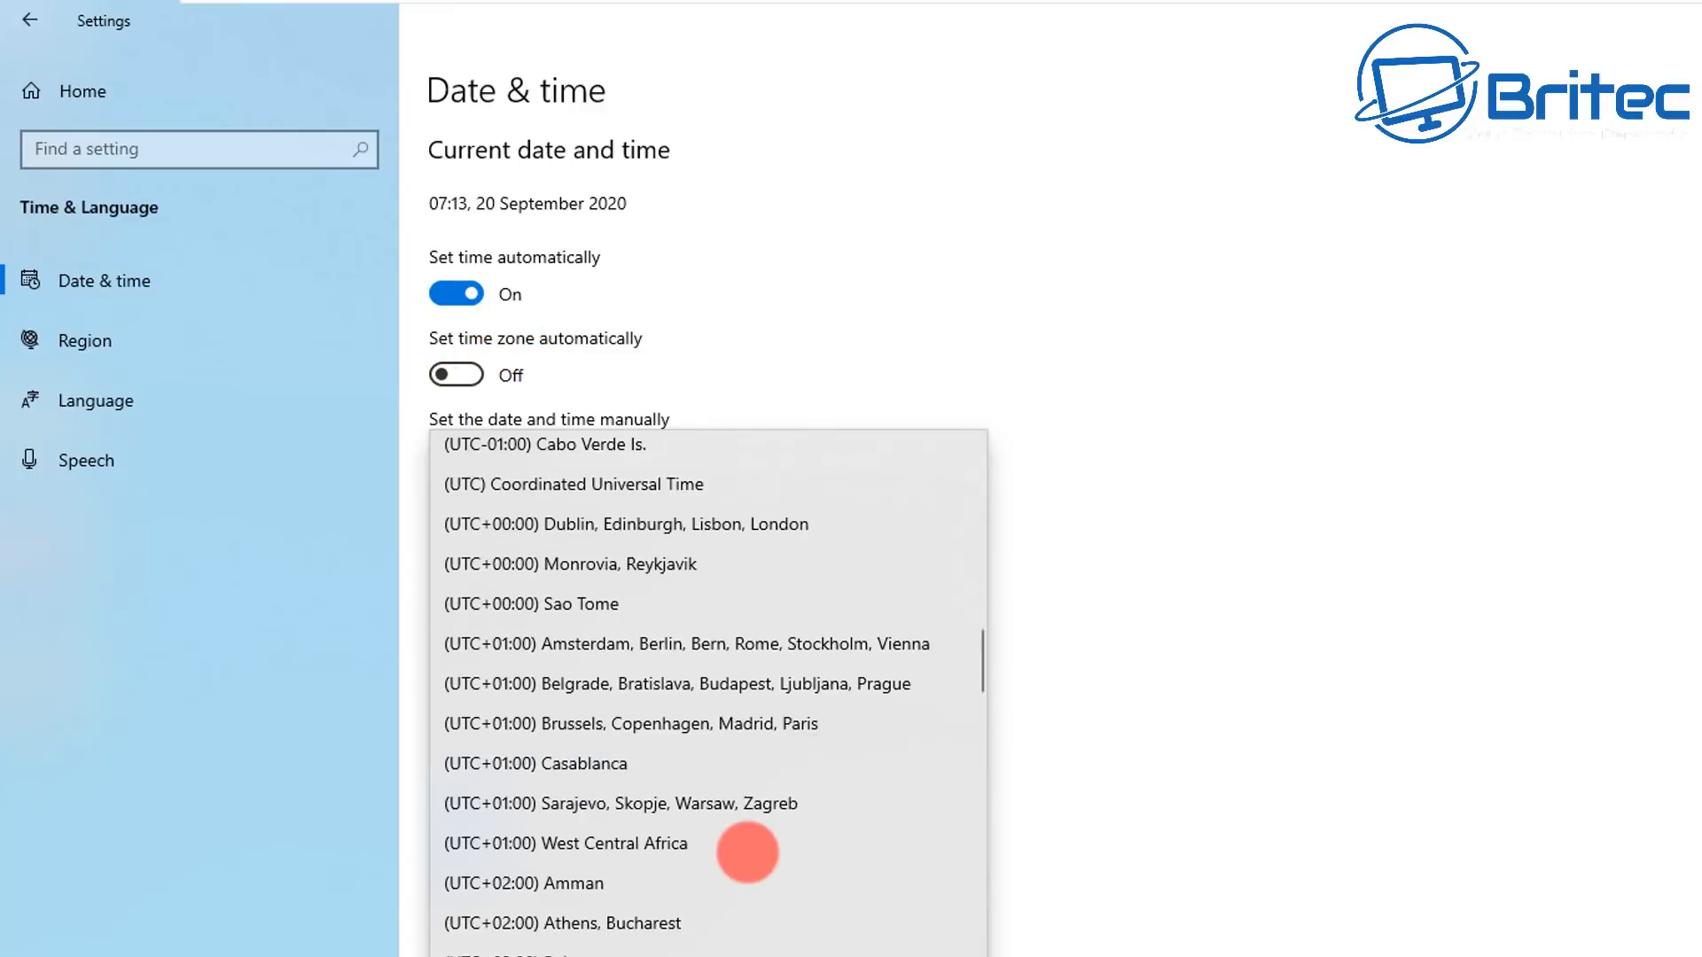
pyautogui.click(626, 525)
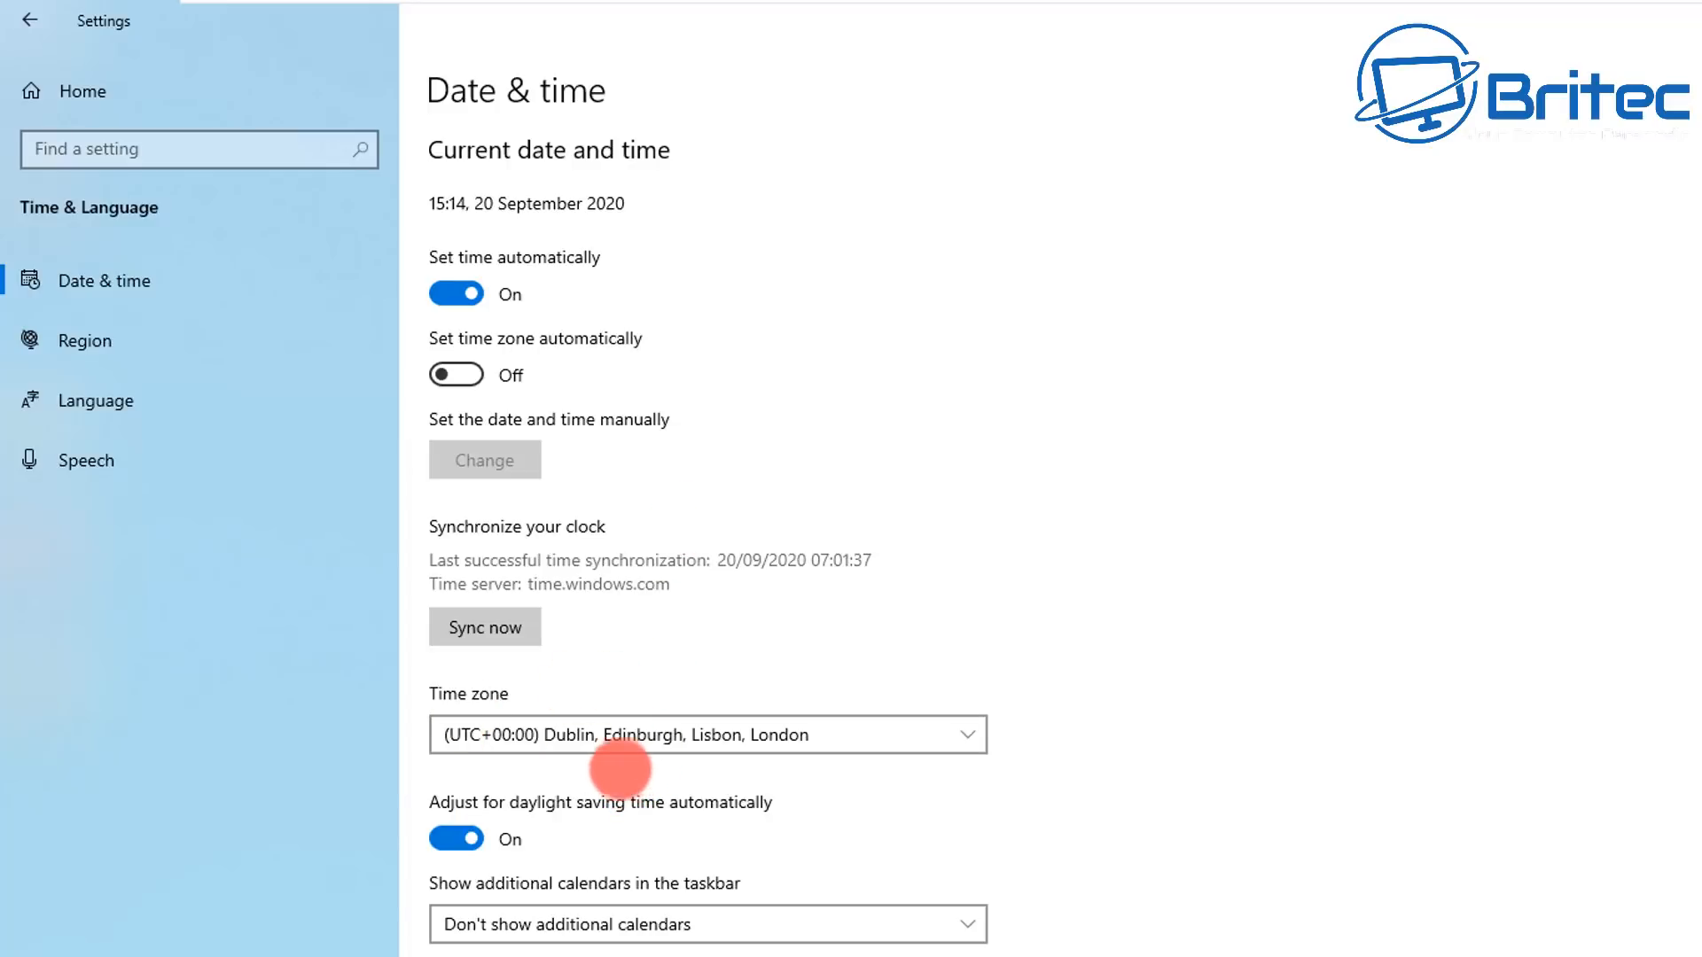
pyautogui.click(484, 626)
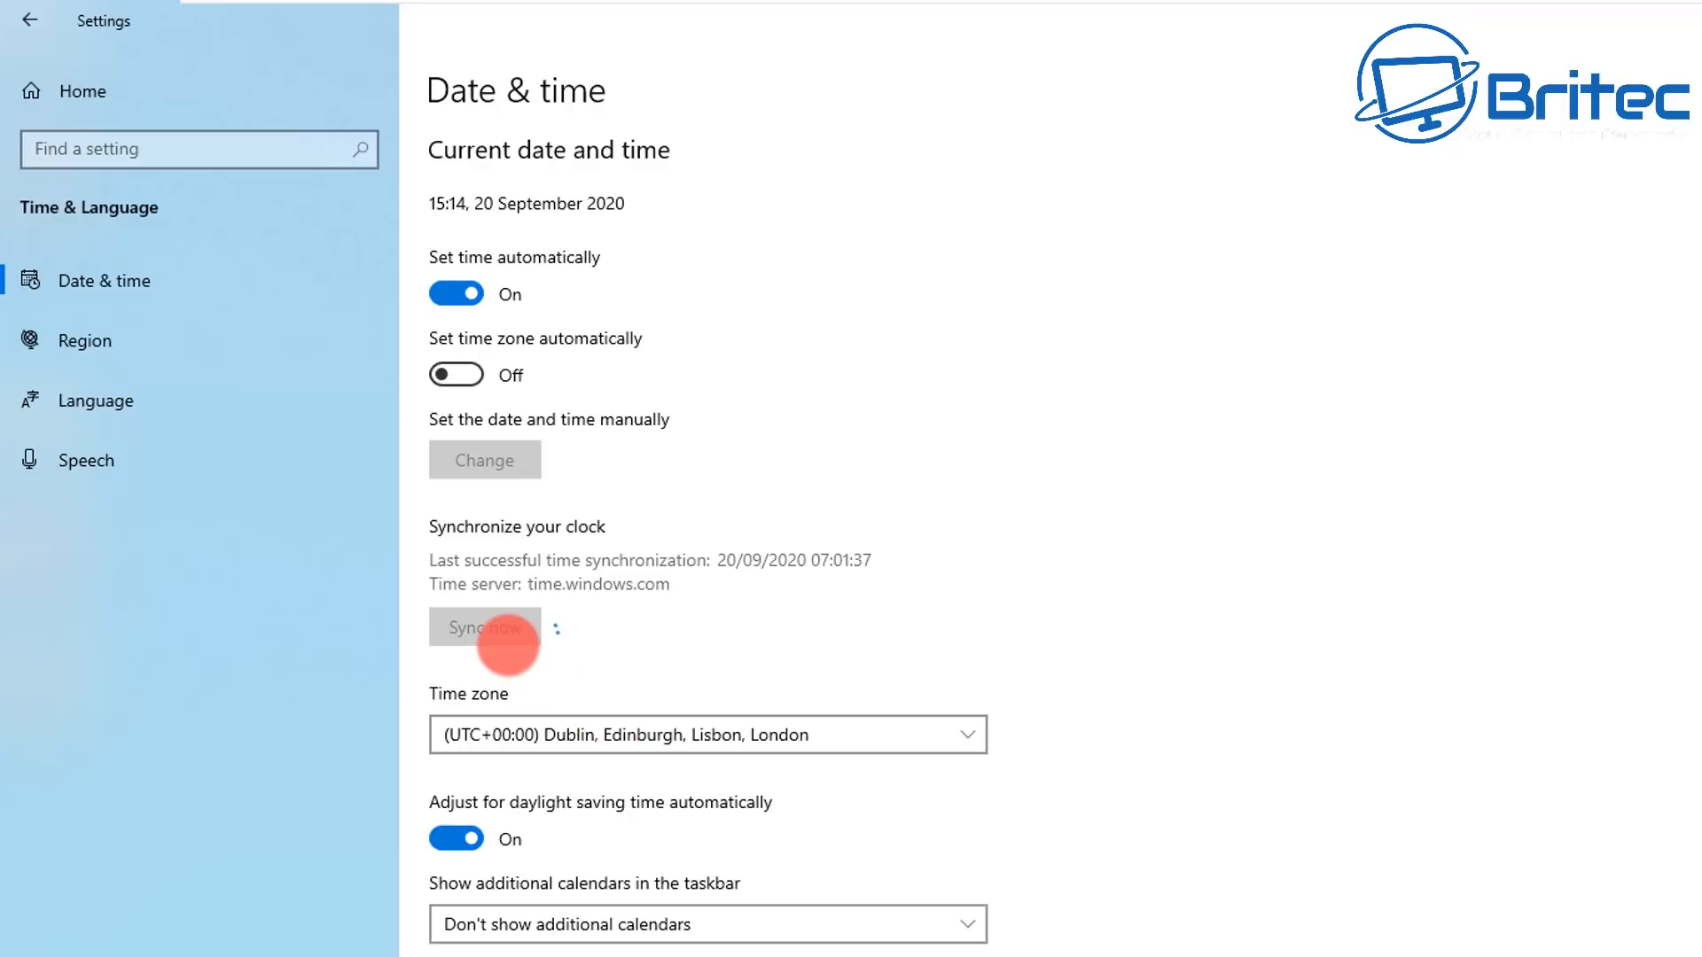
pyautogui.click(484, 627)
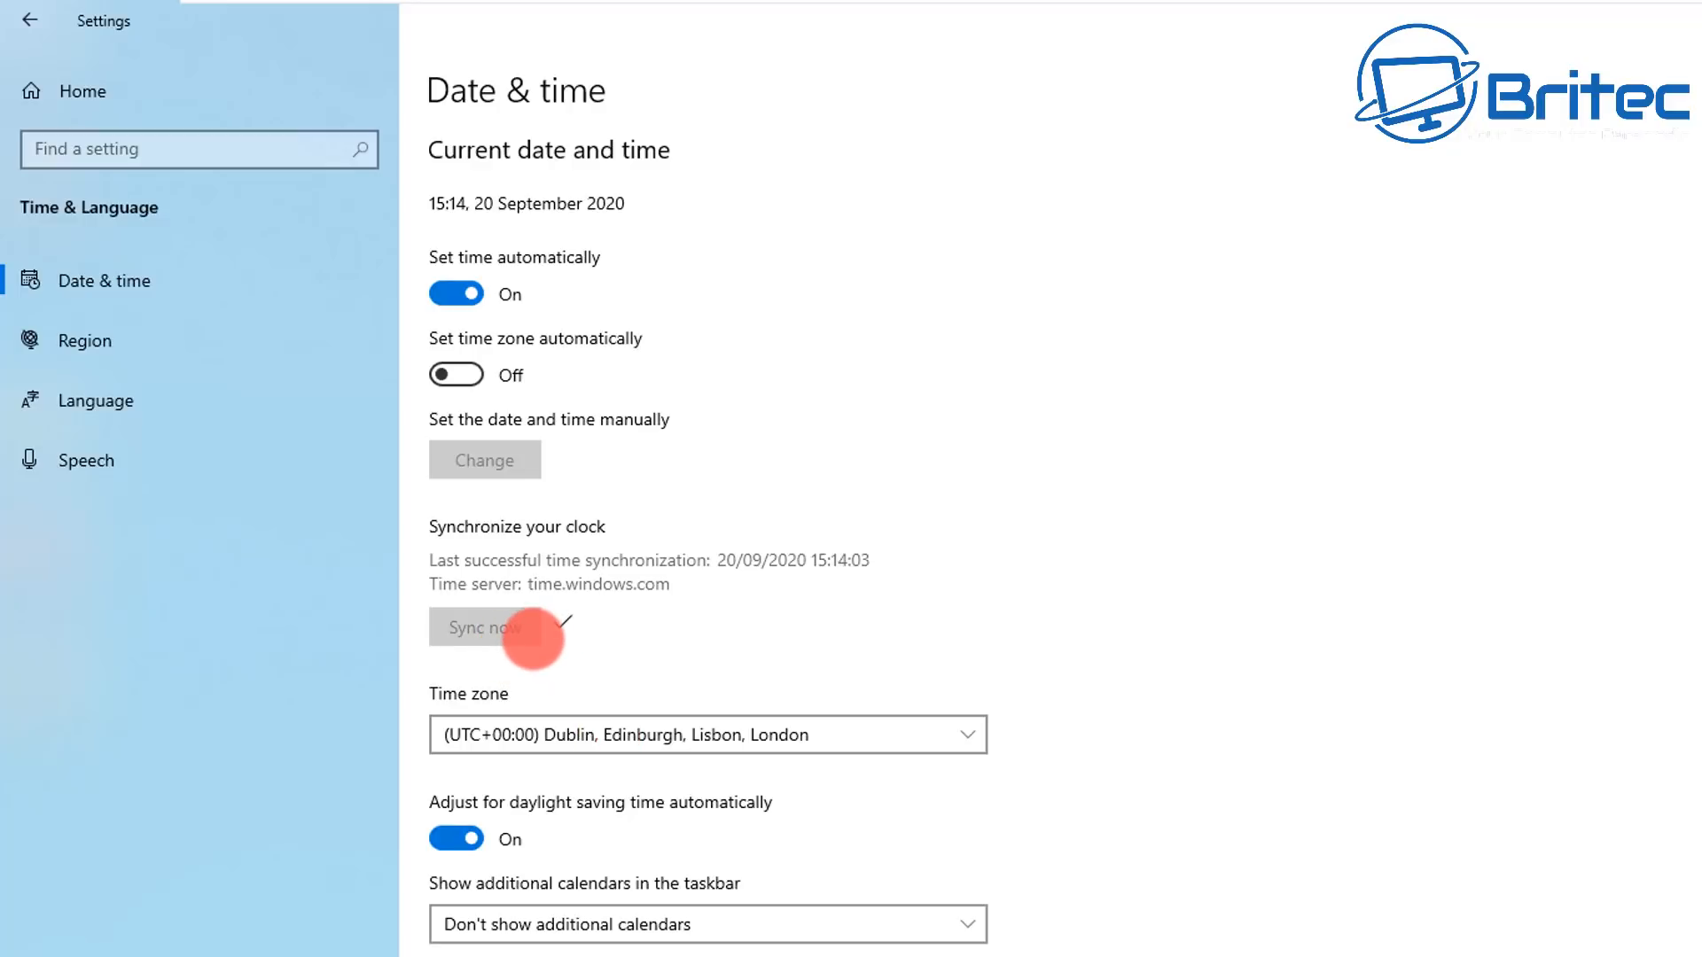
pyautogui.moveTo(484, 459)
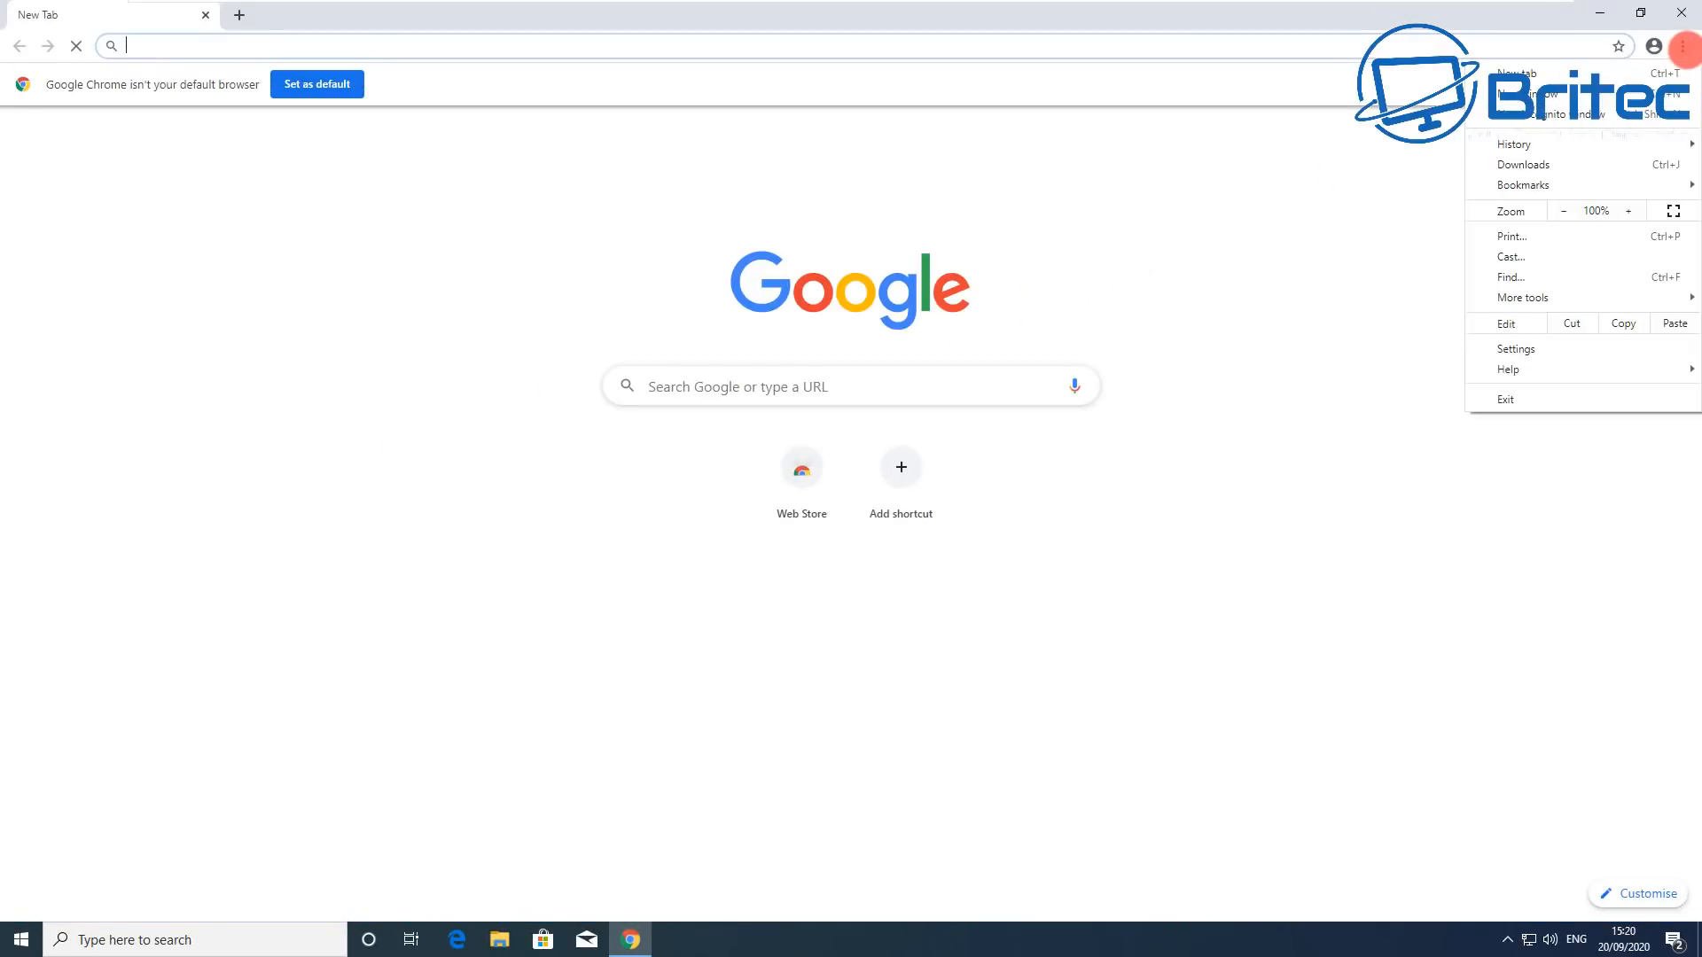
# Step: Go to Chrome Settings and expand the Advanced section
pyautogui.click(1515, 349)
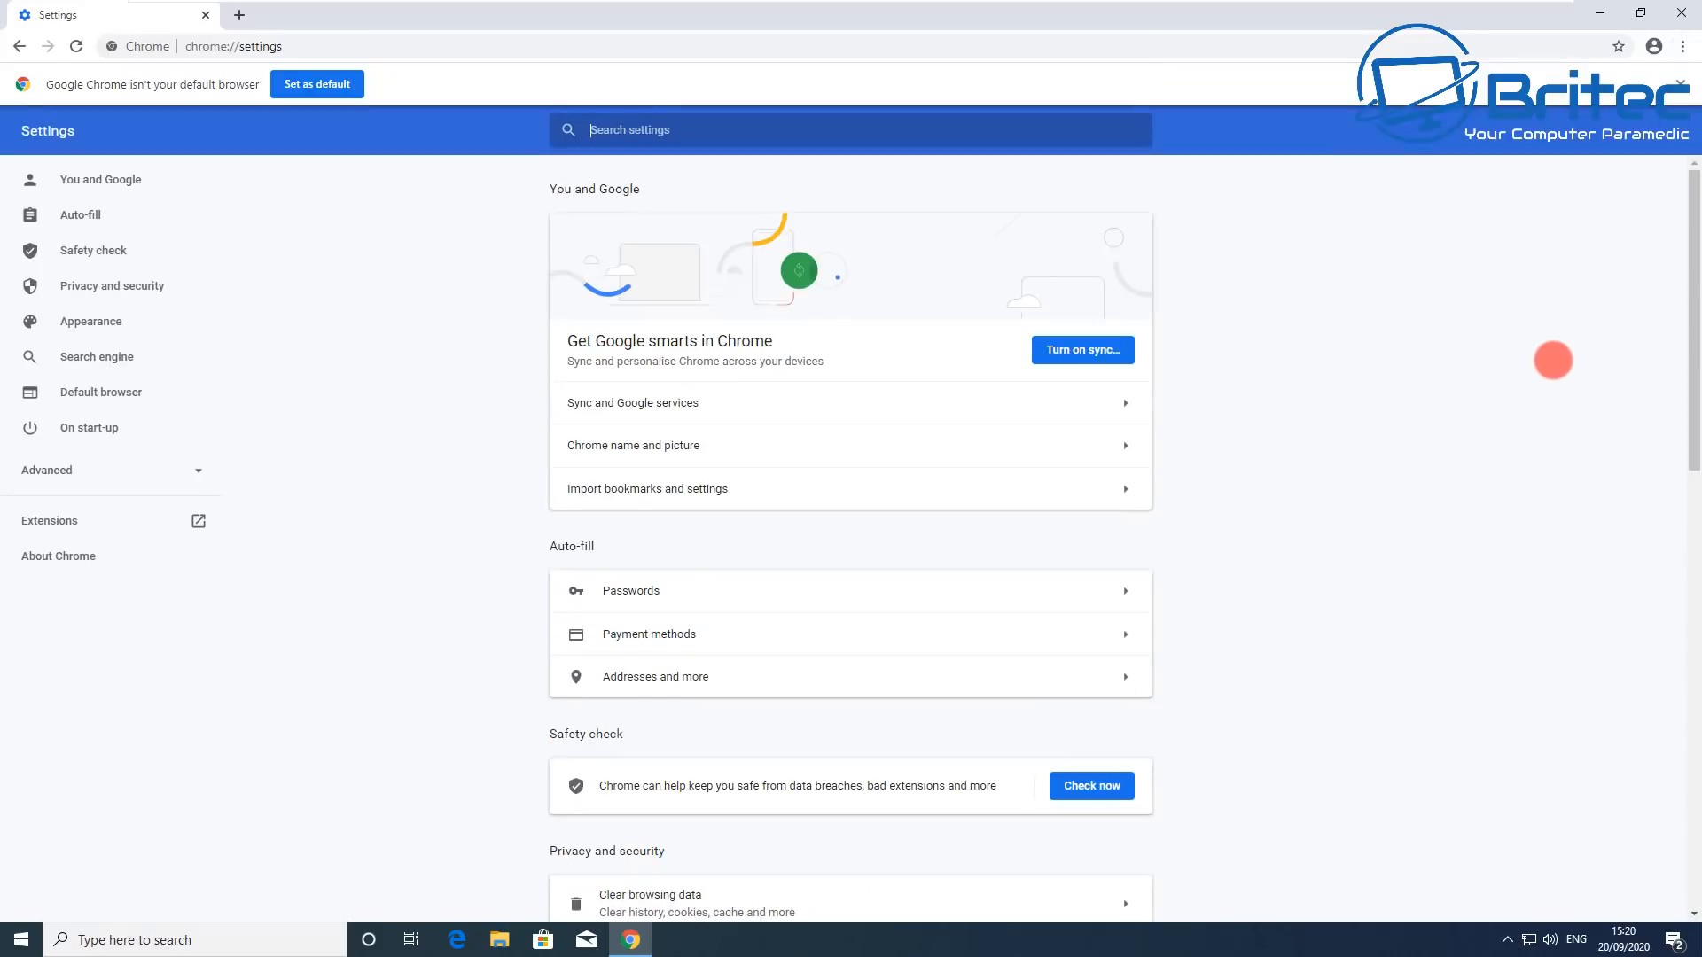
pyautogui.scroll(-3)
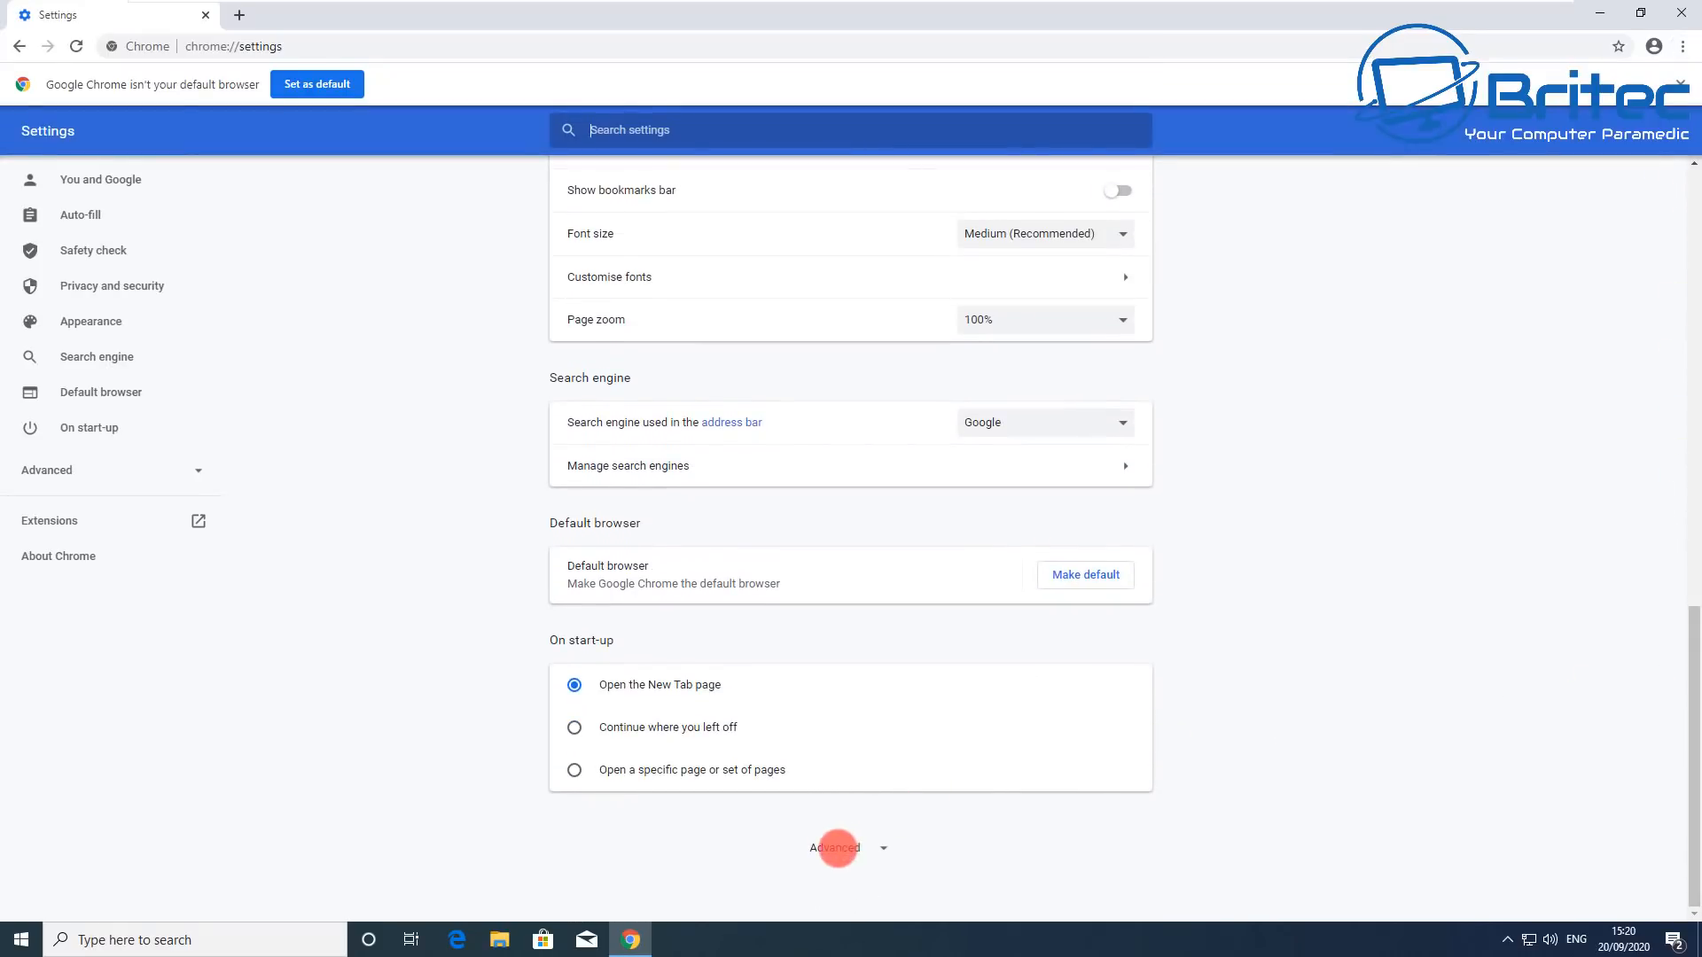
pyautogui.click(835, 848)
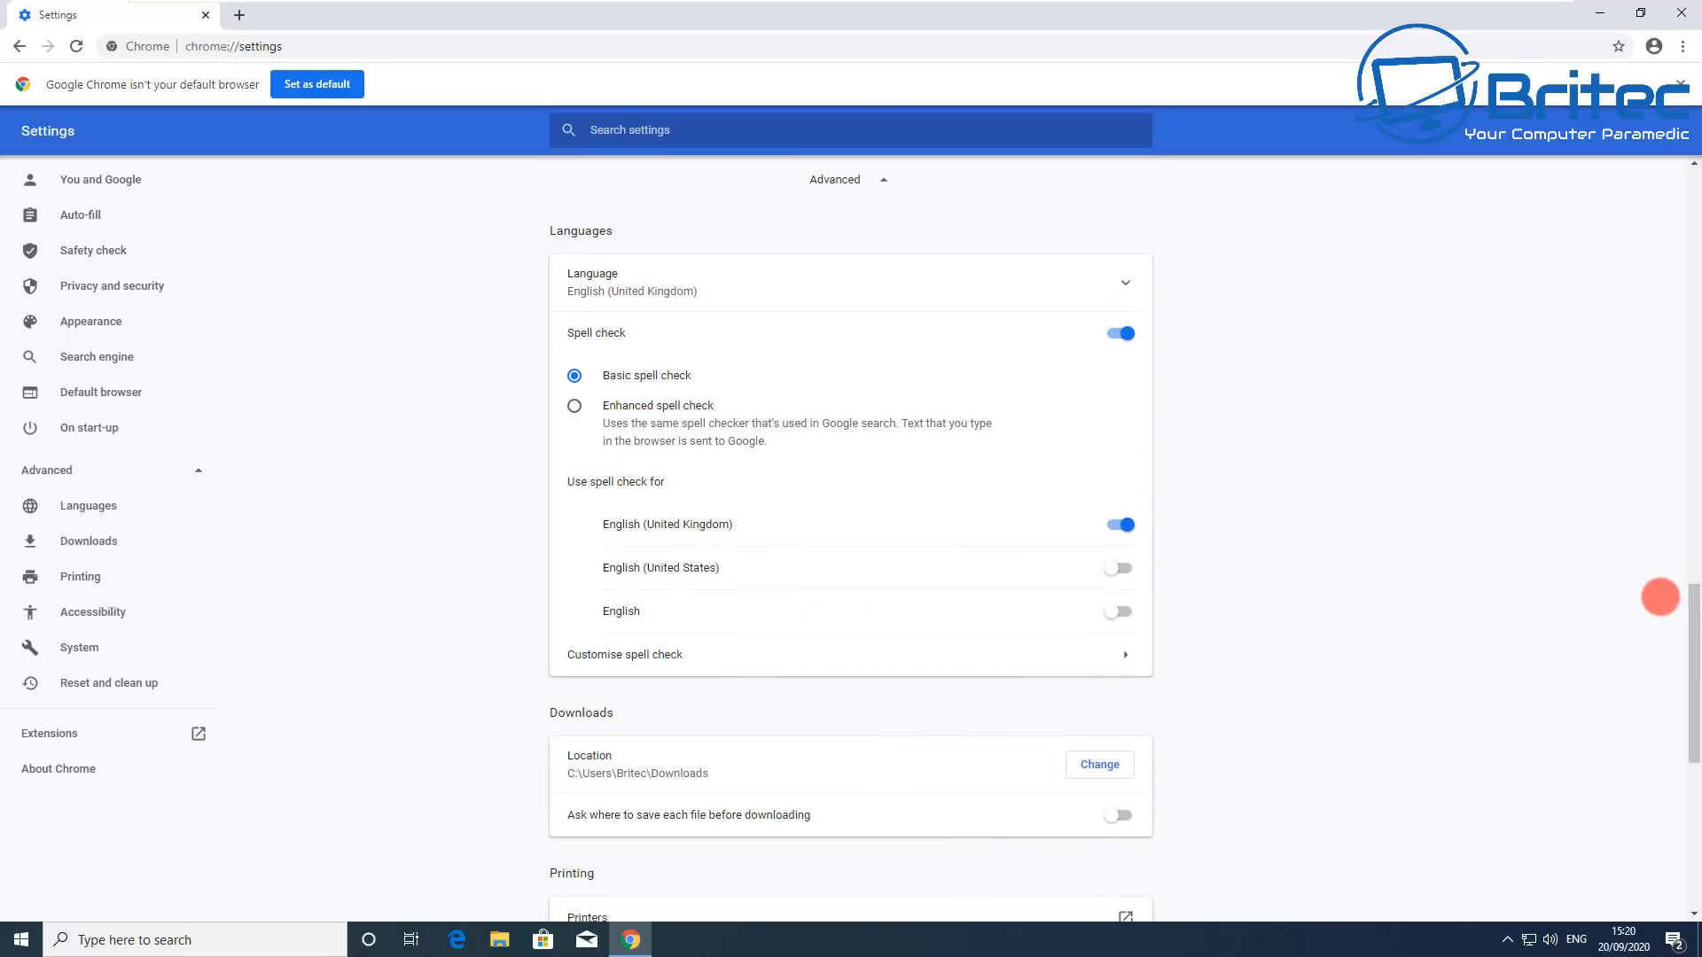
pyautogui.scroll(-3)
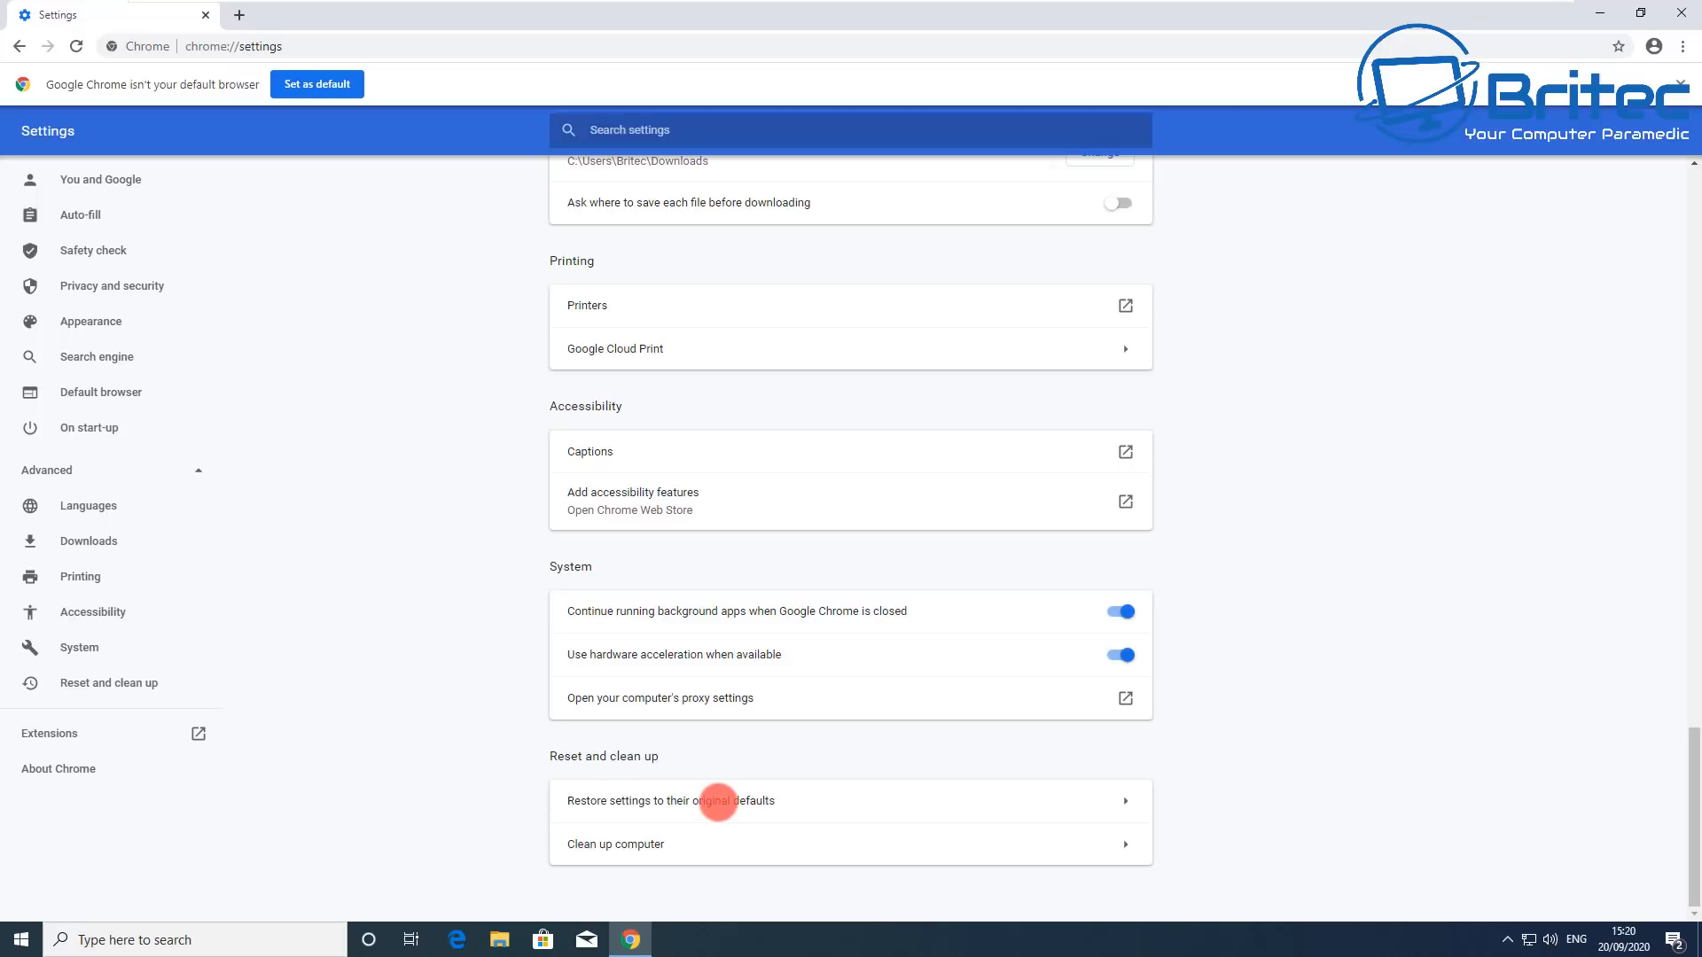
# Step: Restore Chrome settings to original defaults with reporting to Google unticked
pyautogui.click(670, 801)
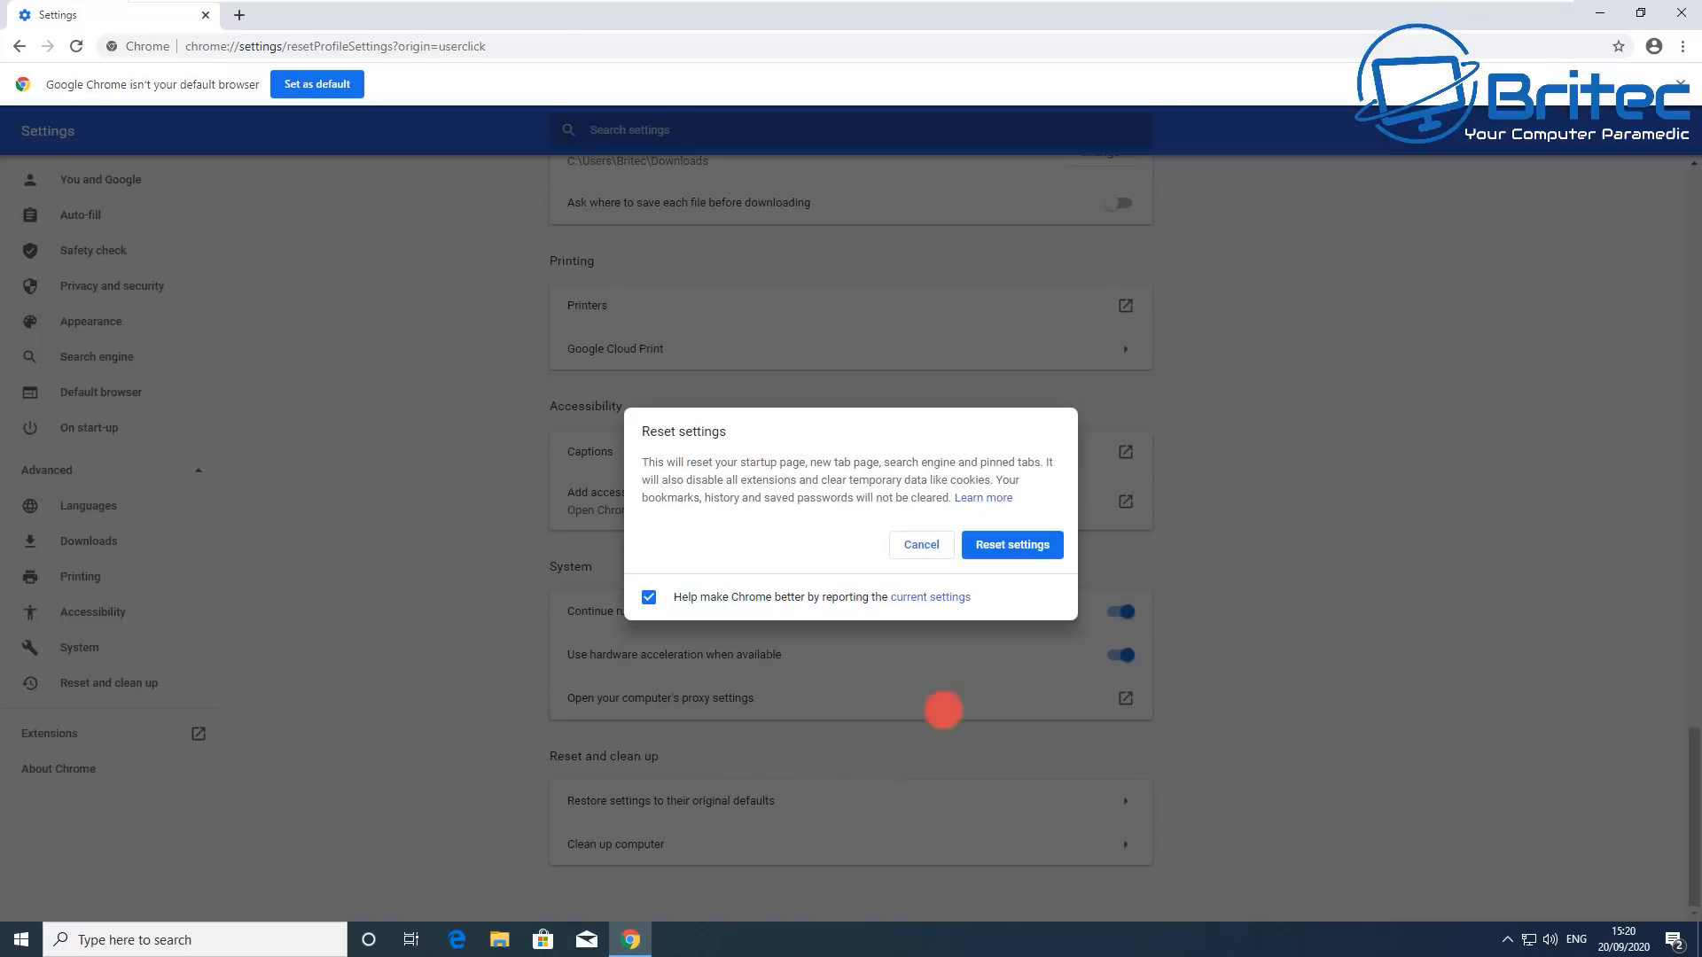
pyautogui.click(649, 597)
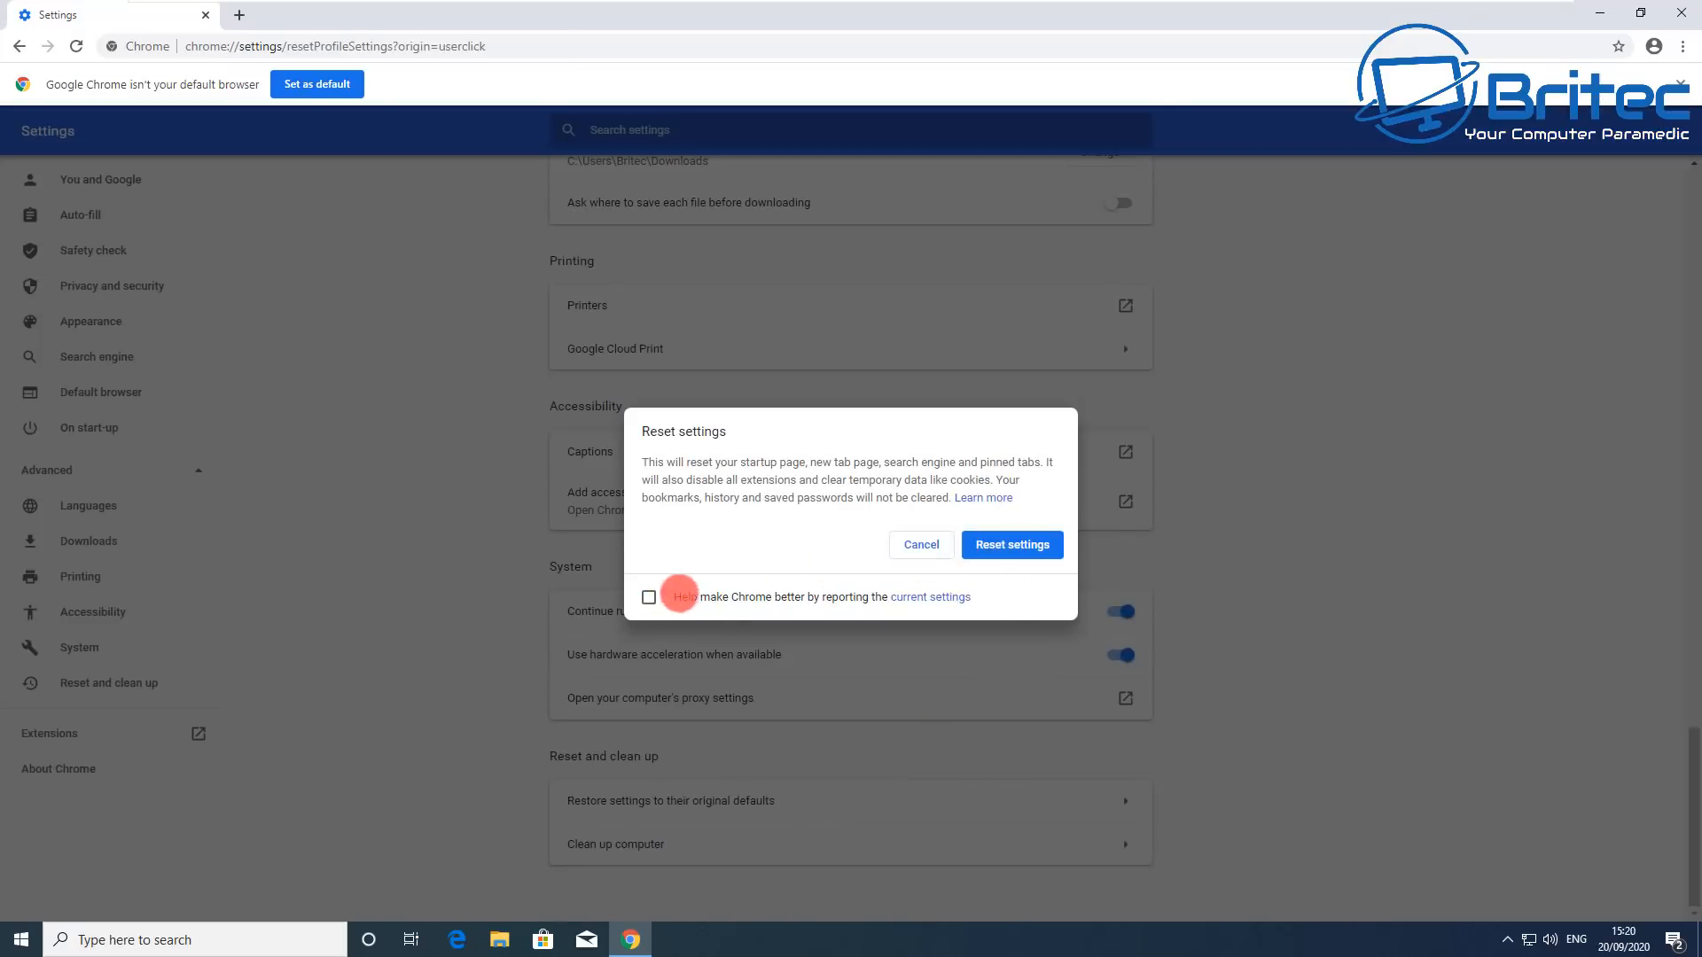
pyautogui.click(920, 544)
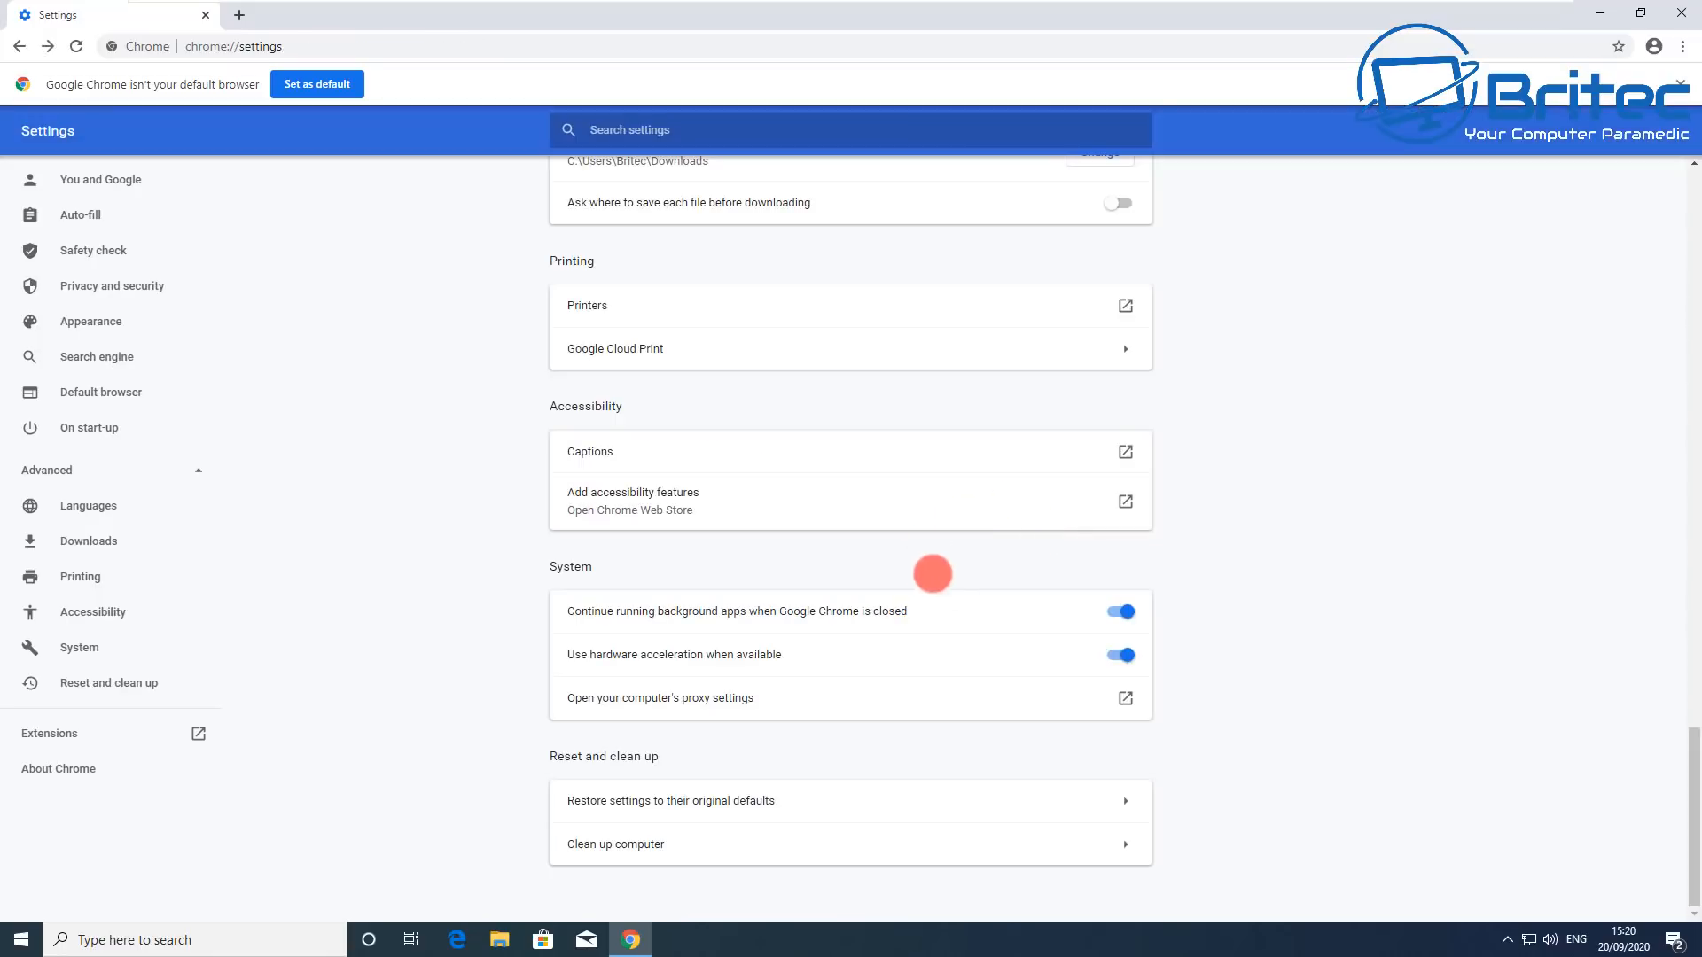
pyautogui.moveTo(1193, 468)
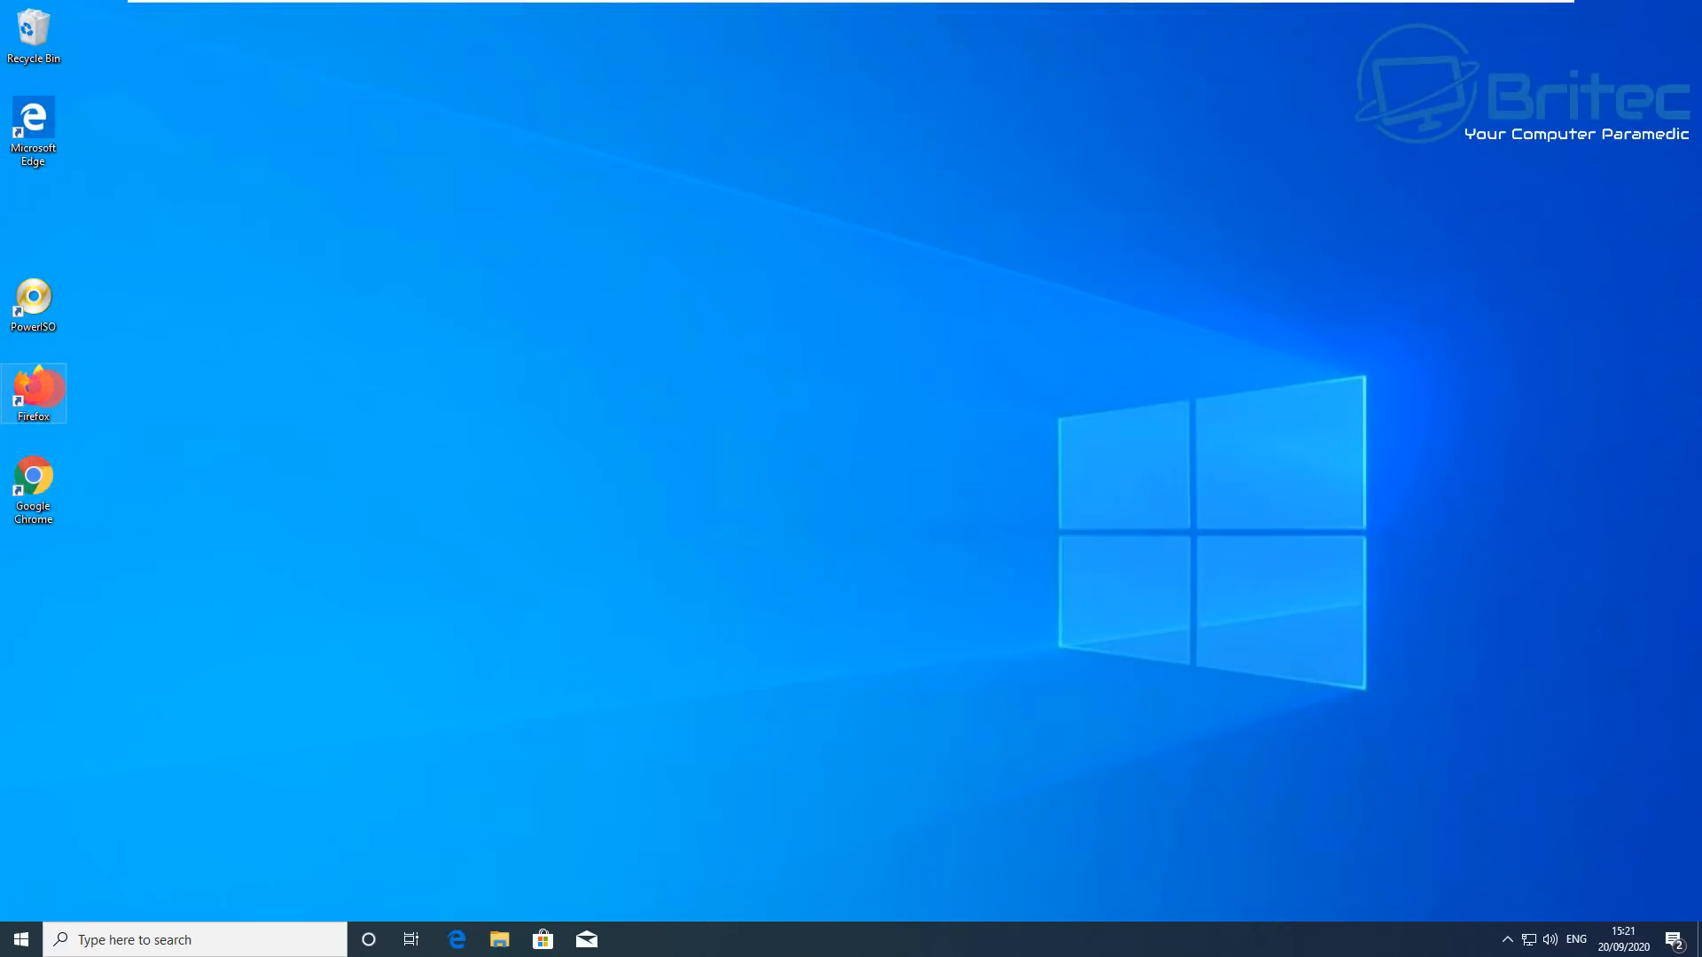
# Step: Go to Firefox's Troubleshooting Information page via Help
pyautogui.click(1675, 73)
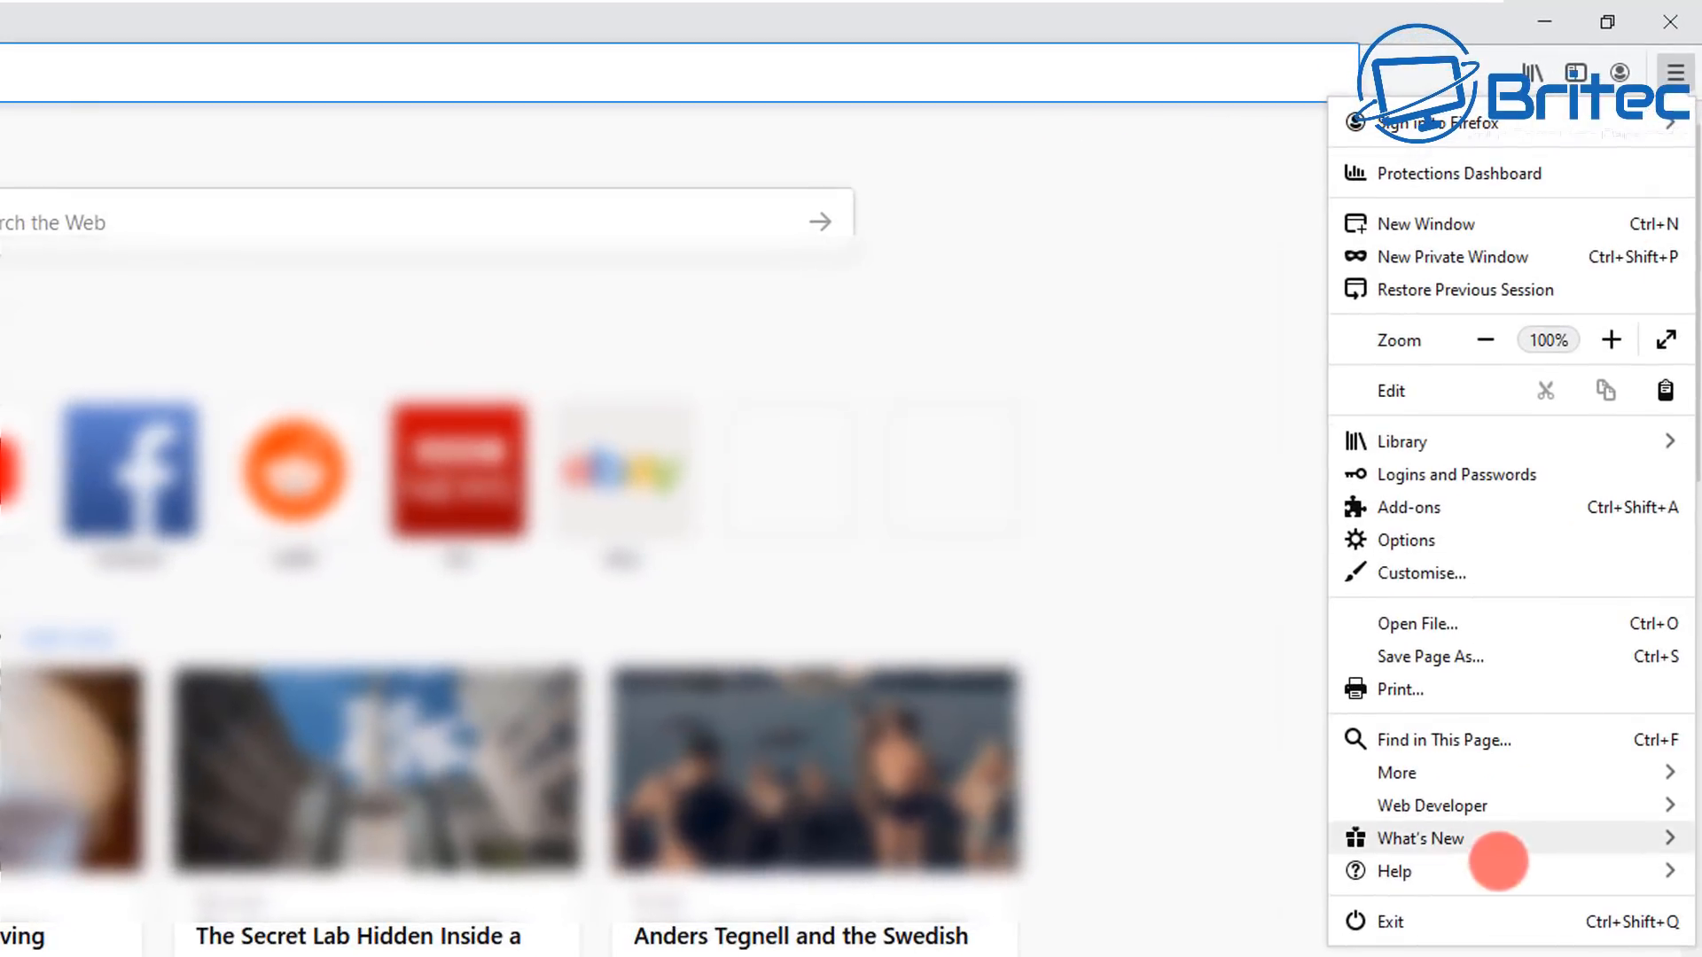
pyautogui.click(1395, 872)
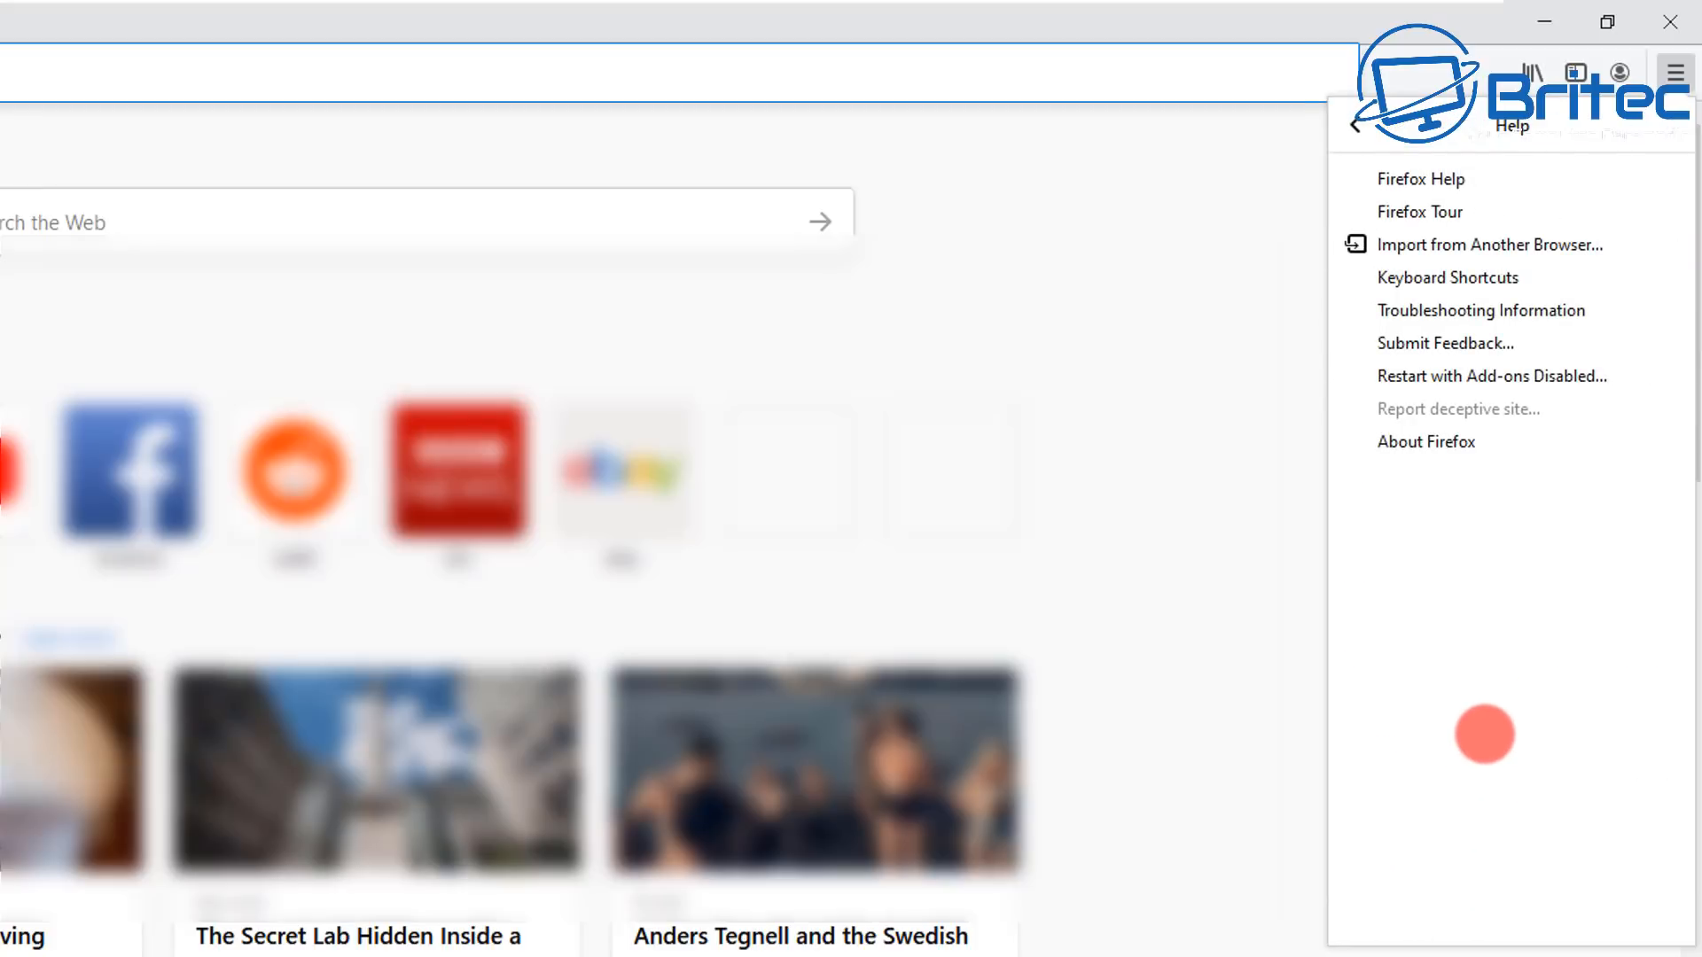
pyautogui.moveTo(1489, 376)
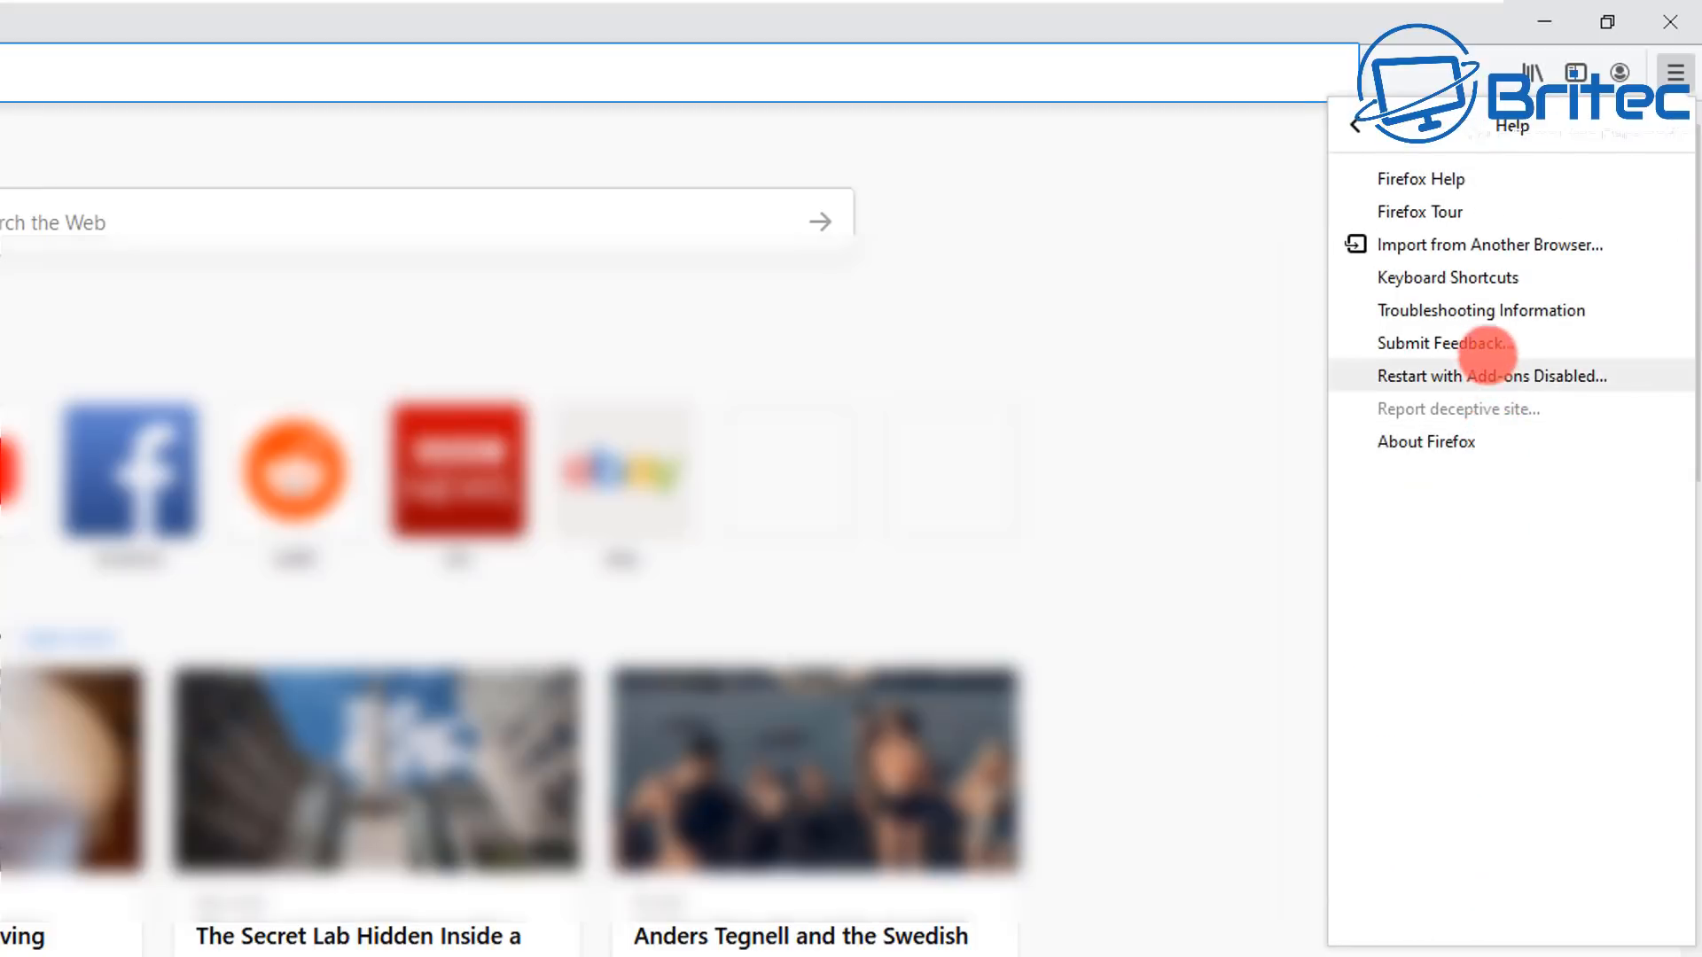
pyautogui.click(1491, 376)
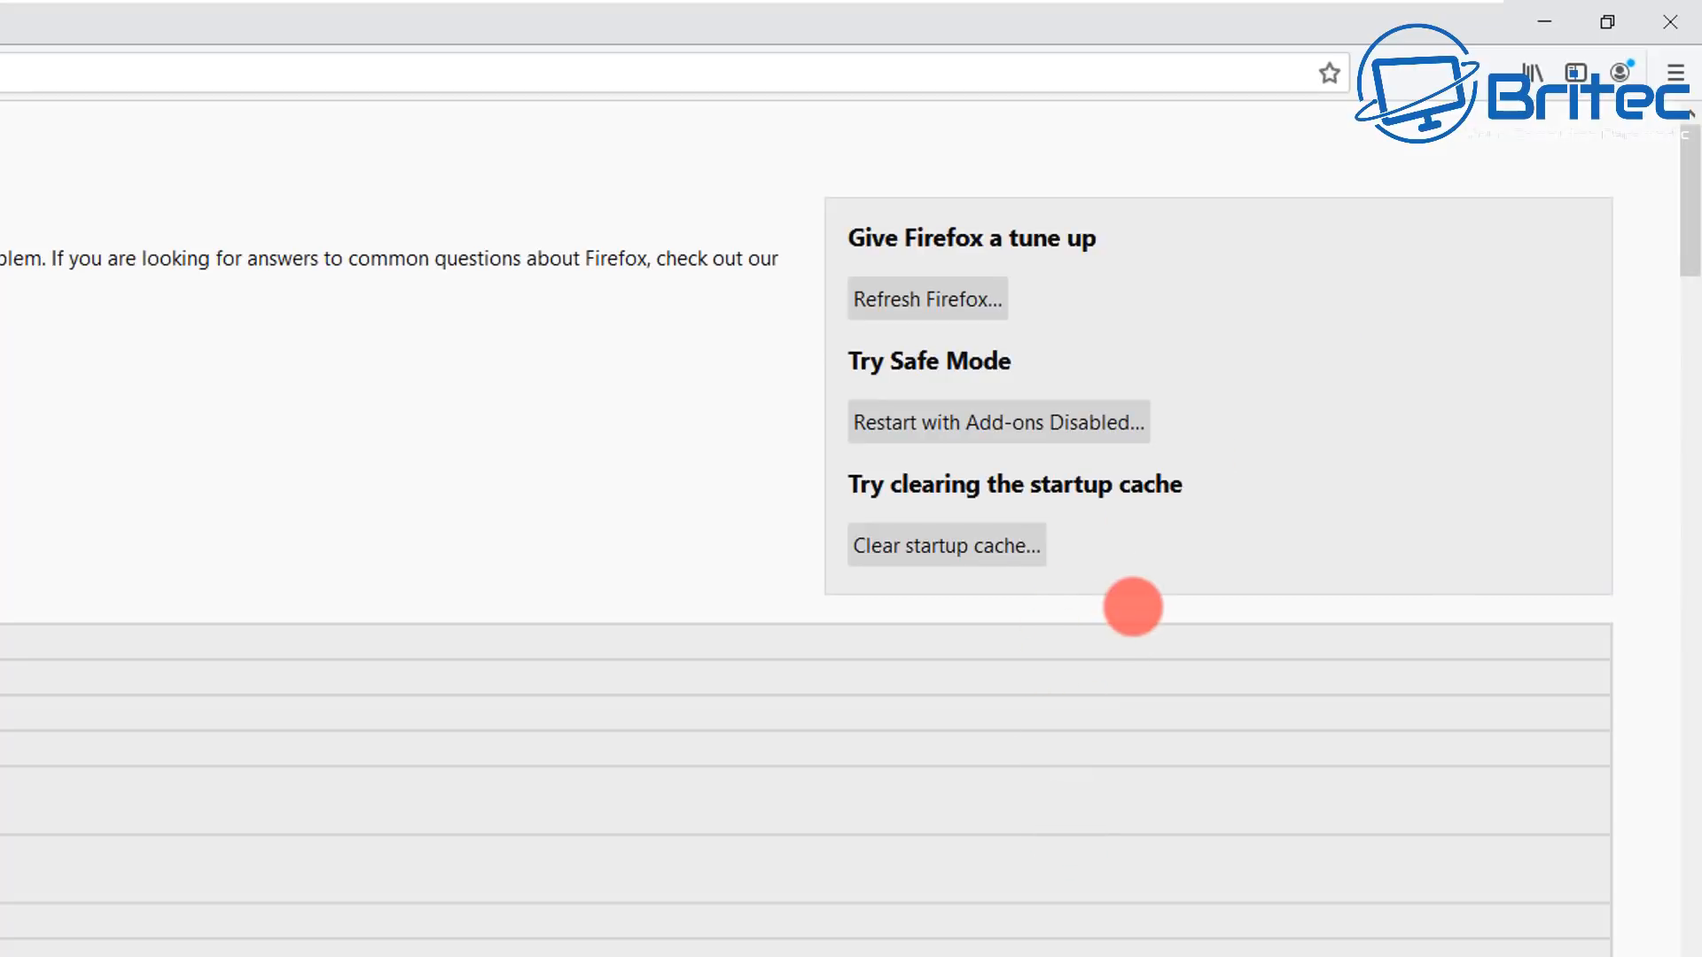
pyautogui.moveTo(945, 235)
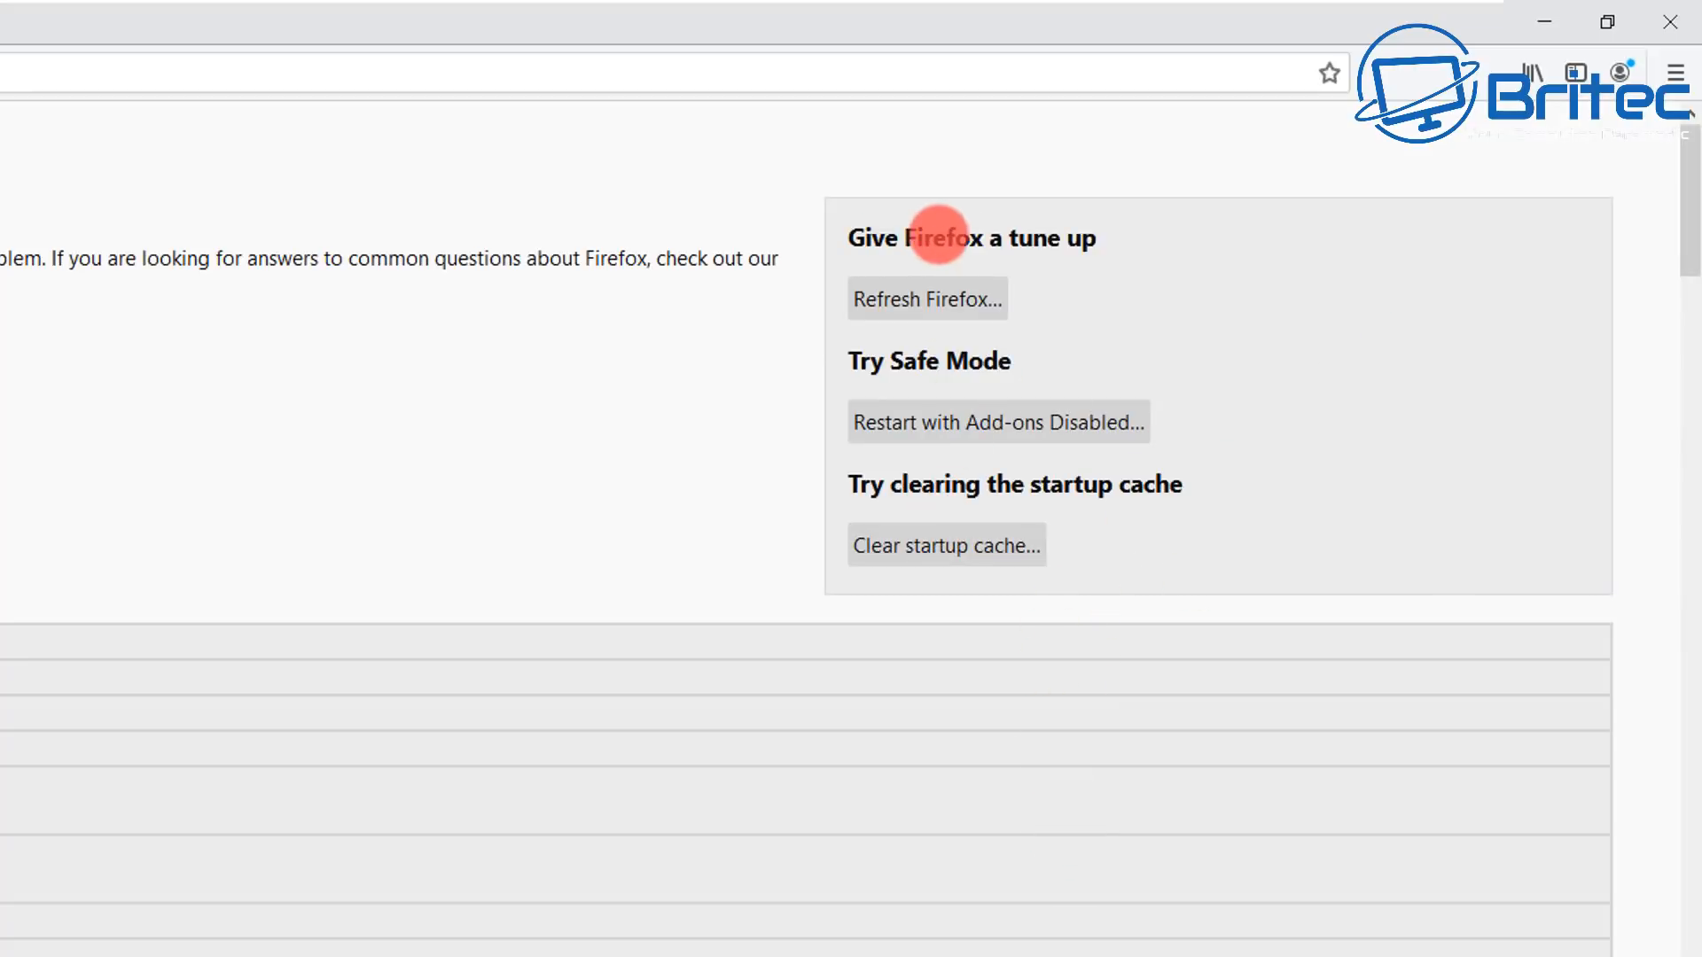
pyautogui.moveTo(950, 422)
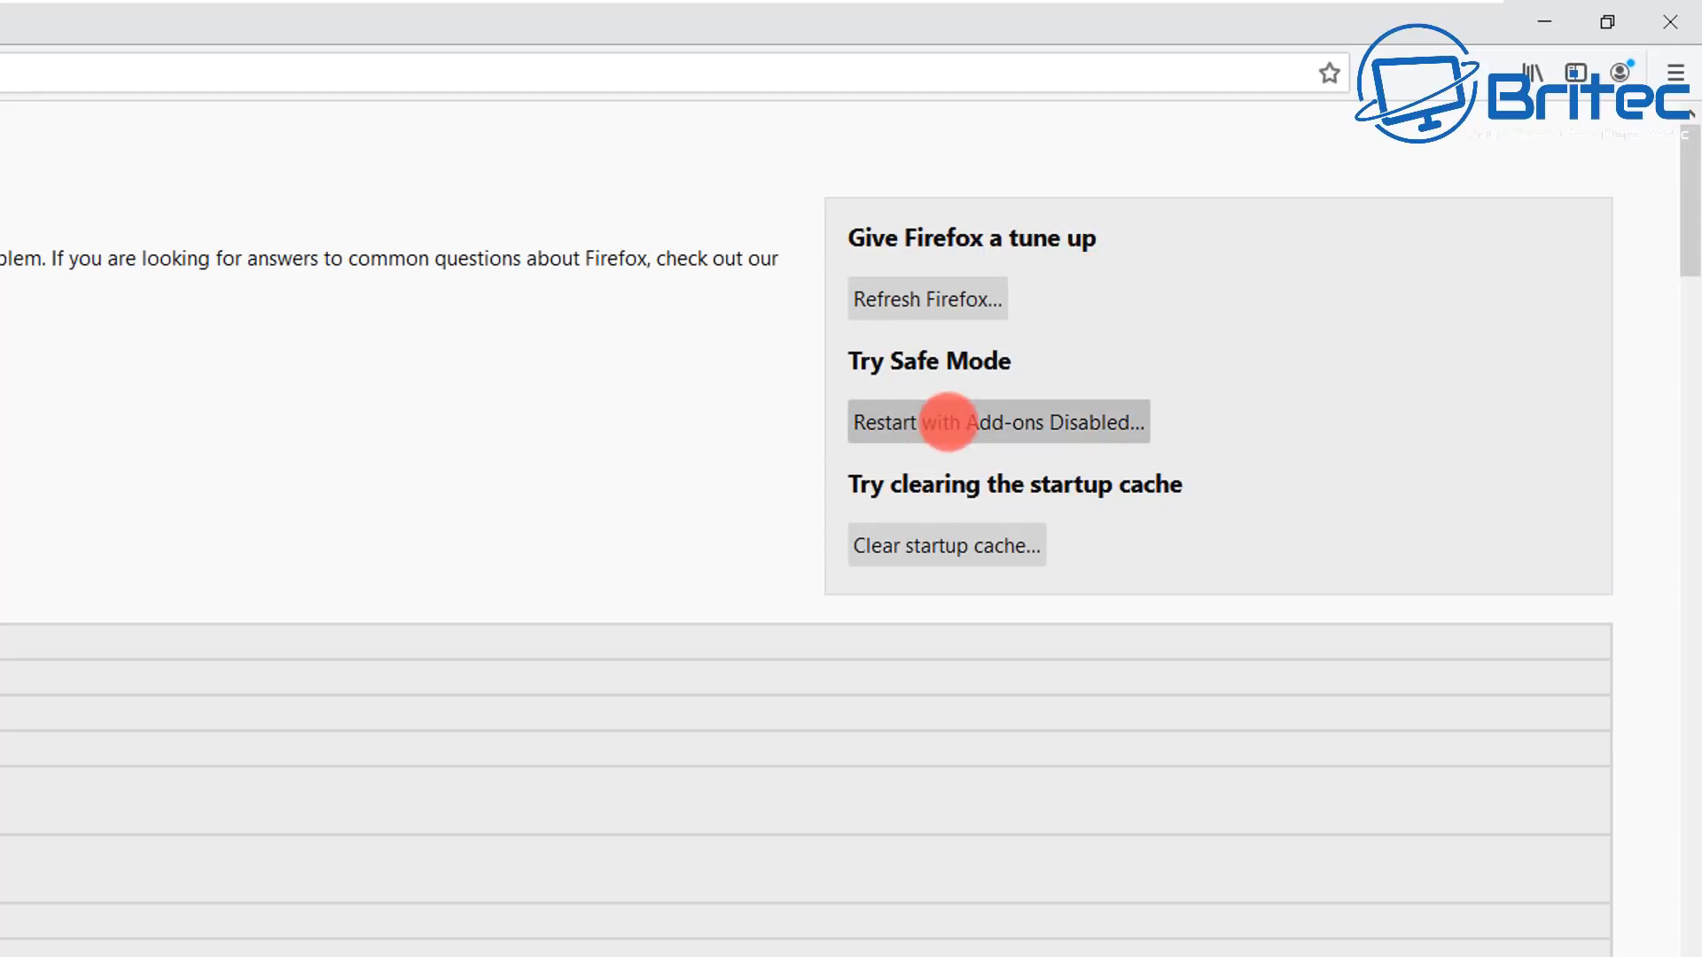
pyautogui.moveTo(906, 555)
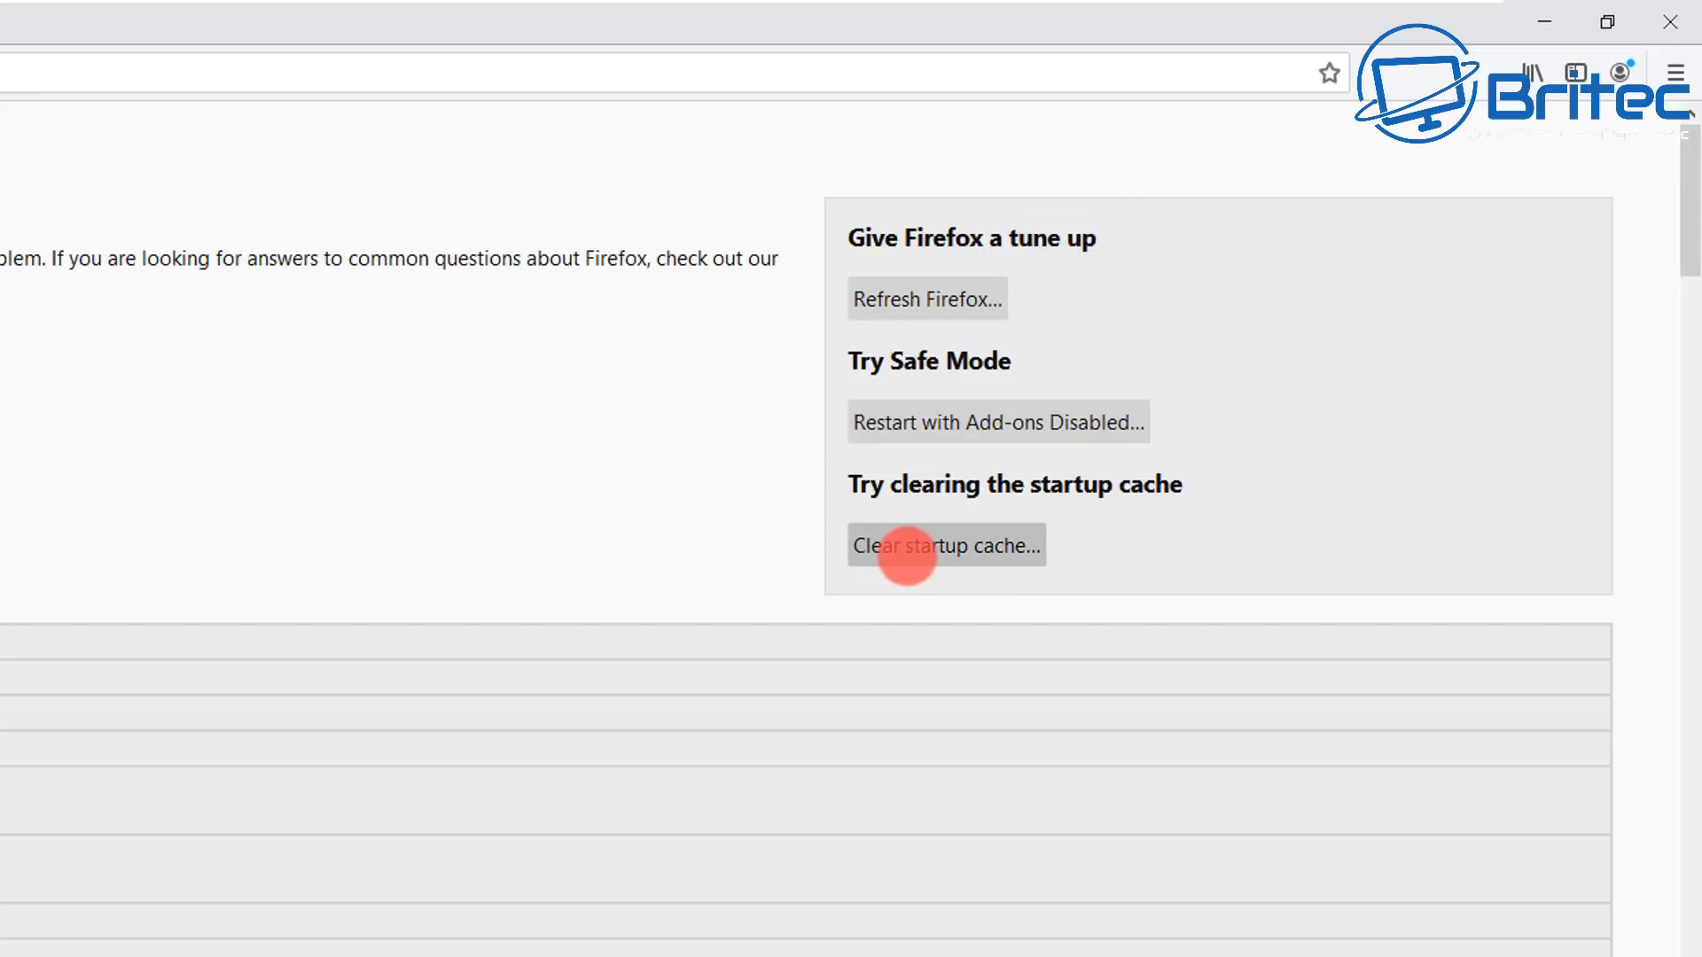
pyautogui.moveTo(903, 509)
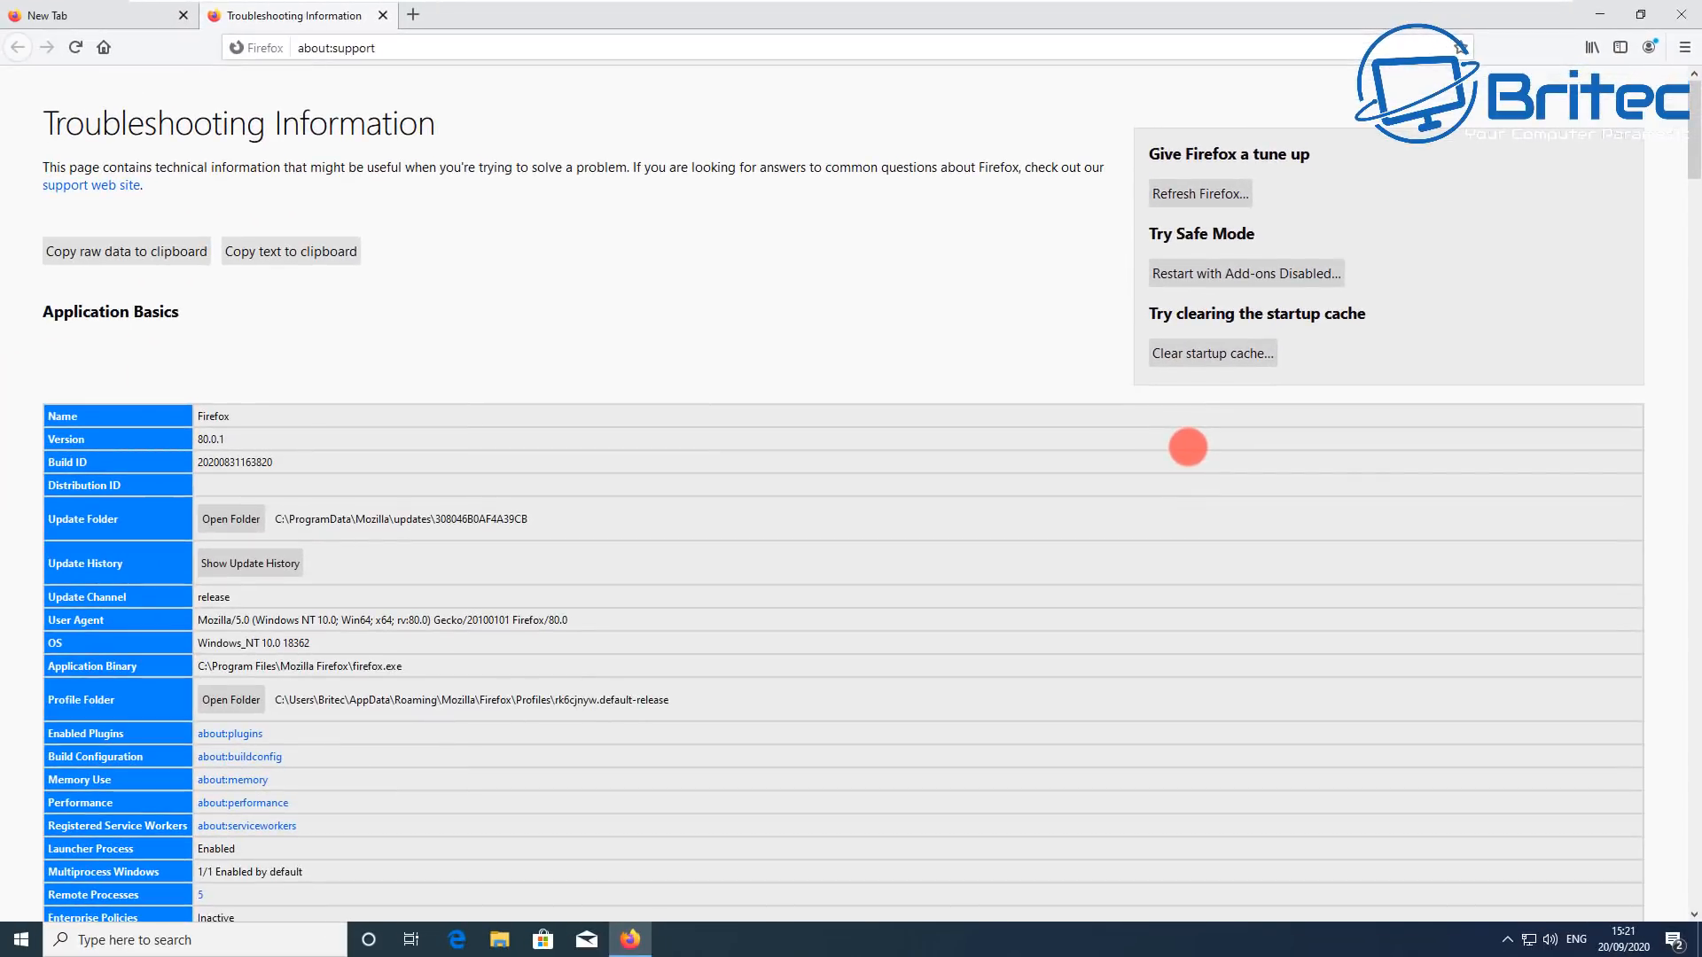
pyautogui.moveTo(1200, 193)
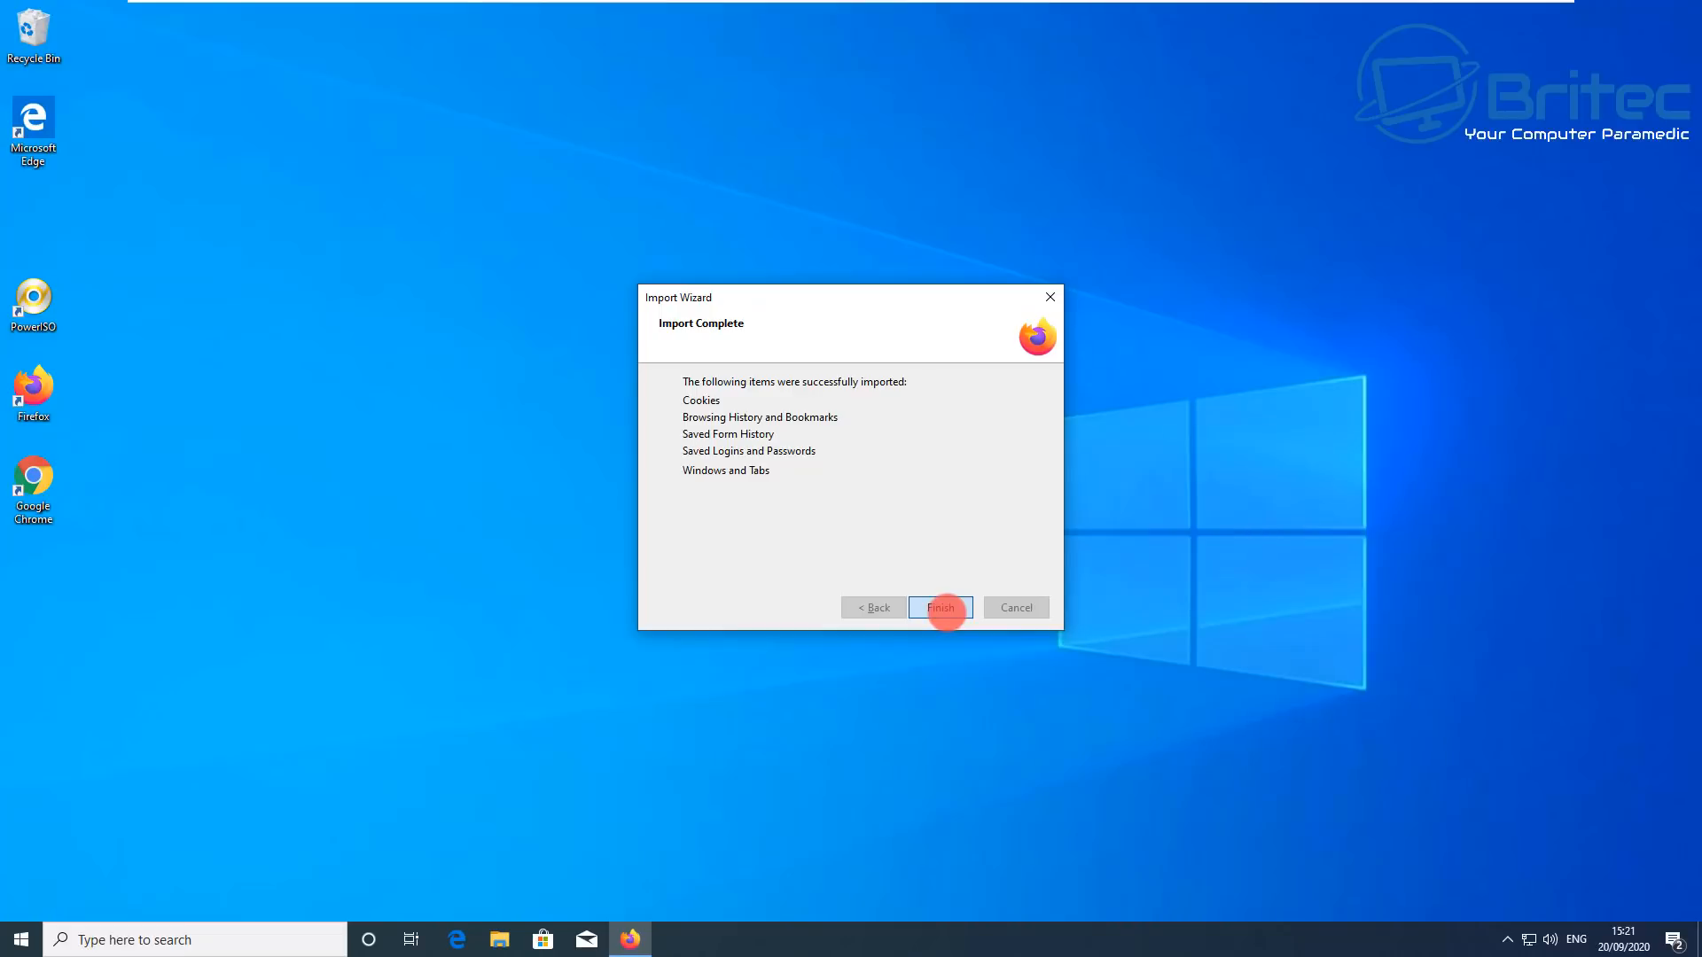
# Step: Finish importing saved data, start the refreshed Firefox, then close it confirming both tabs close
pyautogui.click(939, 608)
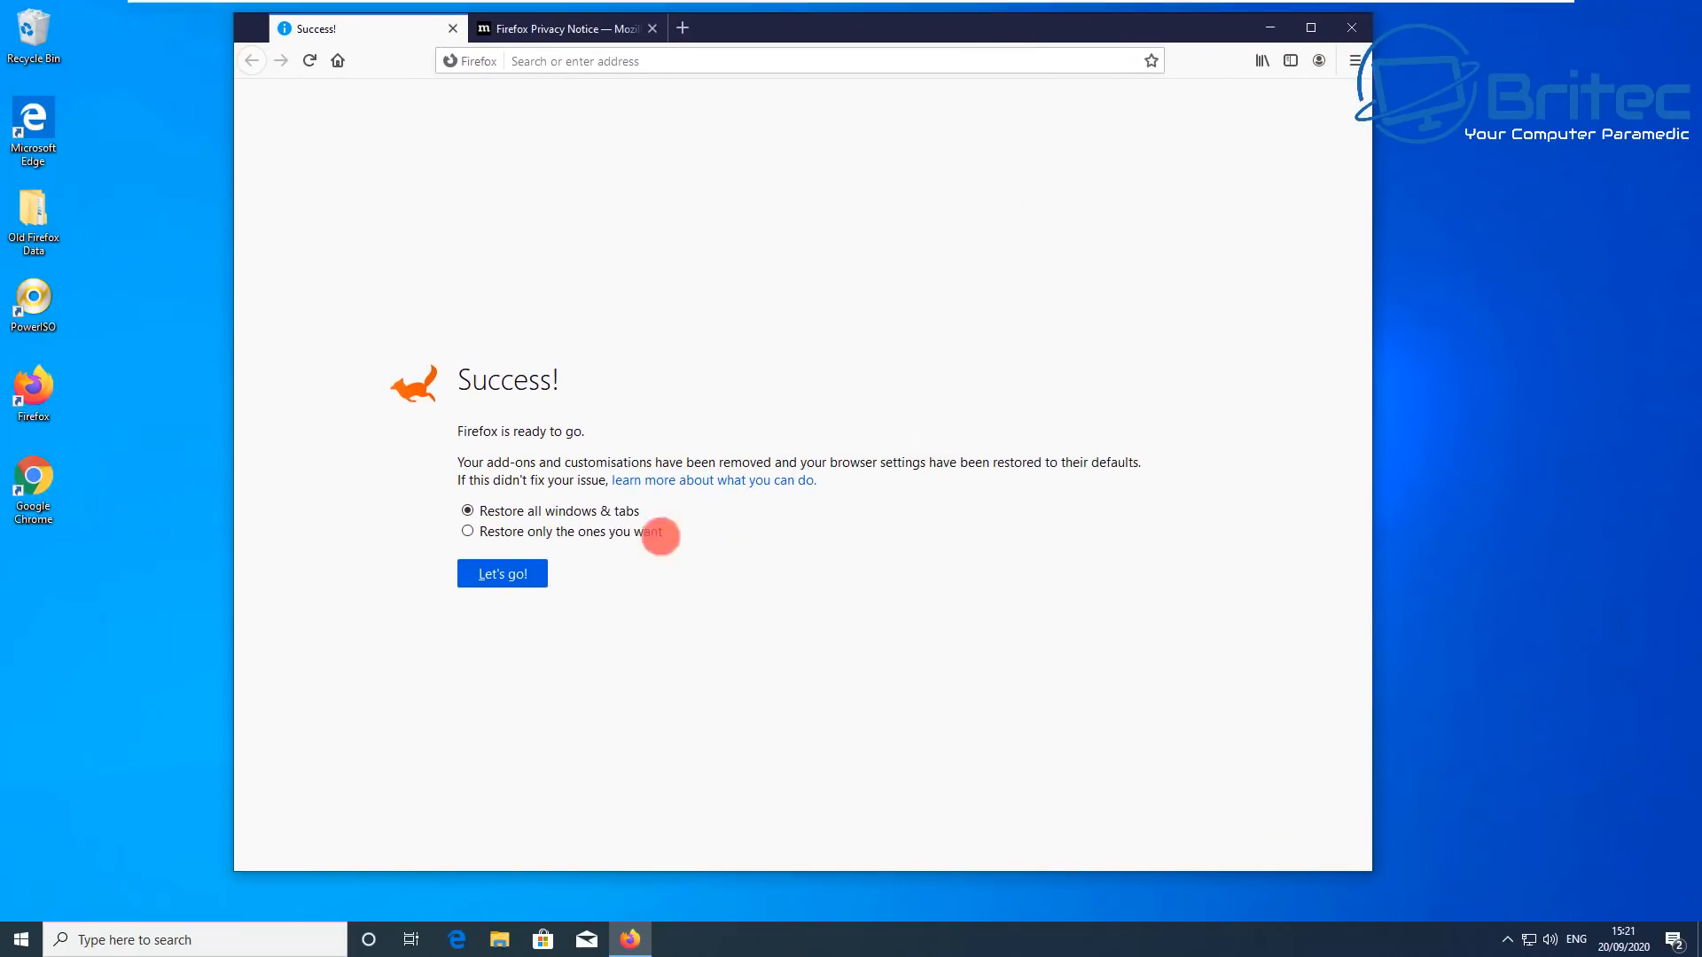
pyautogui.click(500, 573)
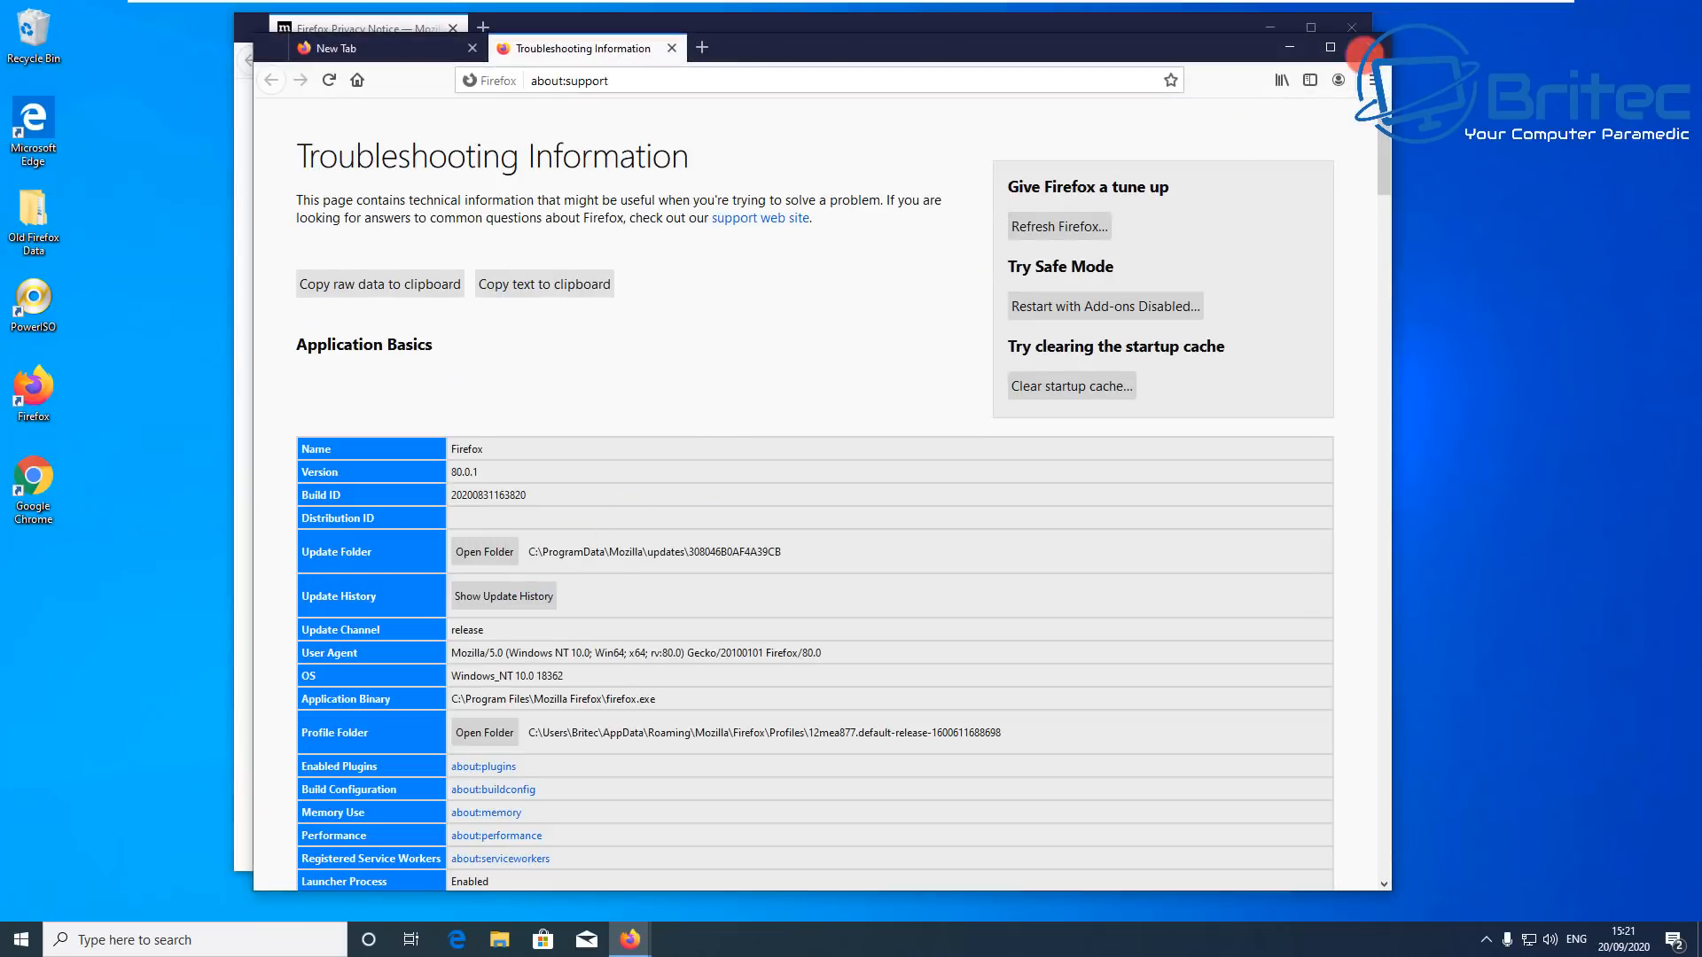
pyautogui.click(1350, 27)
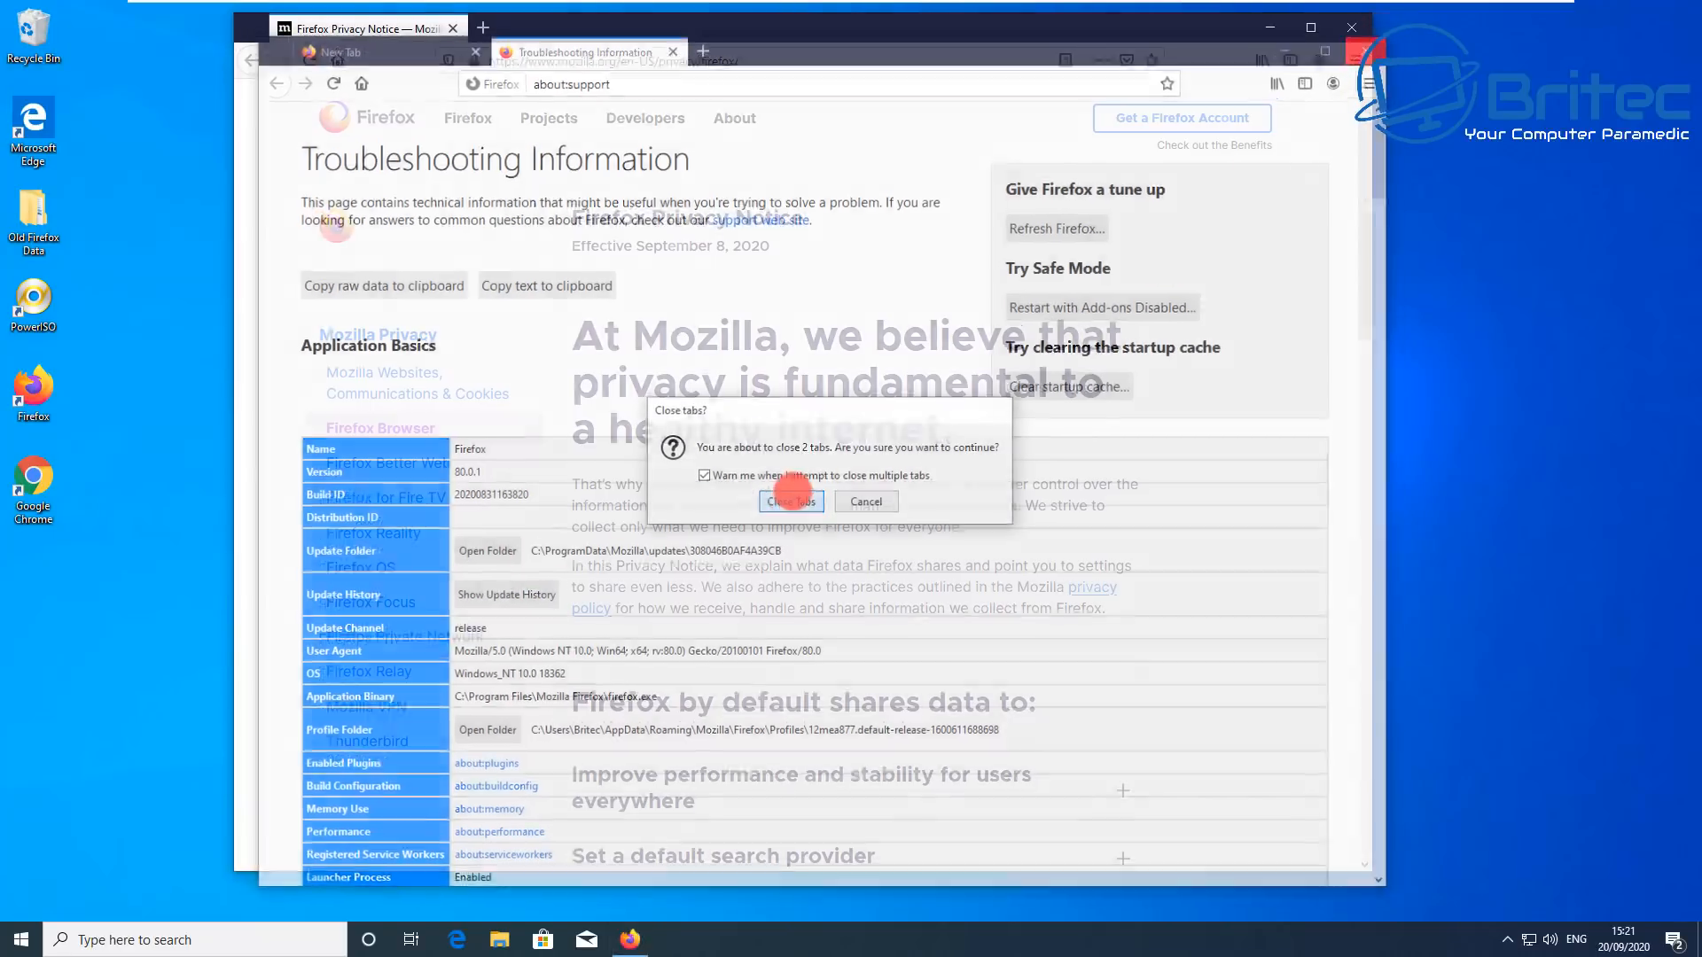
pyautogui.click(787, 501)
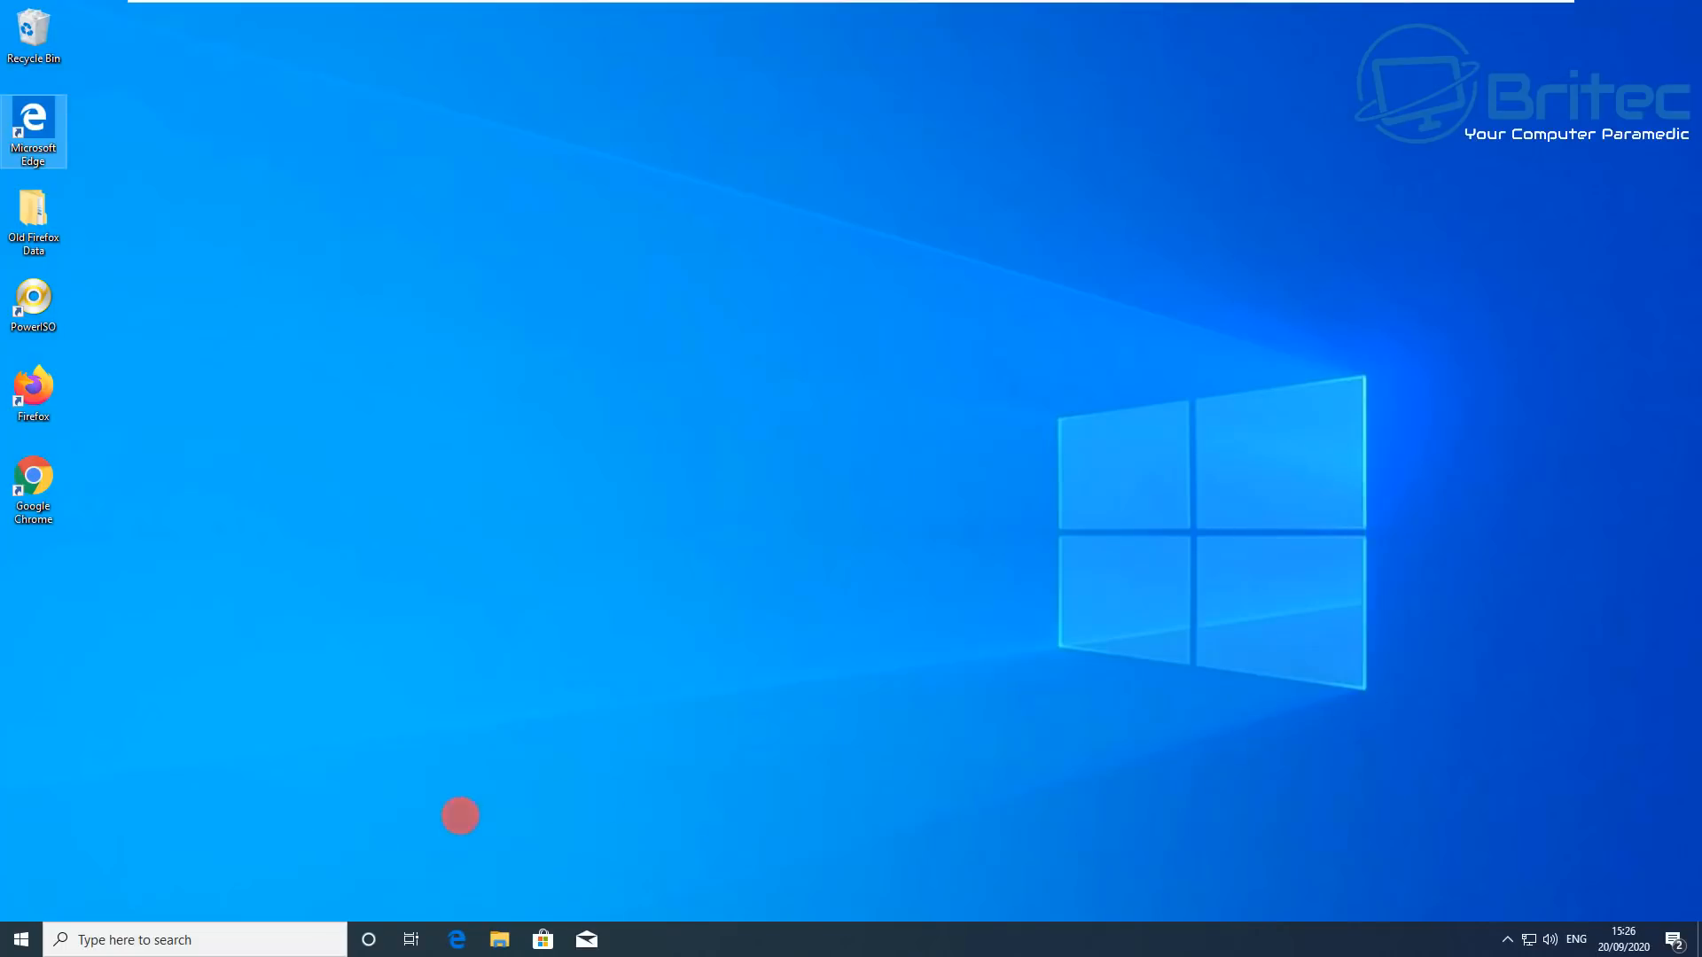
# Step: Reach Microsoft Edge's Advanced options under Apps & features and scroll to its Reset control
pyautogui.click(16, 940)
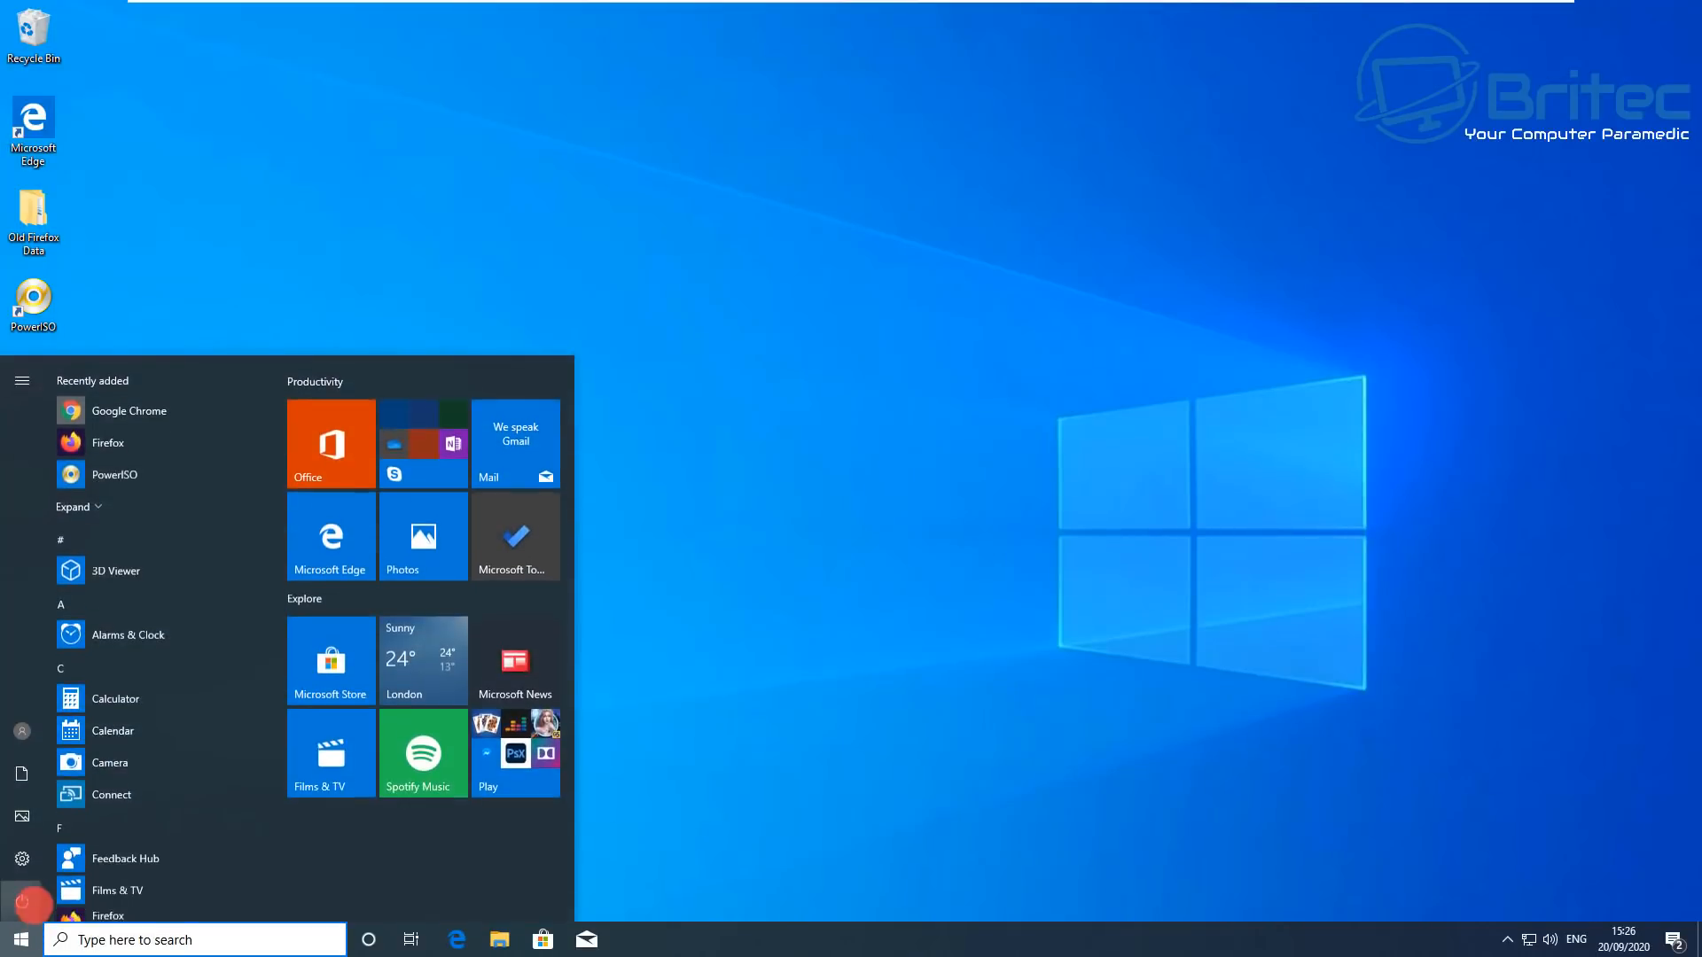
pyautogui.click(22, 858)
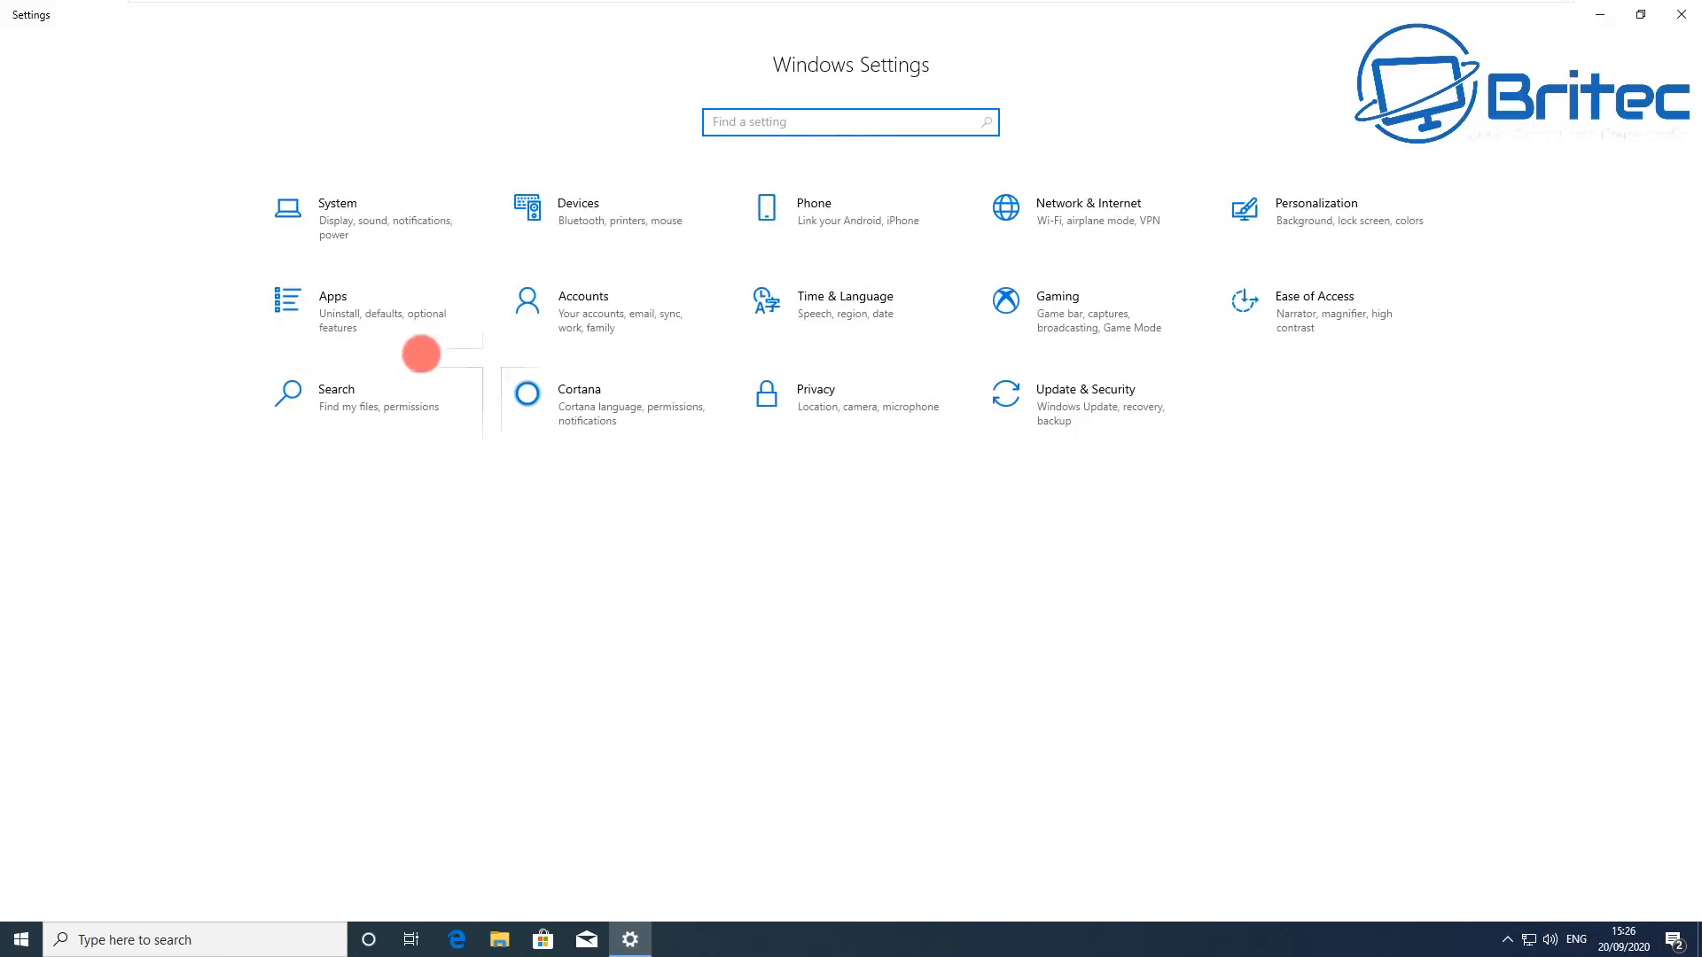
pyautogui.click(333, 296)
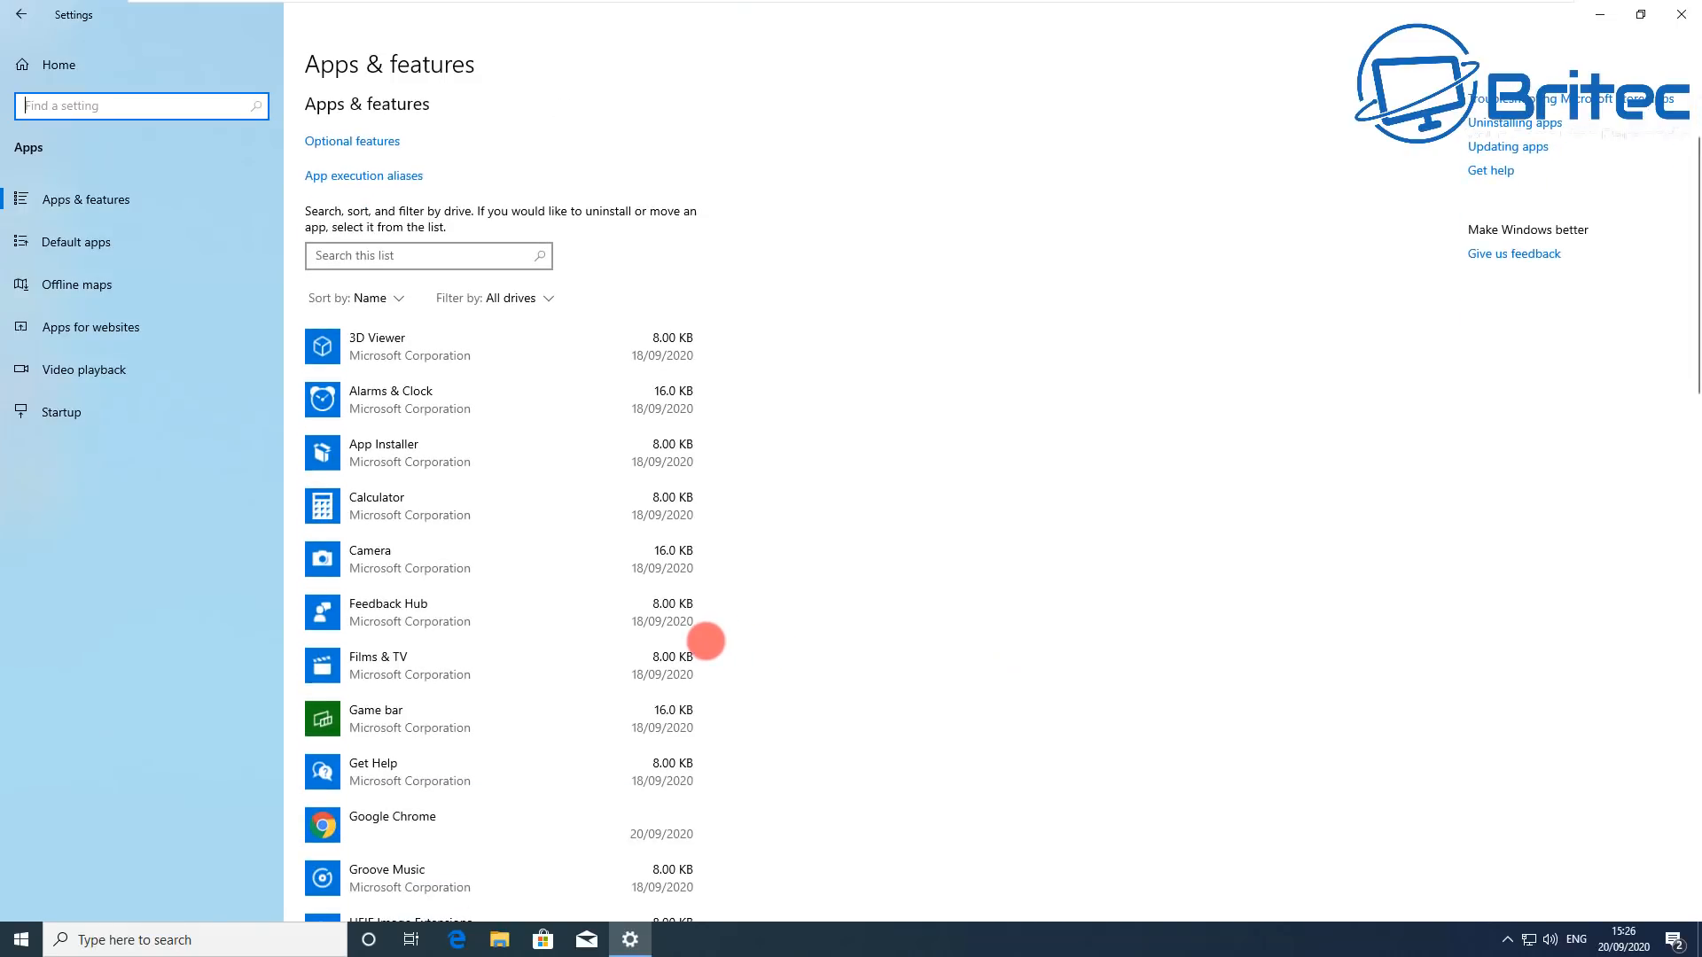
pyautogui.scroll(-3)
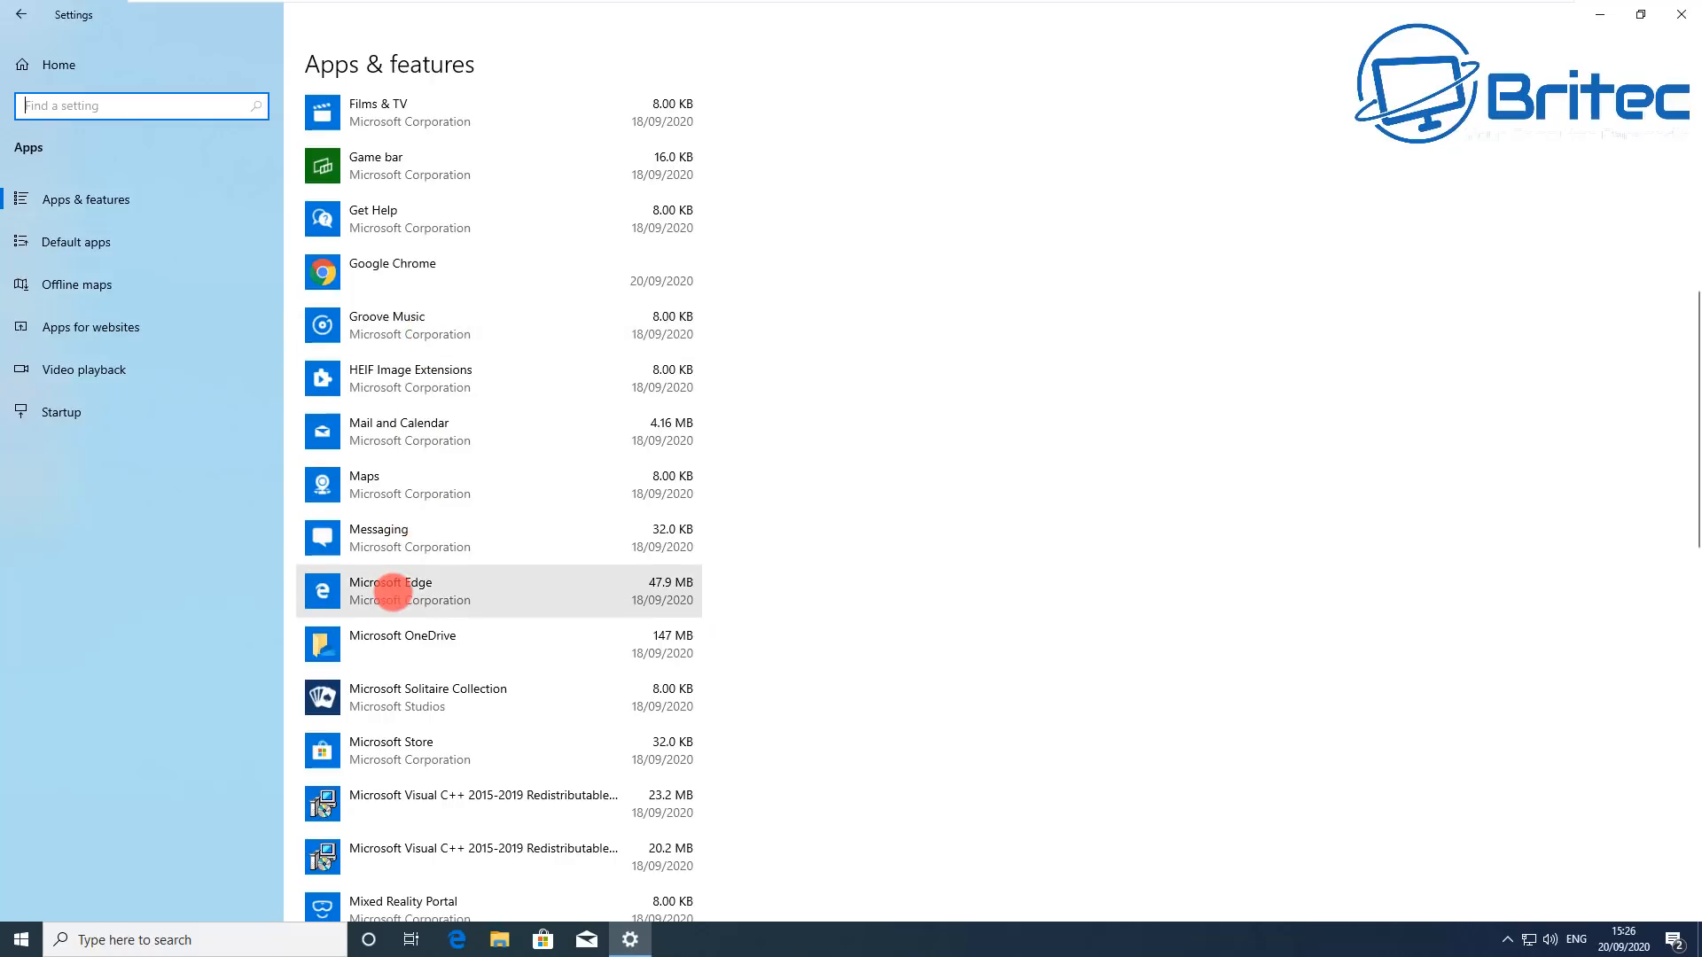
pyautogui.click(434, 592)
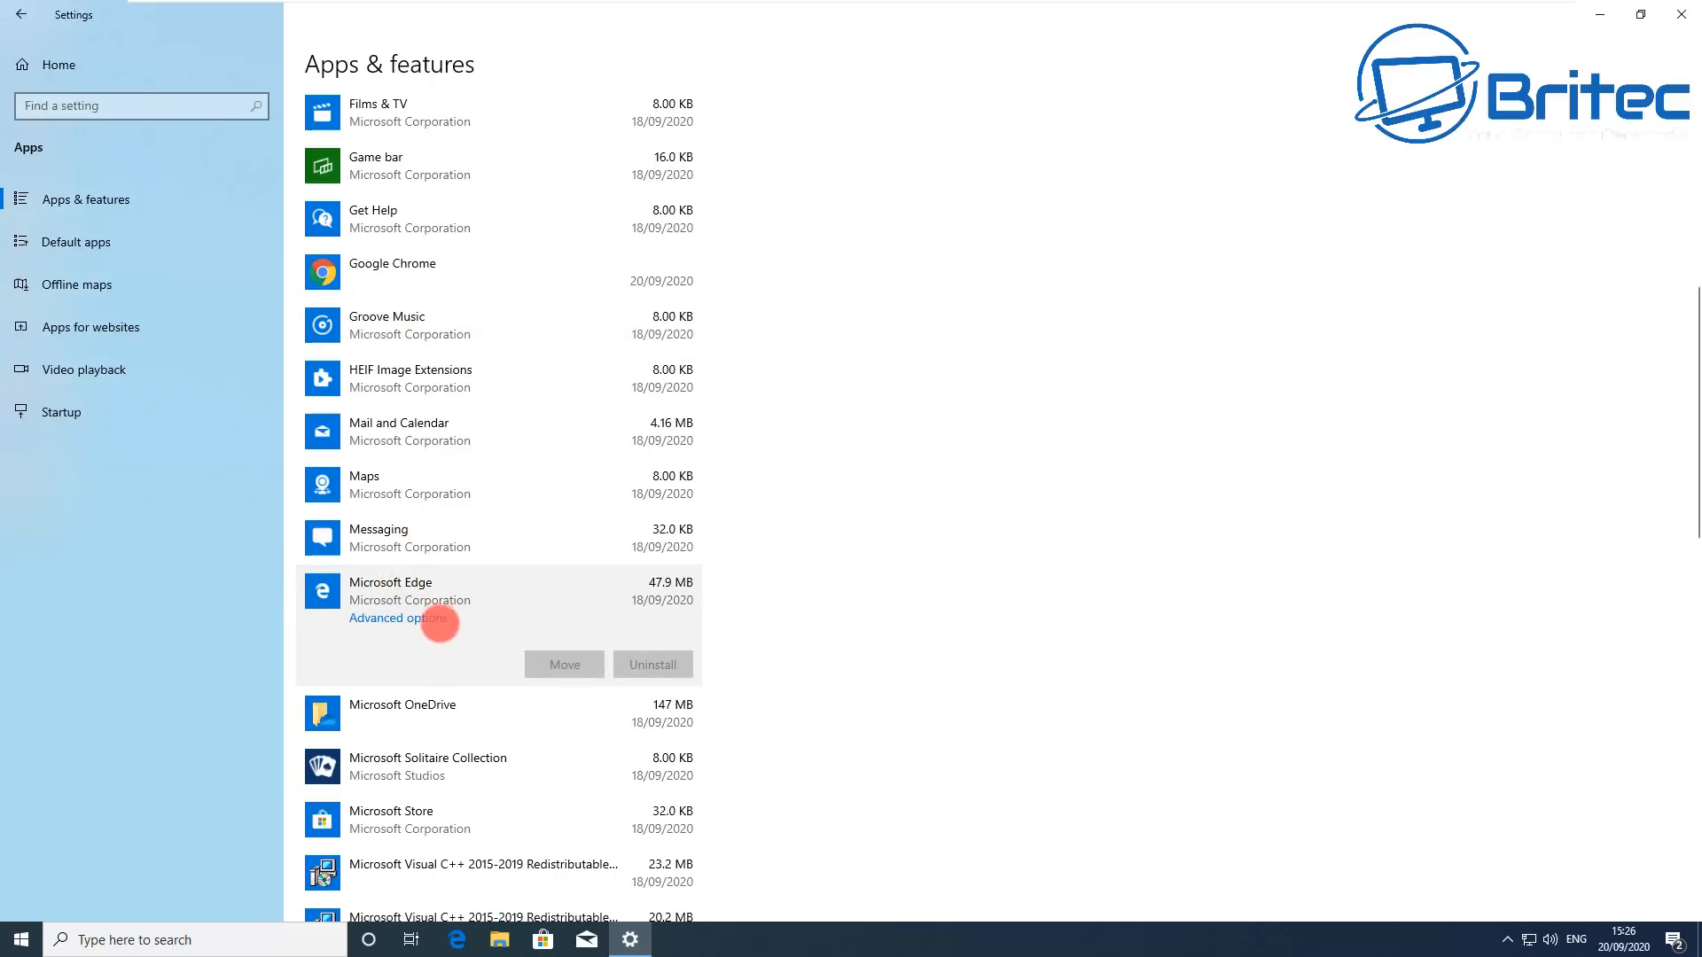
pyautogui.click(395, 617)
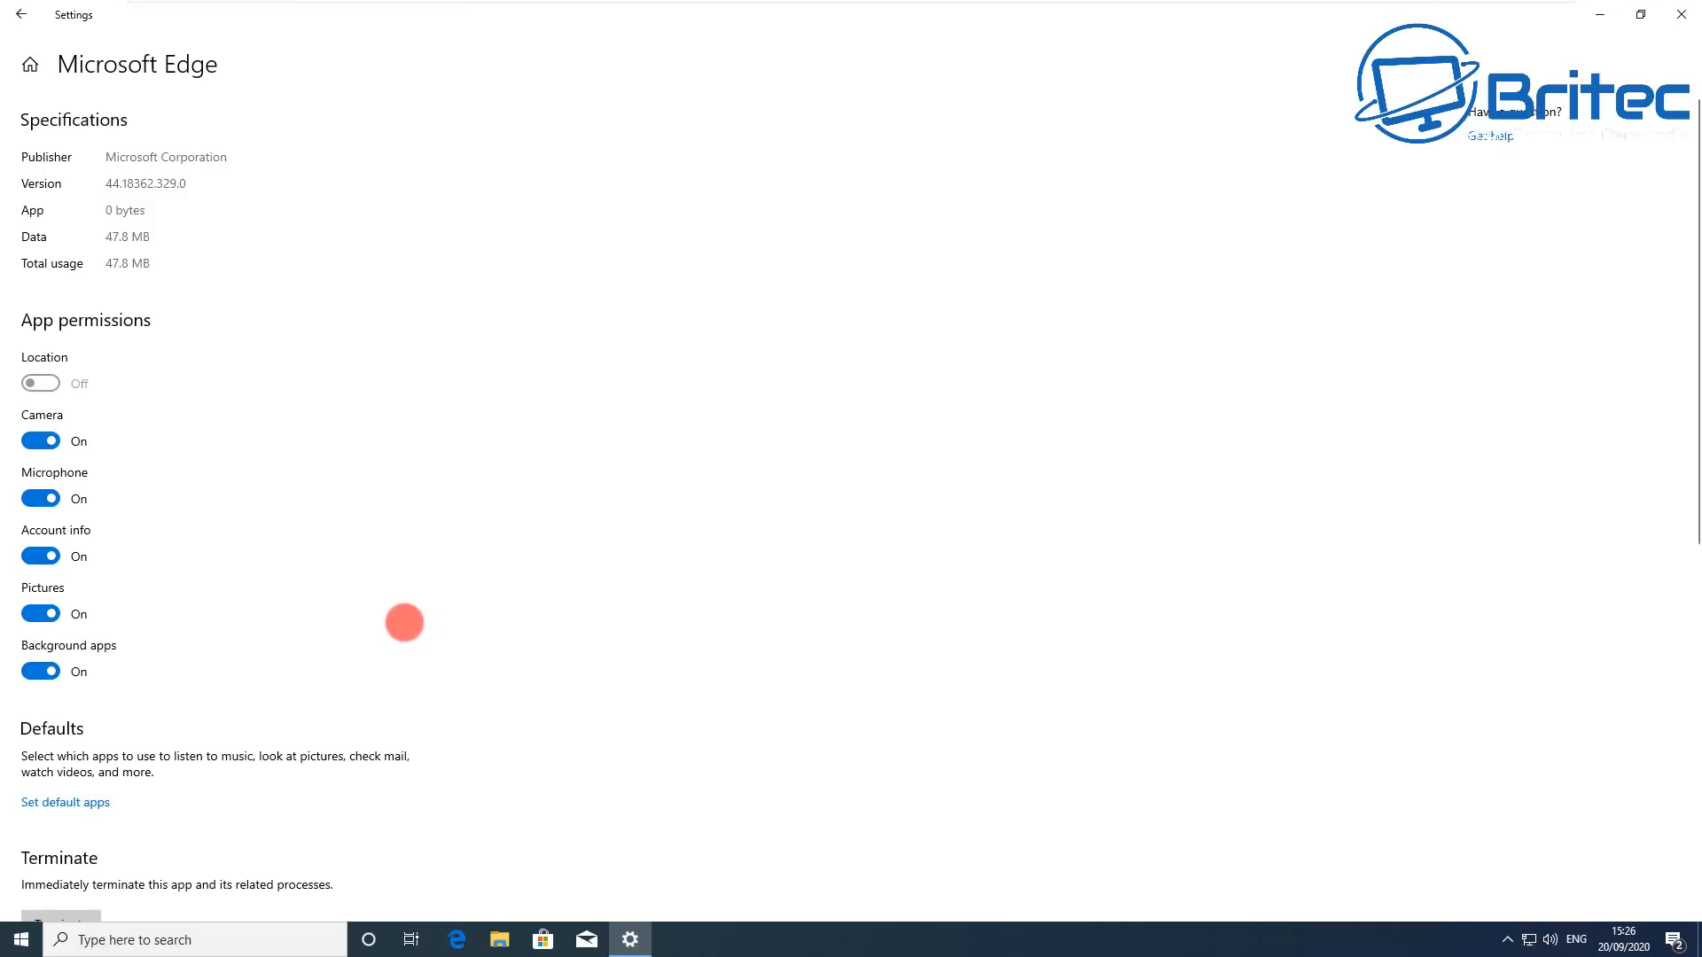
pyautogui.scroll(-3)
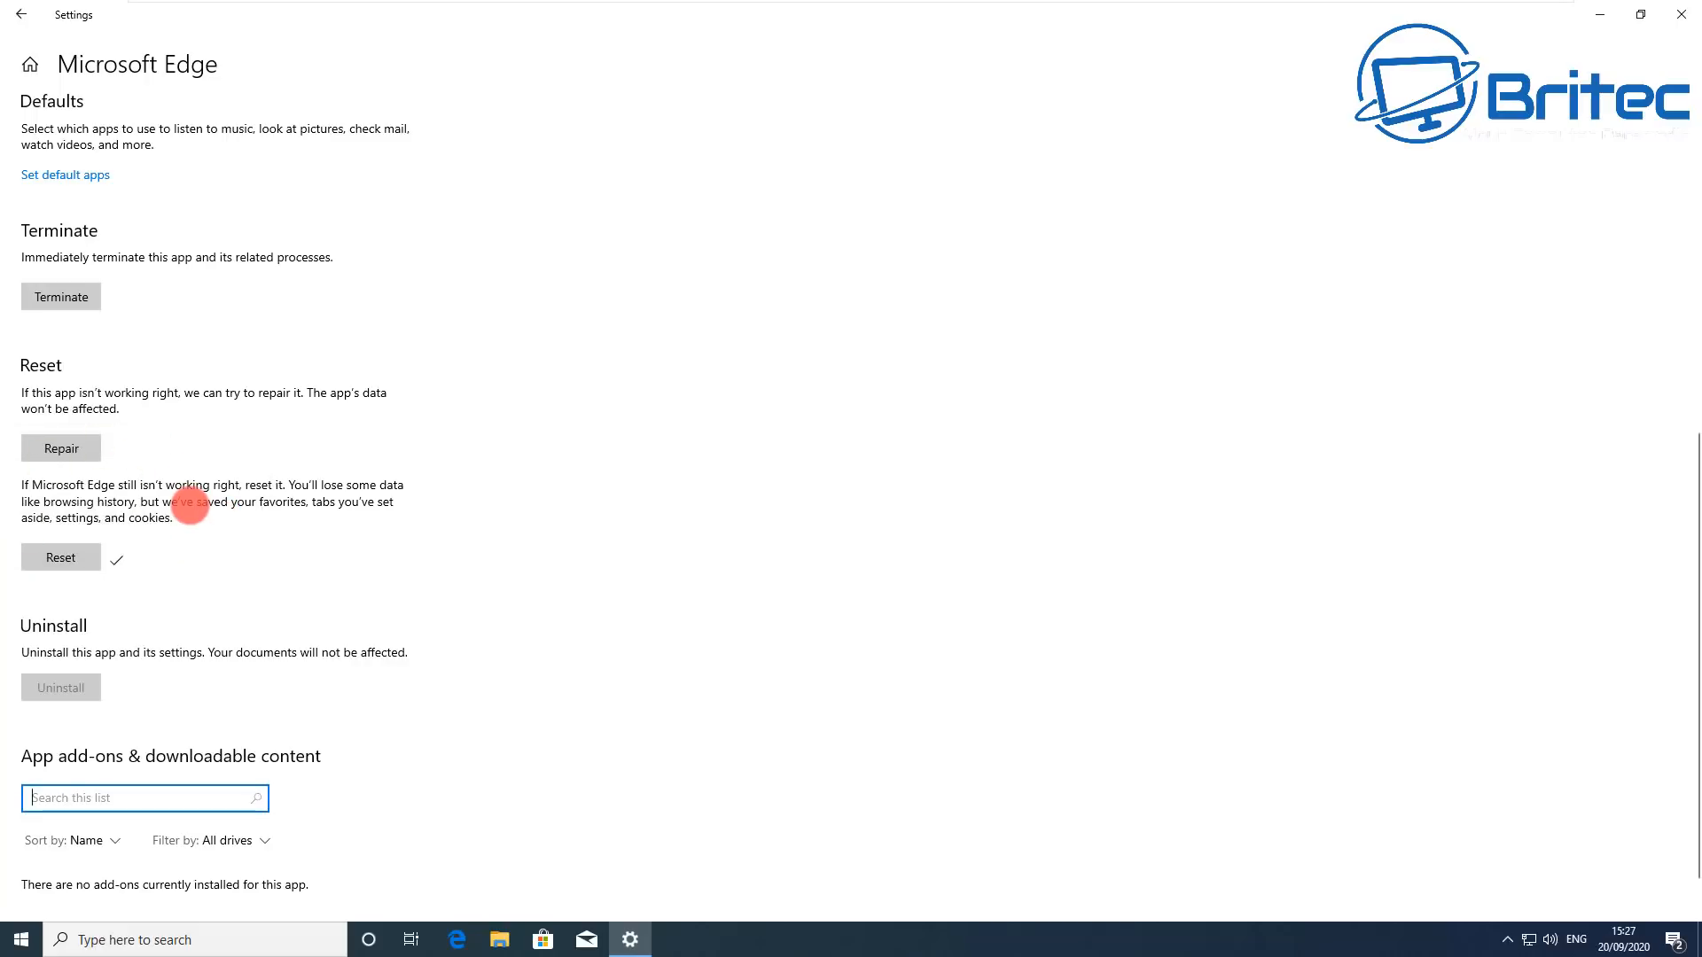
pyautogui.moveTo(802, 294)
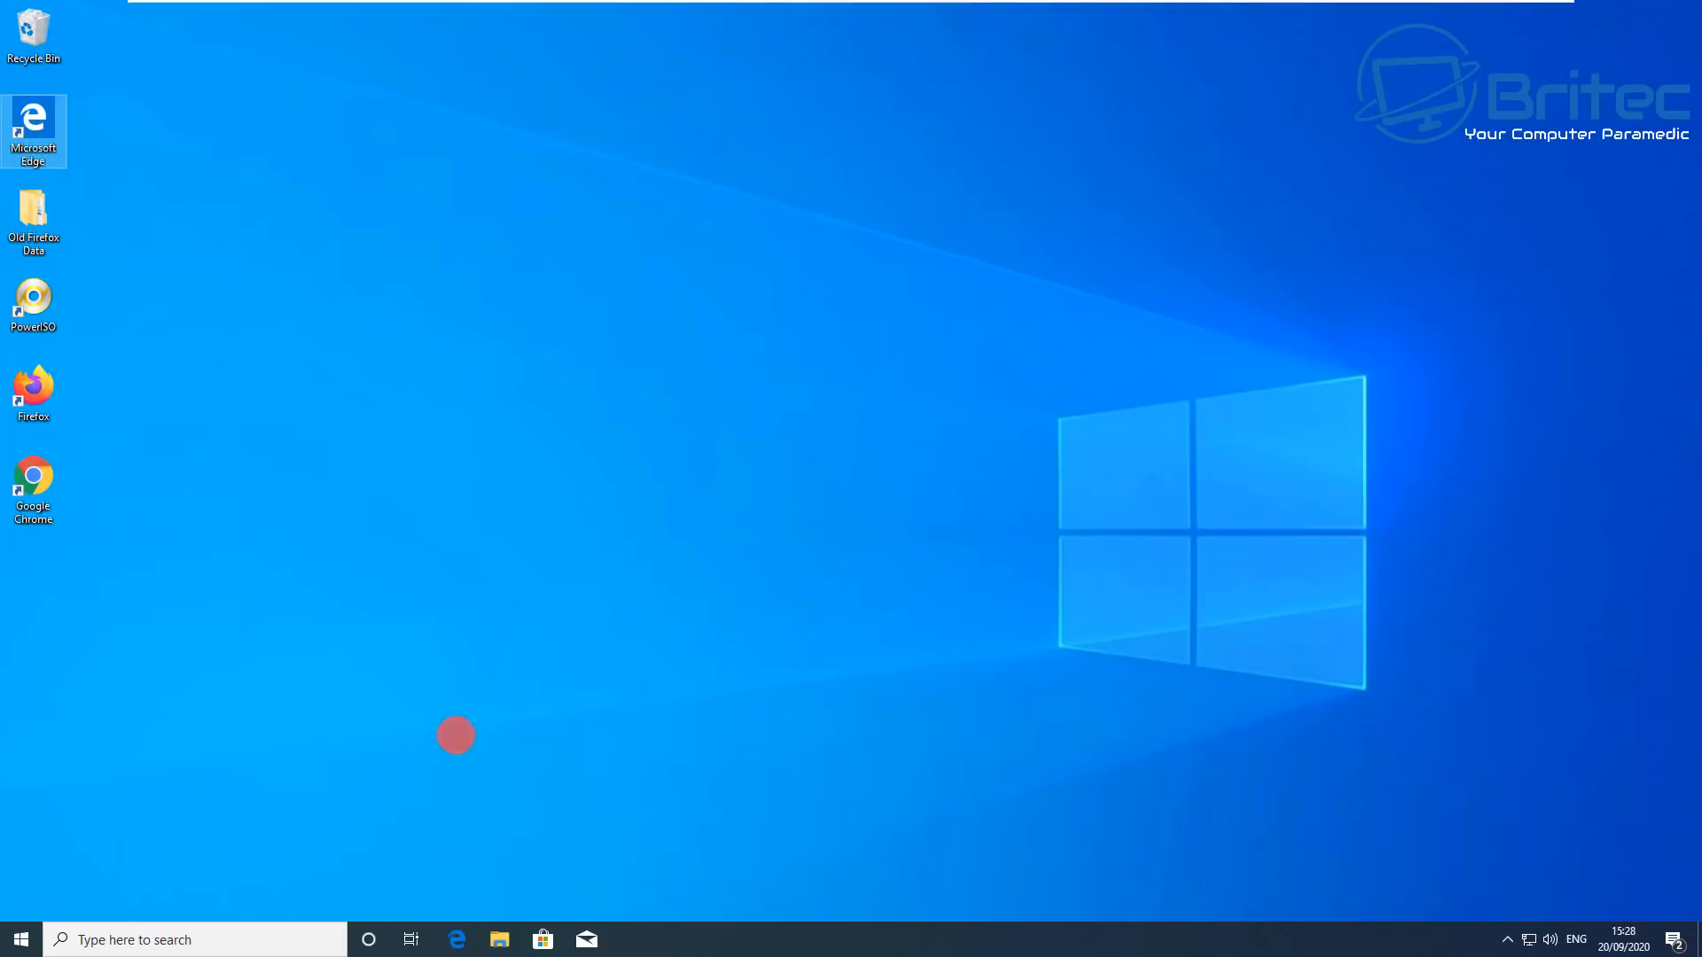
# Step: Go from Start to Settings > Update & Security and show the Windows Security page
pyautogui.click(18, 939)
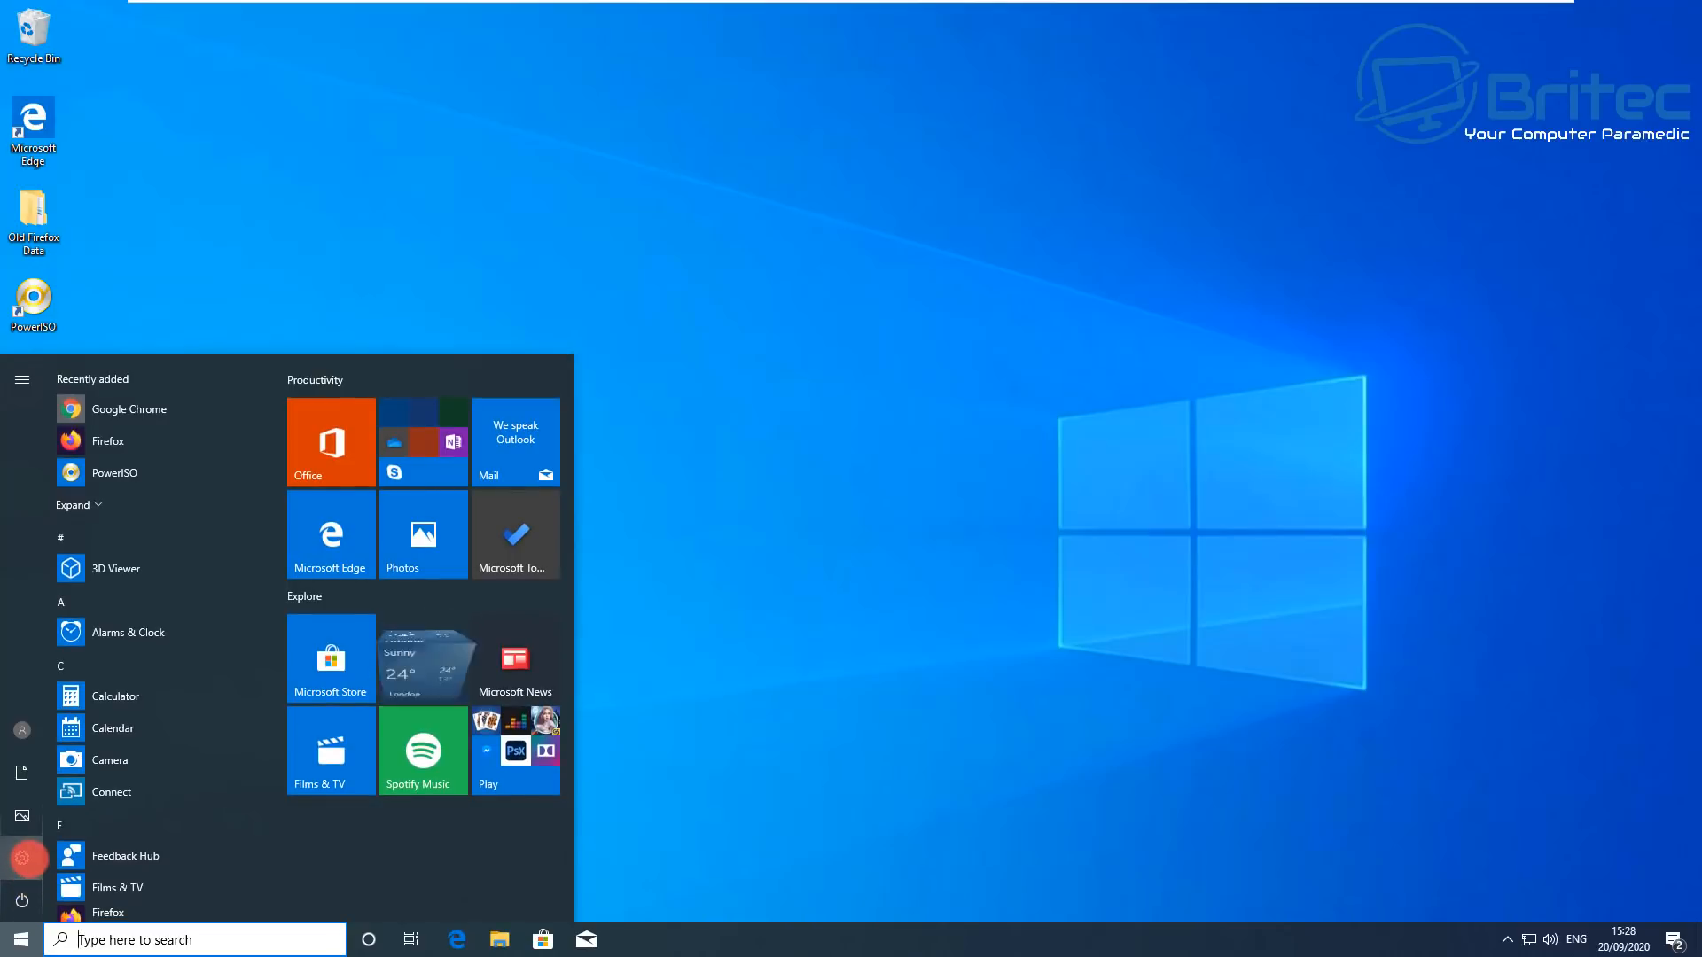
pyautogui.click(19, 858)
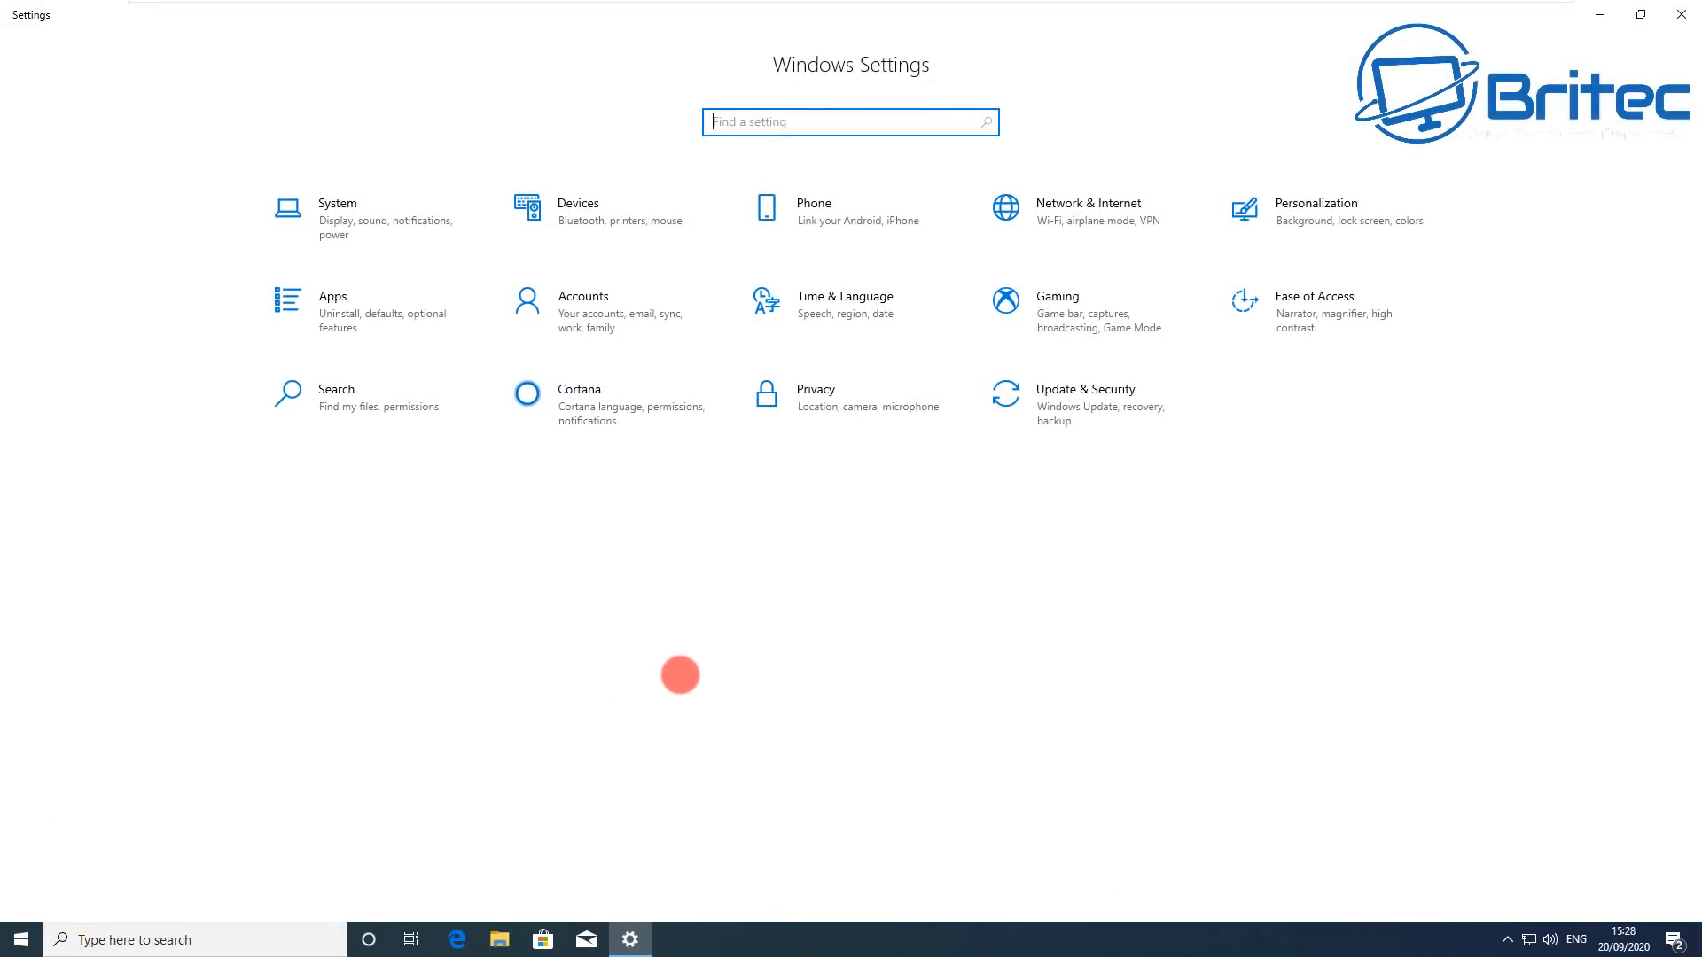
pyautogui.click(1085, 395)
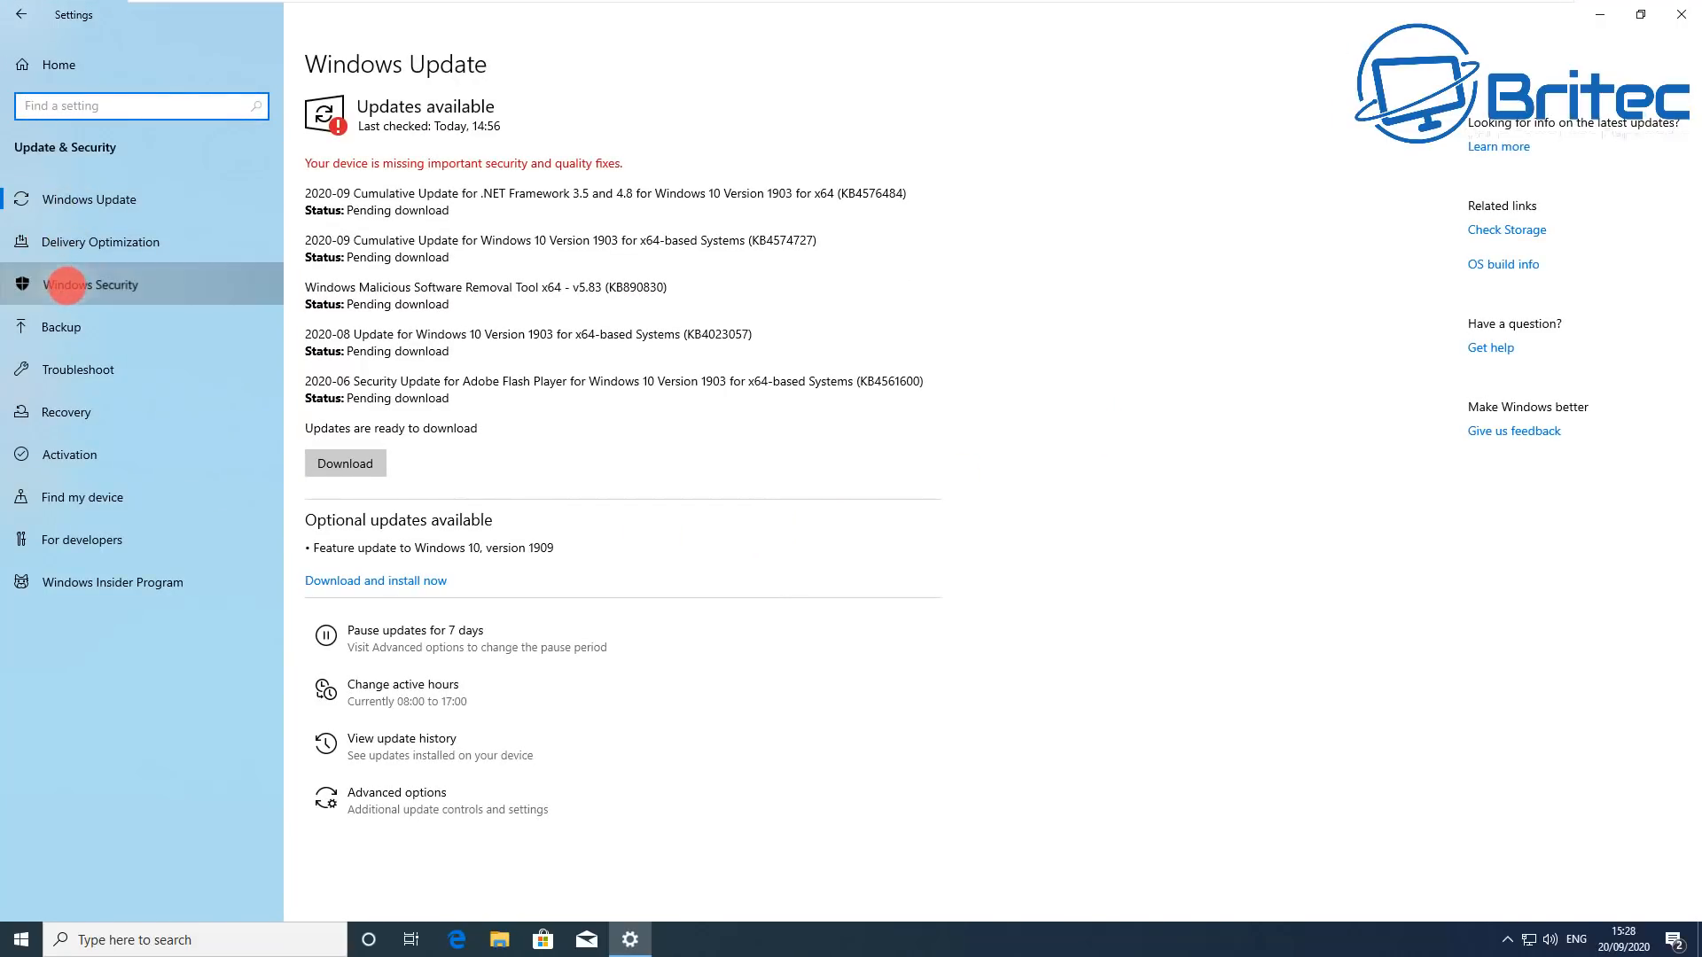
pyautogui.click(91, 284)
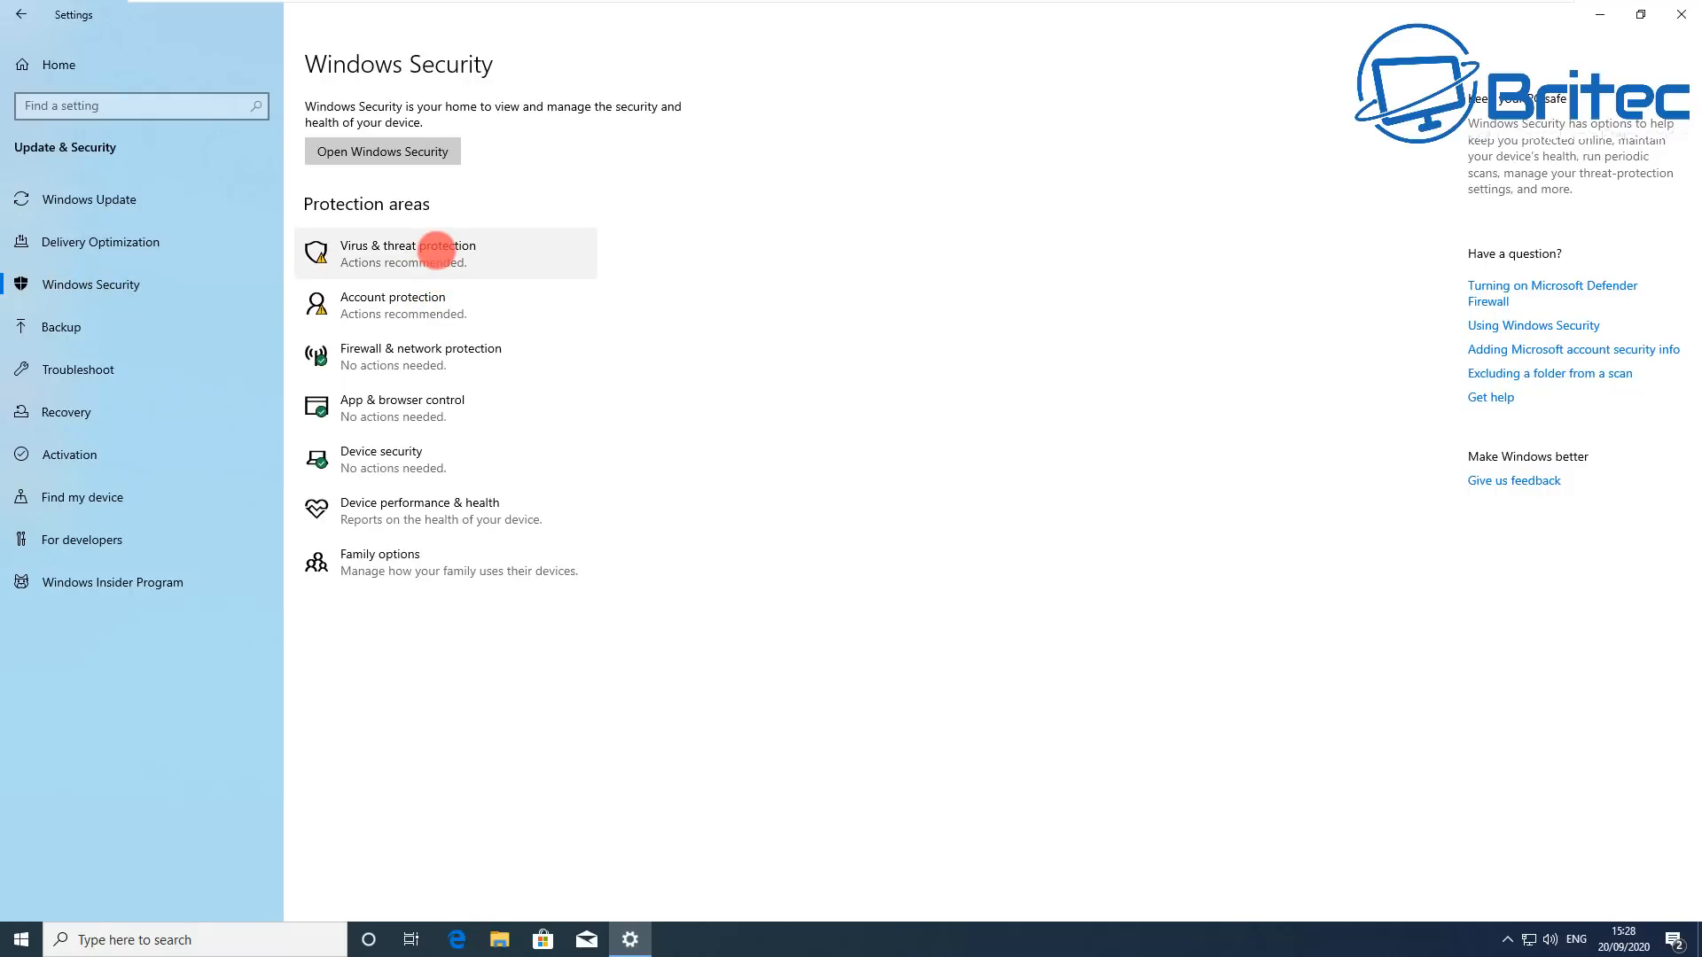
pyautogui.click(408, 249)
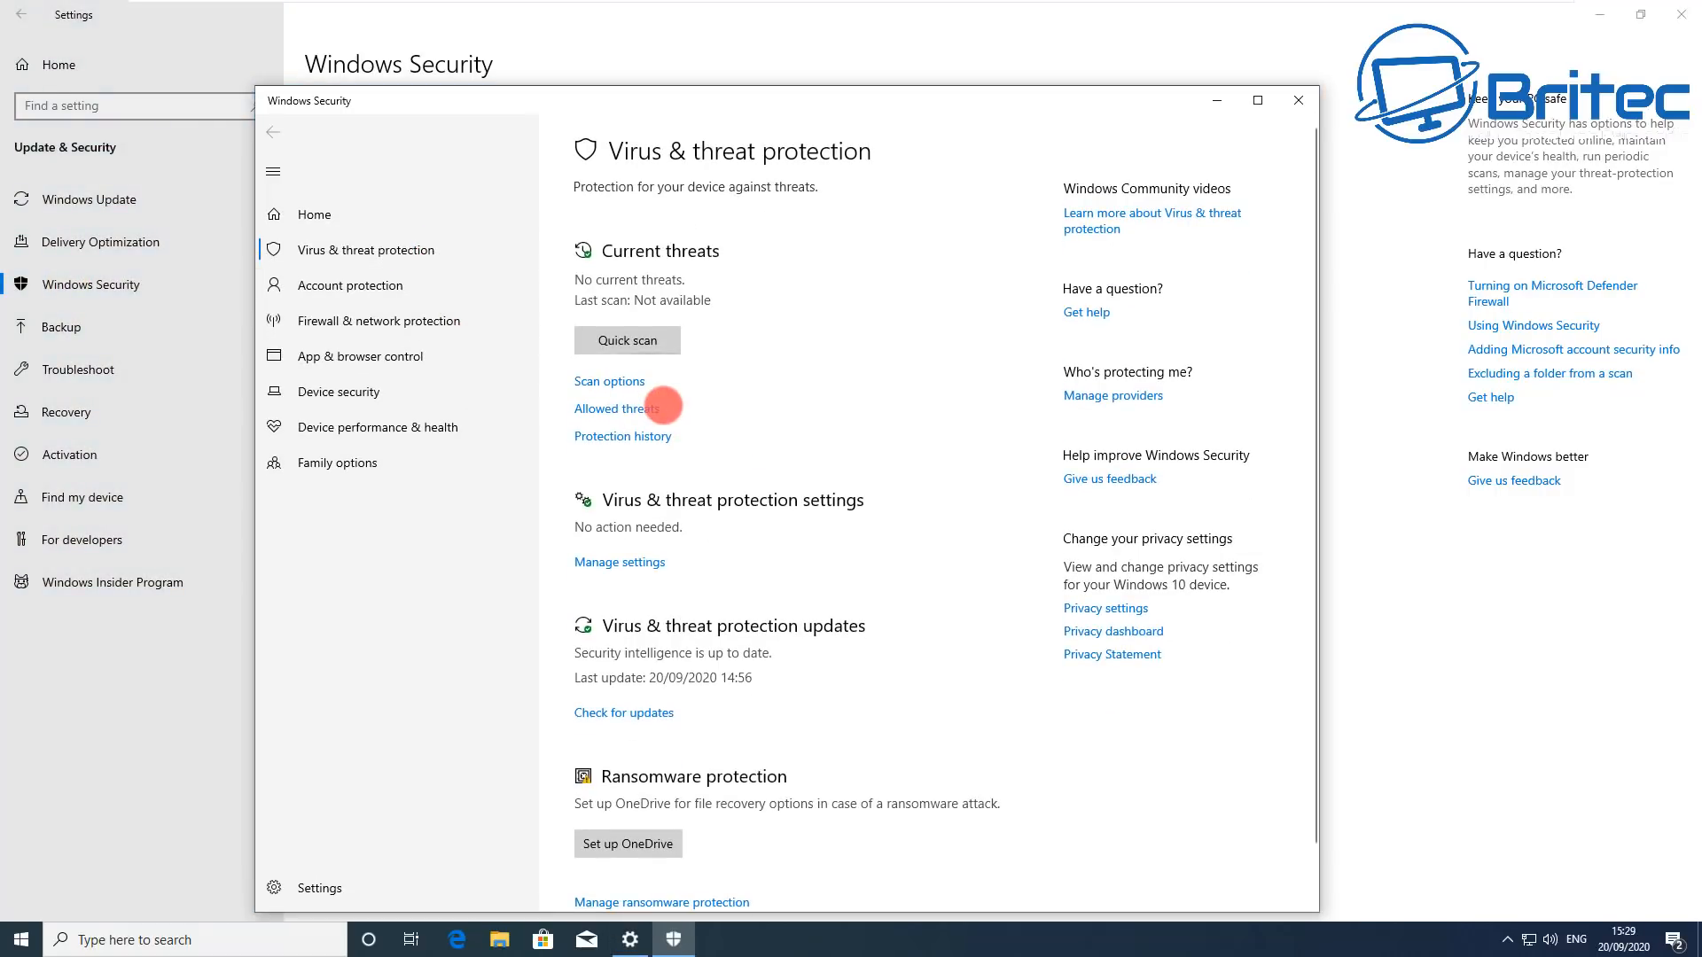
pyautogui.moveTo(618, 567)
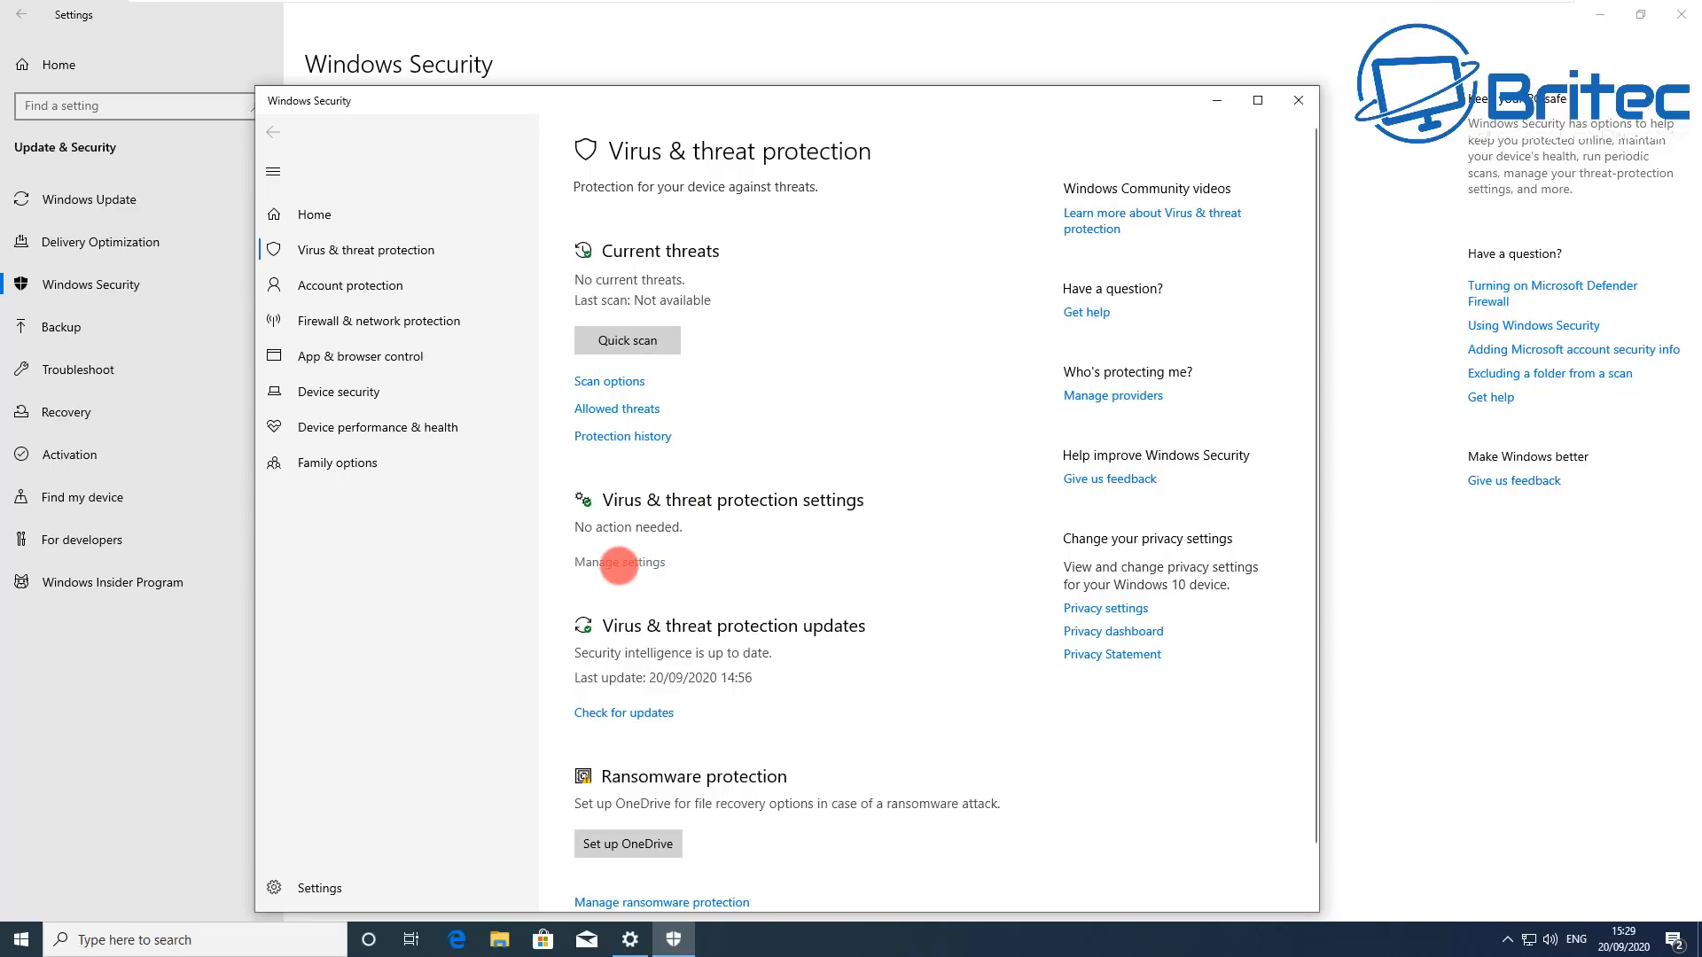
pyautogui.click(619, 562)
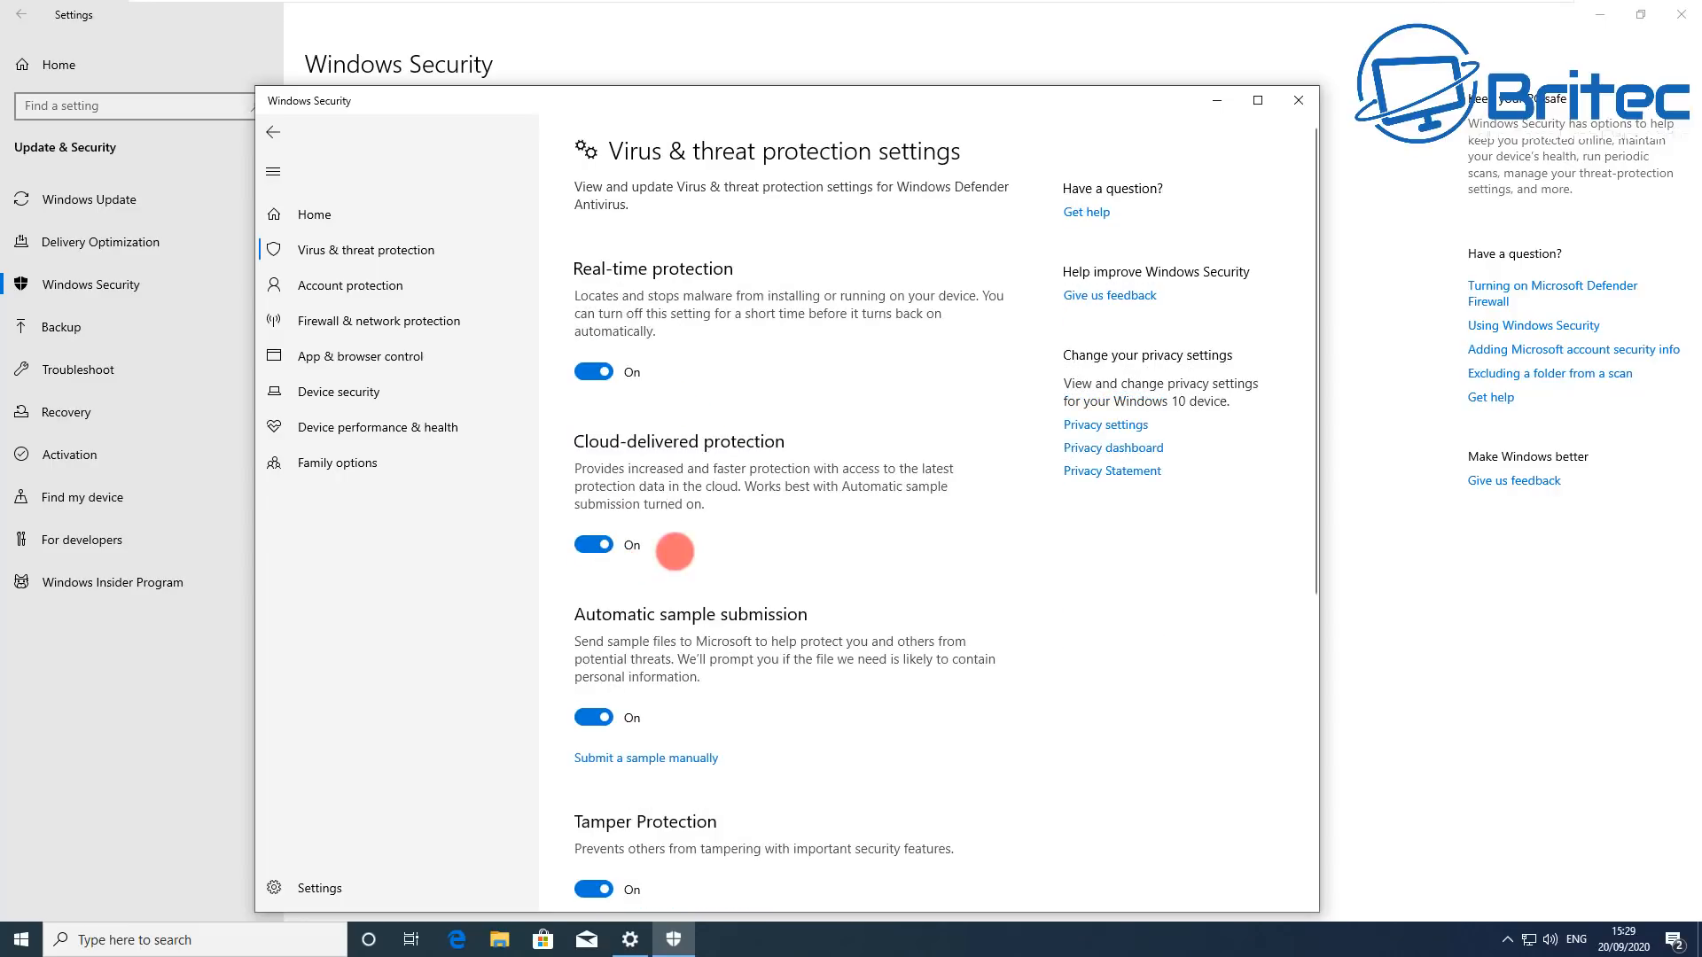
pyautogui.scroll(-3)
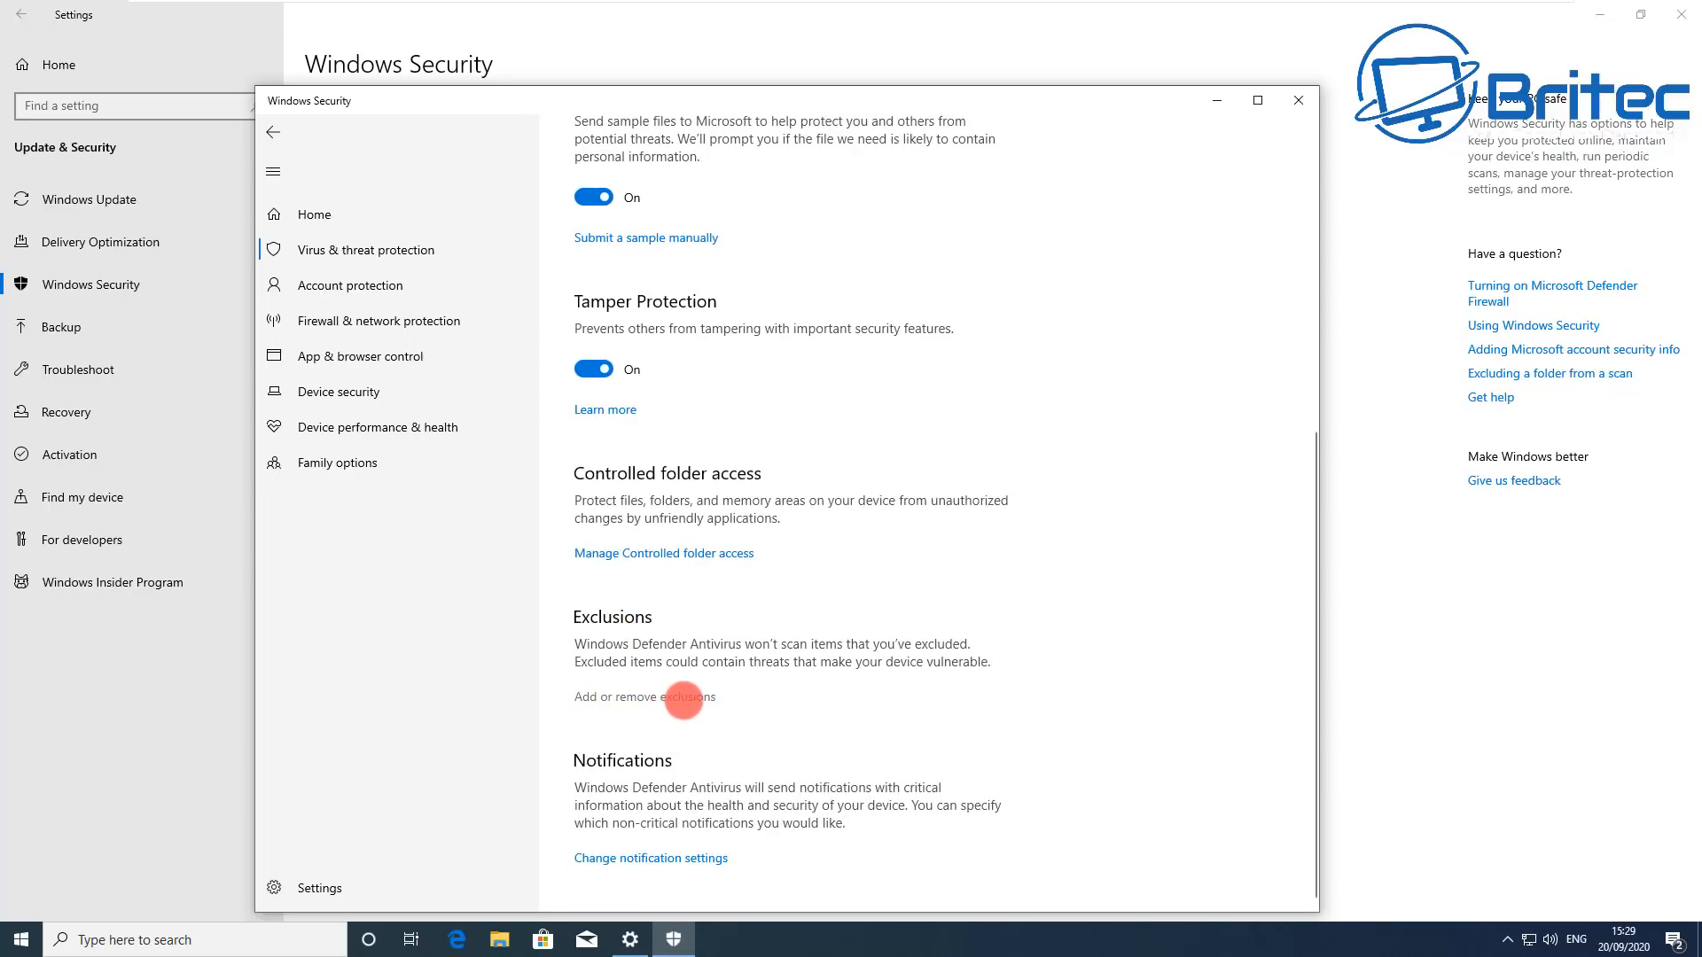
pyautogui.click(642, 694)
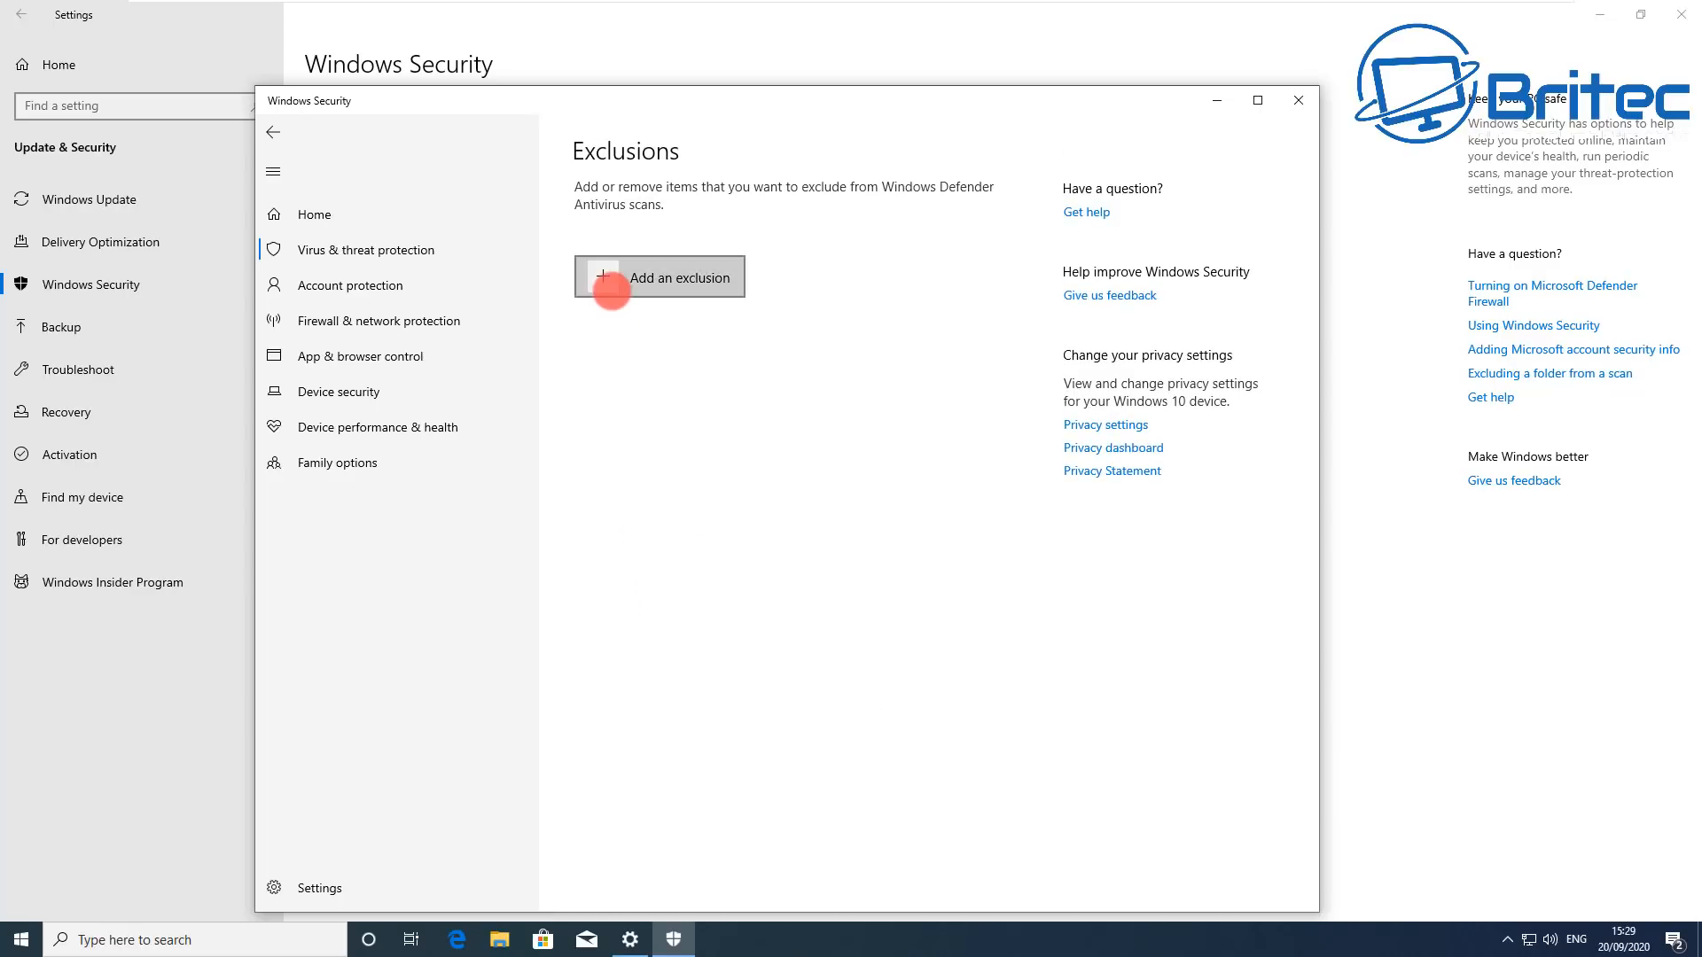
pyautogui.click(658, 276)
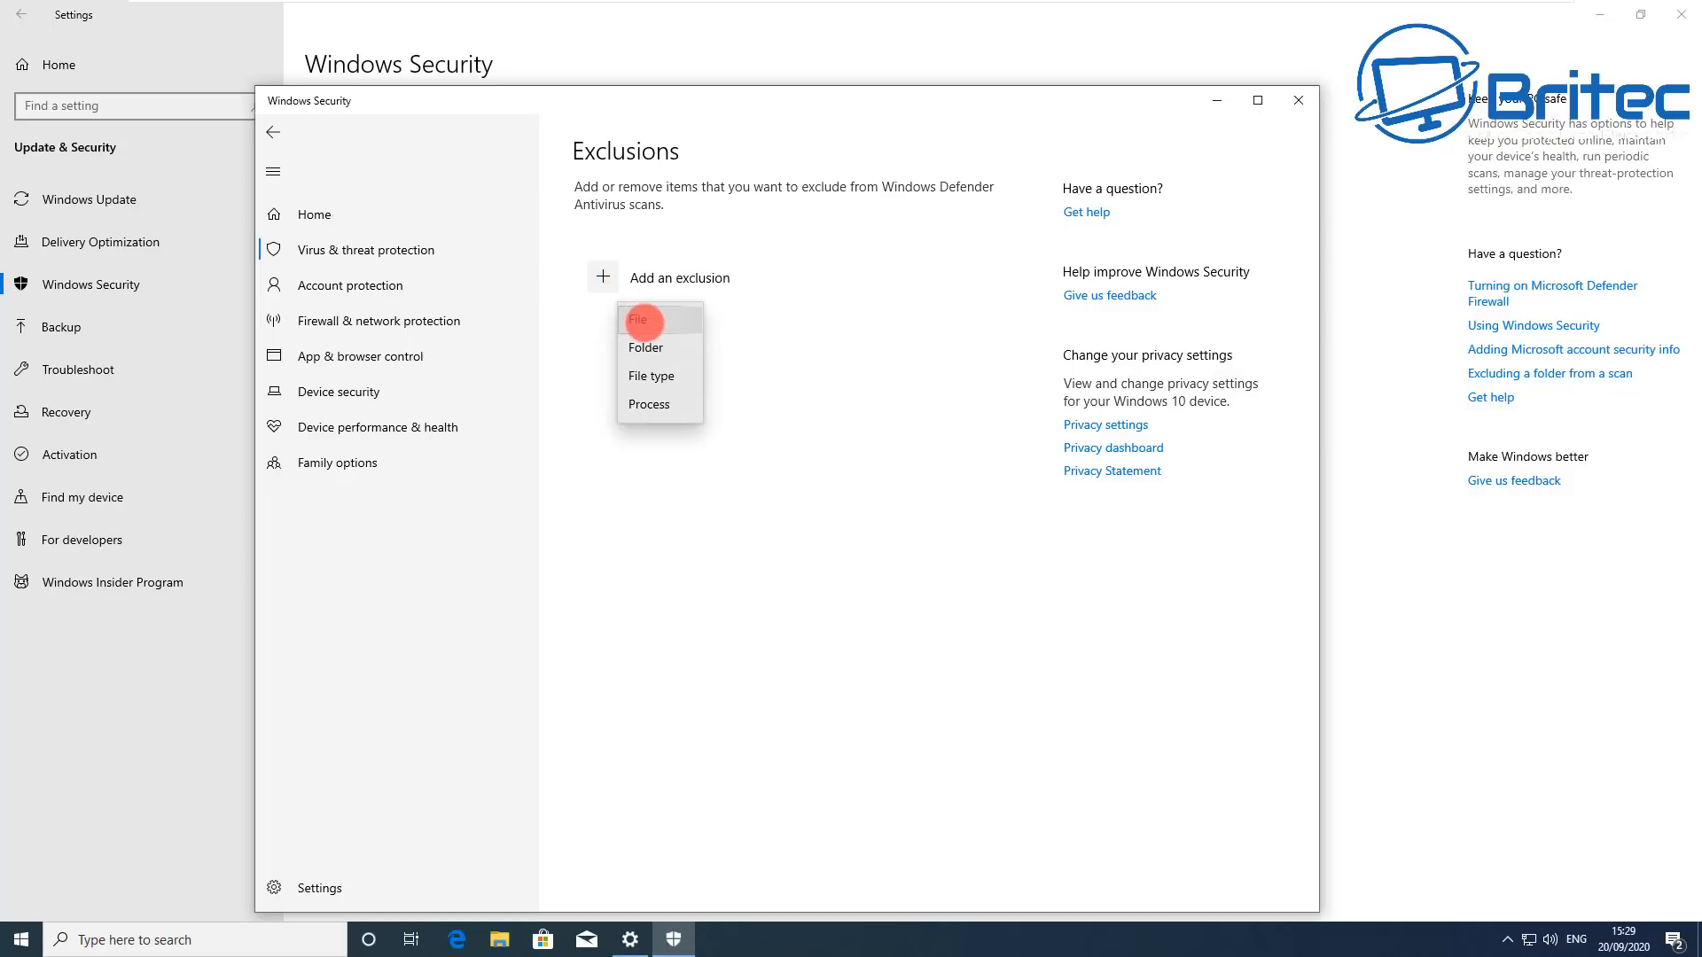
pyautogui.moveTo(649, 404)
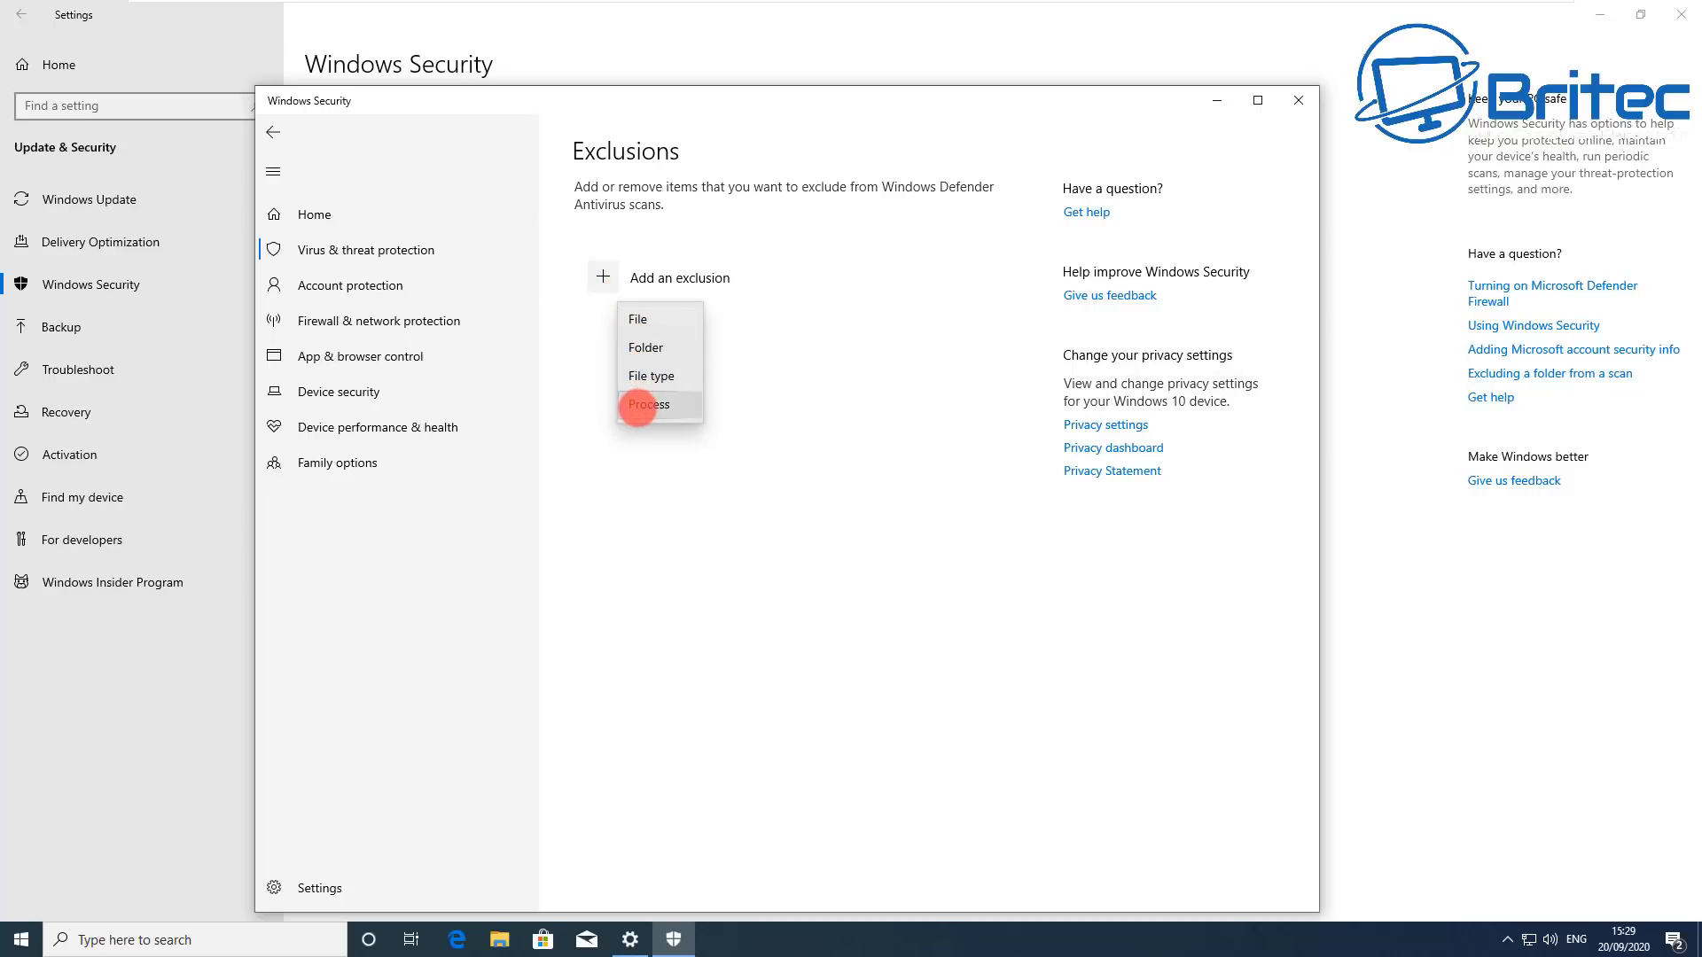
pyautogui.moveTo(651, 376)
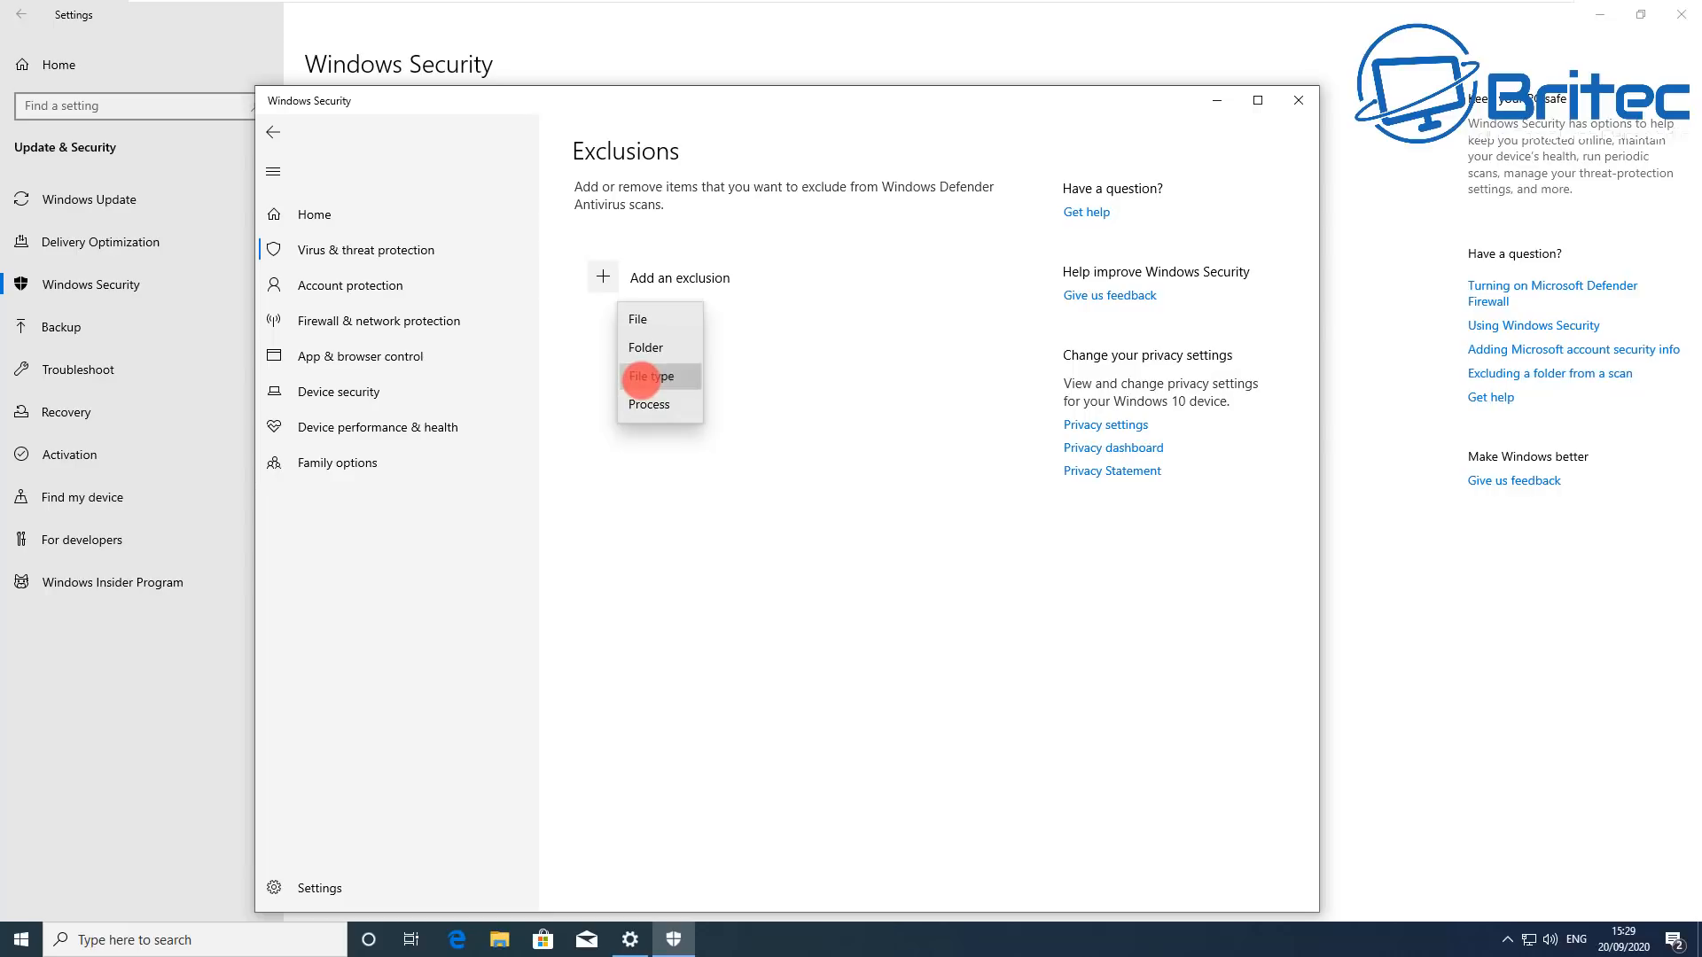
pyautogui.click(651, 376)
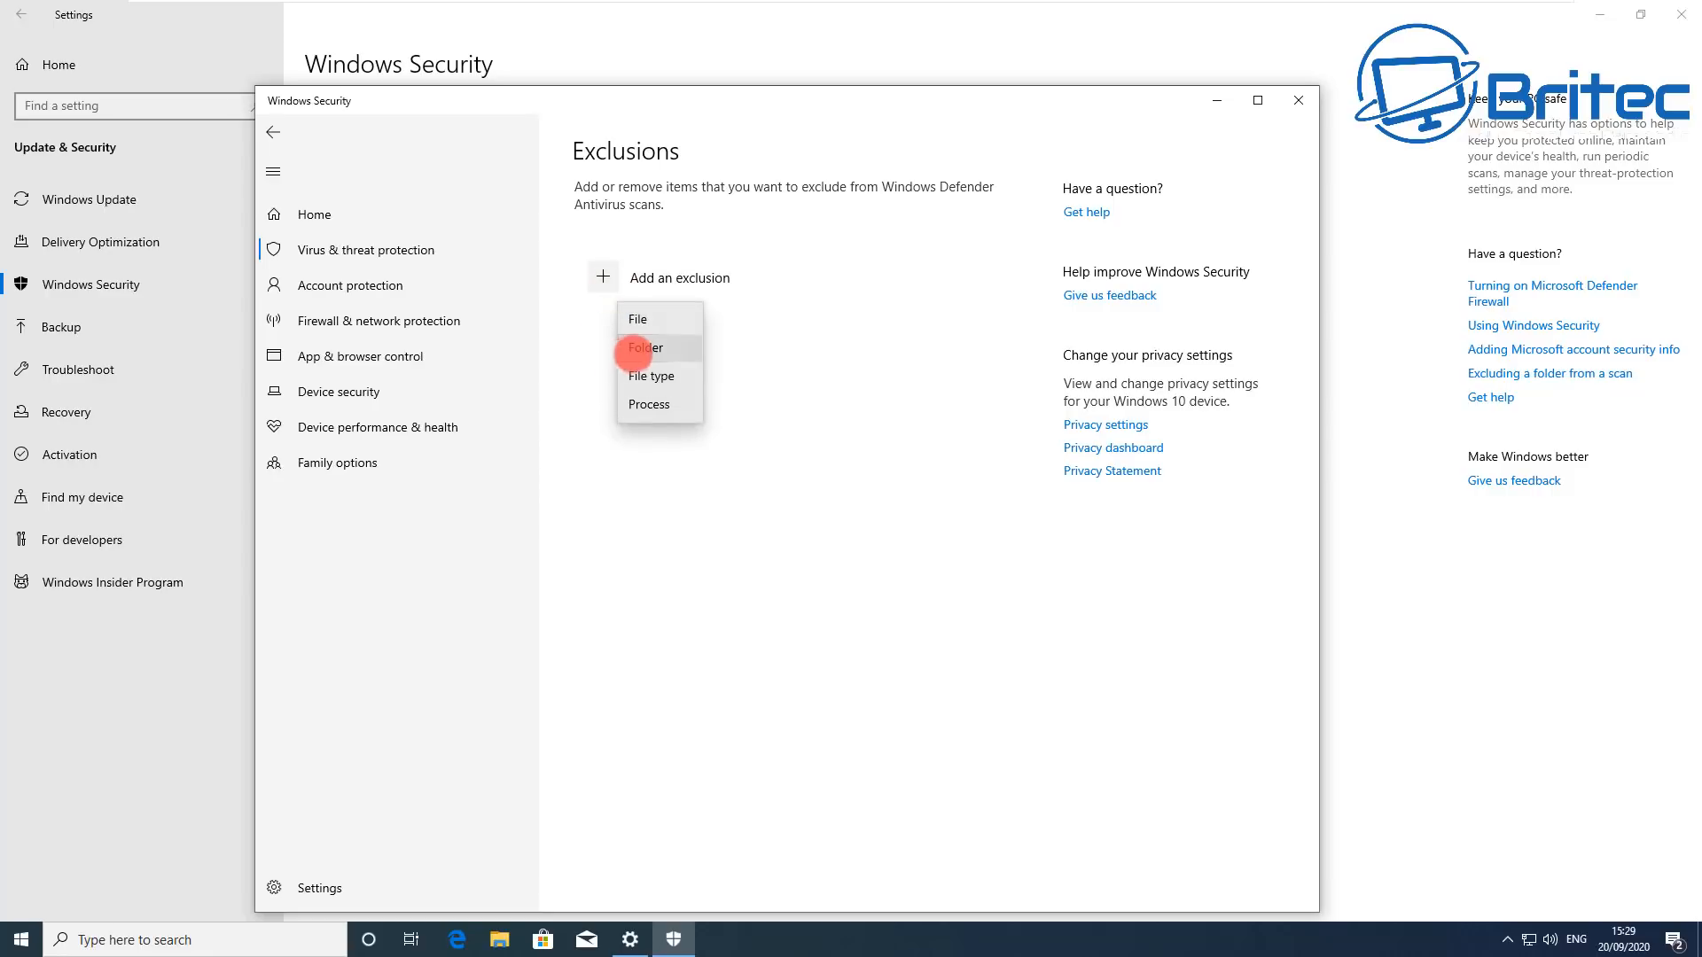
pyautogui.click(645, 346)
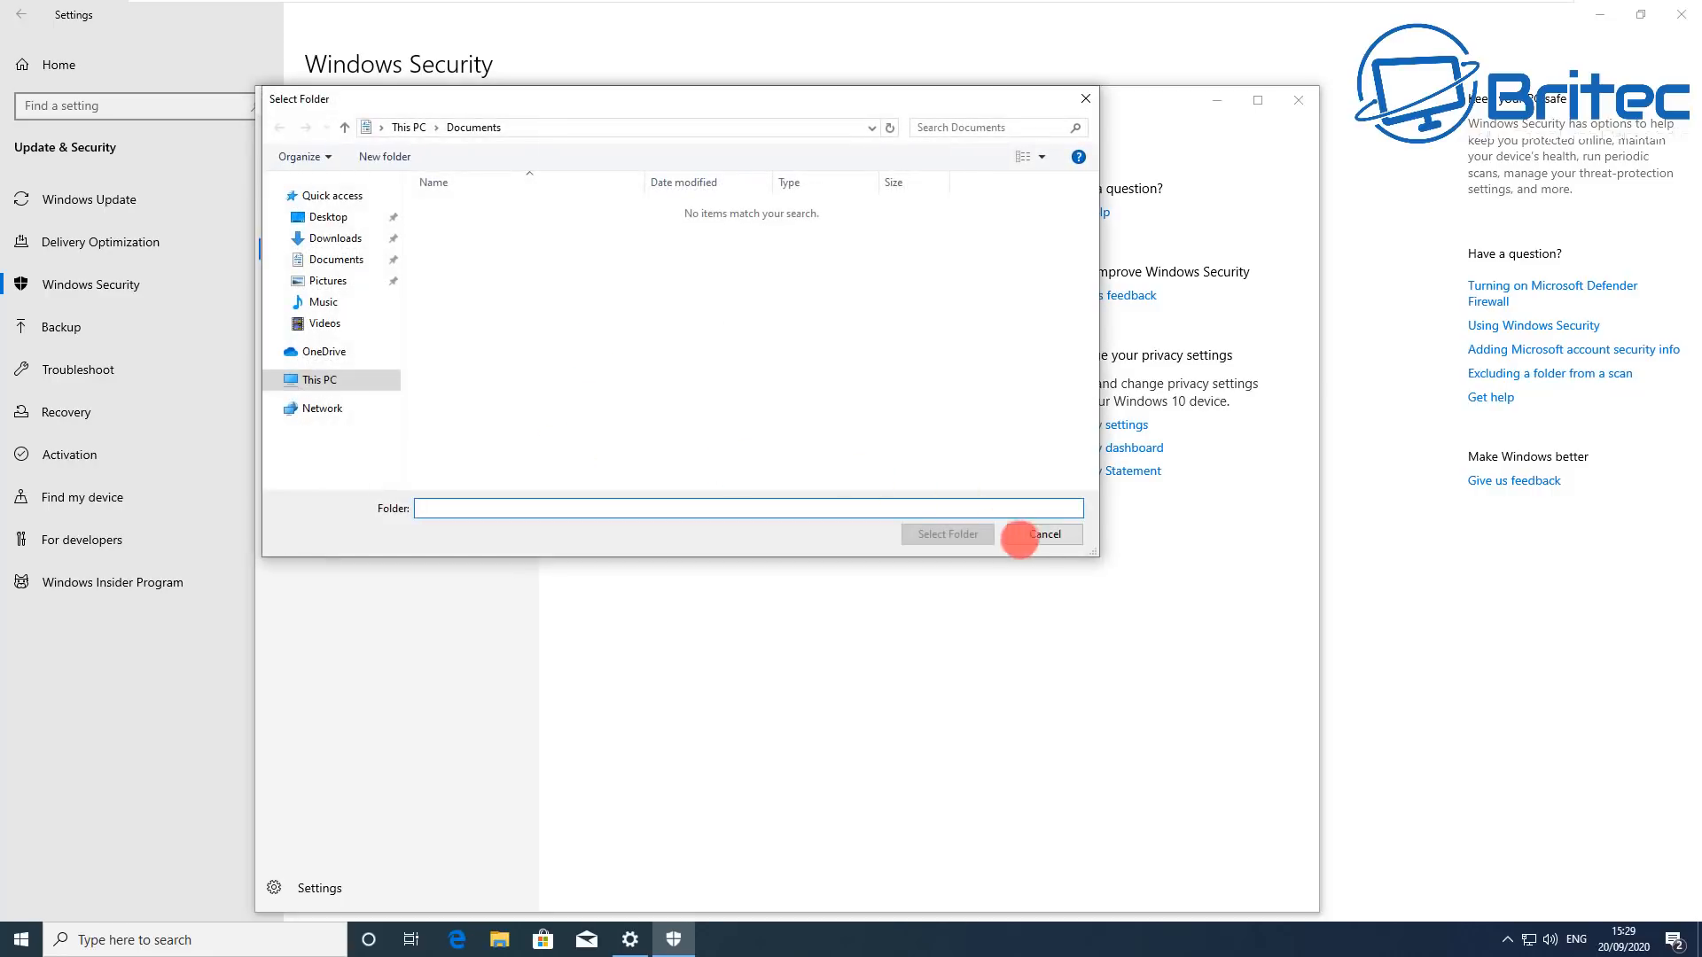
pyautogui.click(1041, 533)
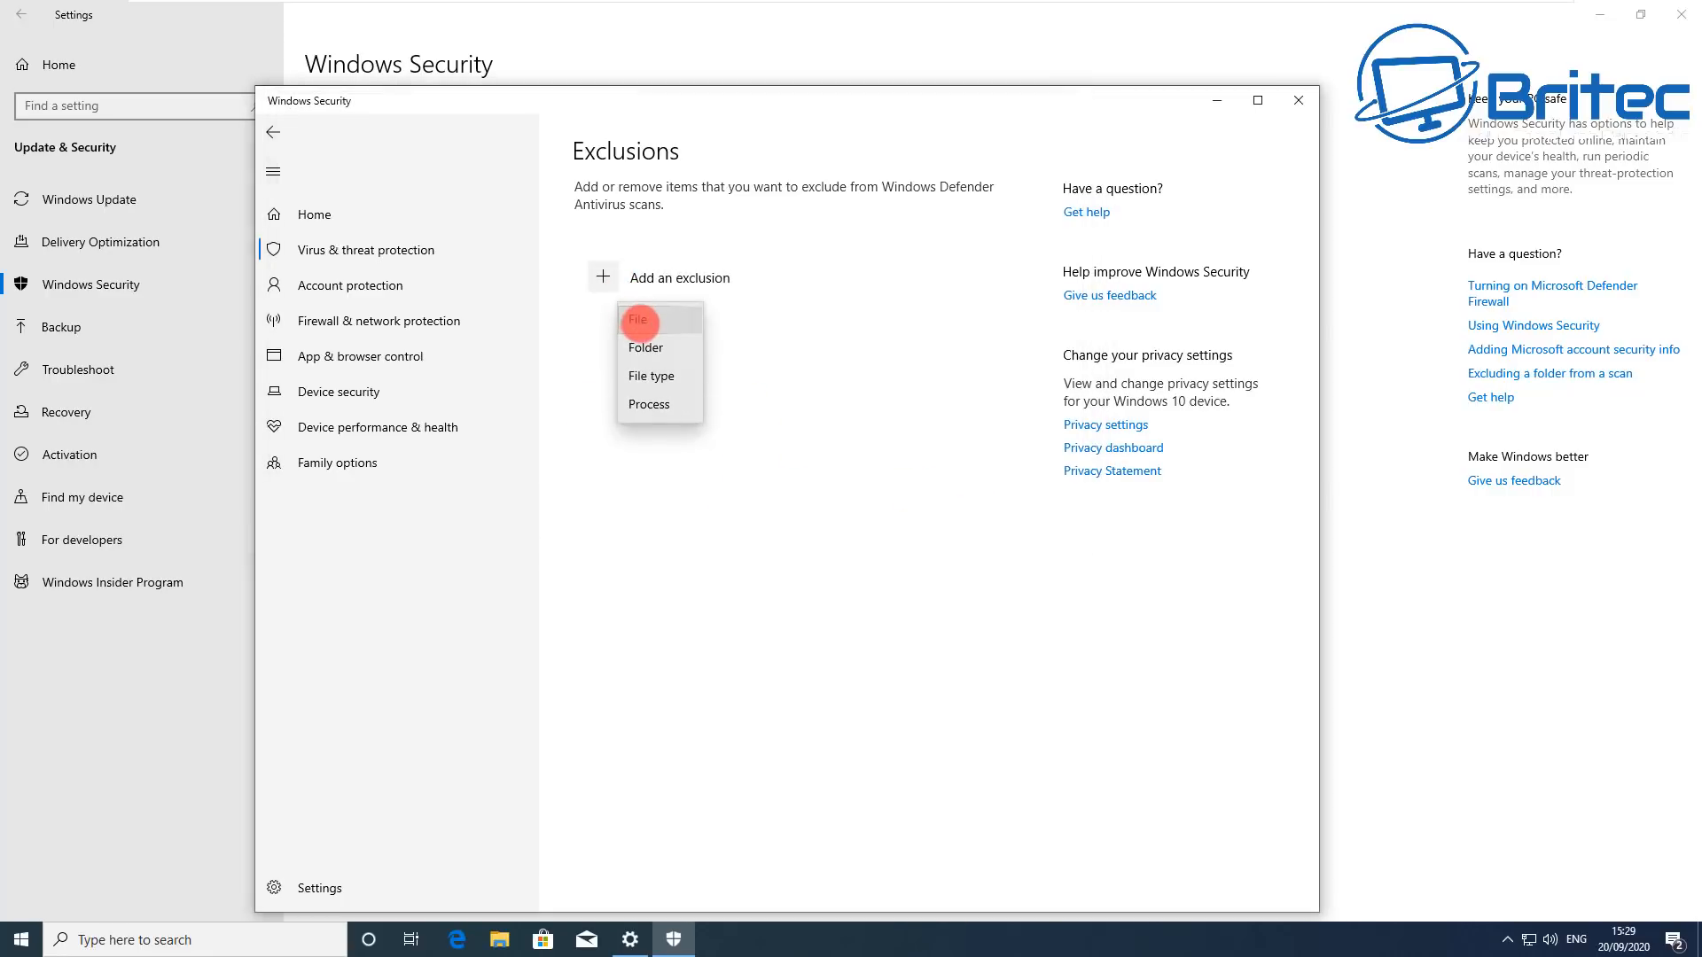
pyautogui.click(649, 404)
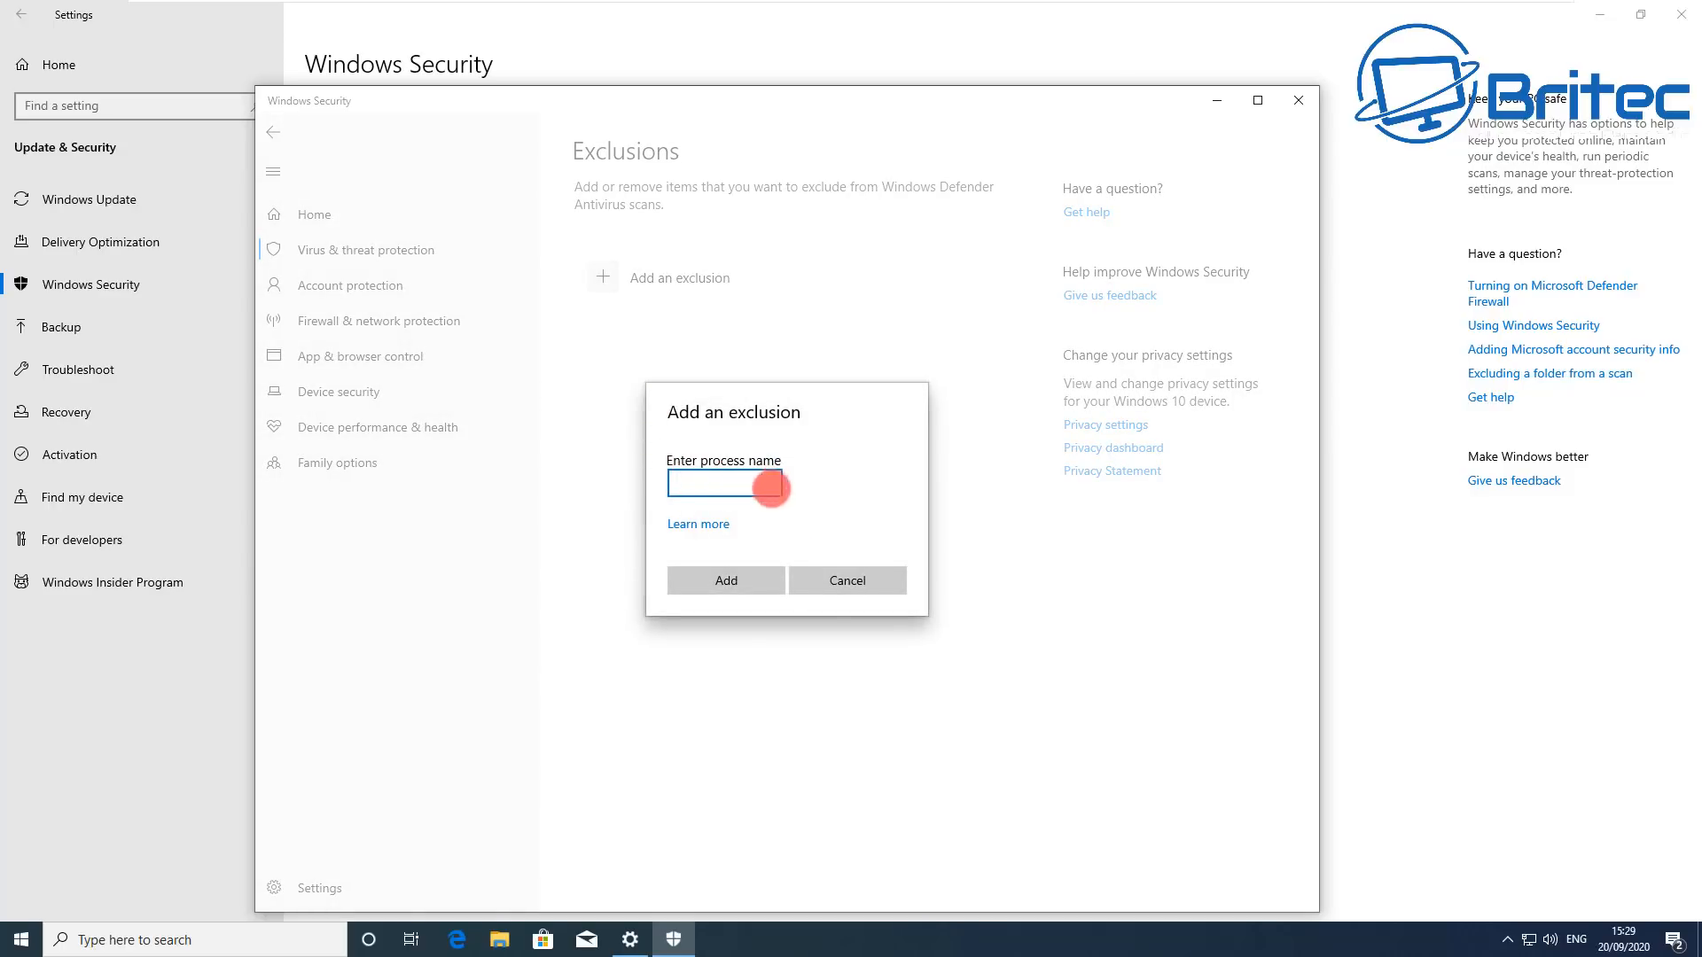
pyautogui.click(848, 579)
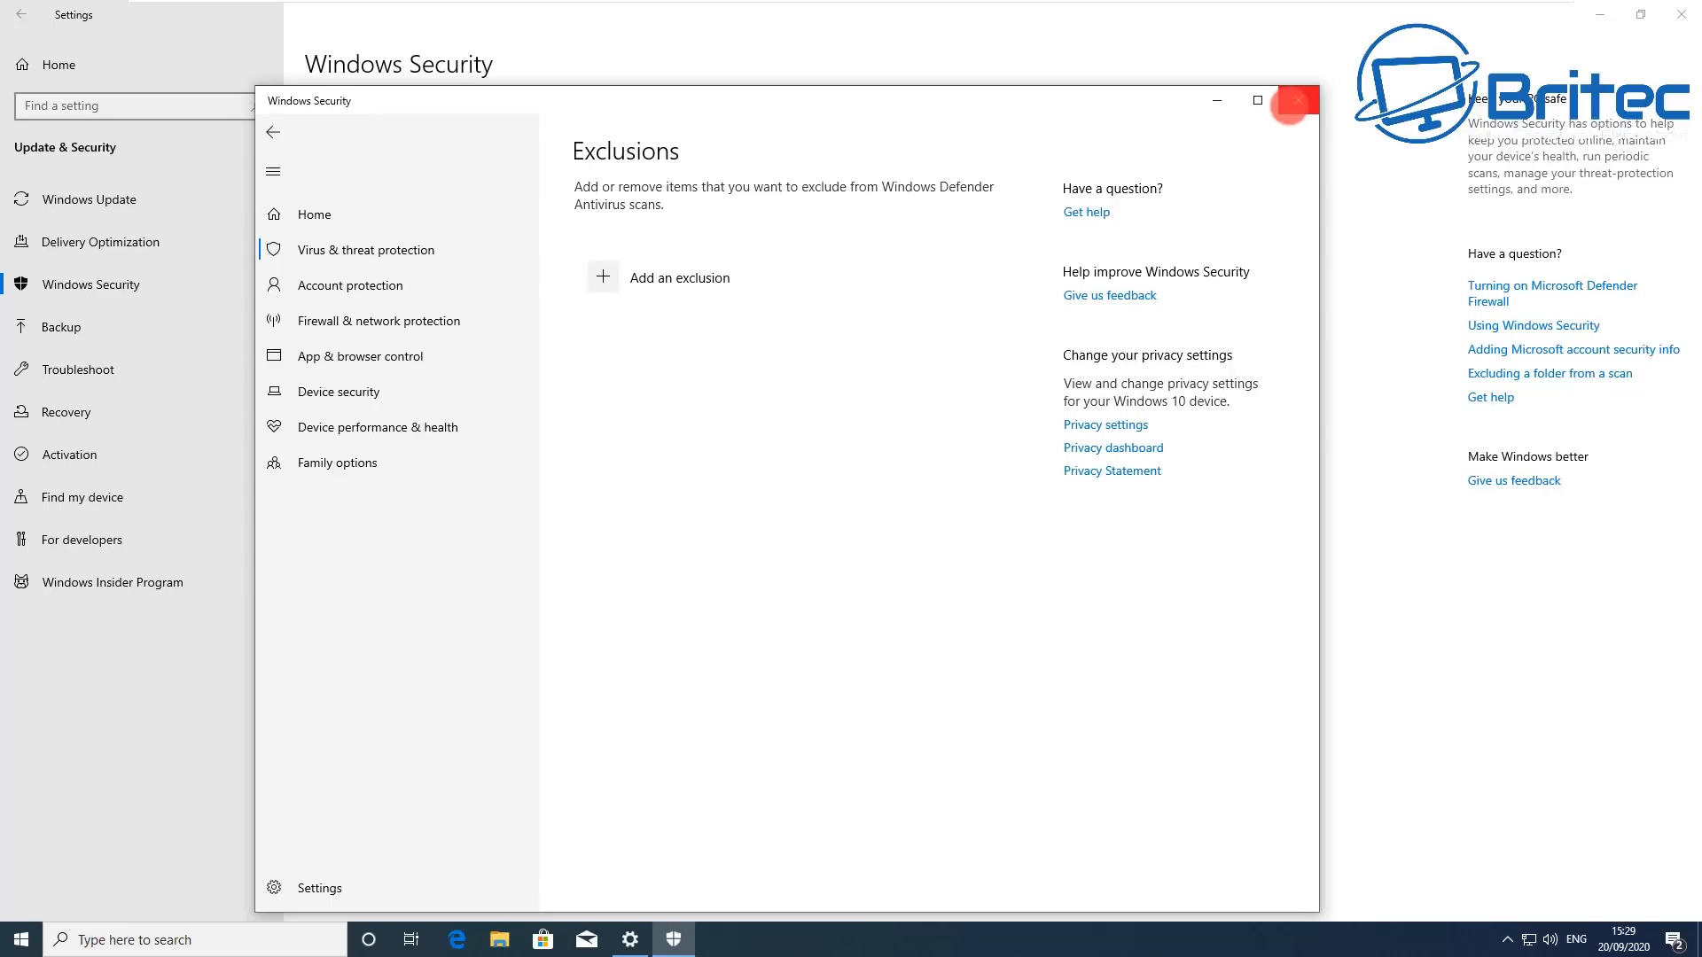
pyautogui.click(1294, 99)
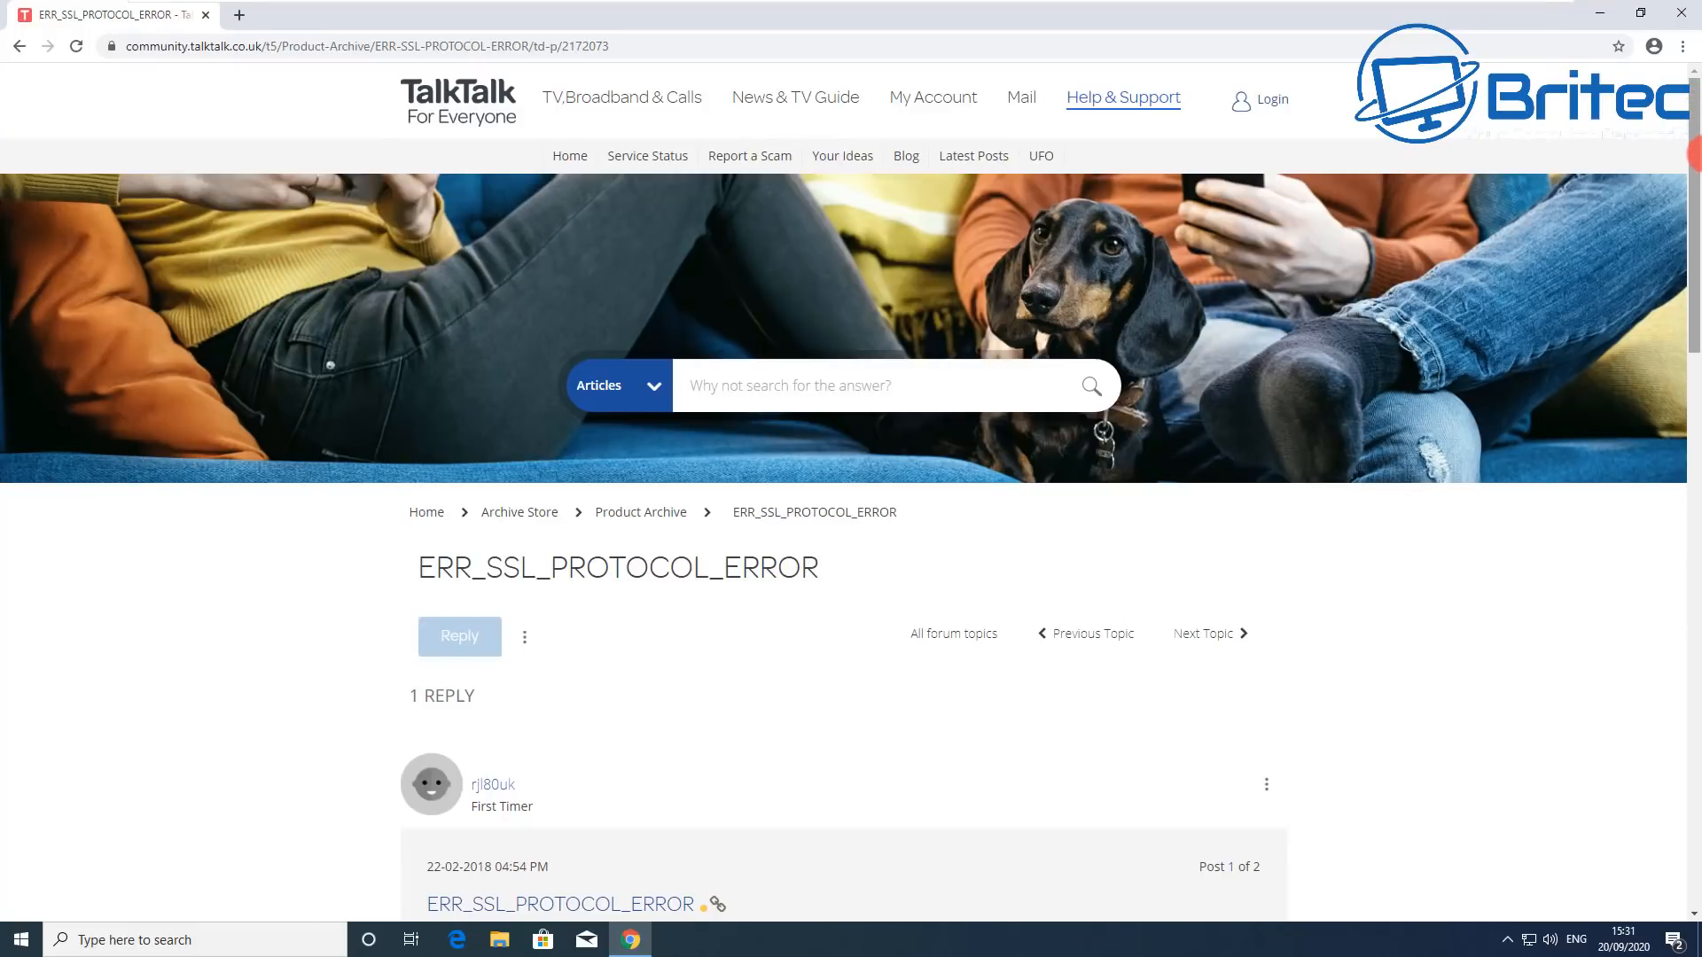
# Step: Scroll the TalkTalk thread down to Post 2 of 2 listing the blocked remote-access URLs
pyautogui.scroll(-3)
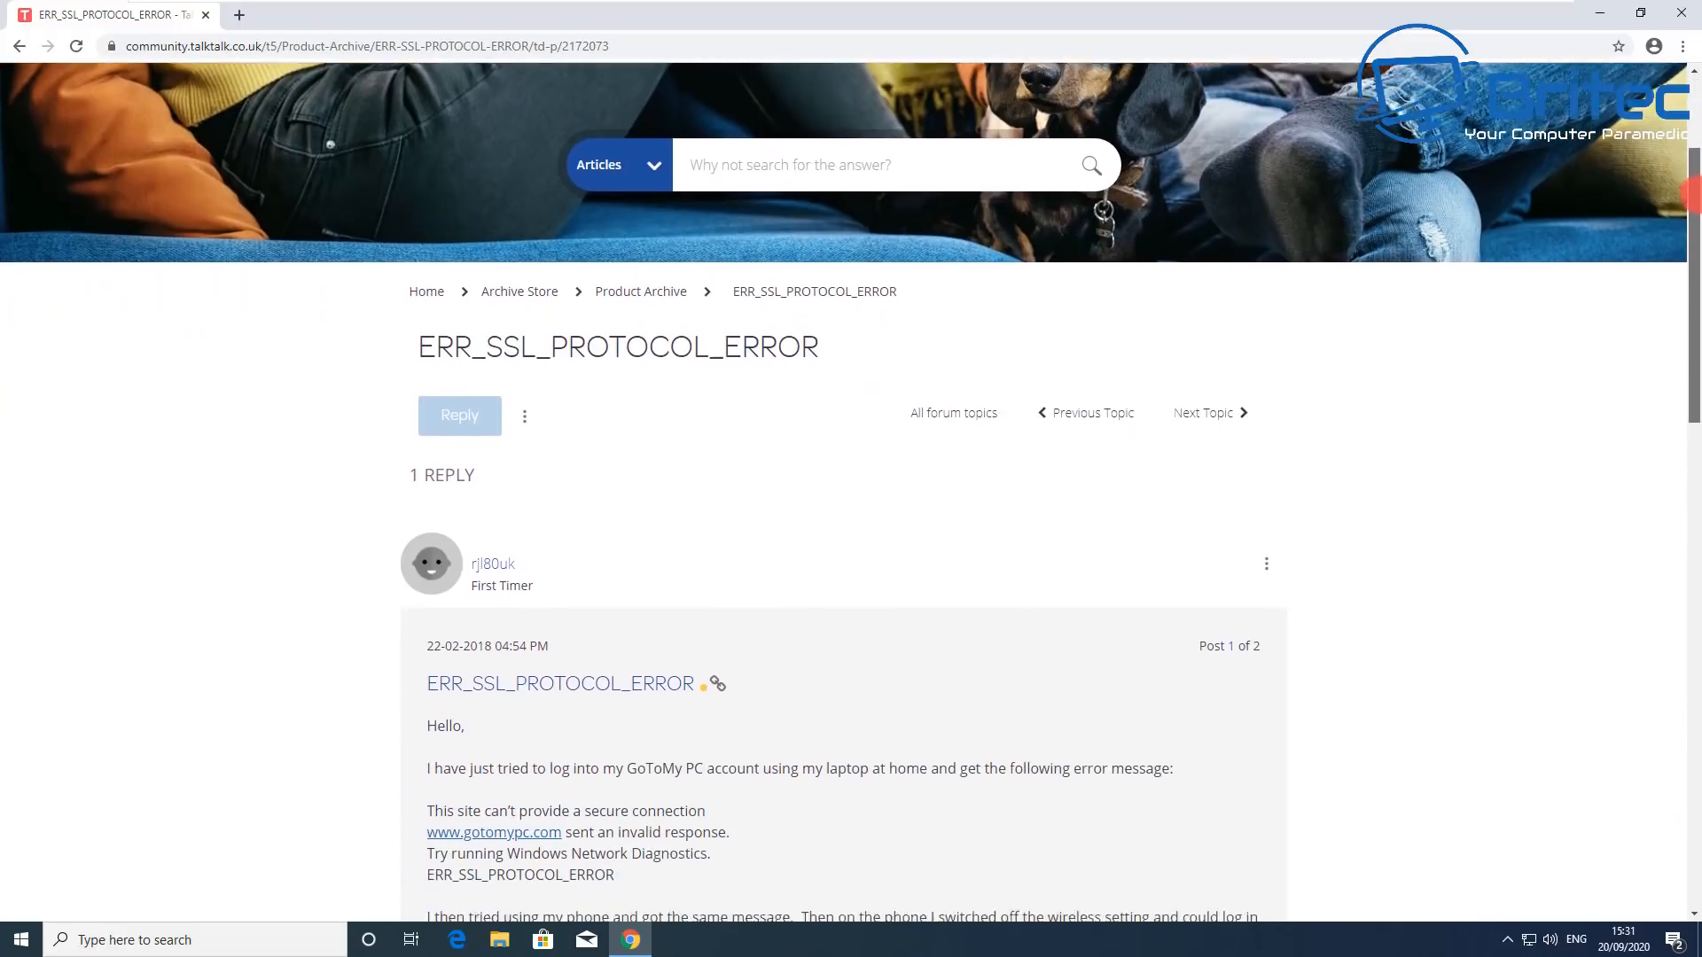
pyautogui.scroll(-3)
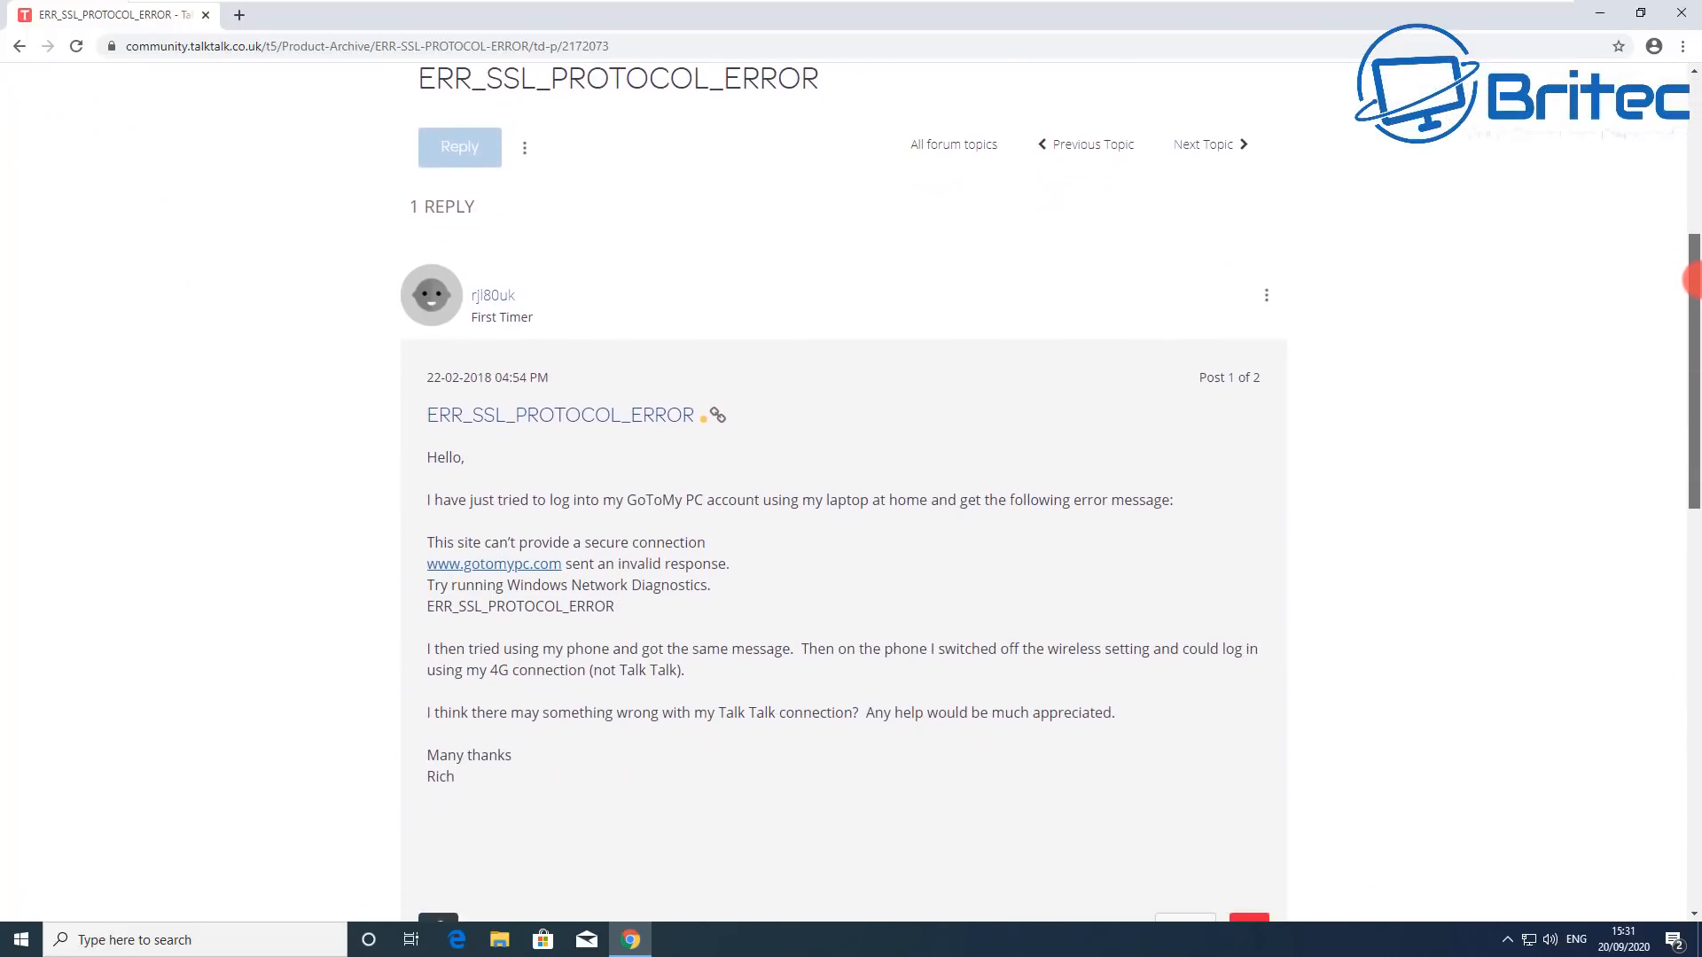
pyautogui.scroll(-3)
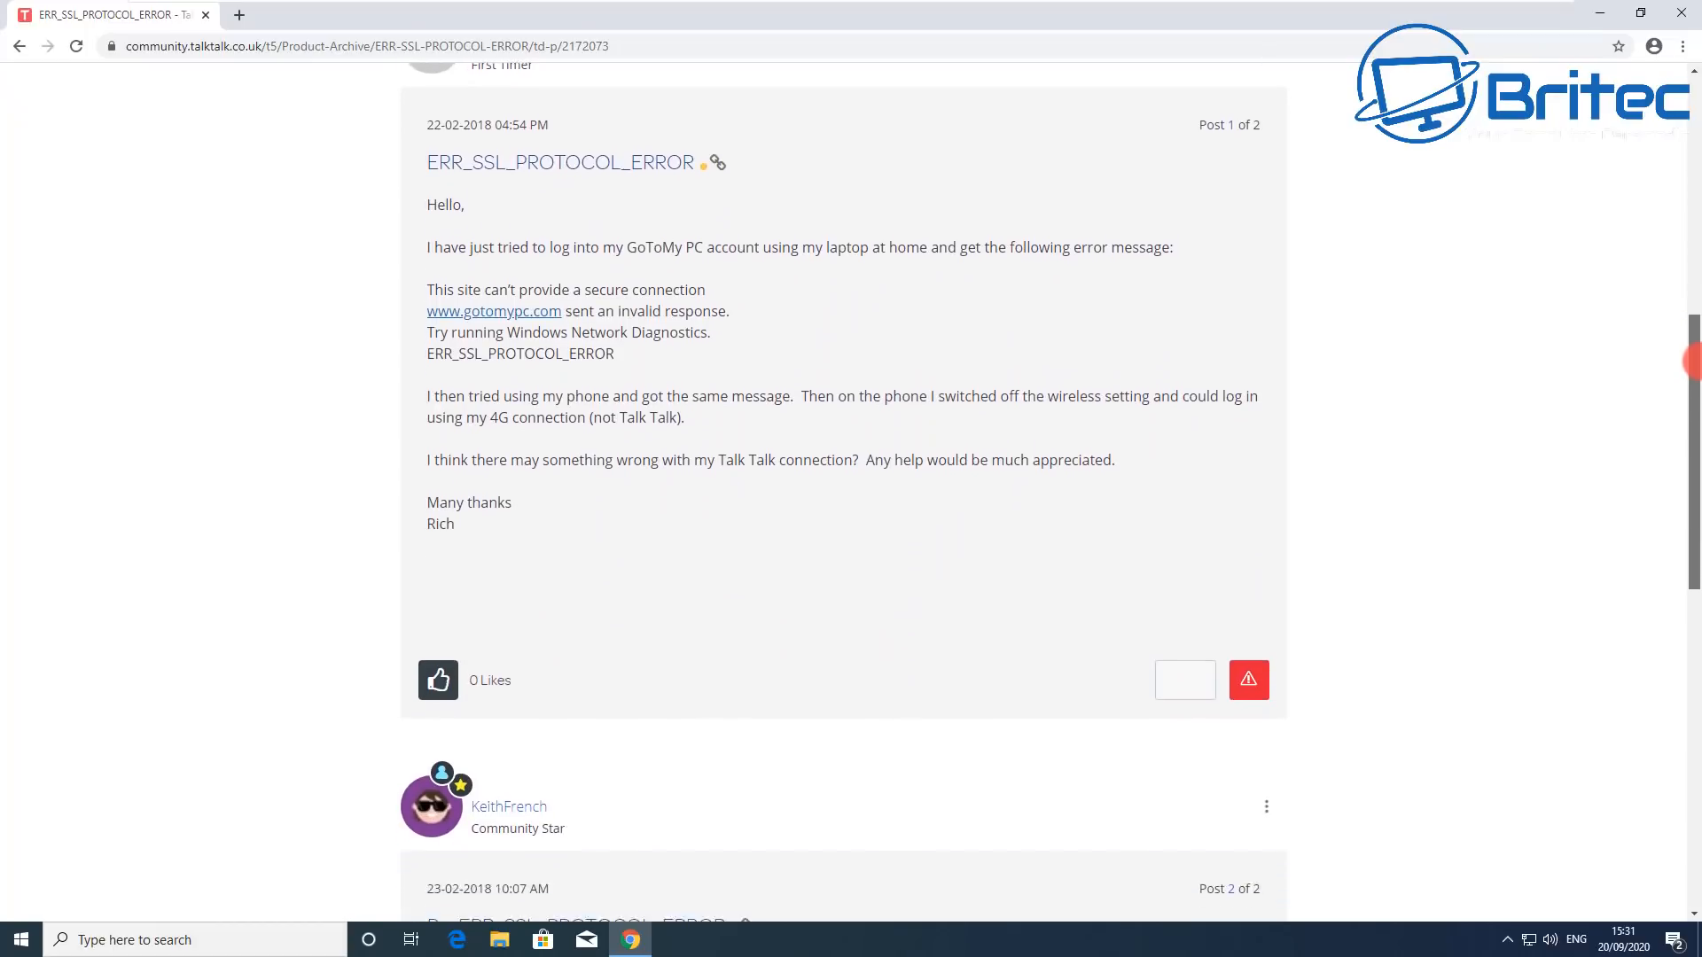
pyautogui.scroll(-3)
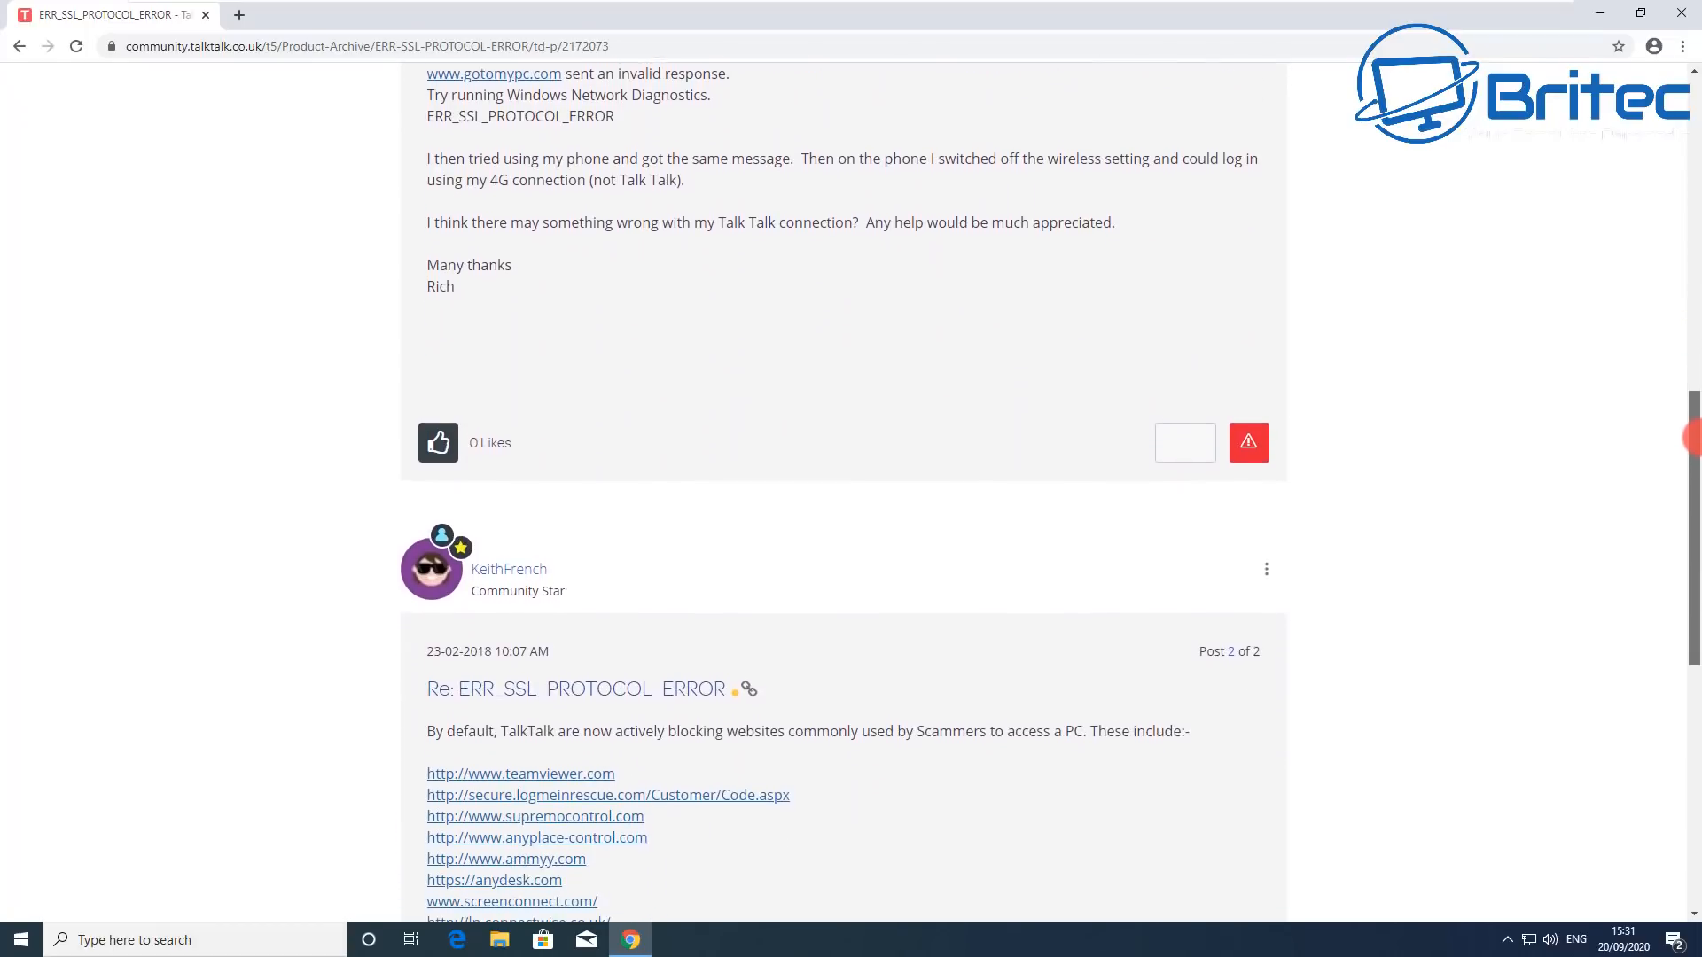
pyautogui.scroll(-3)
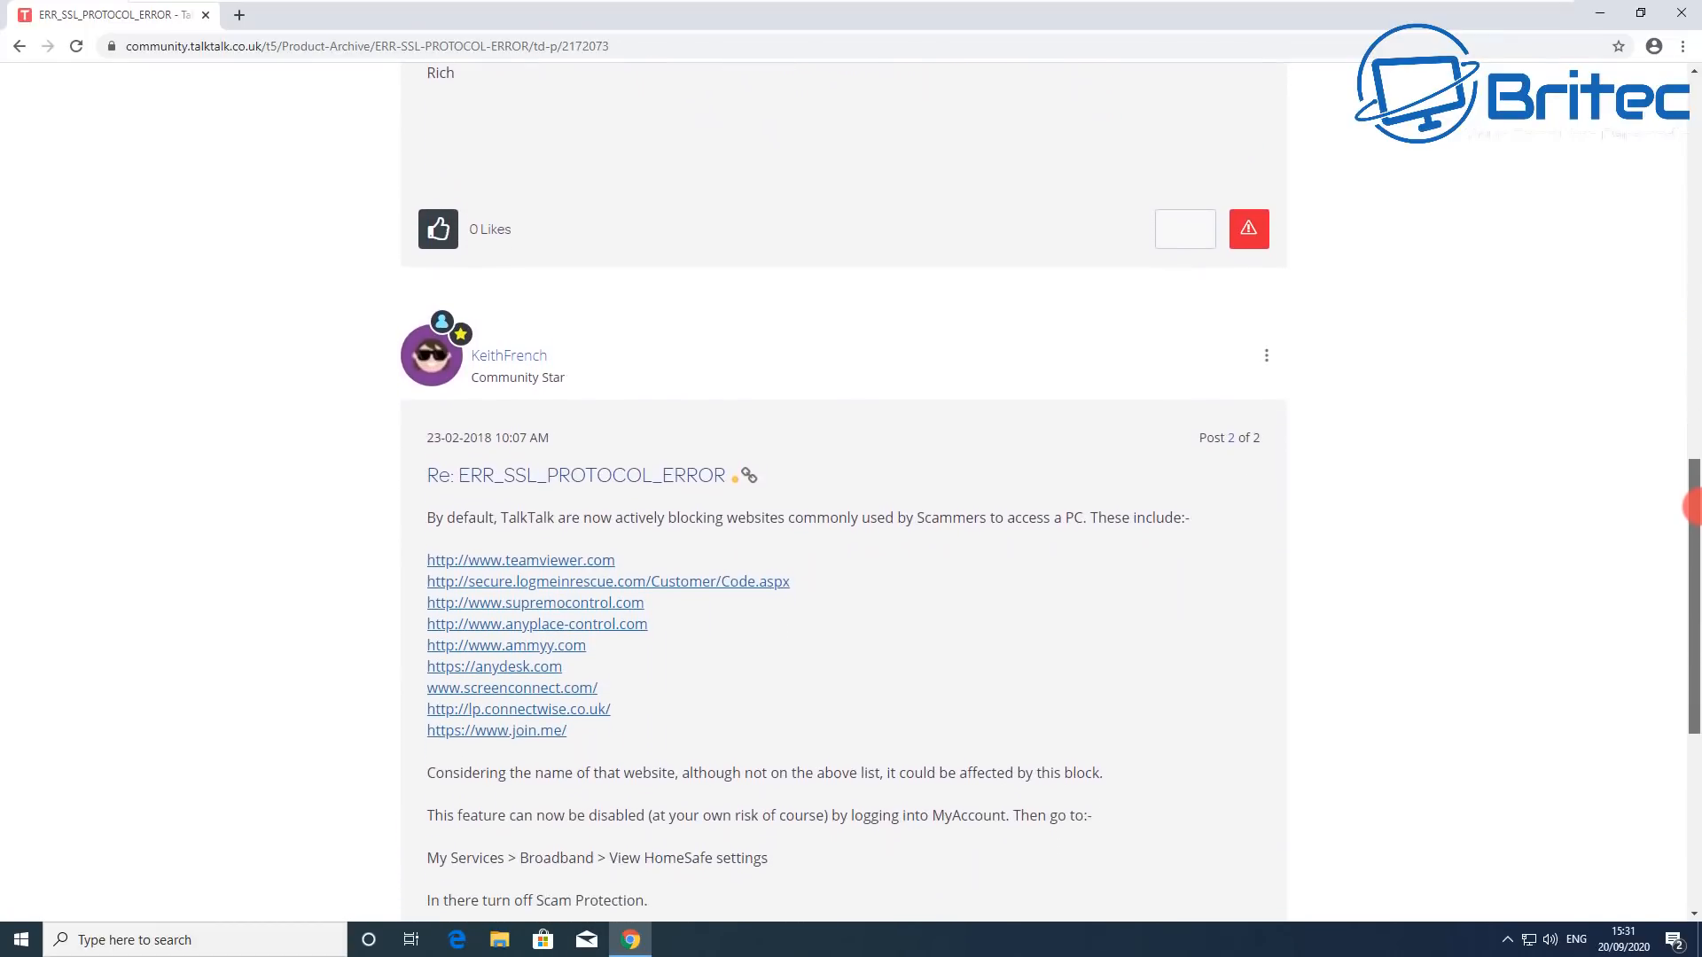
pyautogui.scroll(-3)
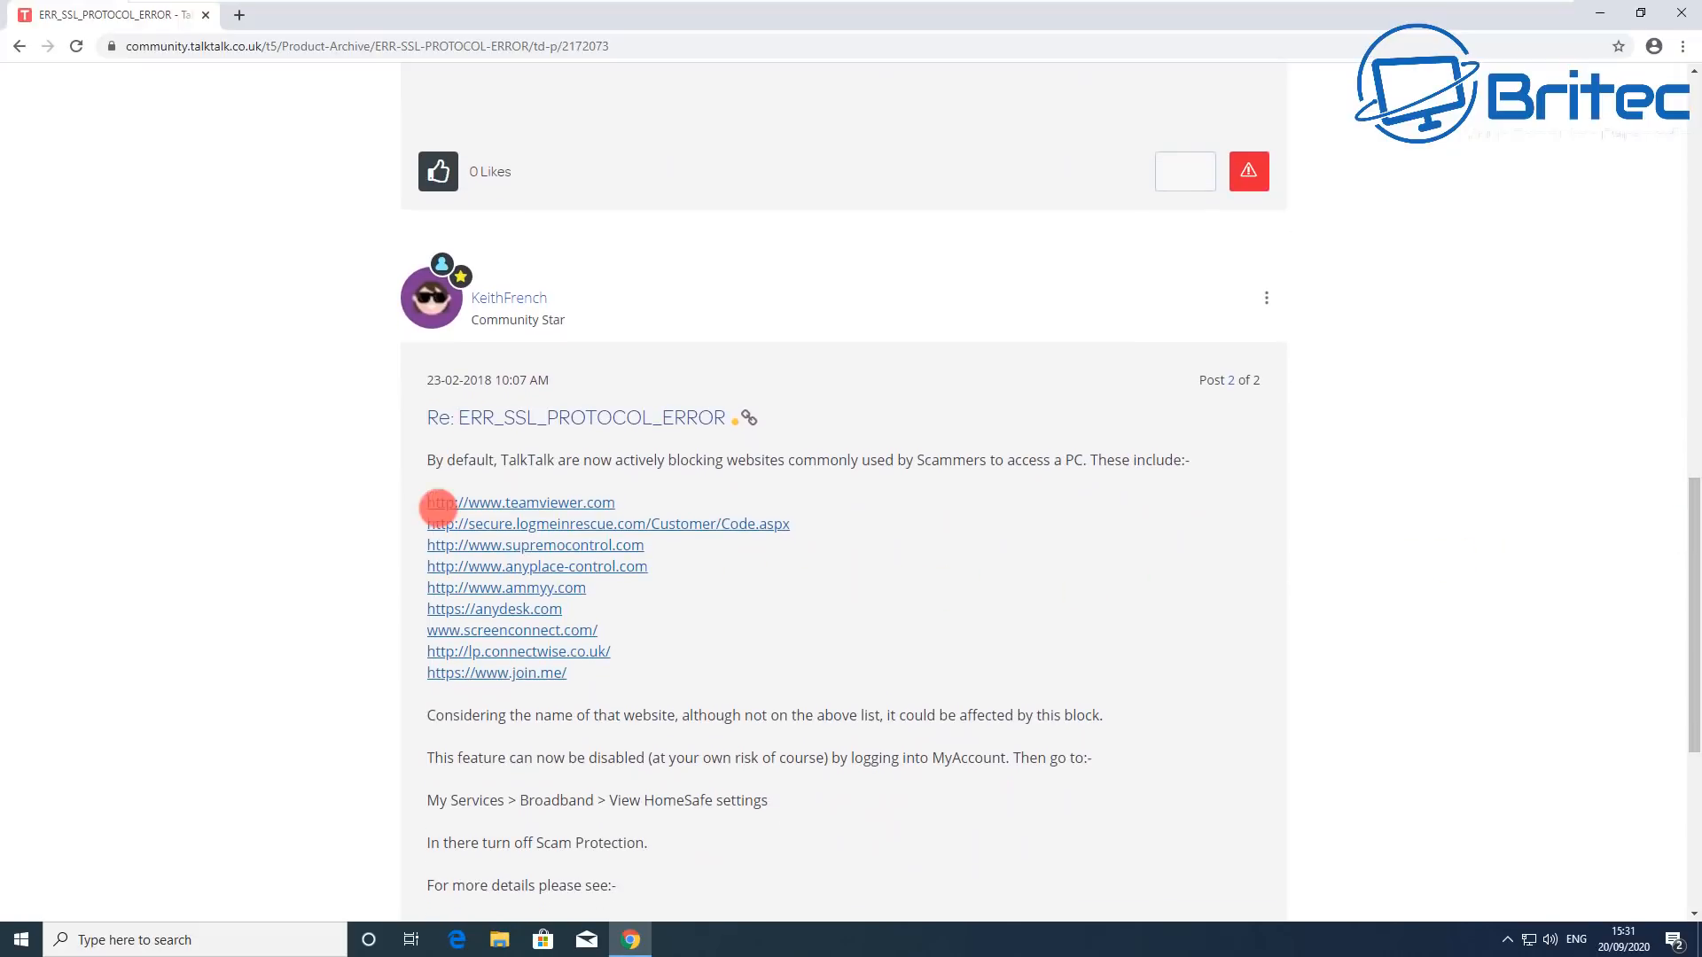
pyautogui.moveTo(665, 475)
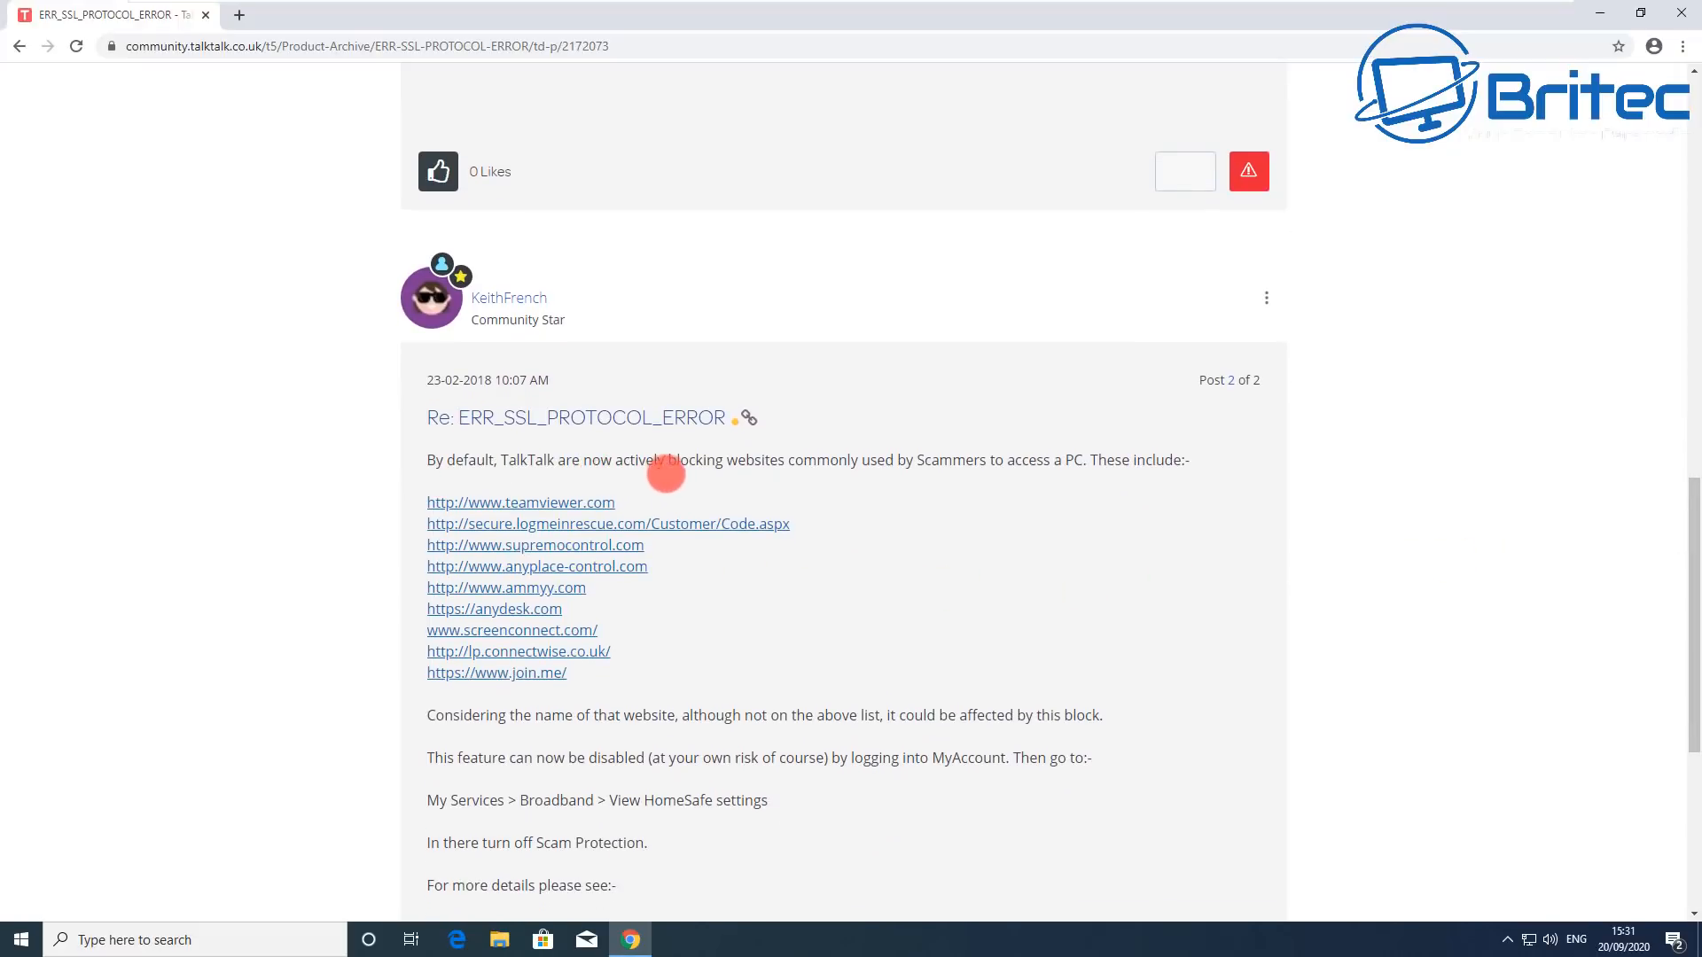
pyautogui.moveTo(1139, 461)
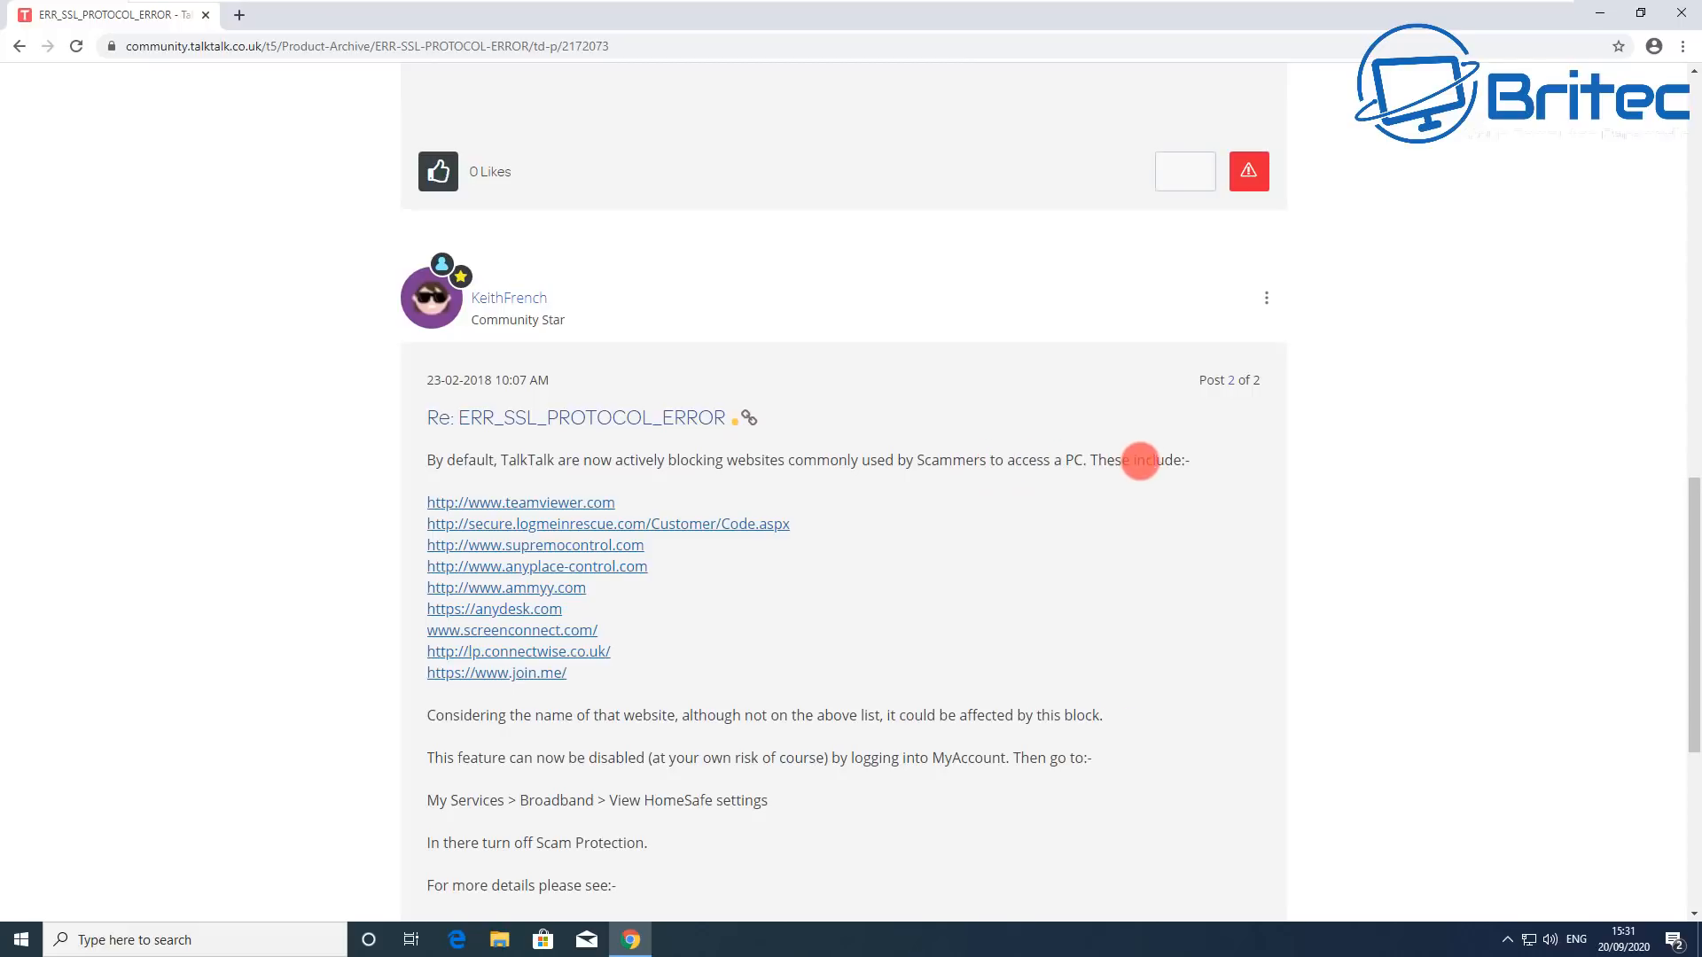
pyautogui.moveTo(554, 512)
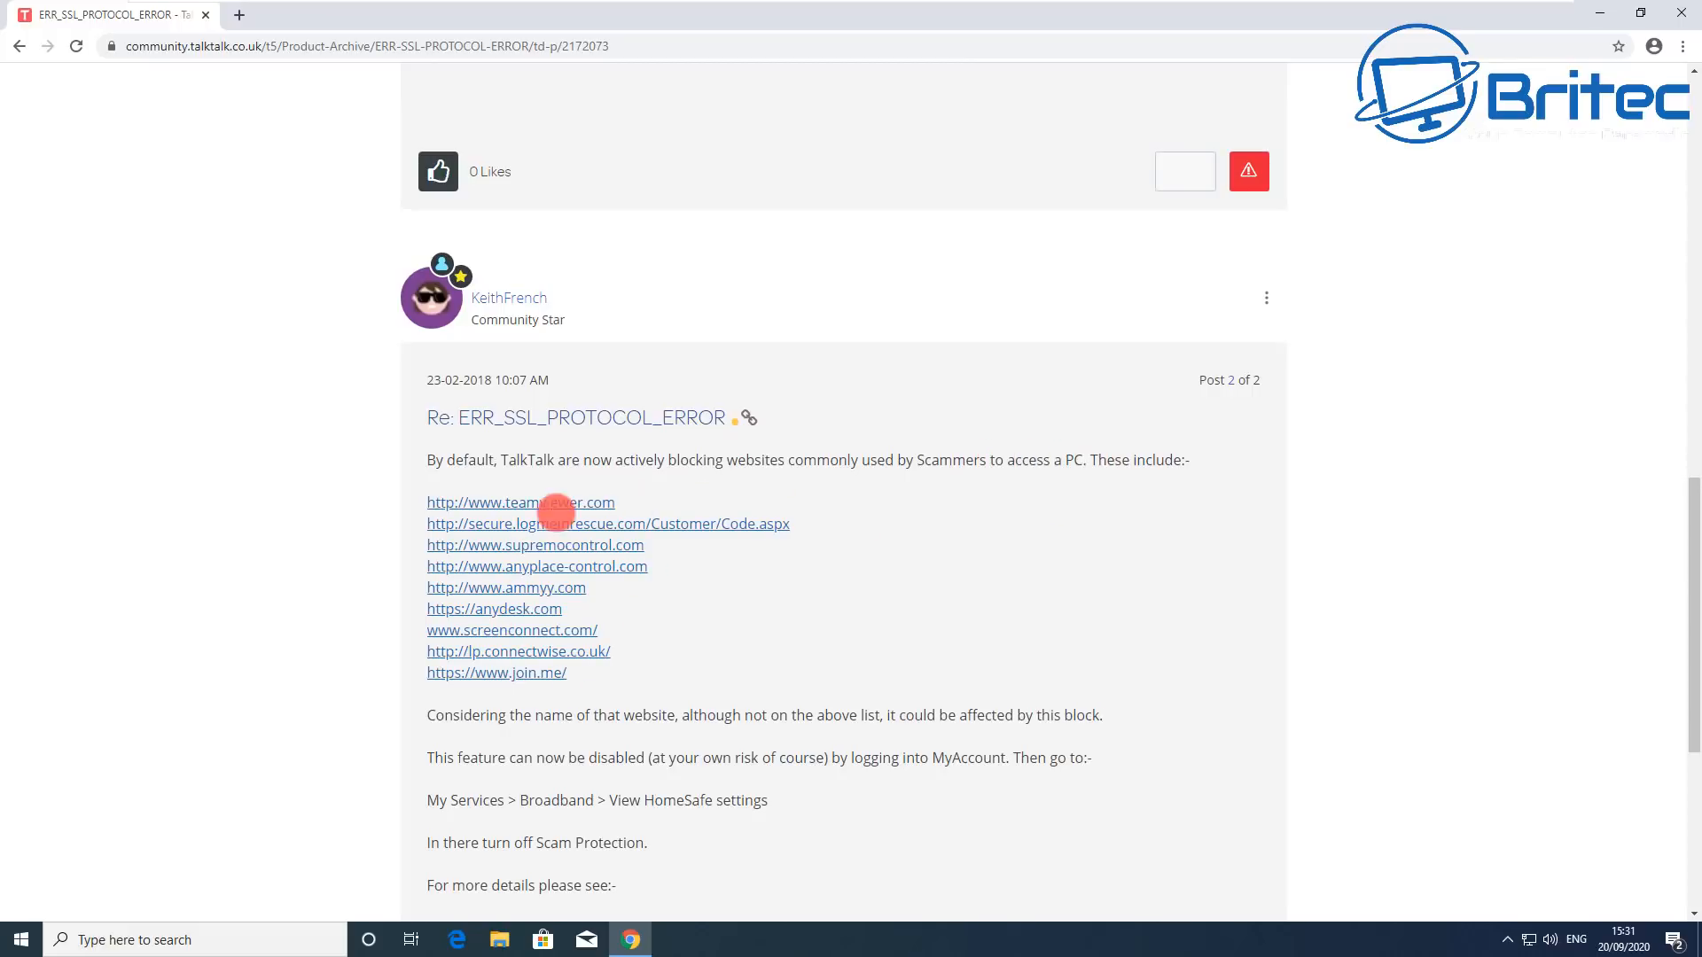
pyautogui.moveTo(615, 684)
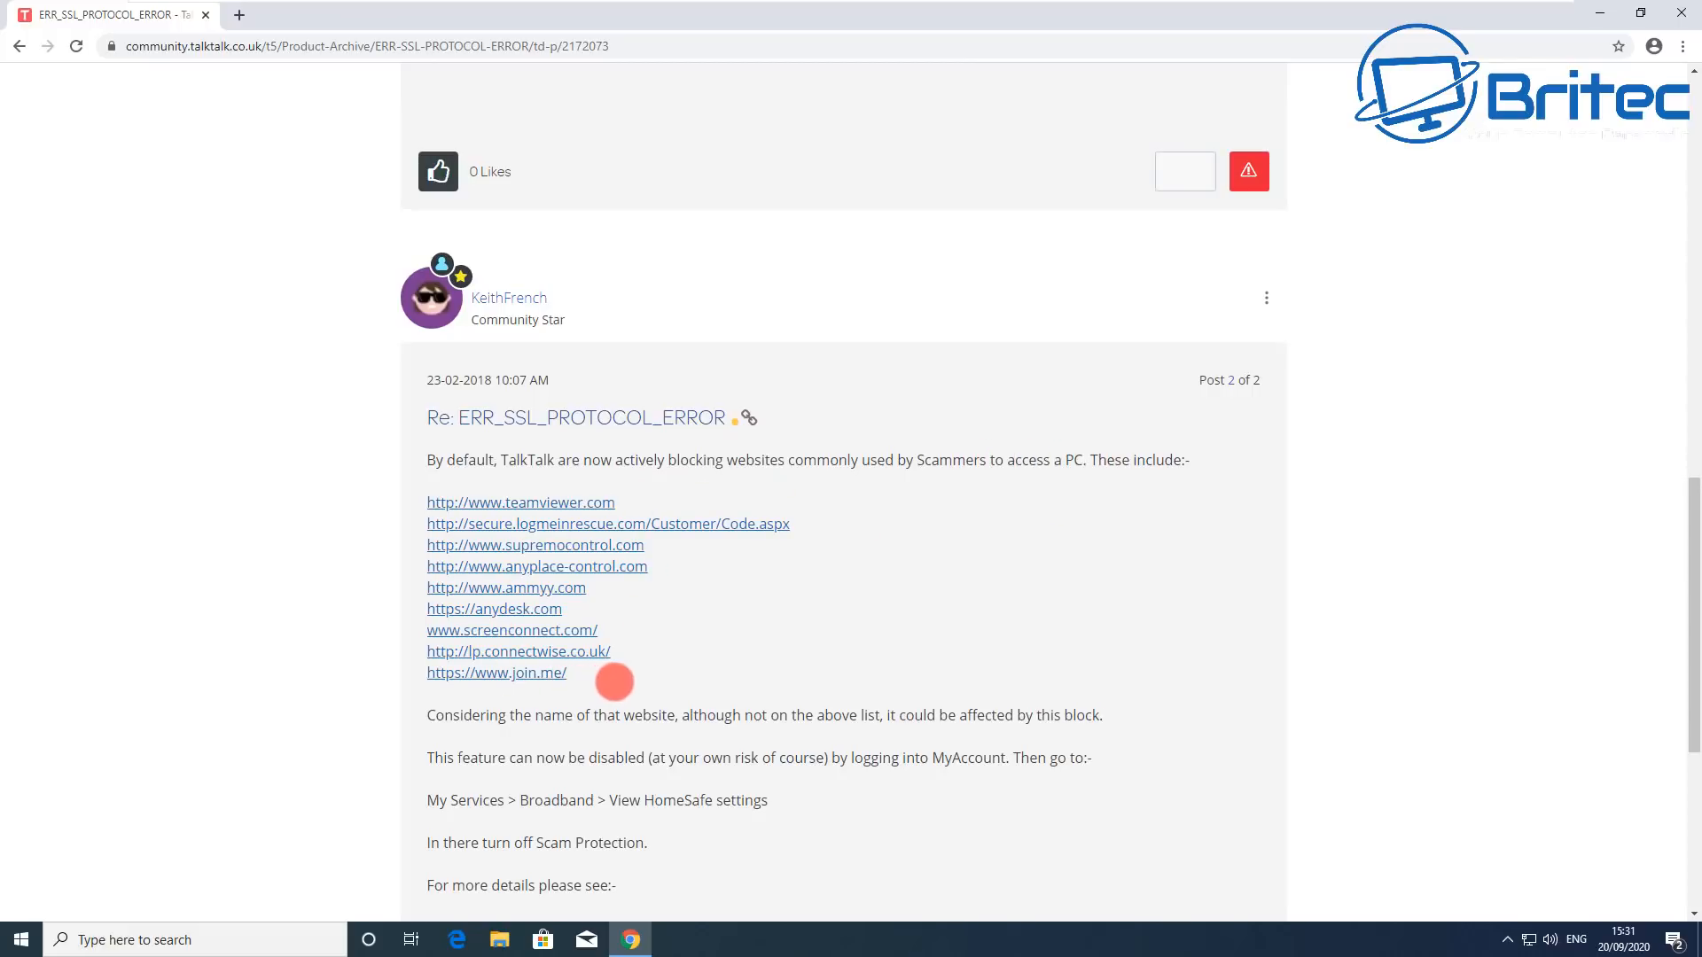
pyautogui.moveTo(1452, 384)
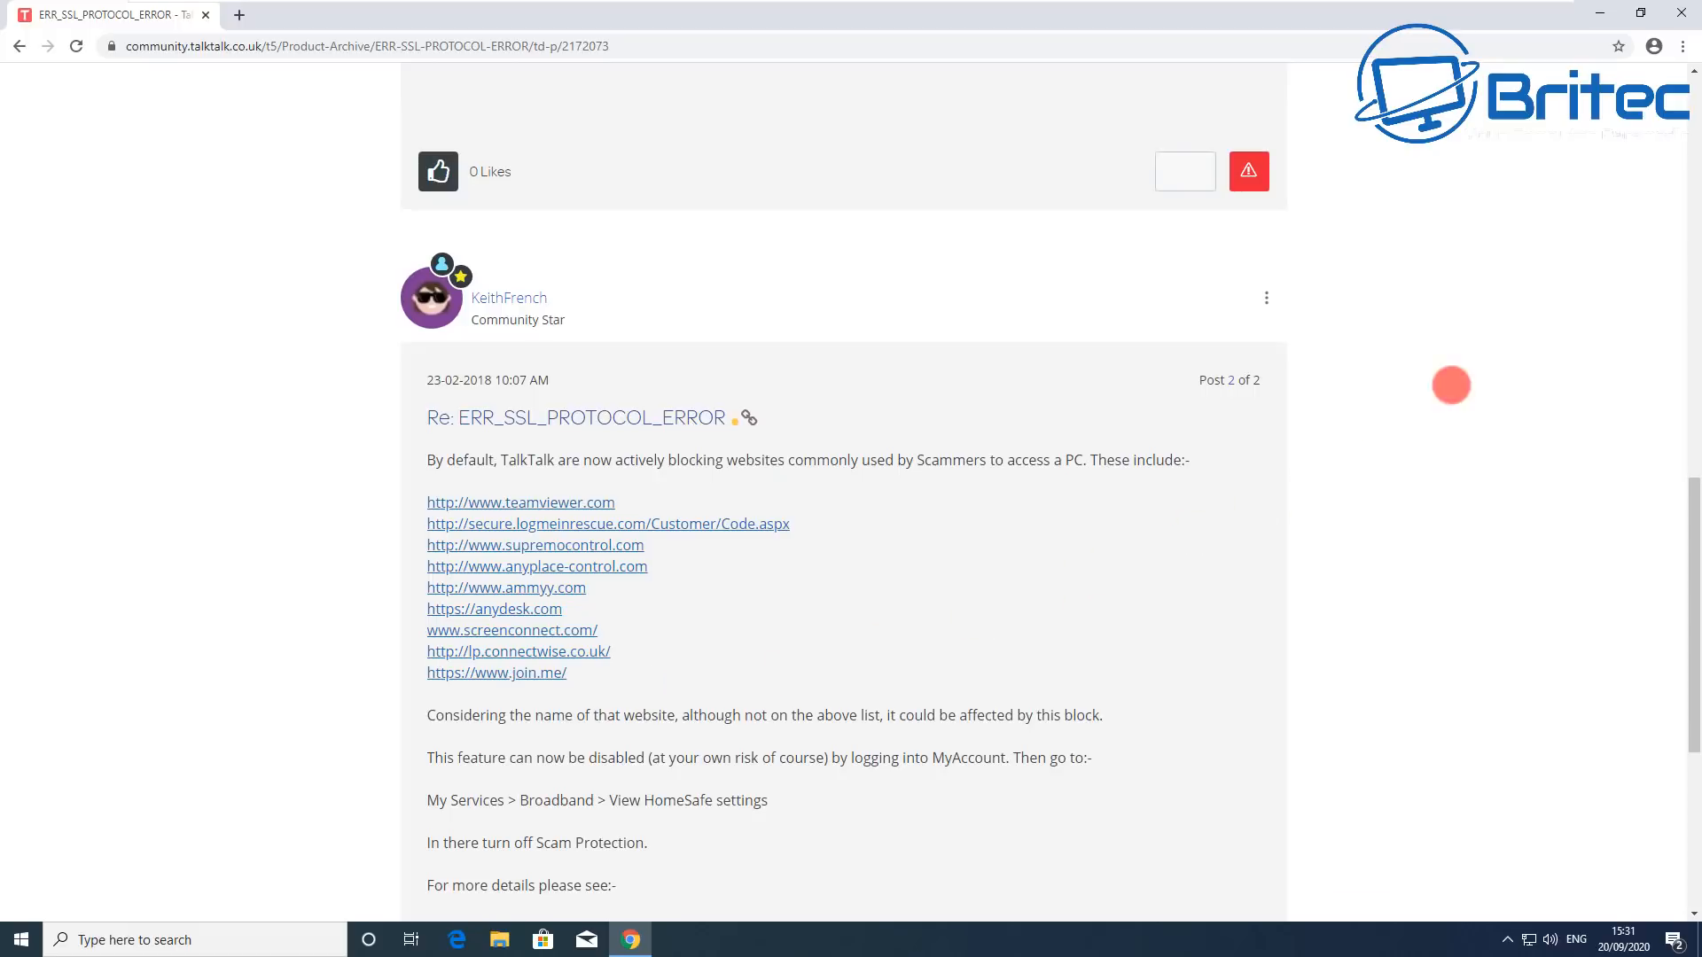
pyautogui.moveTo(1661, 195)
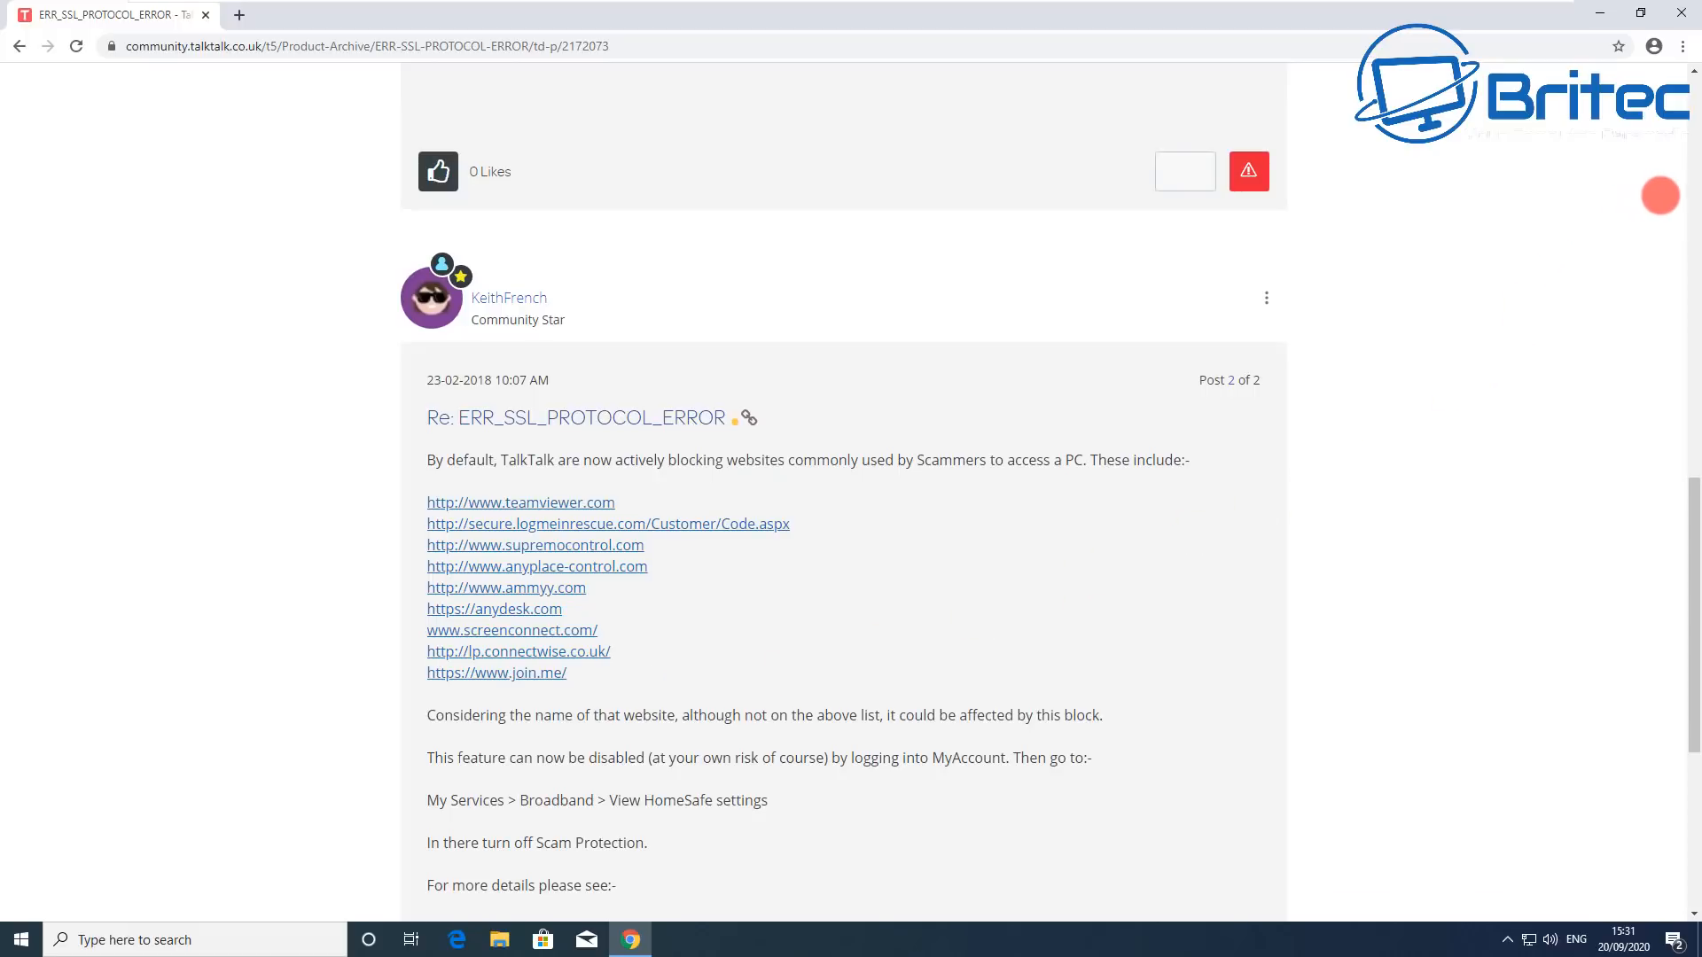
pyautogui.moveTo(1671, 209)
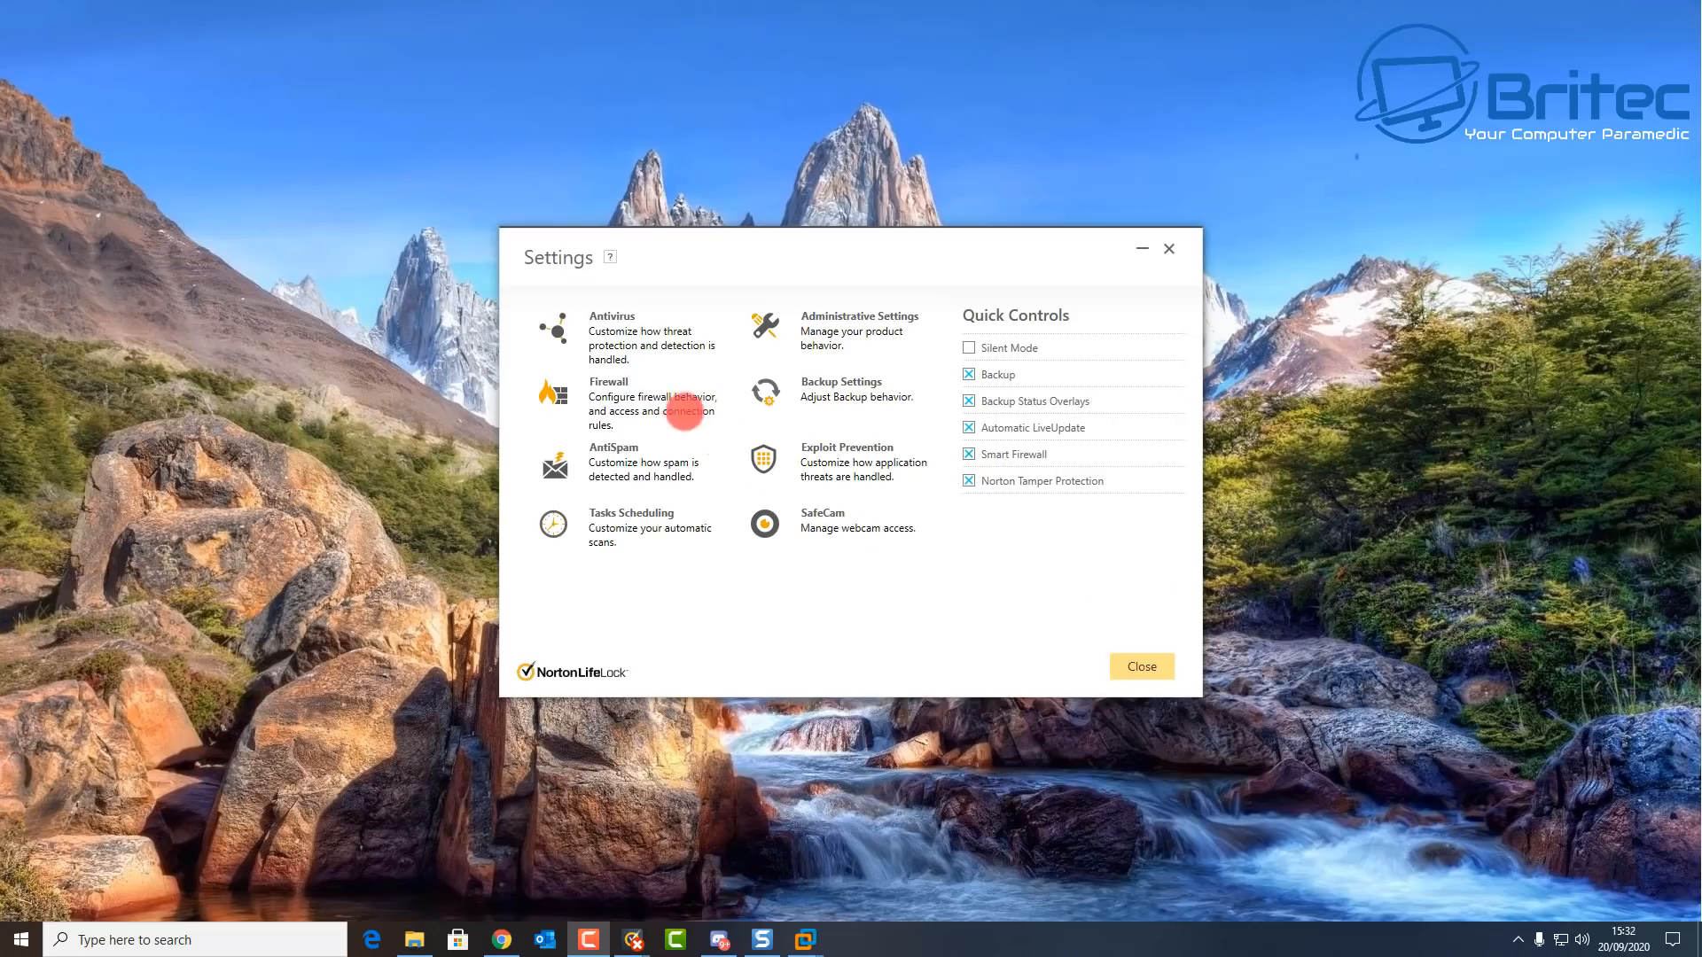
pyautogui.moveTo(677, 315)
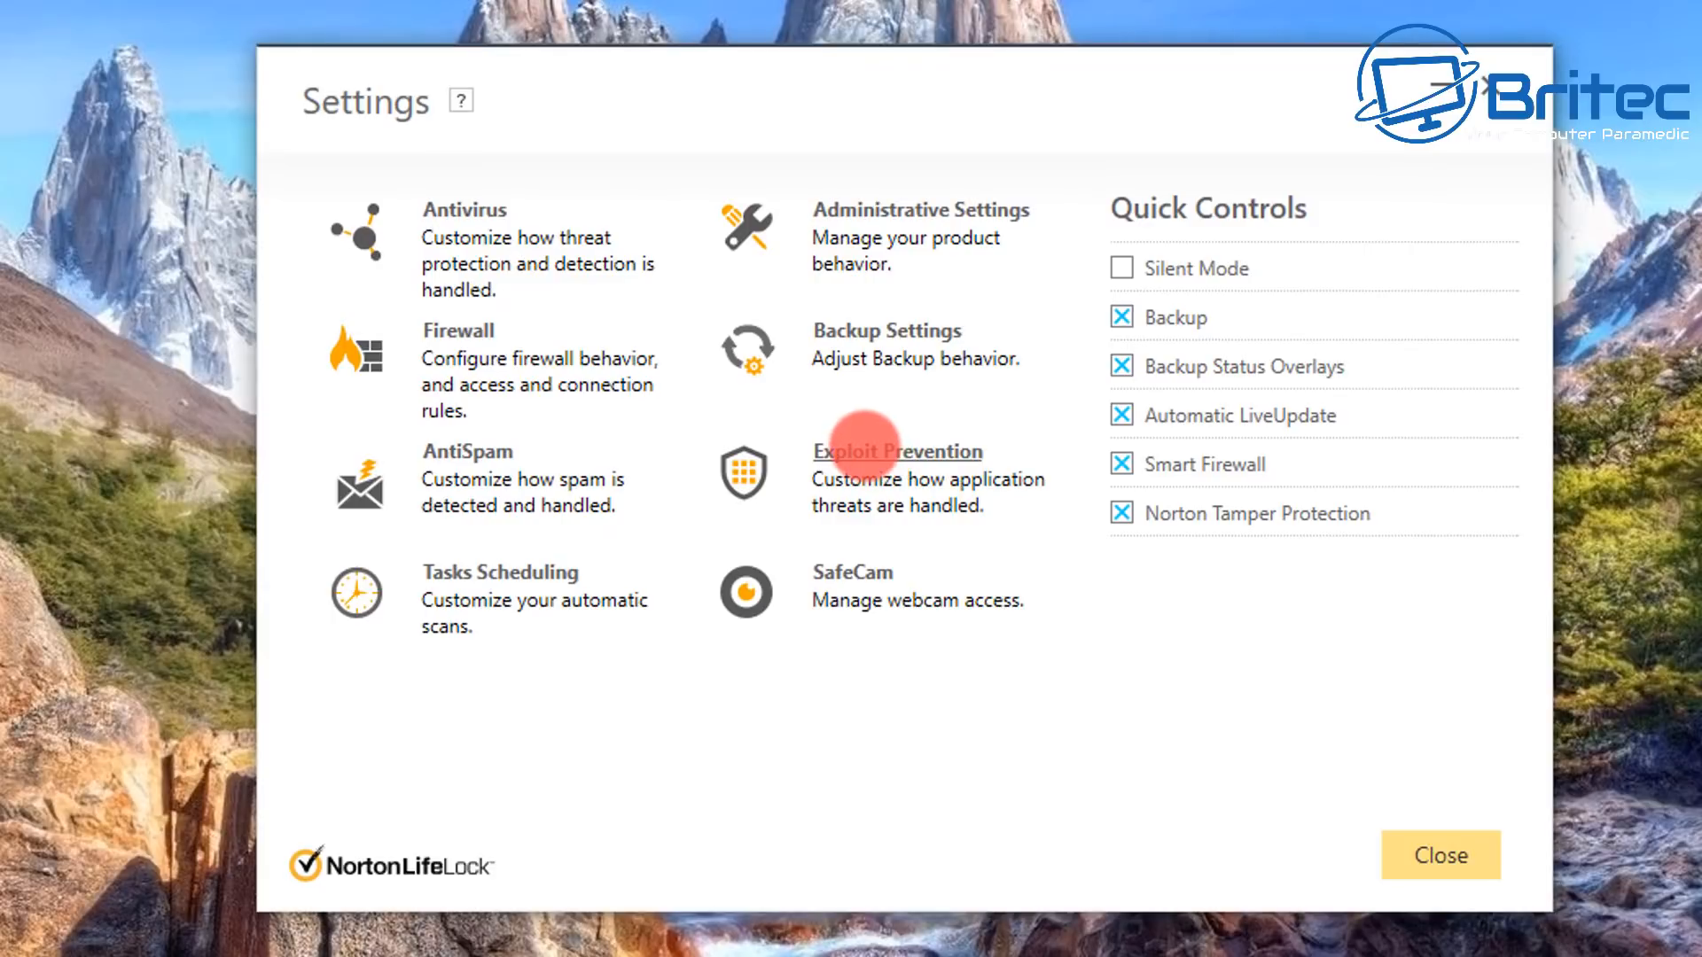
# Step: Review the Exploit Prevention list with all protections on, then go back to the Settings overview
pyautogui.click(897, 450)
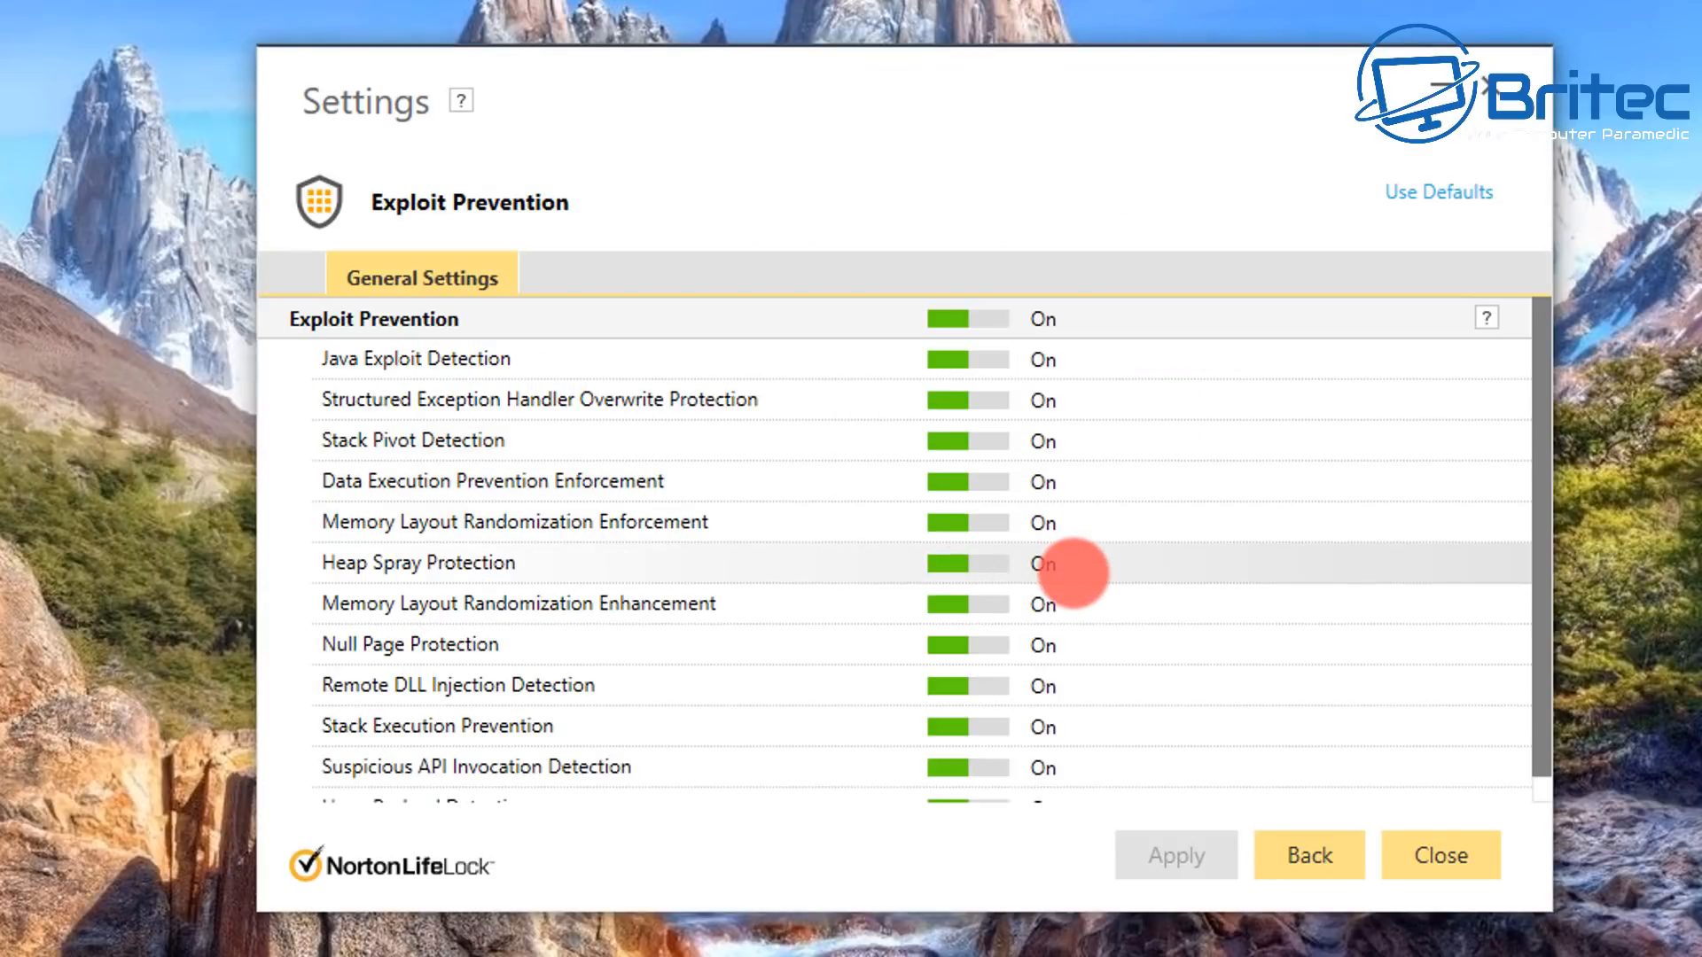
pyautogui.scroll(-3)
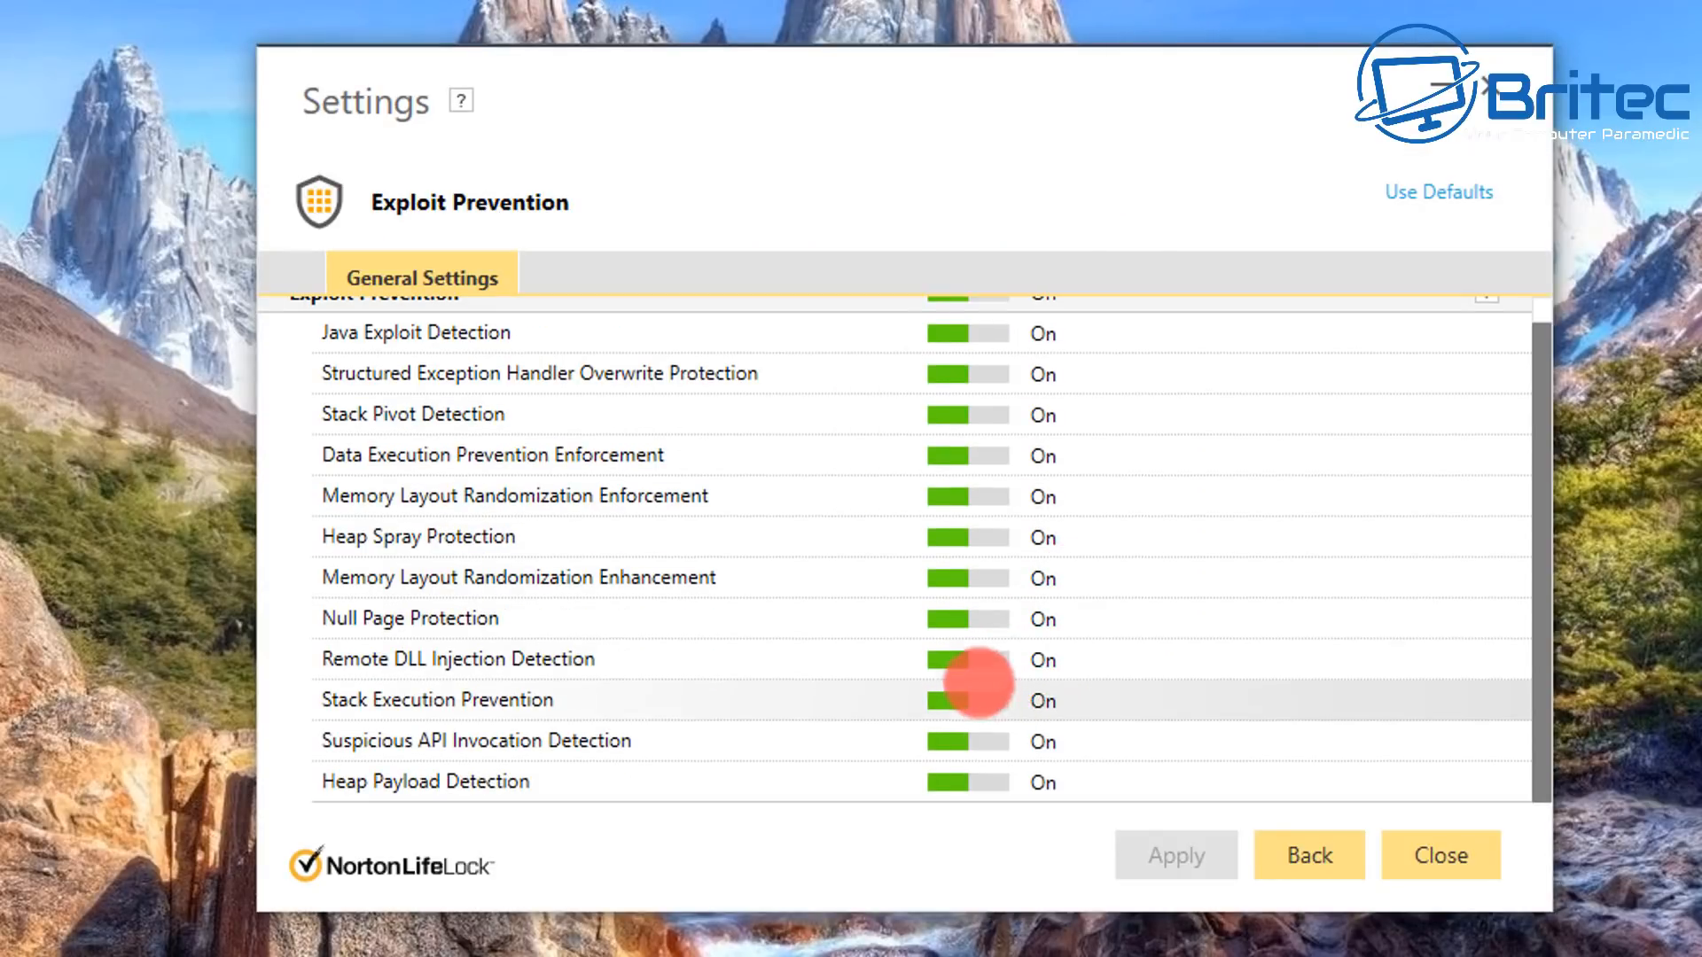
pyautogui.scroll(3)
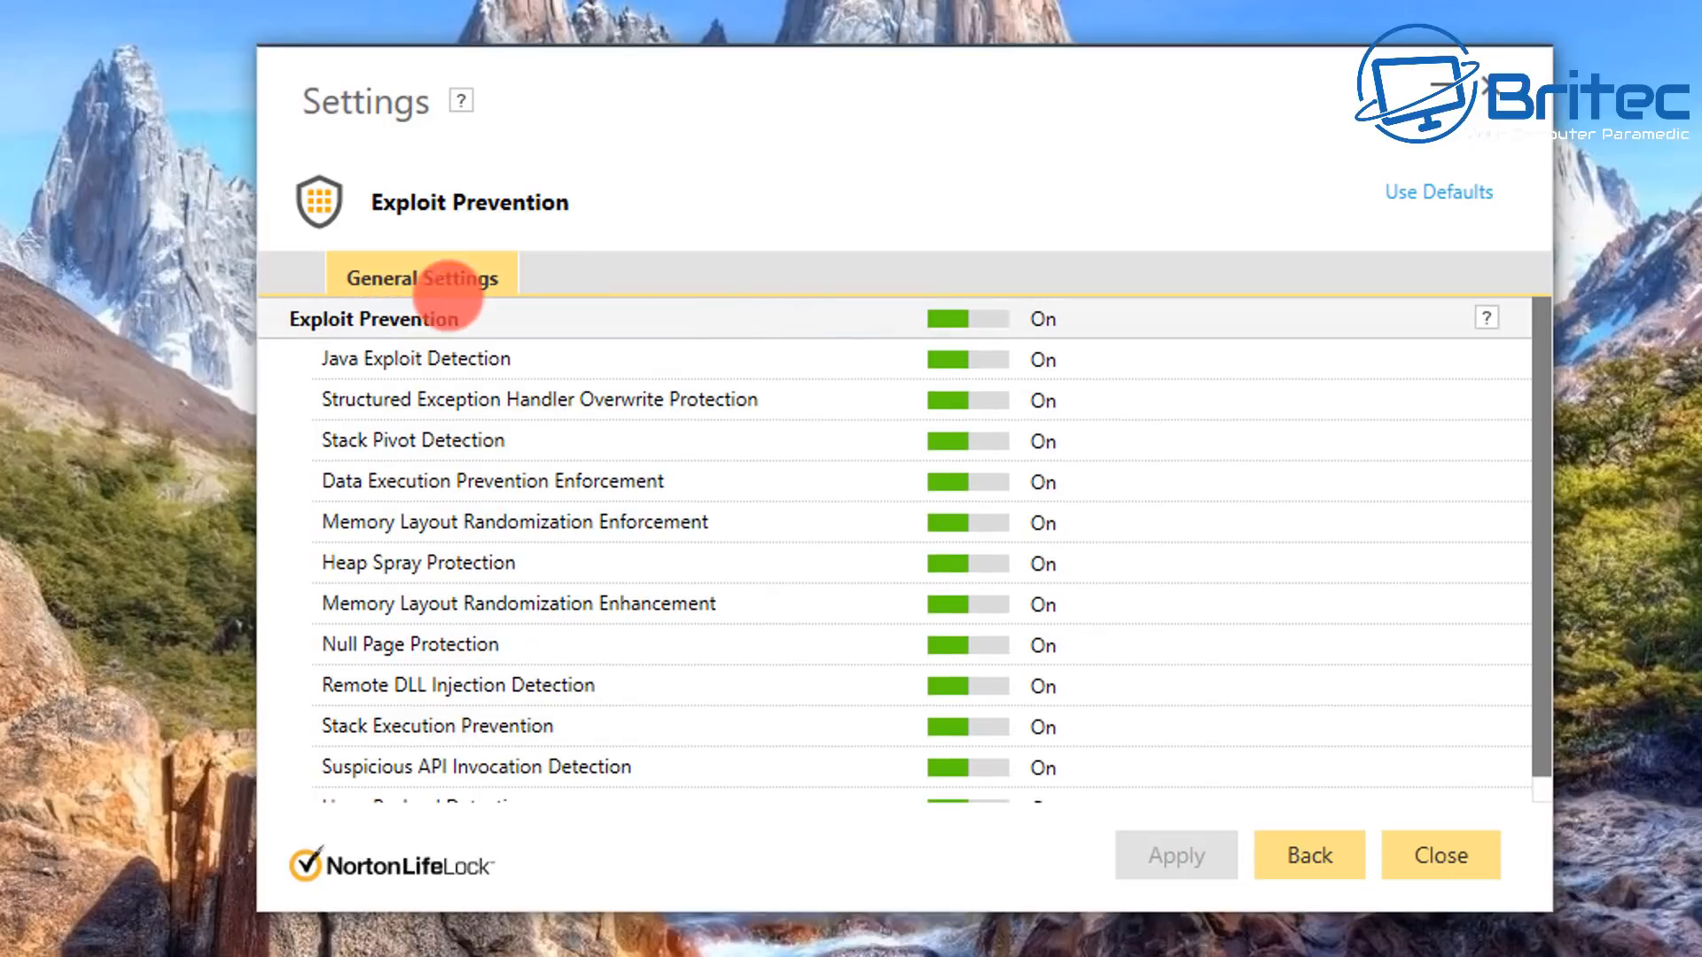
pyautogui.moveTo(1244, 209)
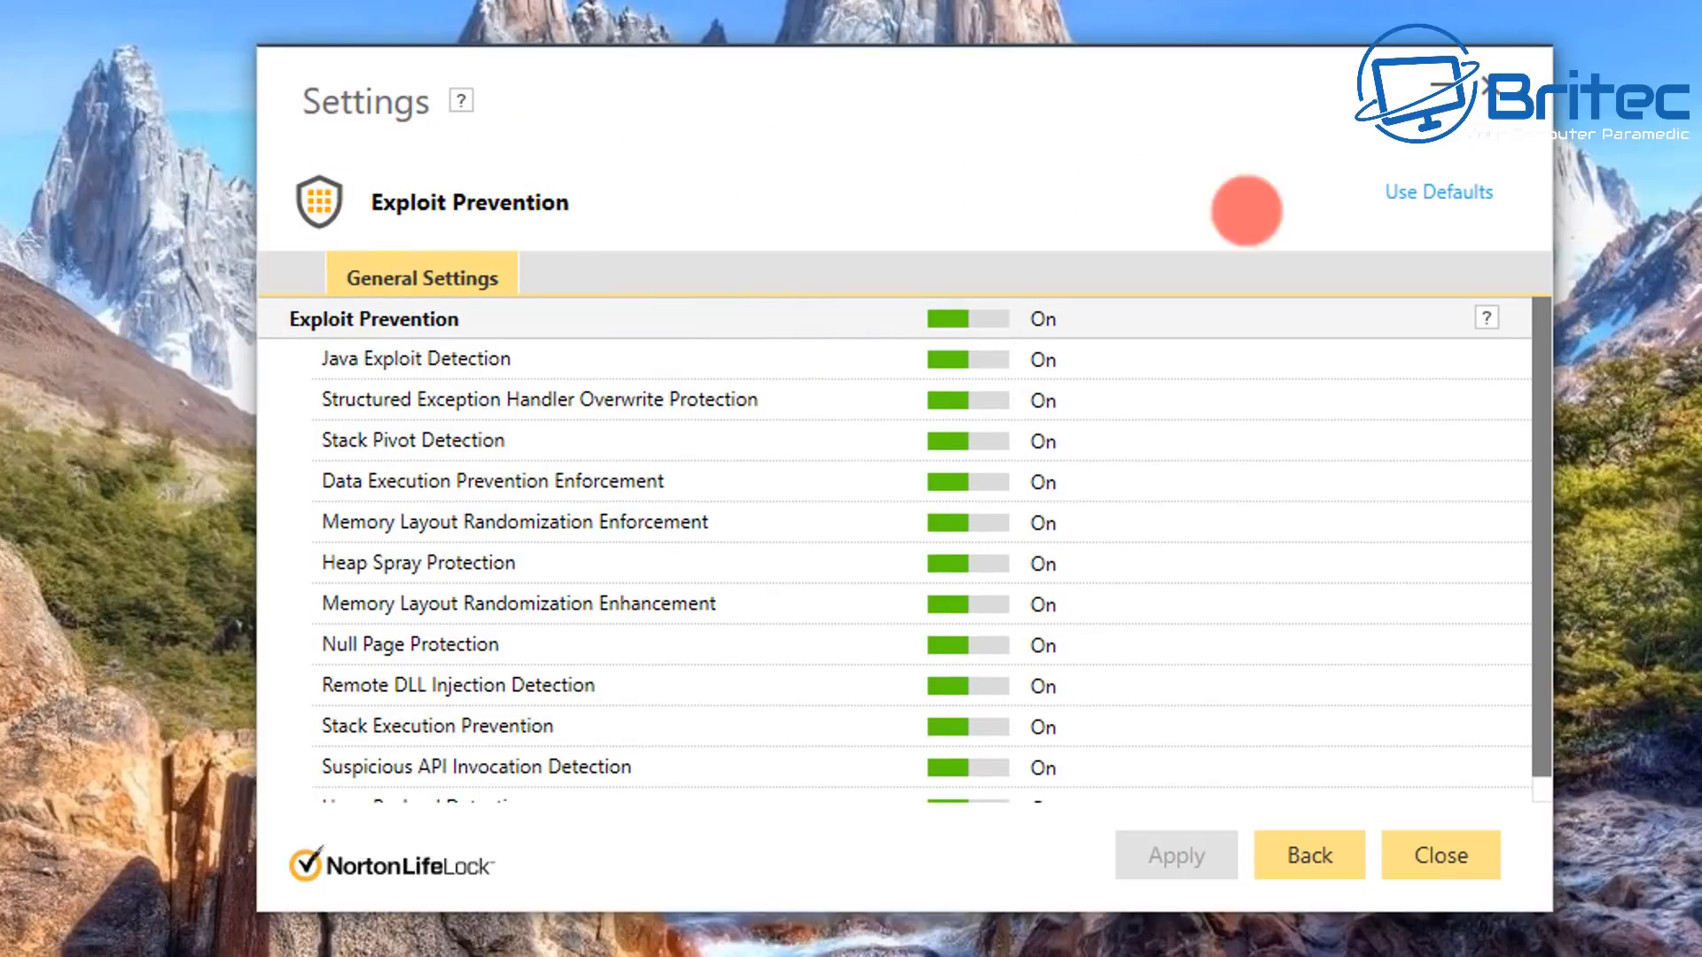
pyautogui.click(1308, 855)
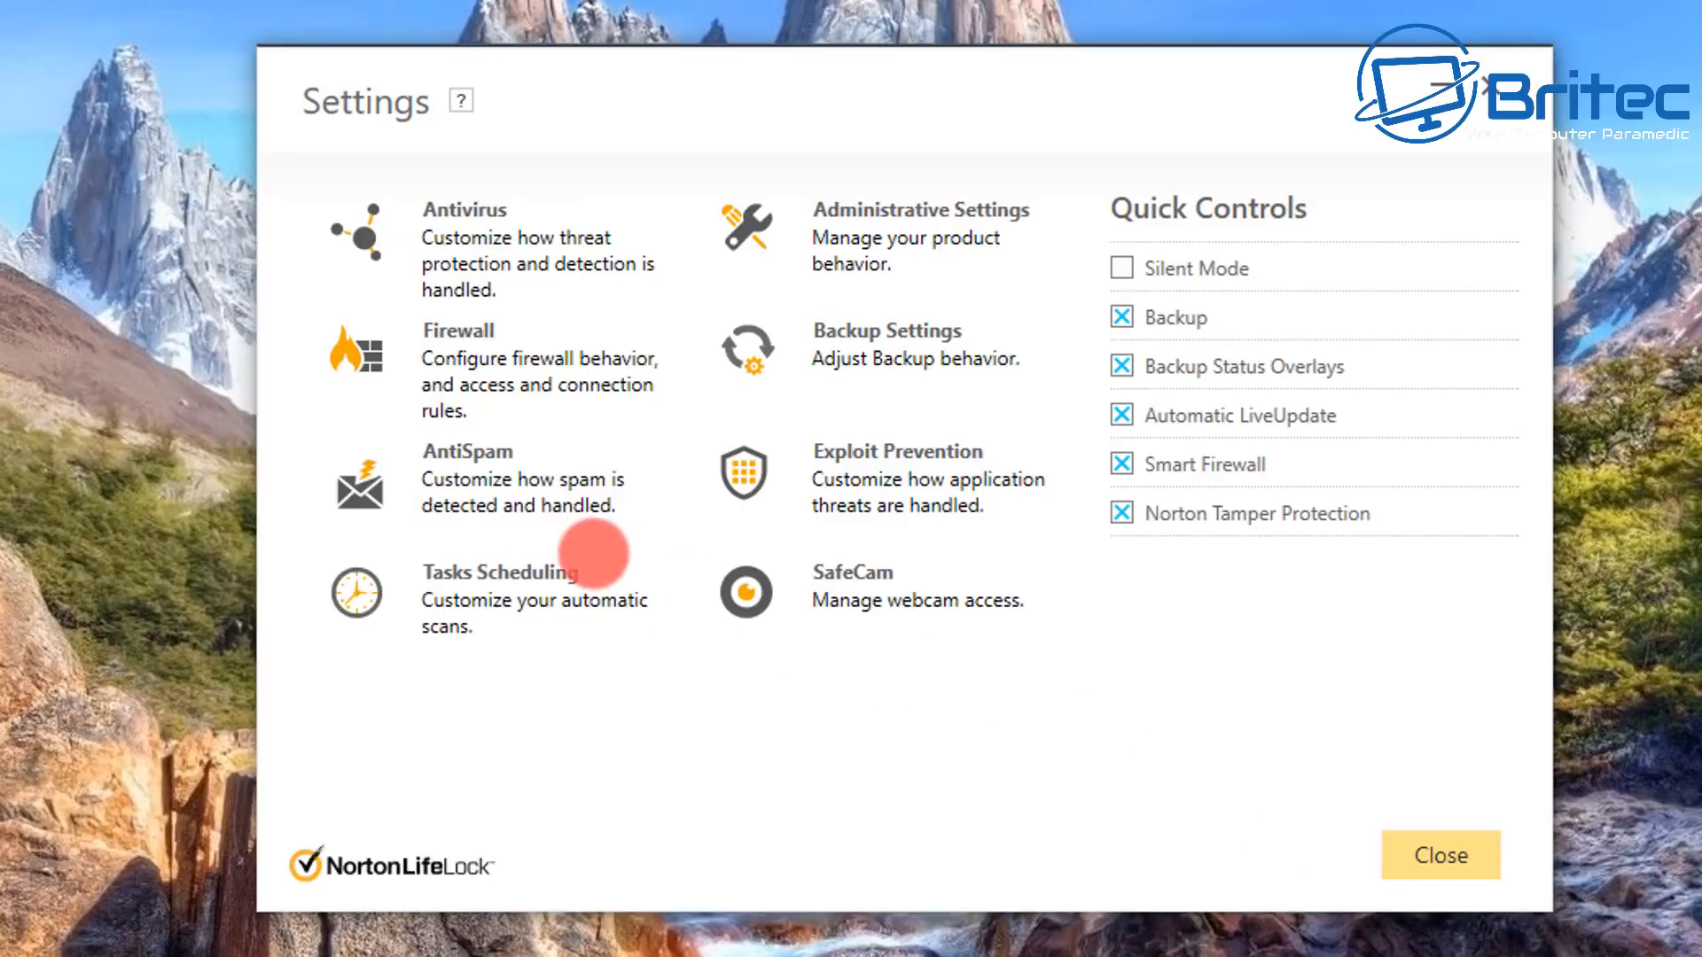
pyautogui.moveTo(407, 337)
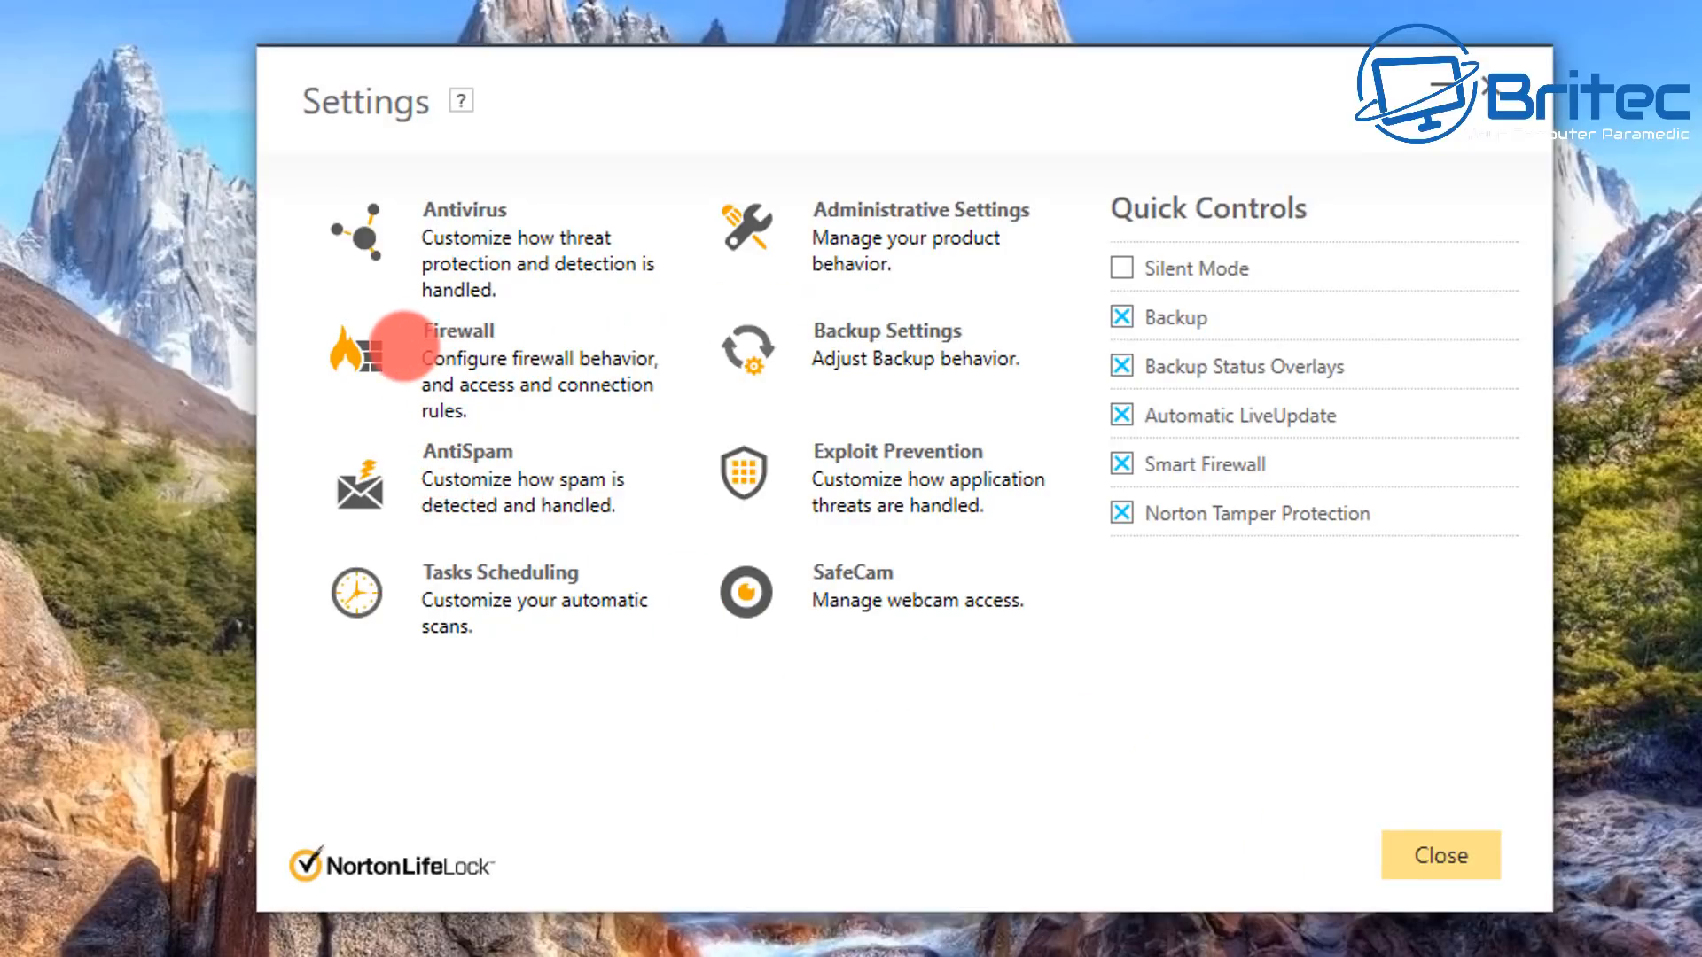
pyautogui.moveTo(510, 304)
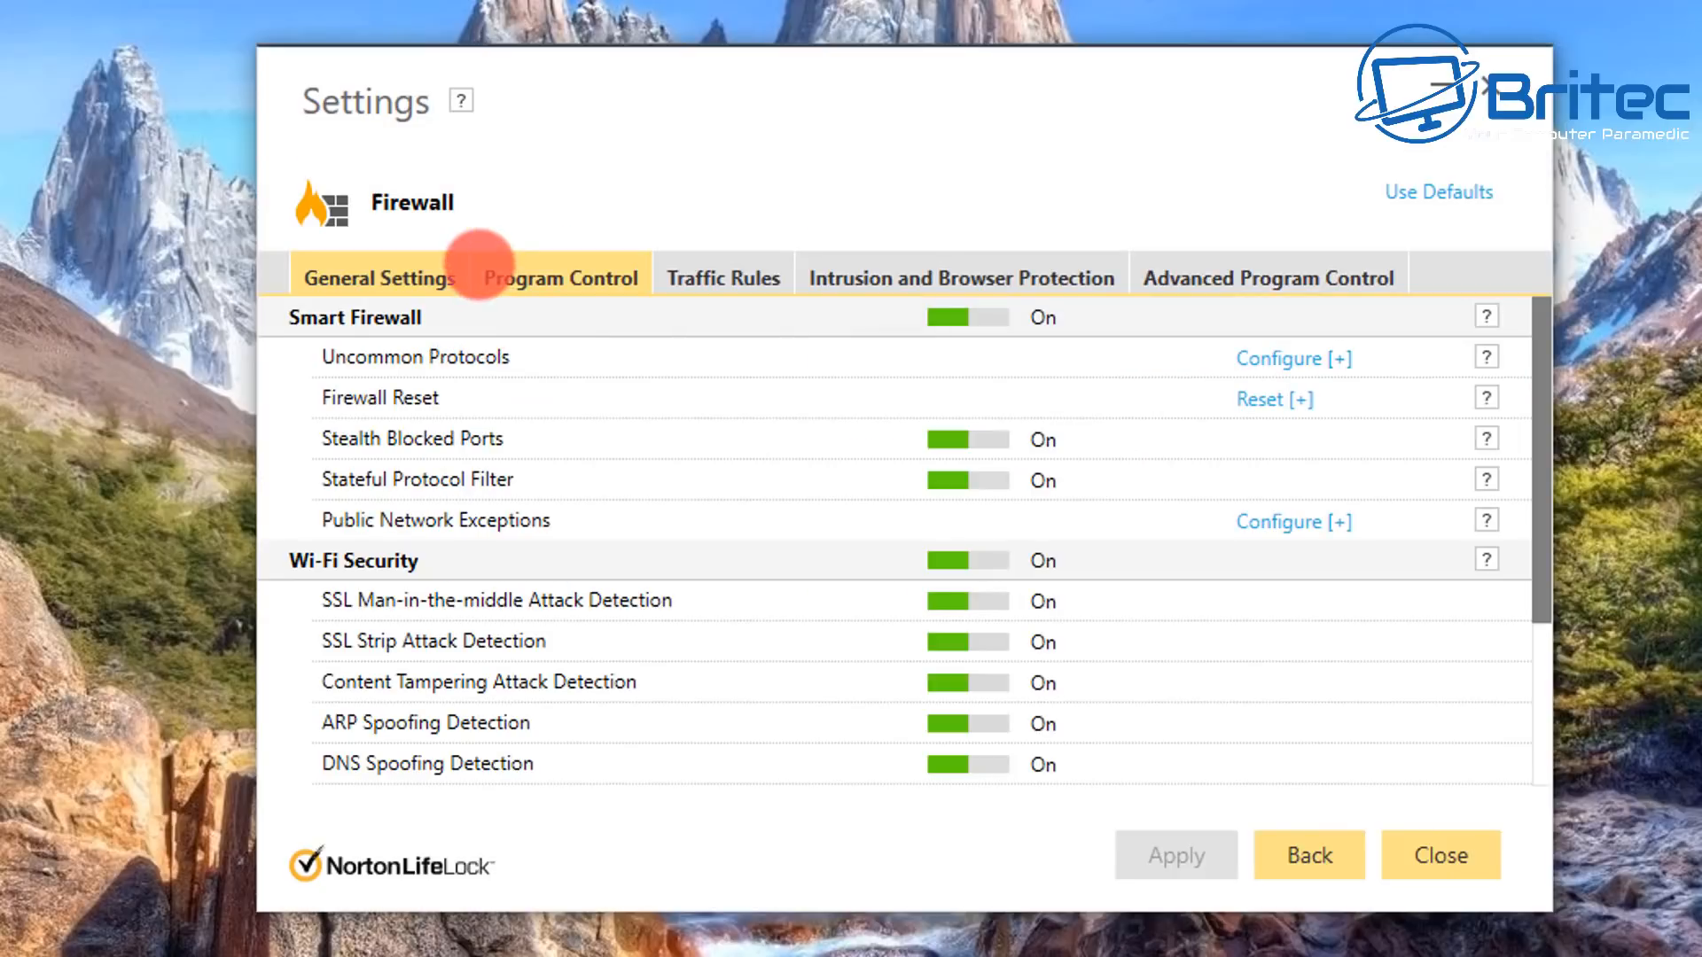
# Step: Show the Firewall's Program Control list with each program's access set to Allow
pyautogui.click(560, 277)
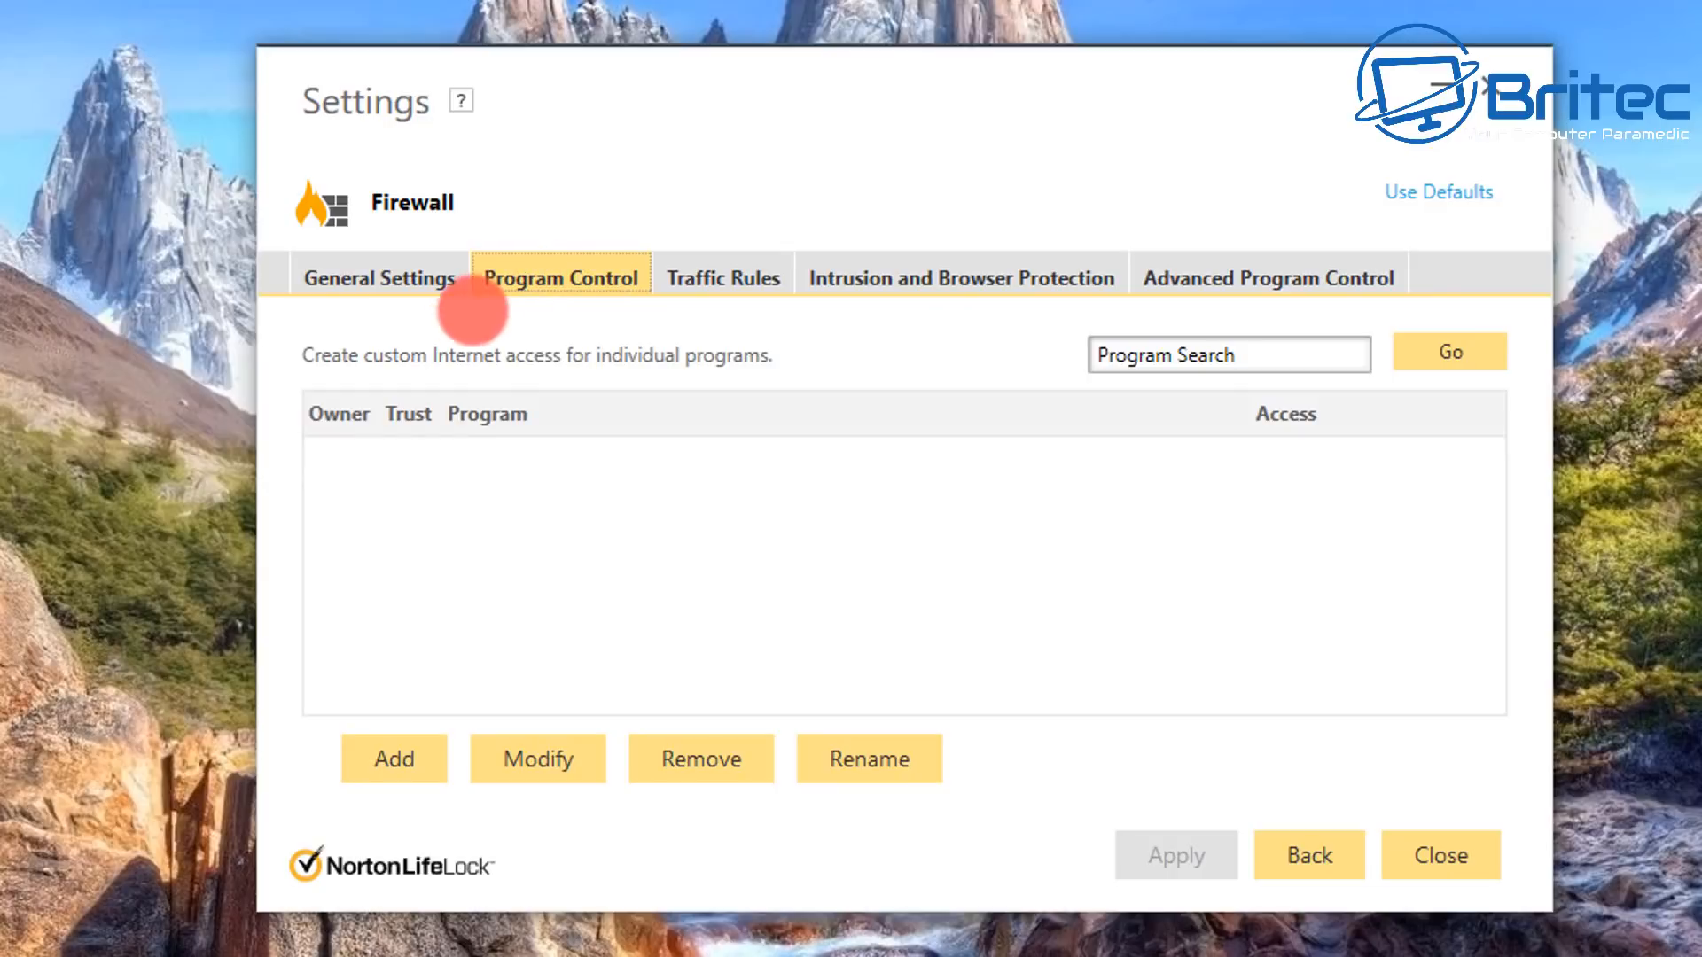
pyautogui.click(560, 276)
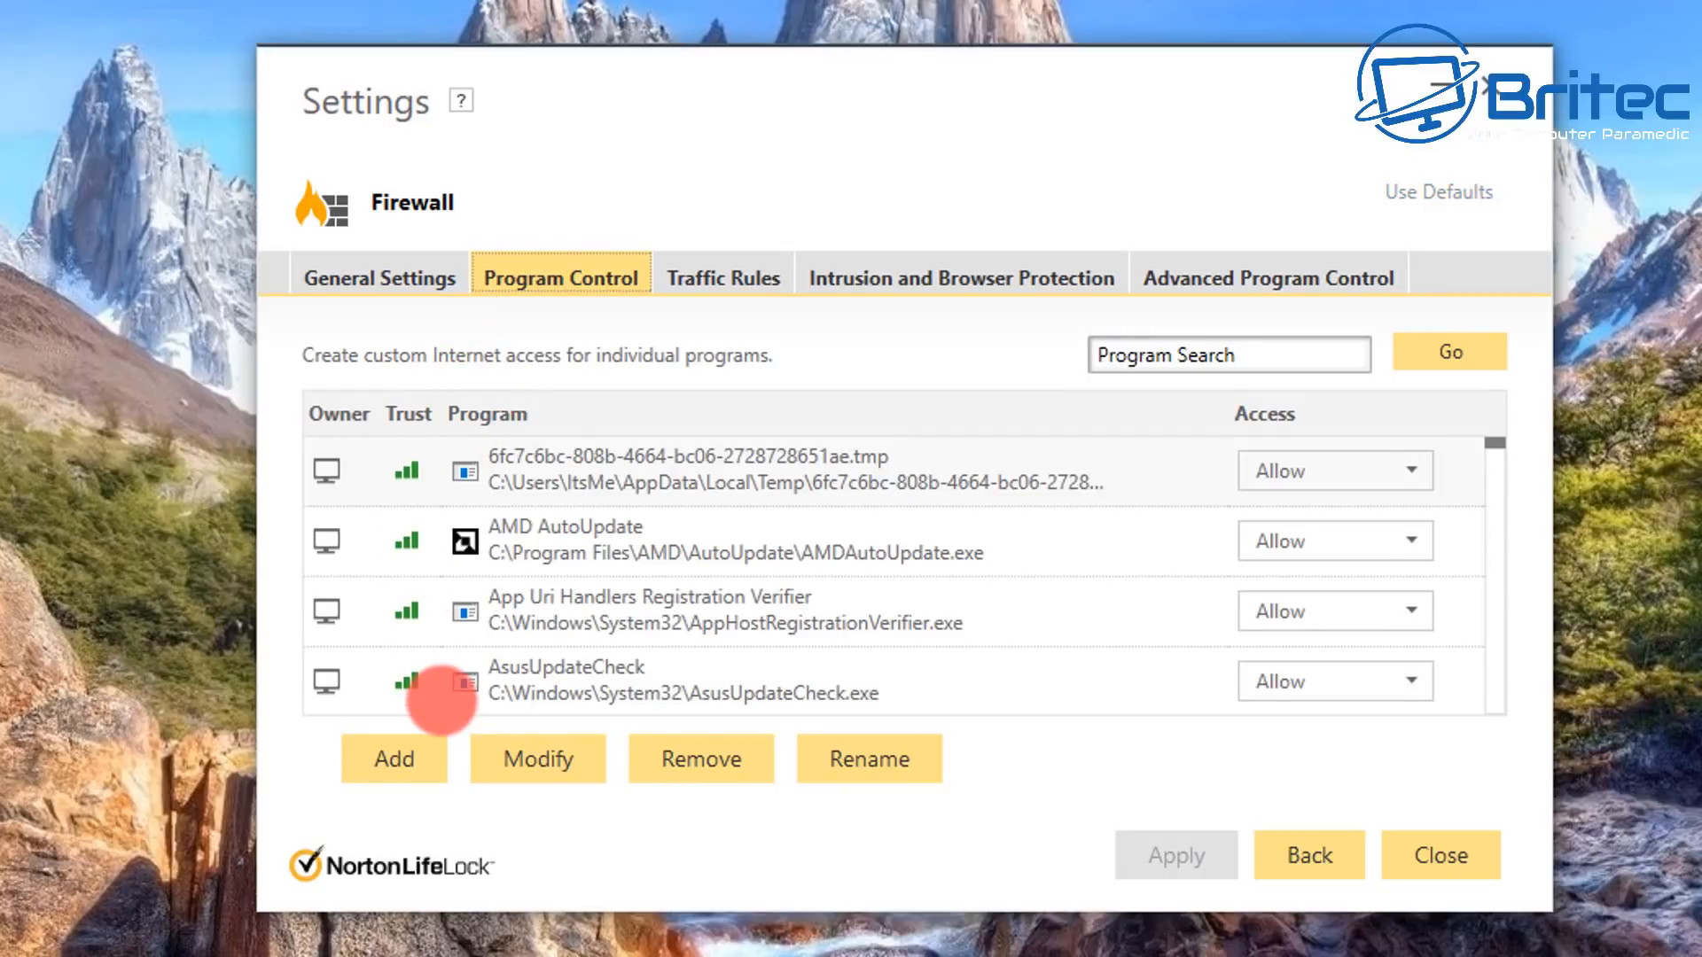
pyautogui.moveTo(1278, 470)
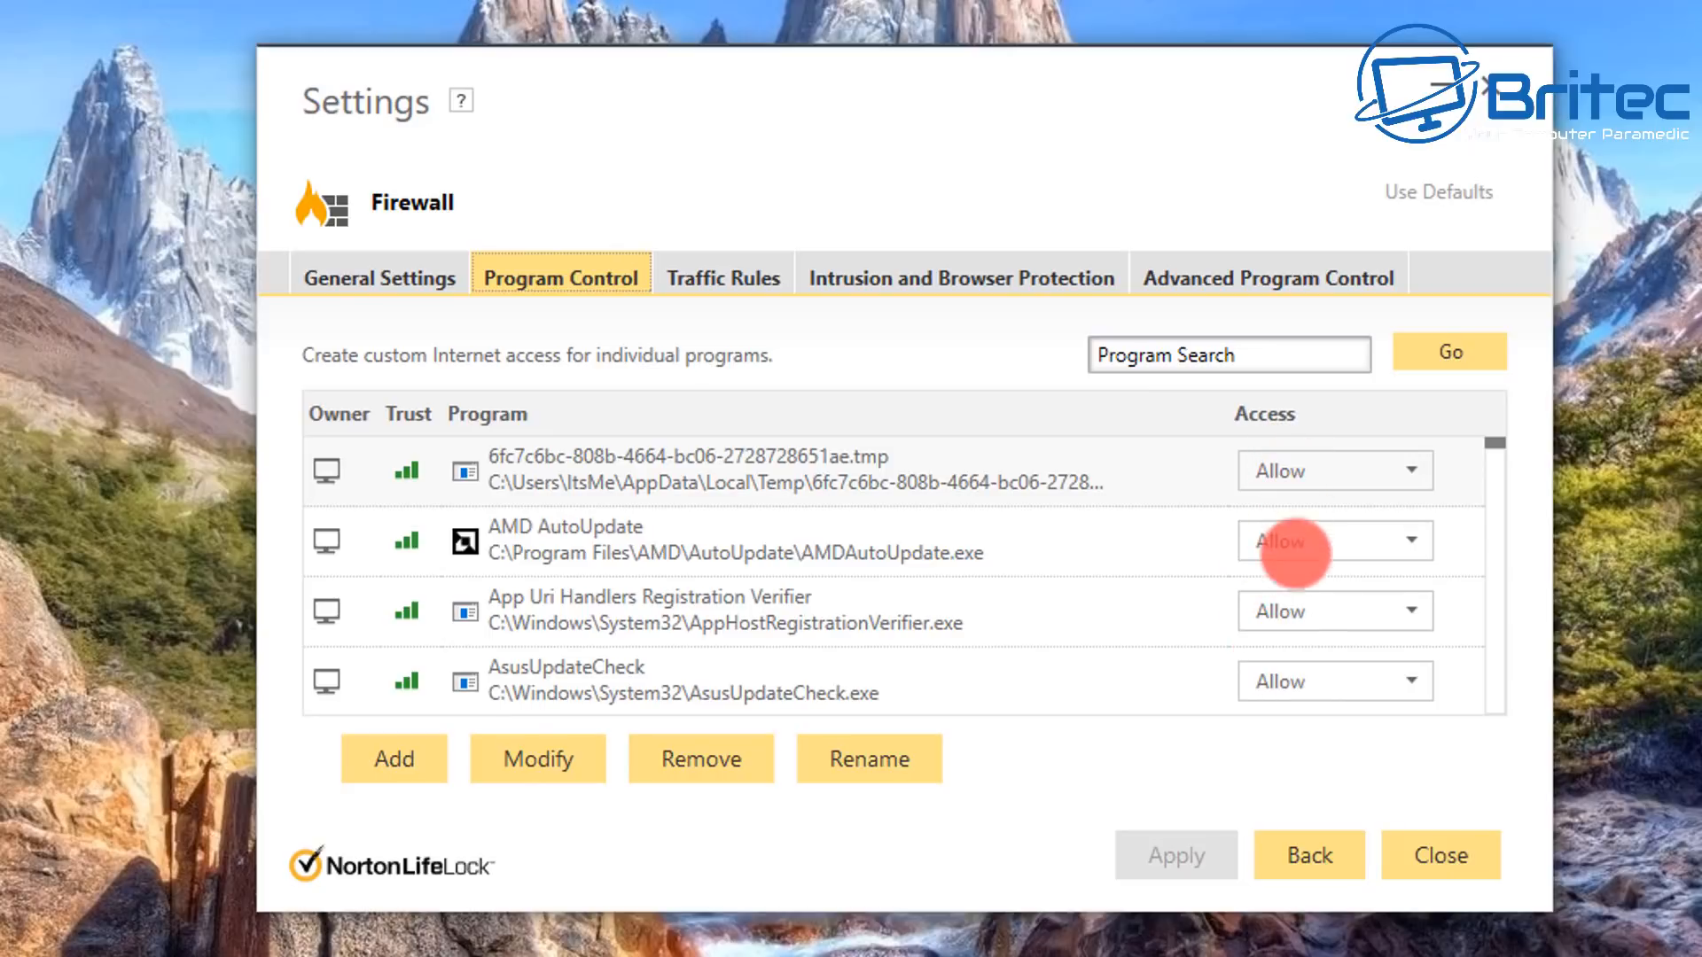
pyautogui.moveTo(1292, 603)
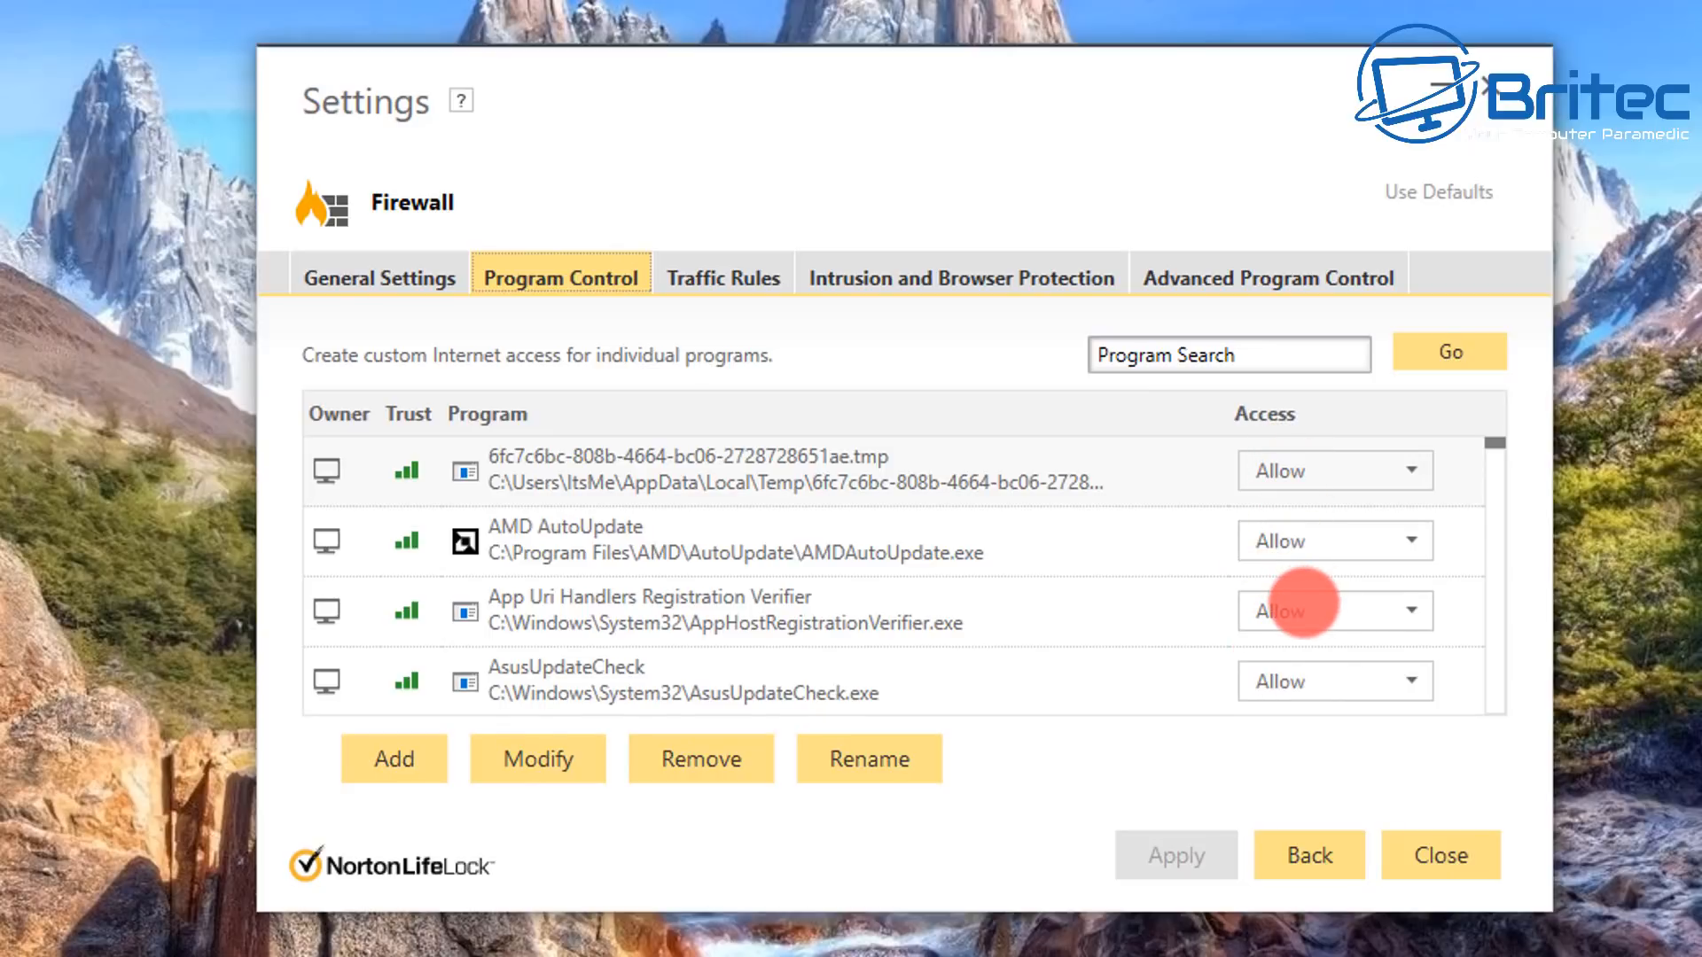
pyautogui.moveTo(1287, 506)
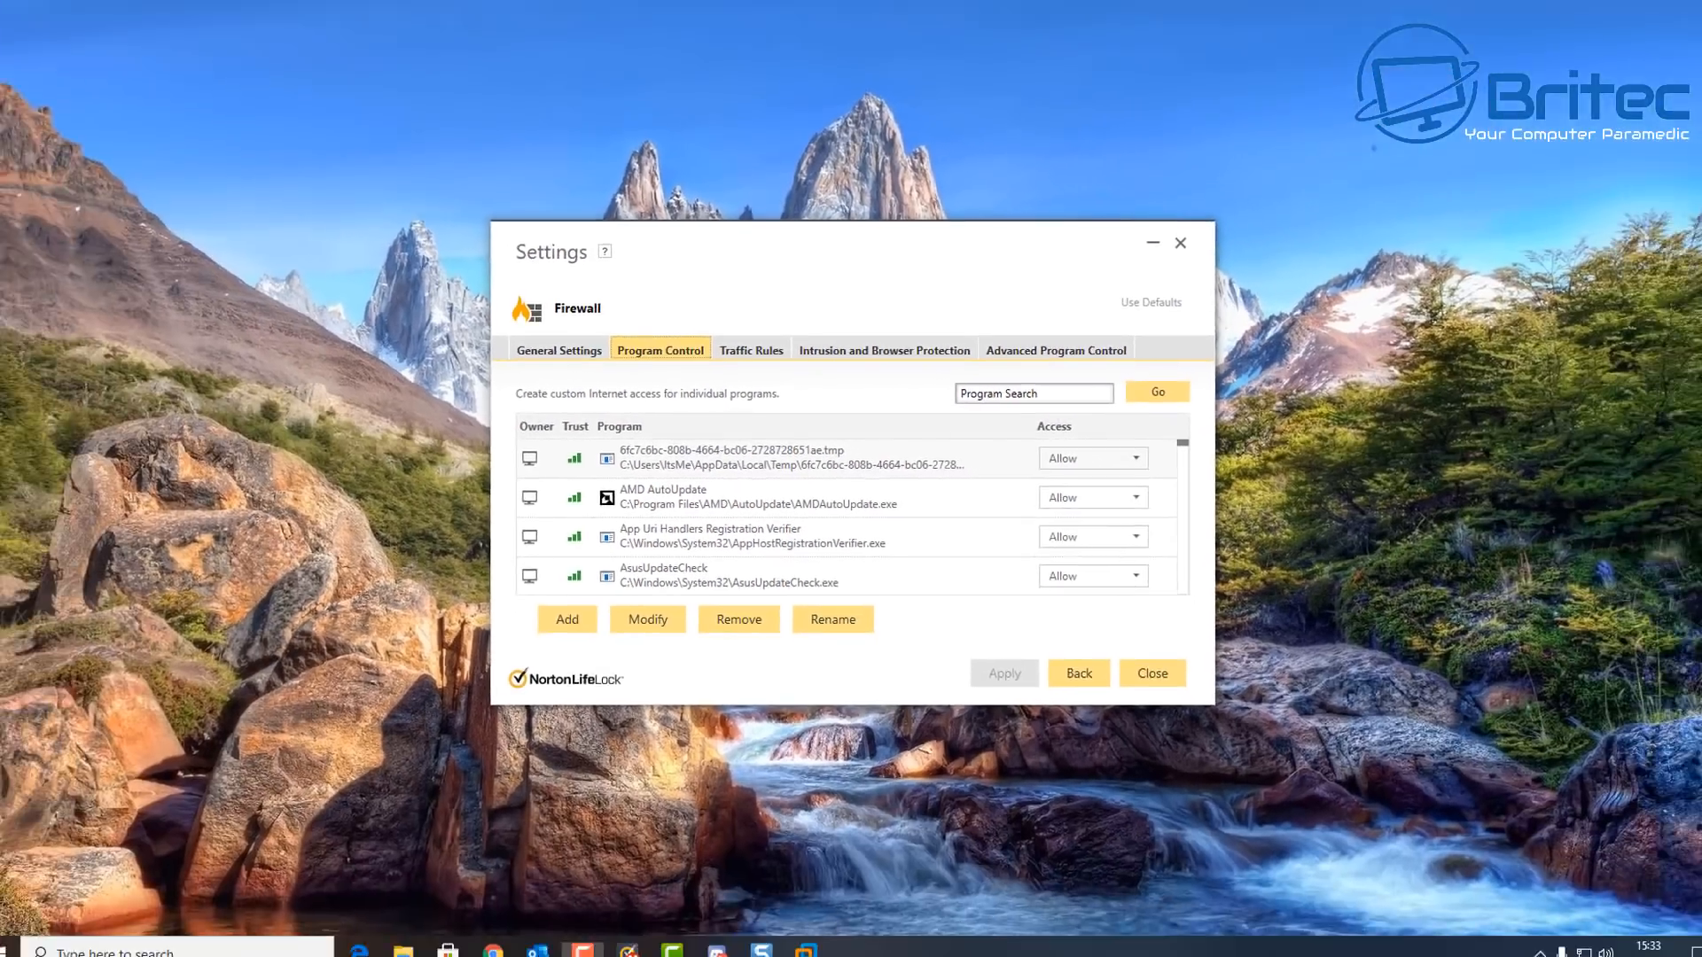
# Step: Close the Norton Settings window, returning to the desktop and the Britec YouTube page
pyautogui.click(1151, 674)
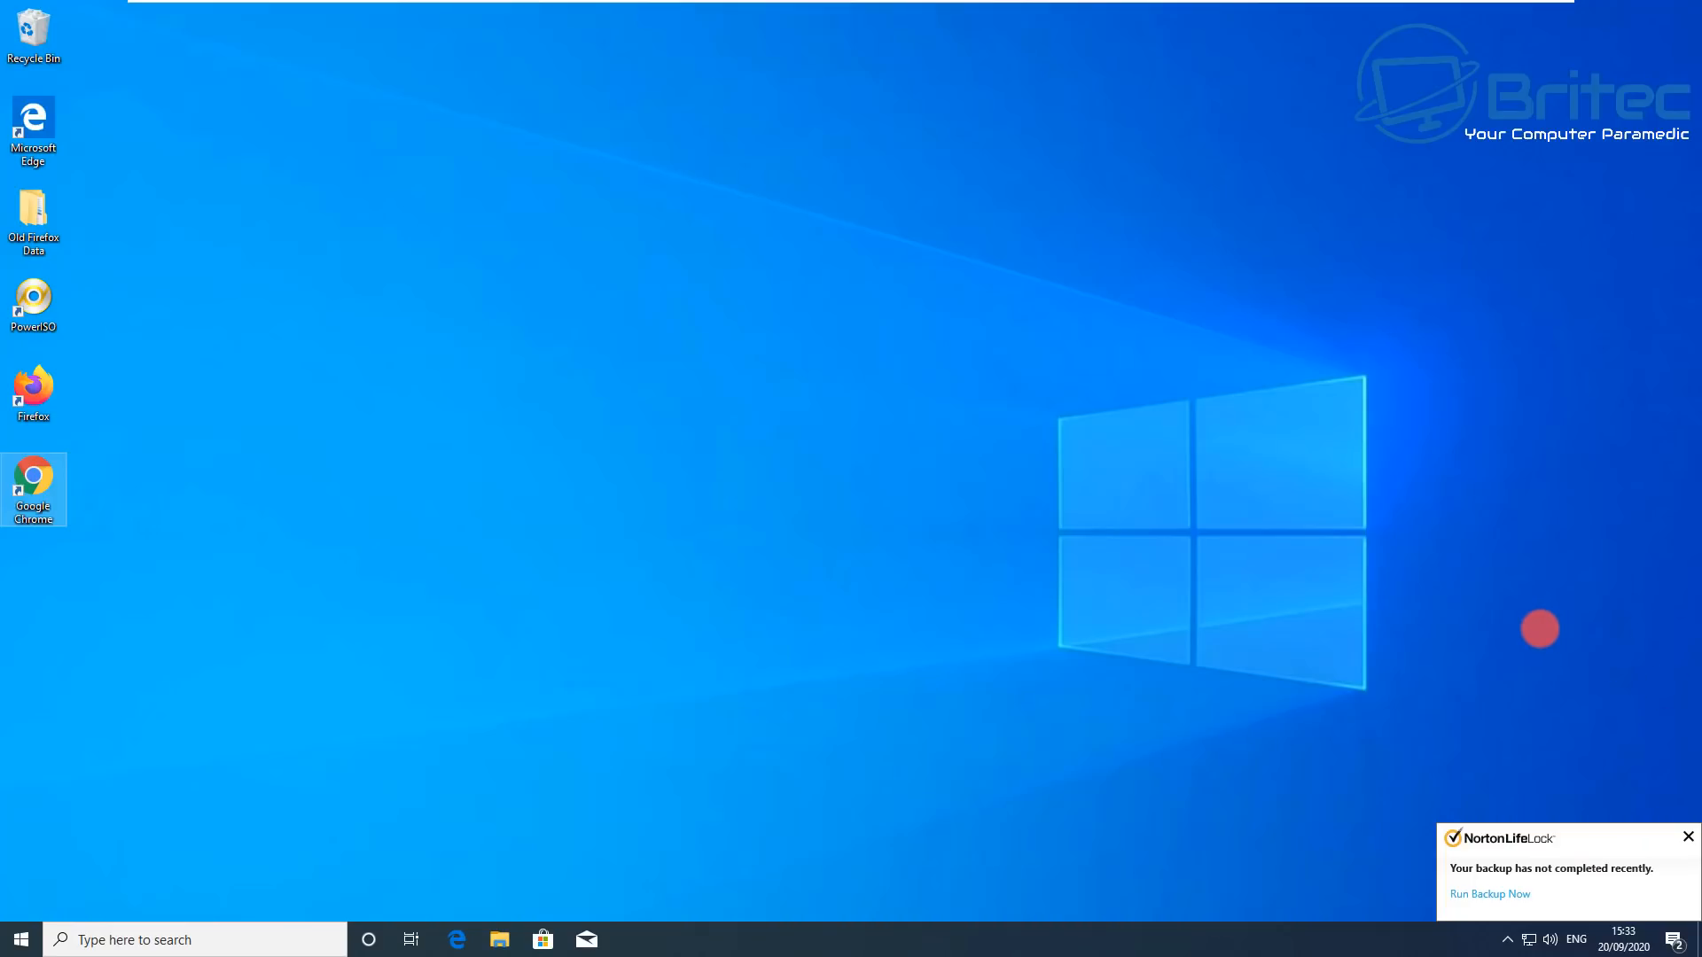
pyautogui.click(1685, 835)
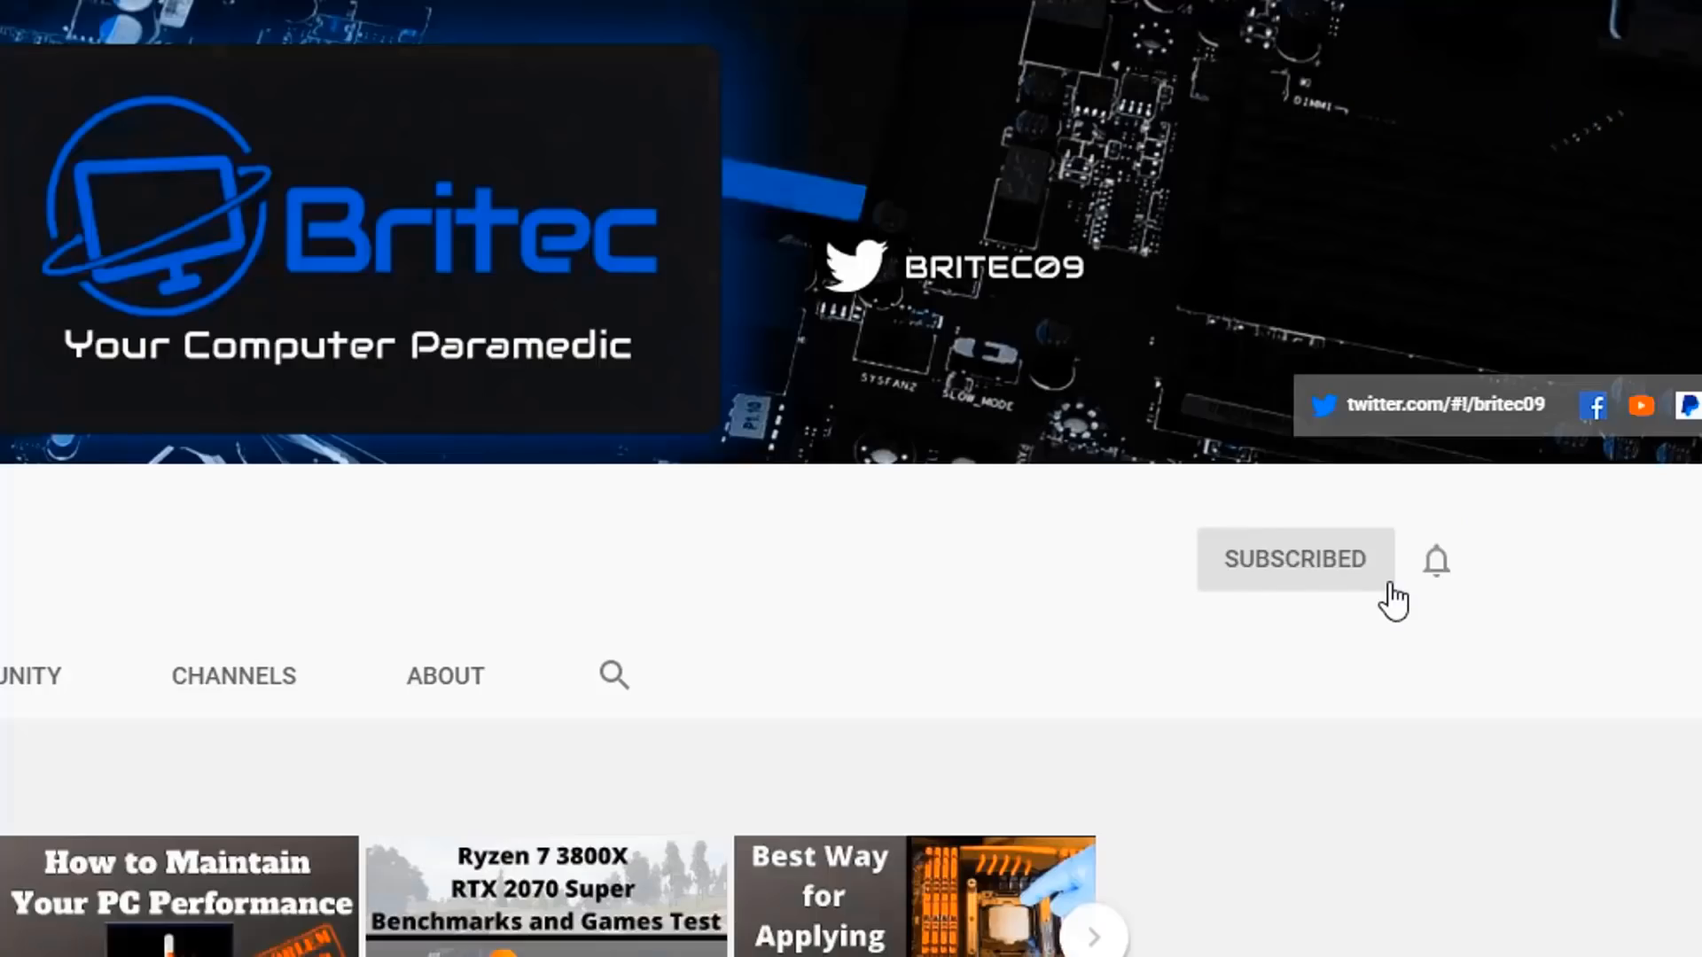
pyautogui.moveTo(1443, 582)
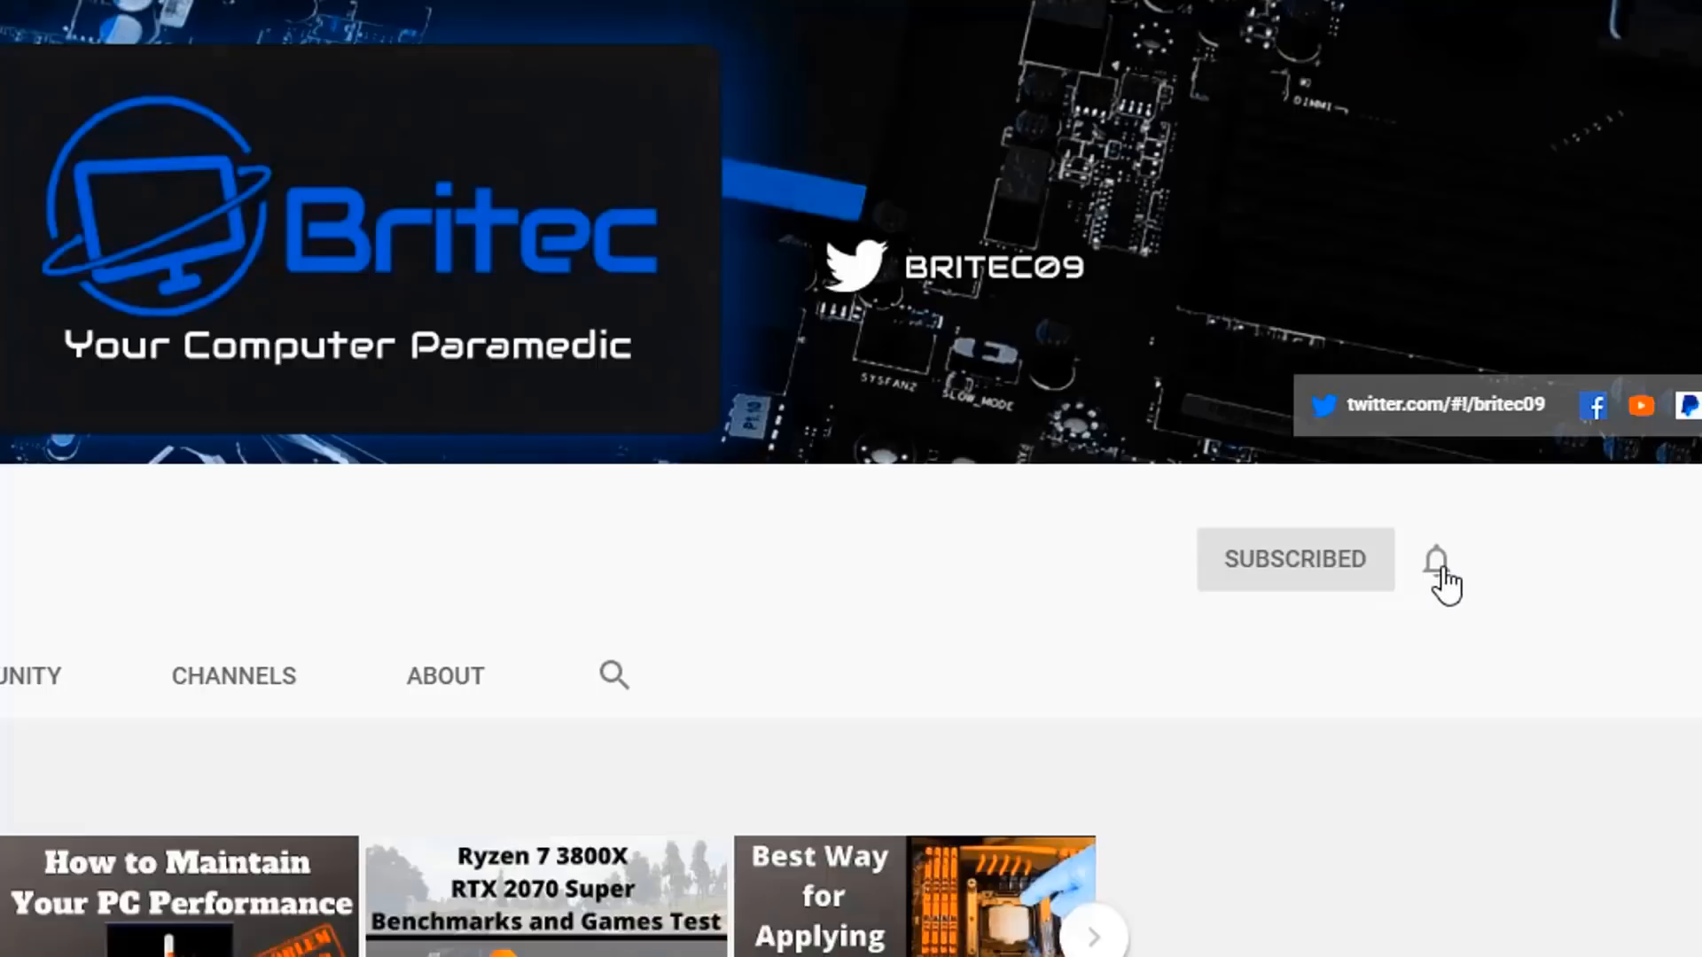
# Step: Set the Britec channel's notification bell to All uploads
pyautogui.click(1438, 560)
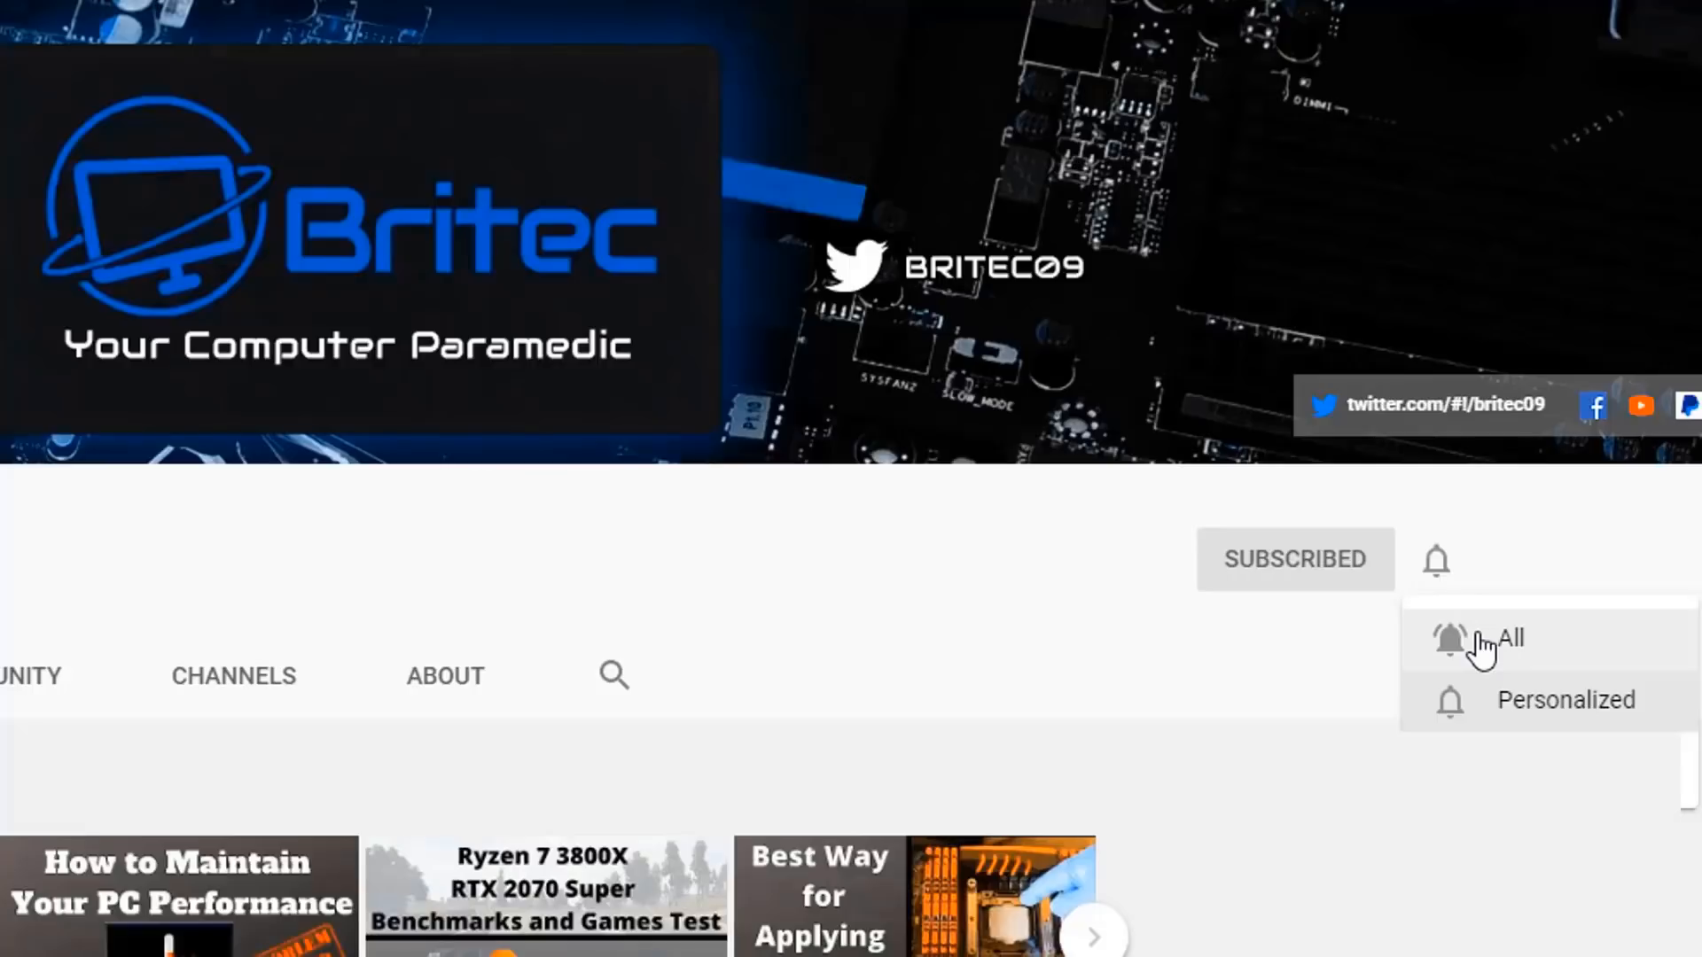
pyautogui.click(1503, 640)
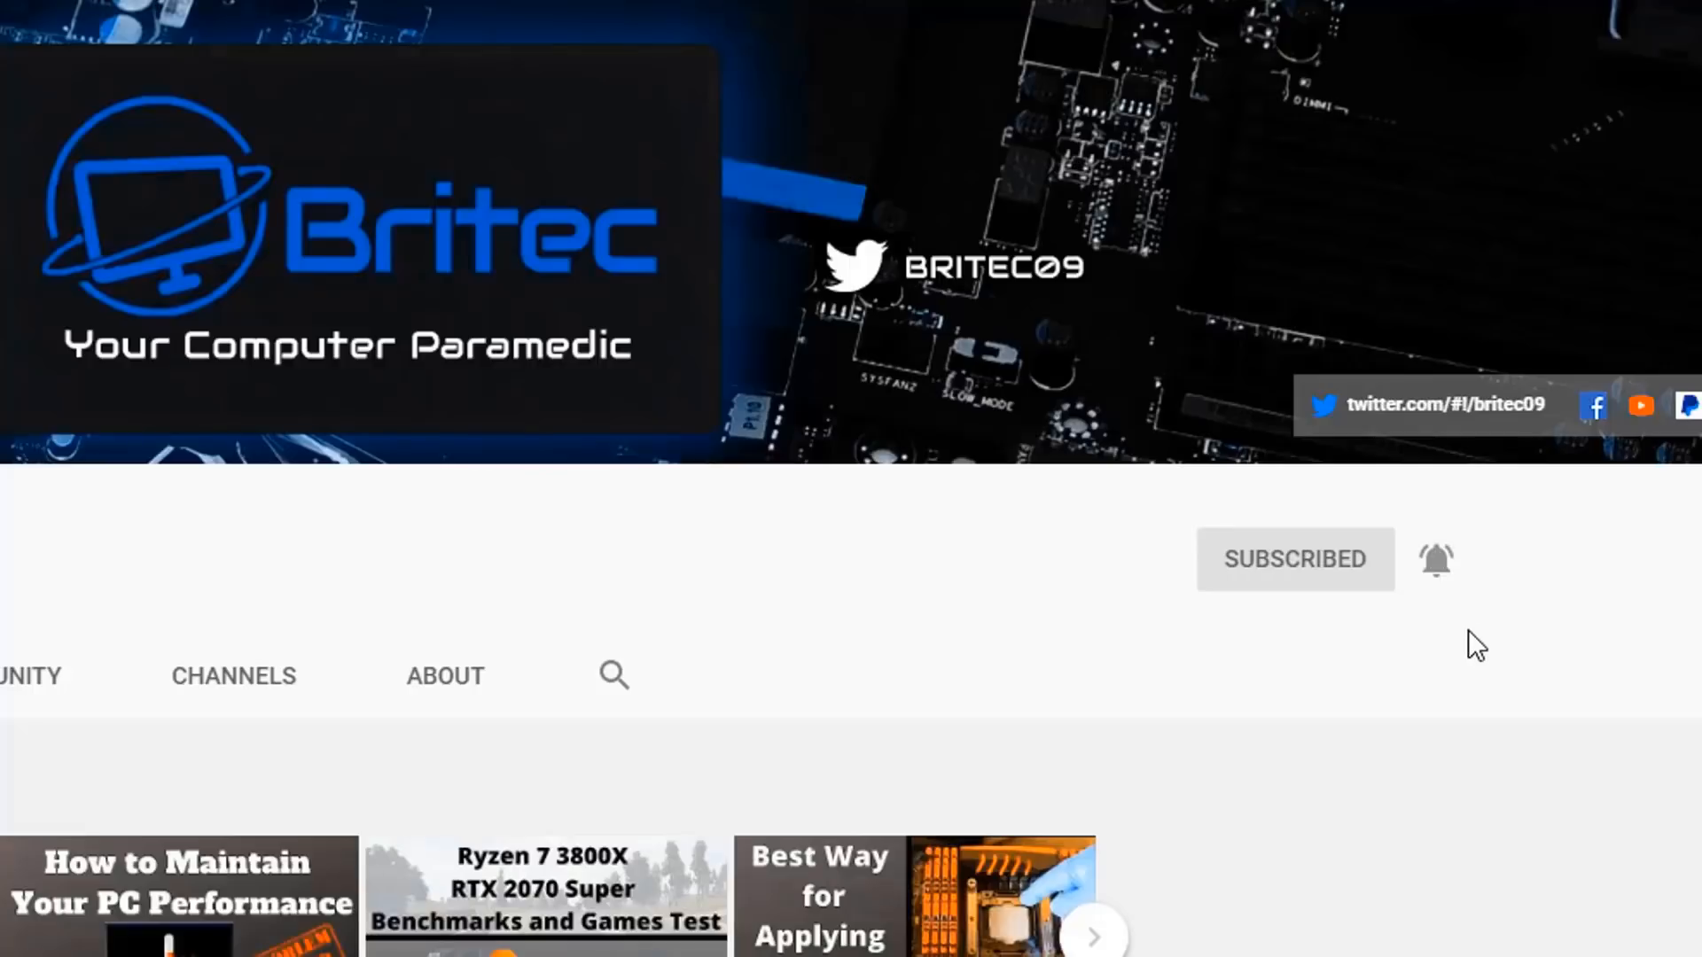